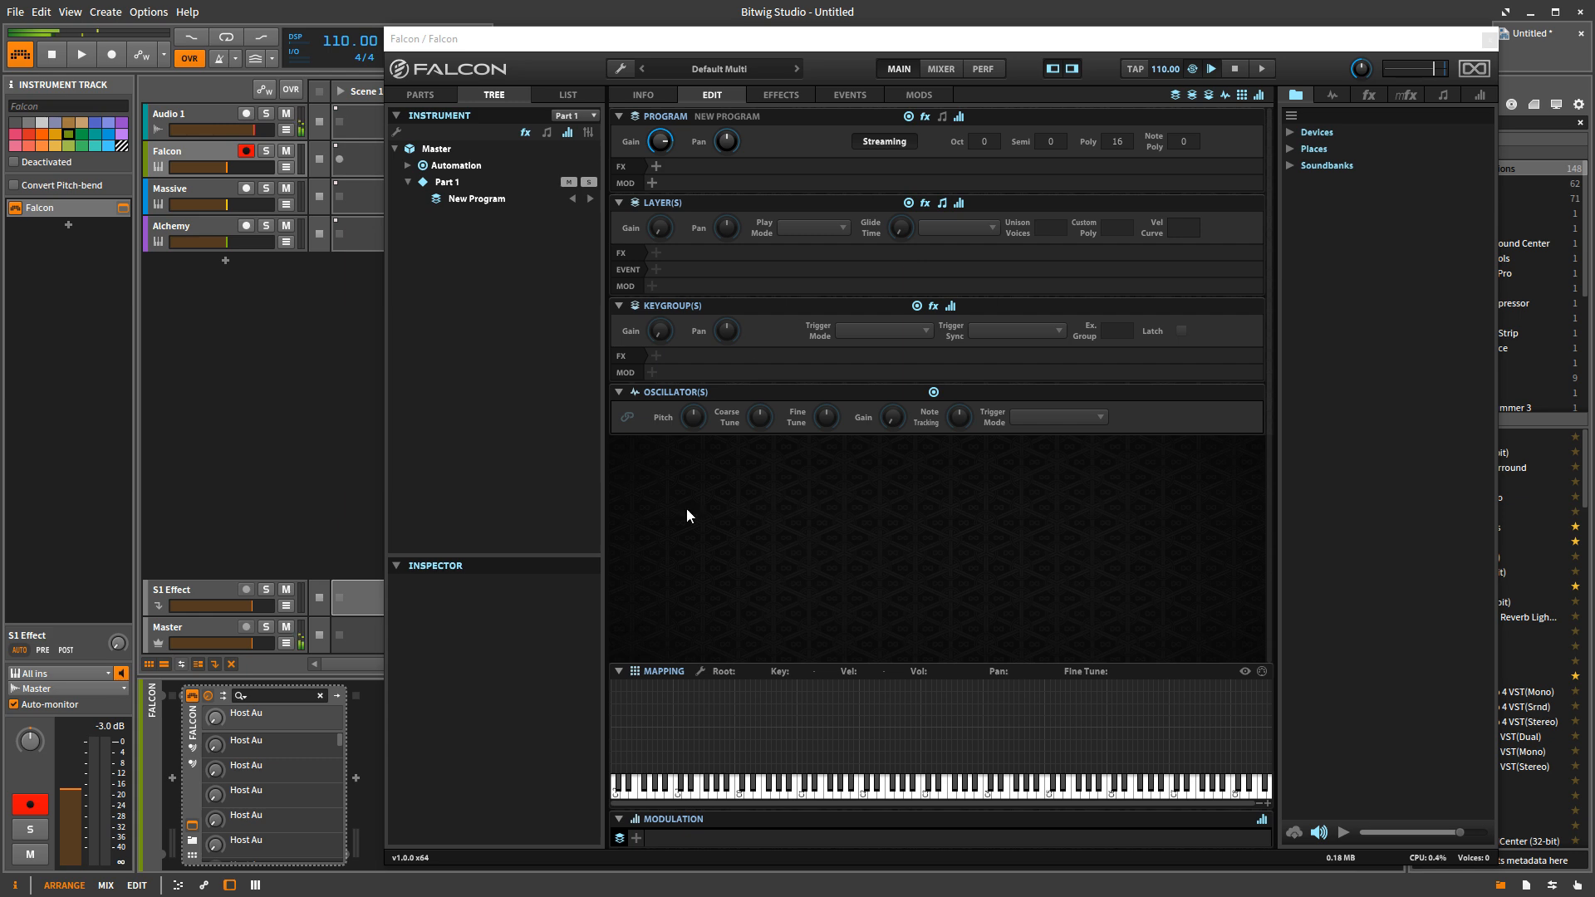
{"action": "mouse_move", "coordinate": [877, 616]}
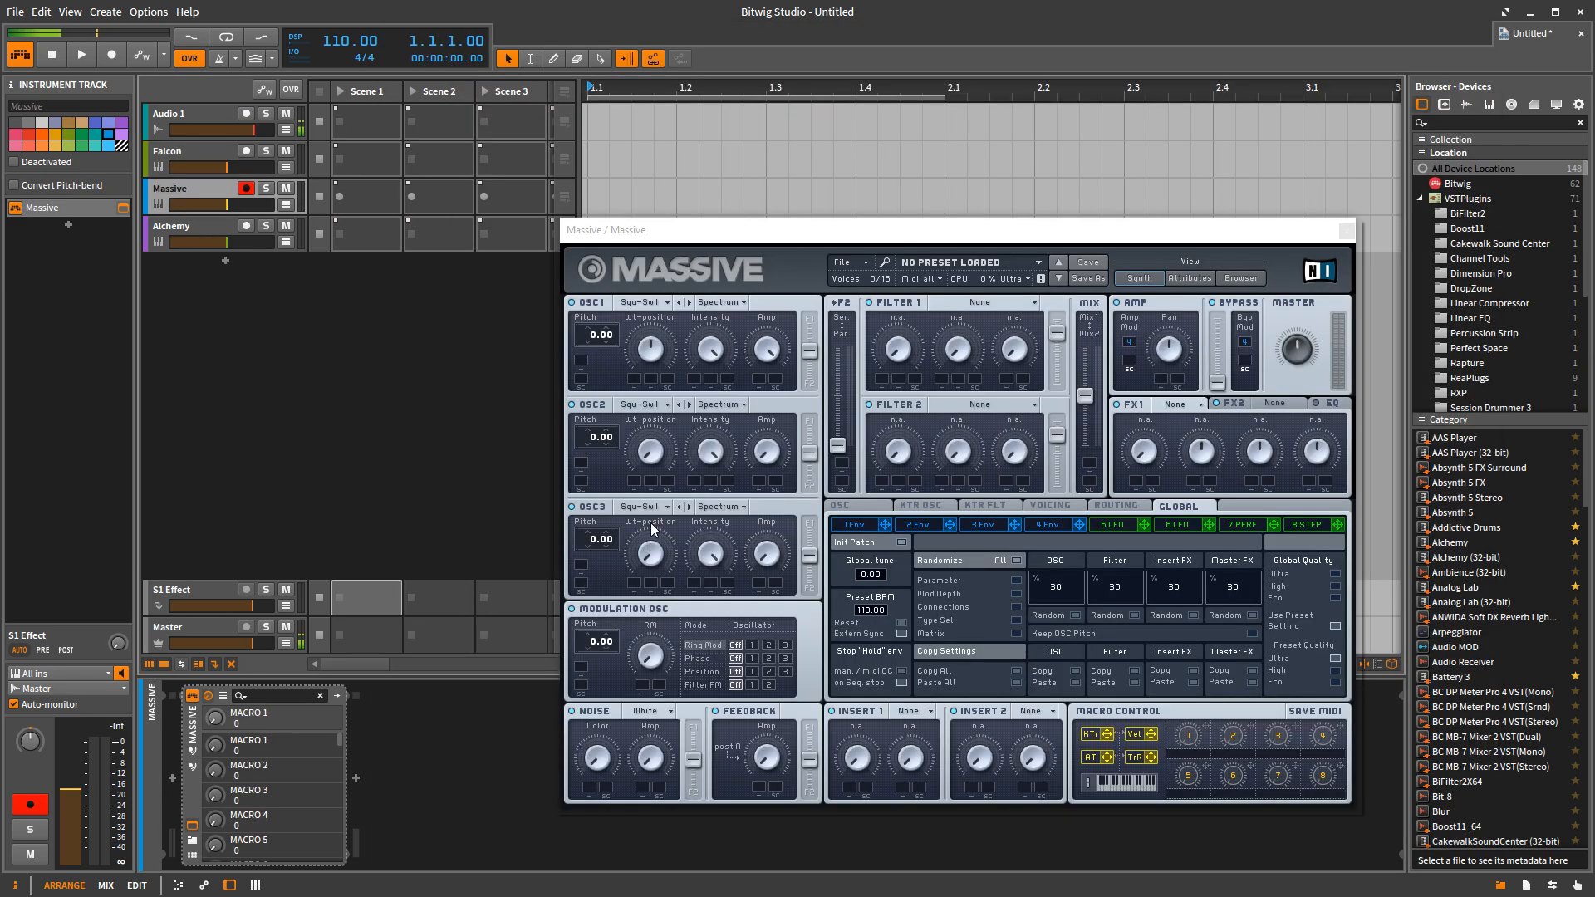
{"action": "mouse_move", "coordinate": [654, 554]}
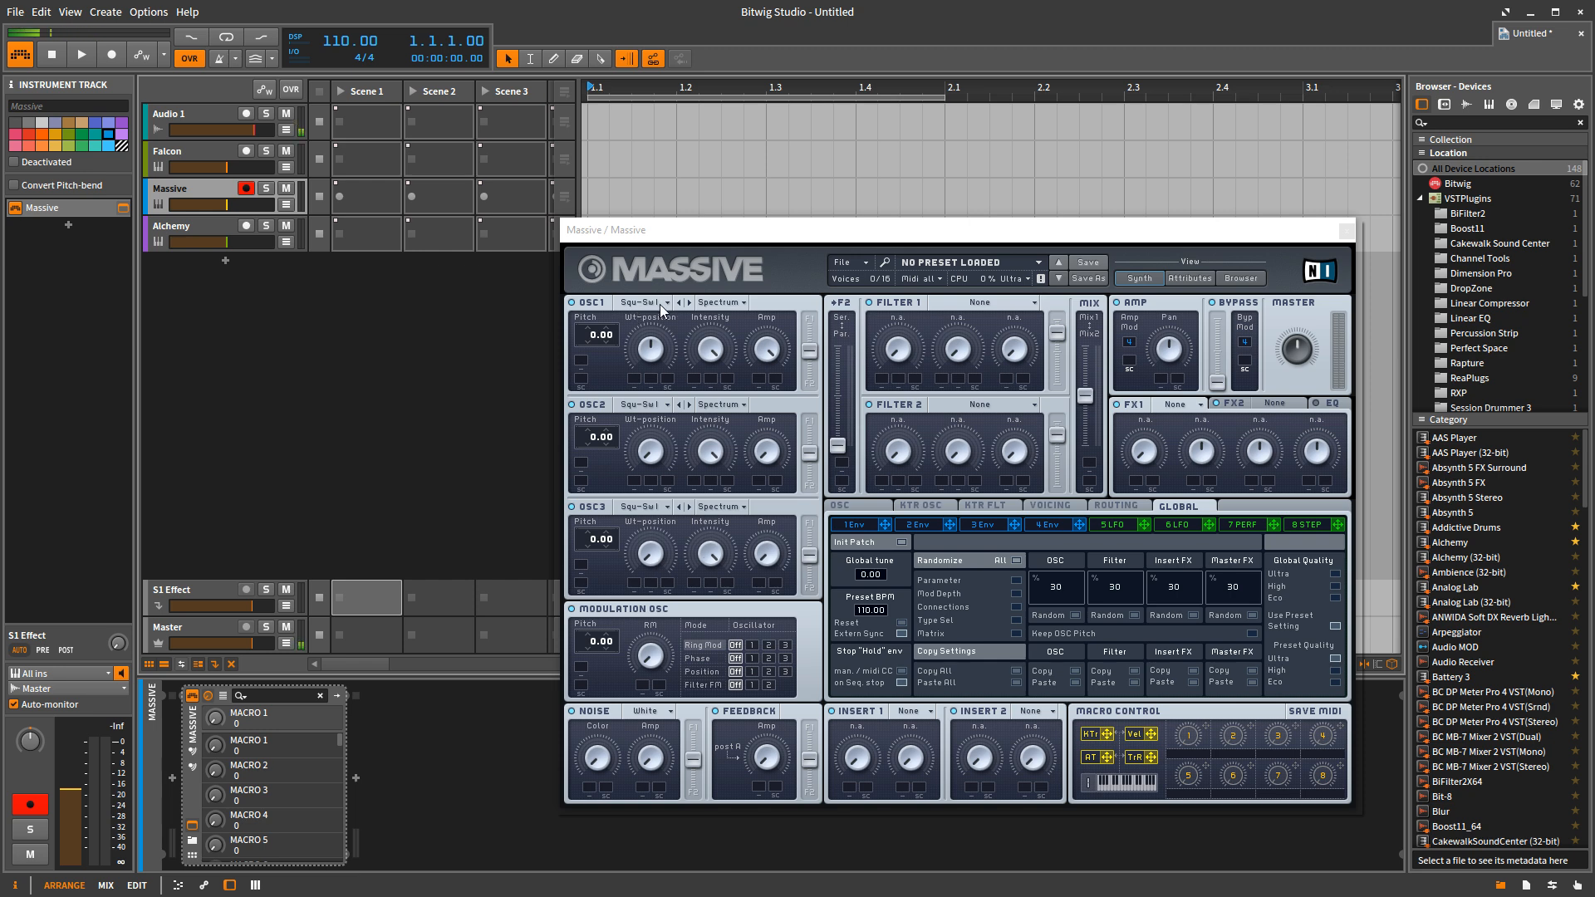
- Browse Massive's OSC1 wavetable list and close it without choosing a wavetable
{"action": "left_click", "coordinate": [639, 302]}
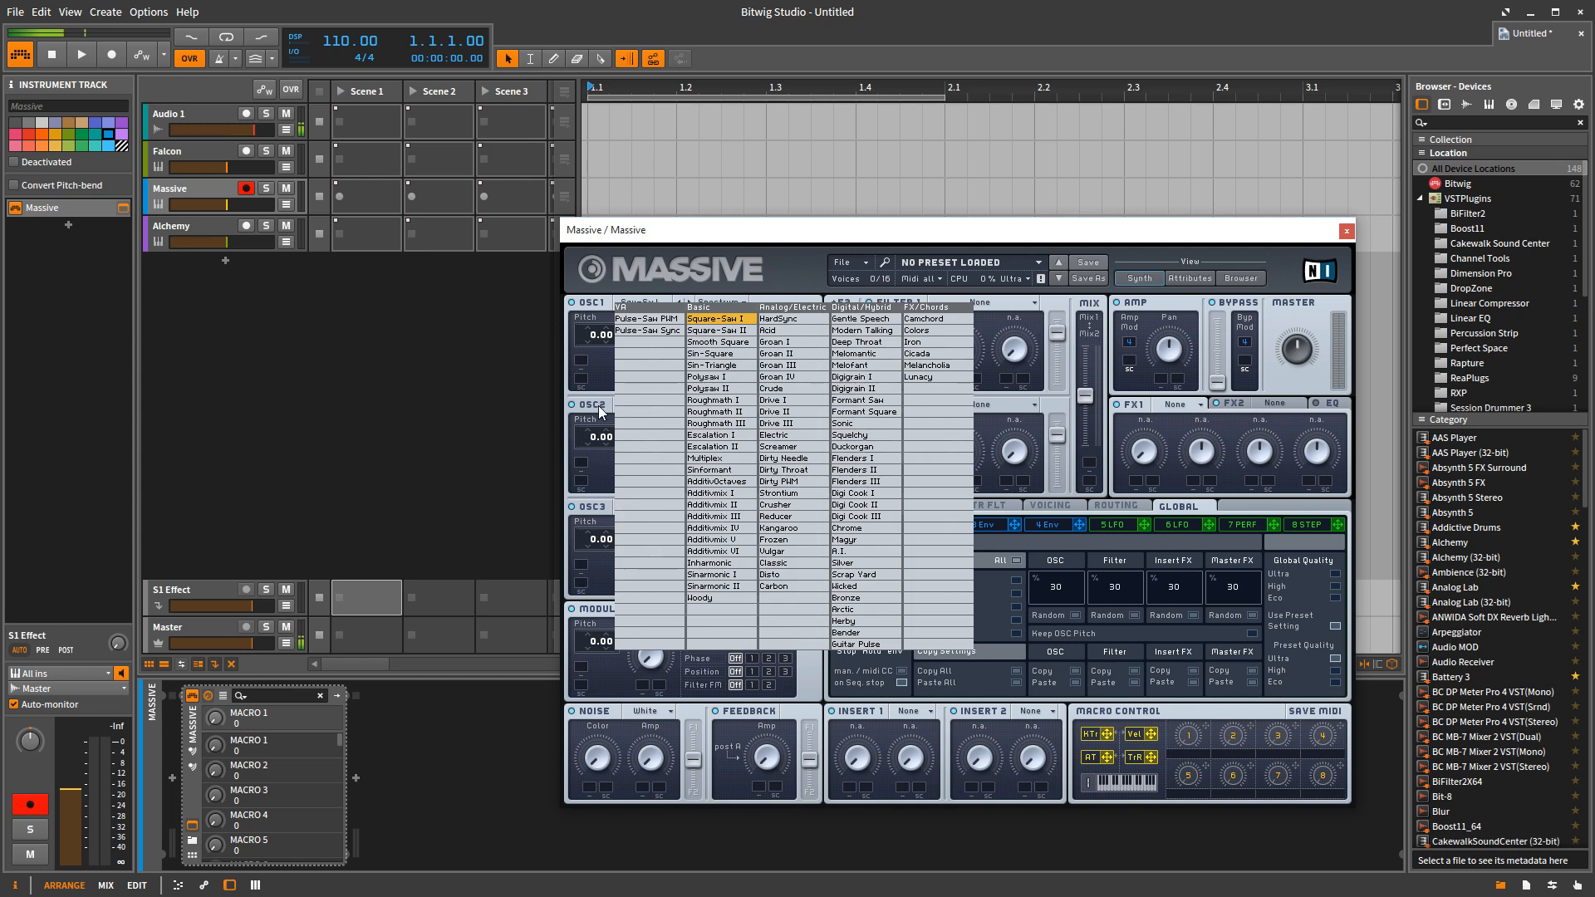
{"action": "left_click", "coordinate": [715, 318]}
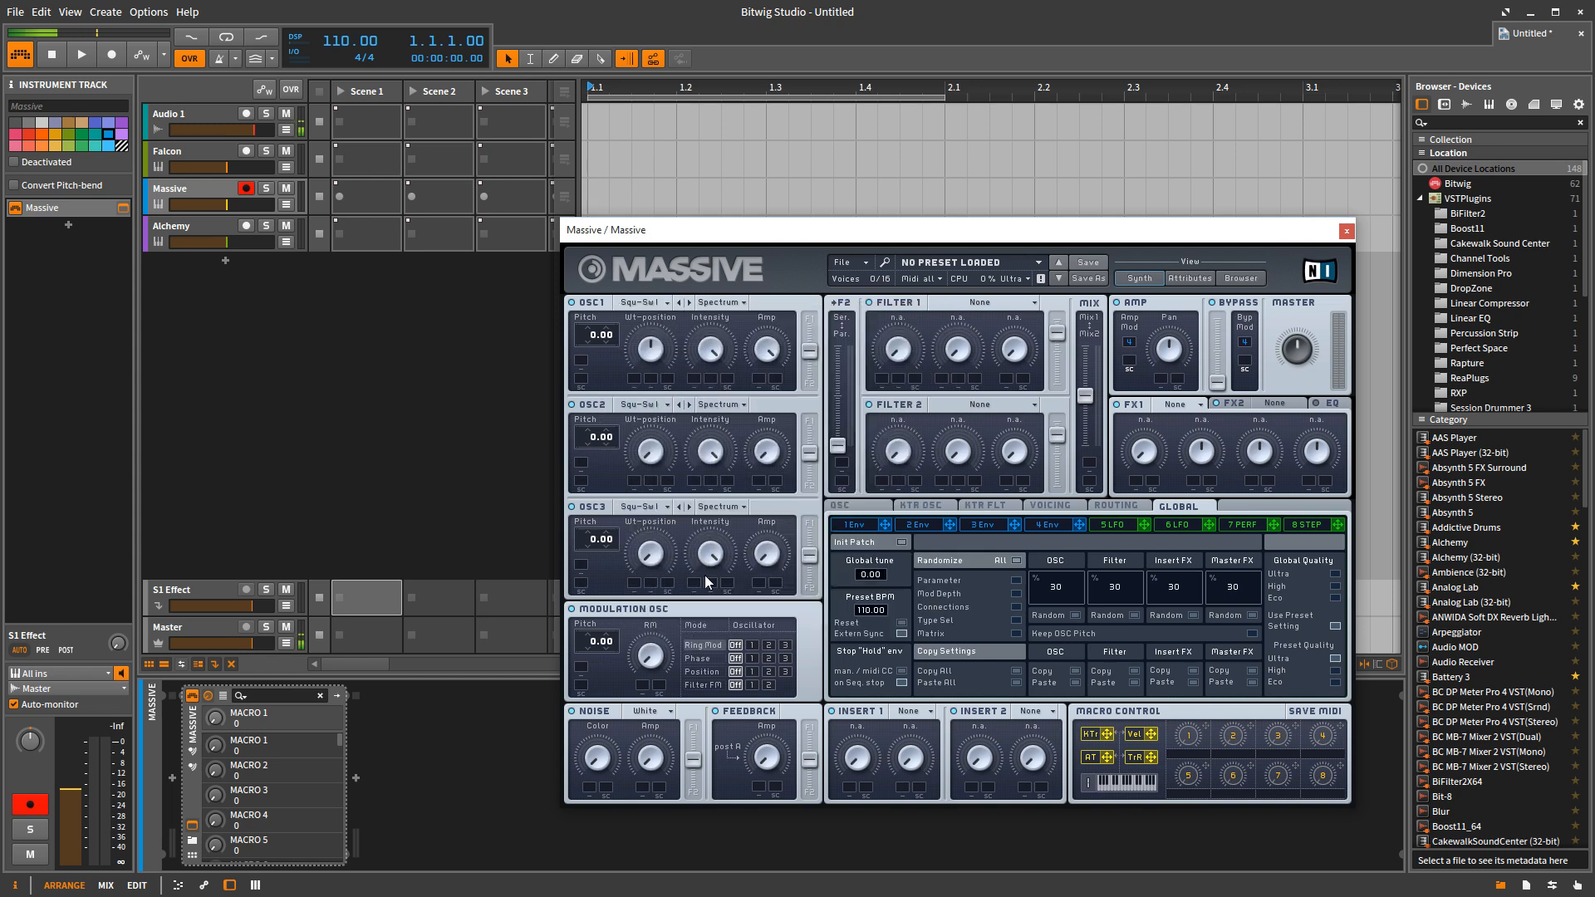
{"action": "mouse_move", "coordinate": [697, 518]}
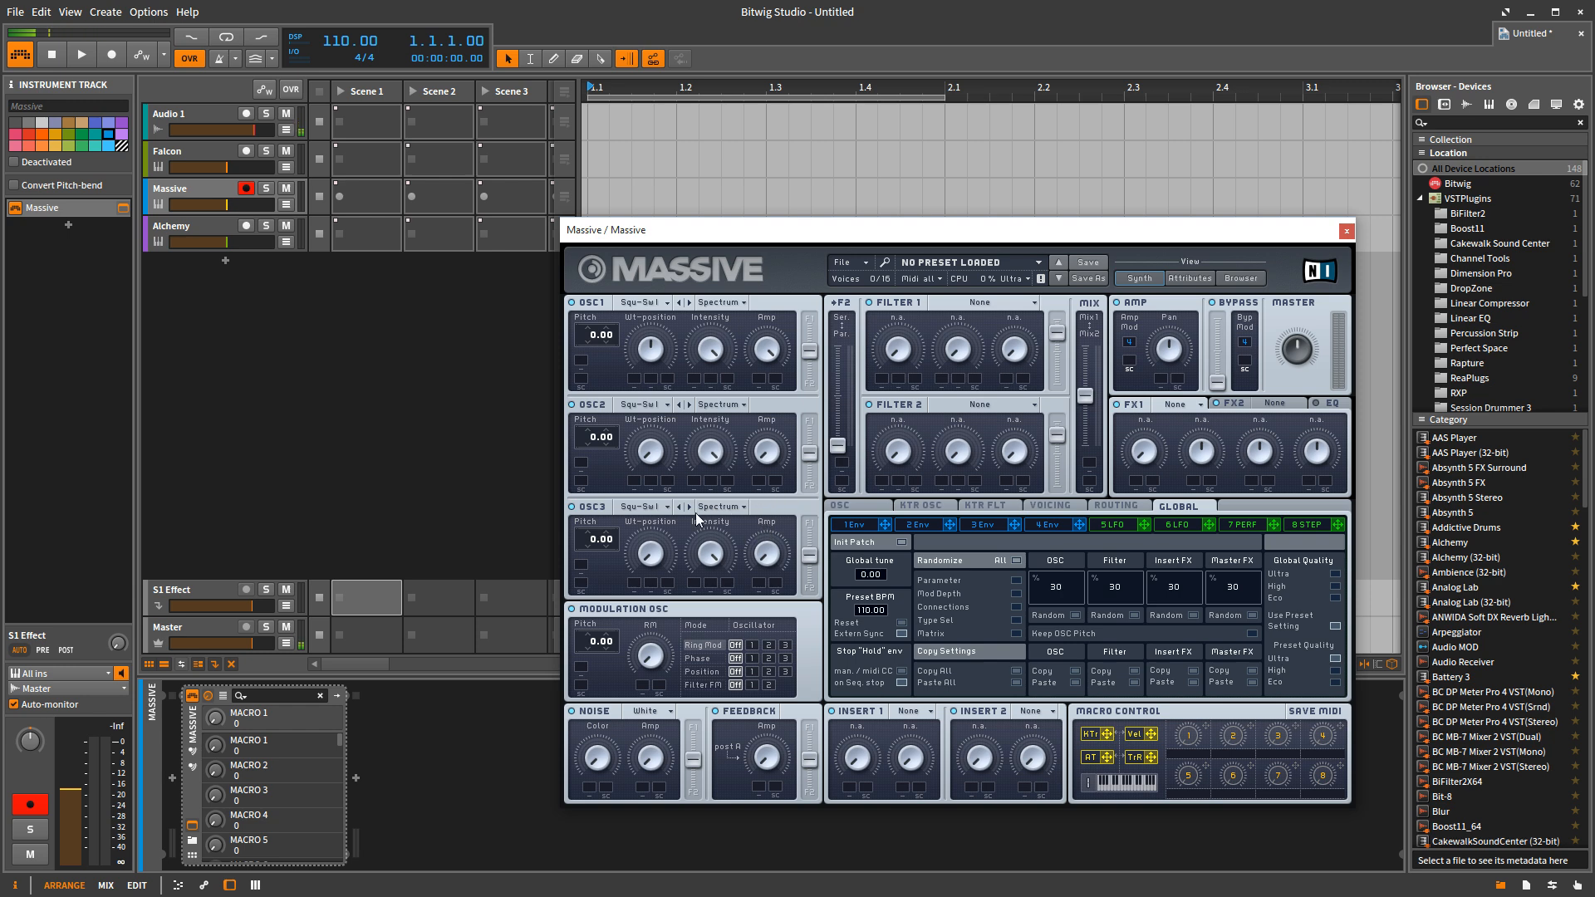
{"action": "mouse_move", "coordinate": [699, 460]}
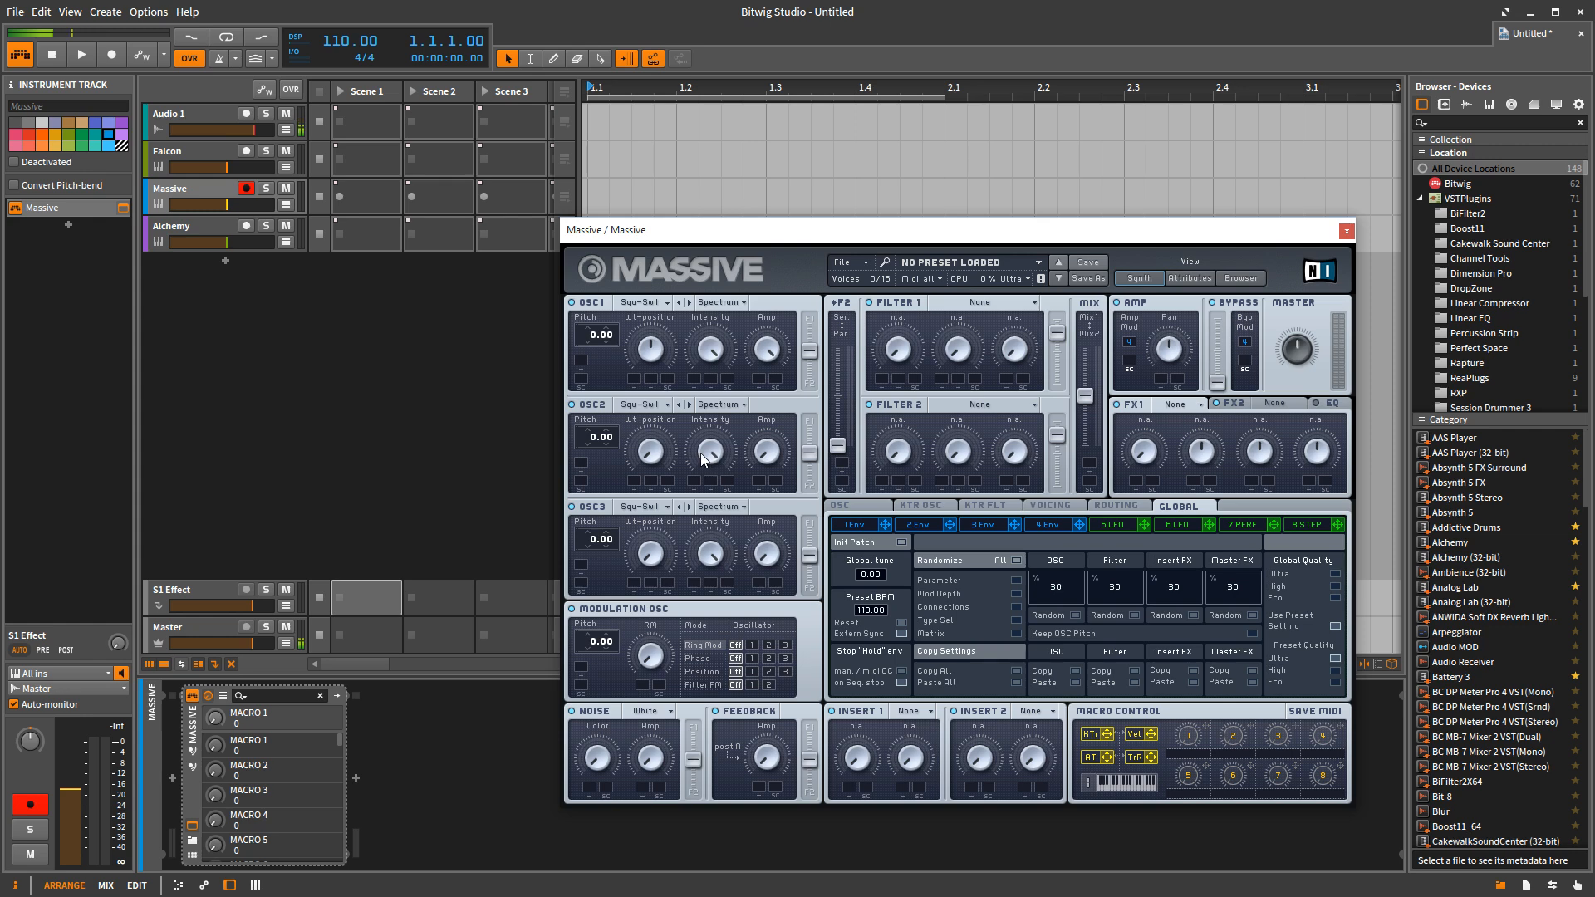
- Select the Falcon track to show its empty default program
{"action": "left_click", "coordinate": [167, 151]}
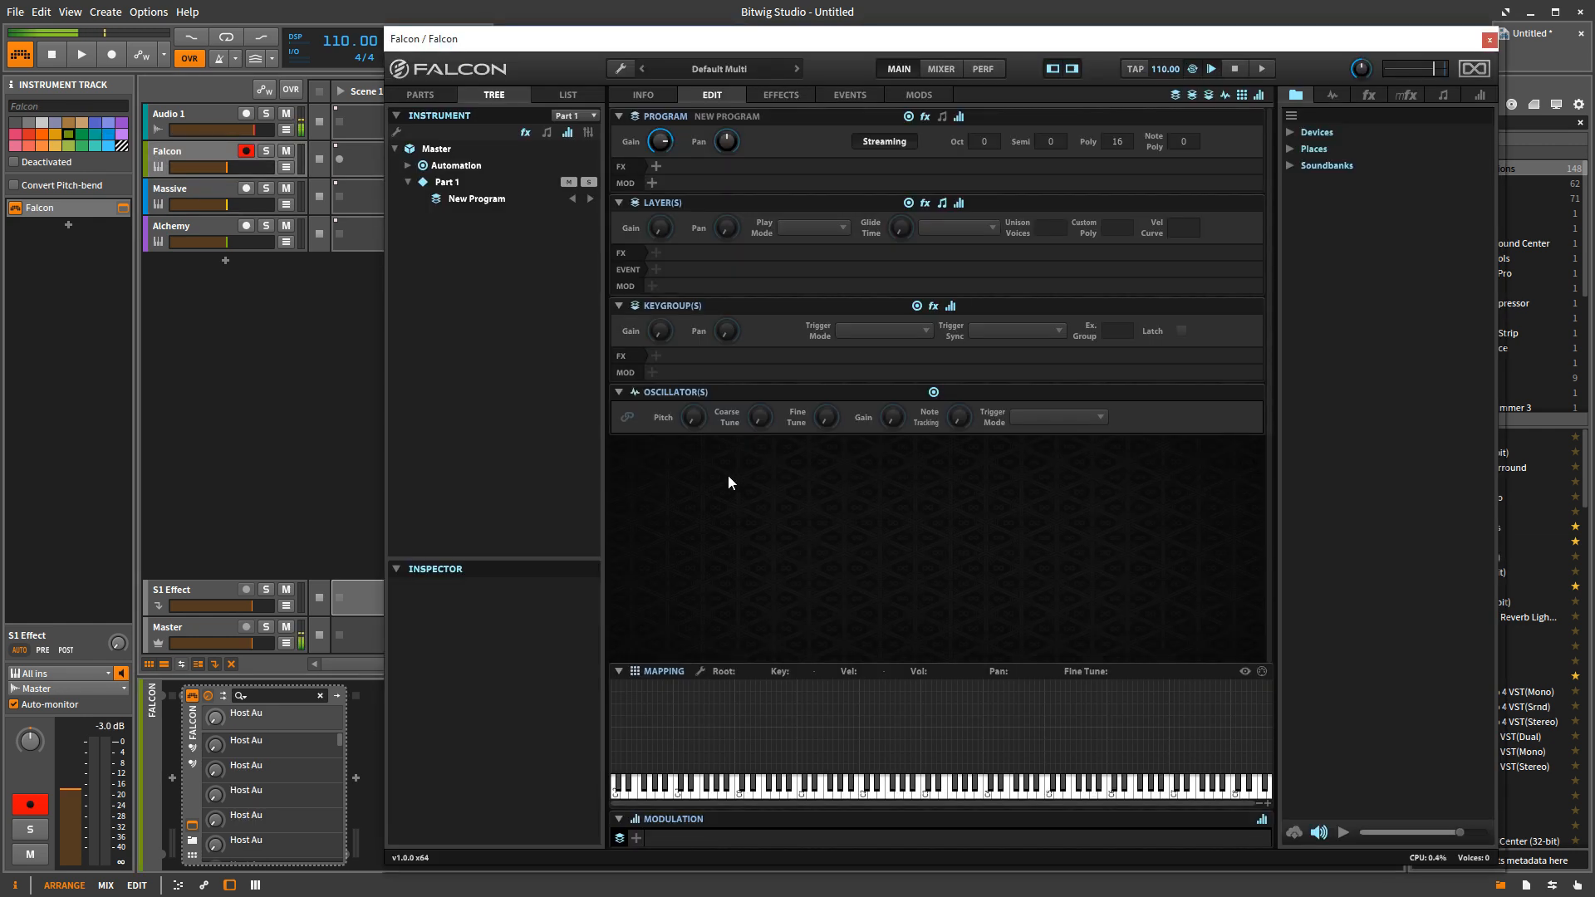
{"action": "mouse_move", "coordinate": [936, 677]}
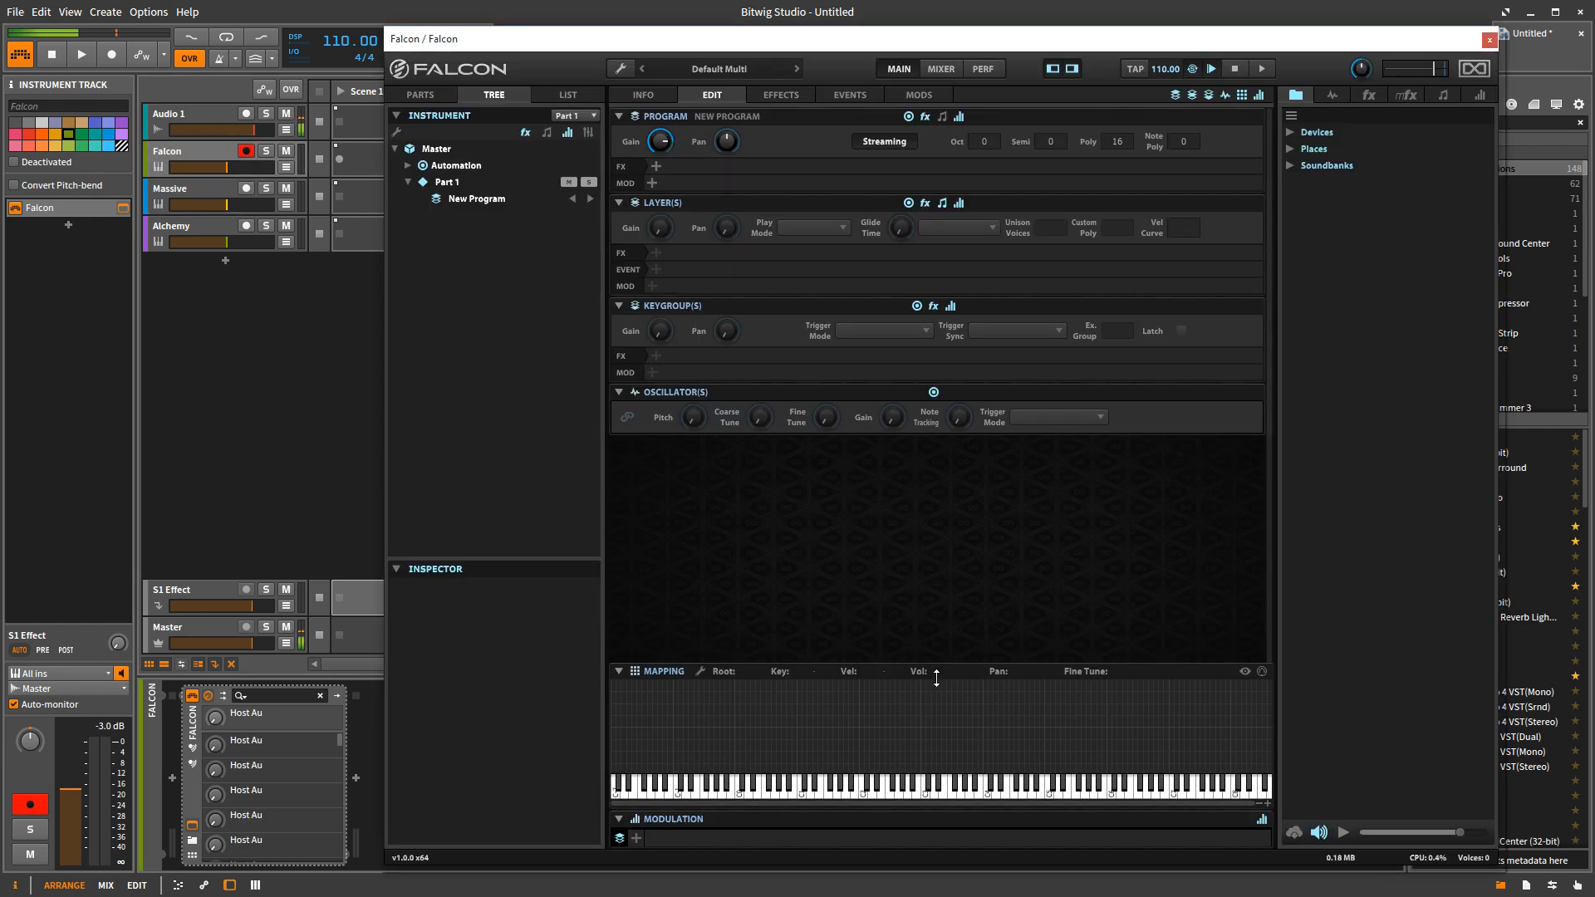
{"action": "mouse_move", "coordinate": [887, 689]}
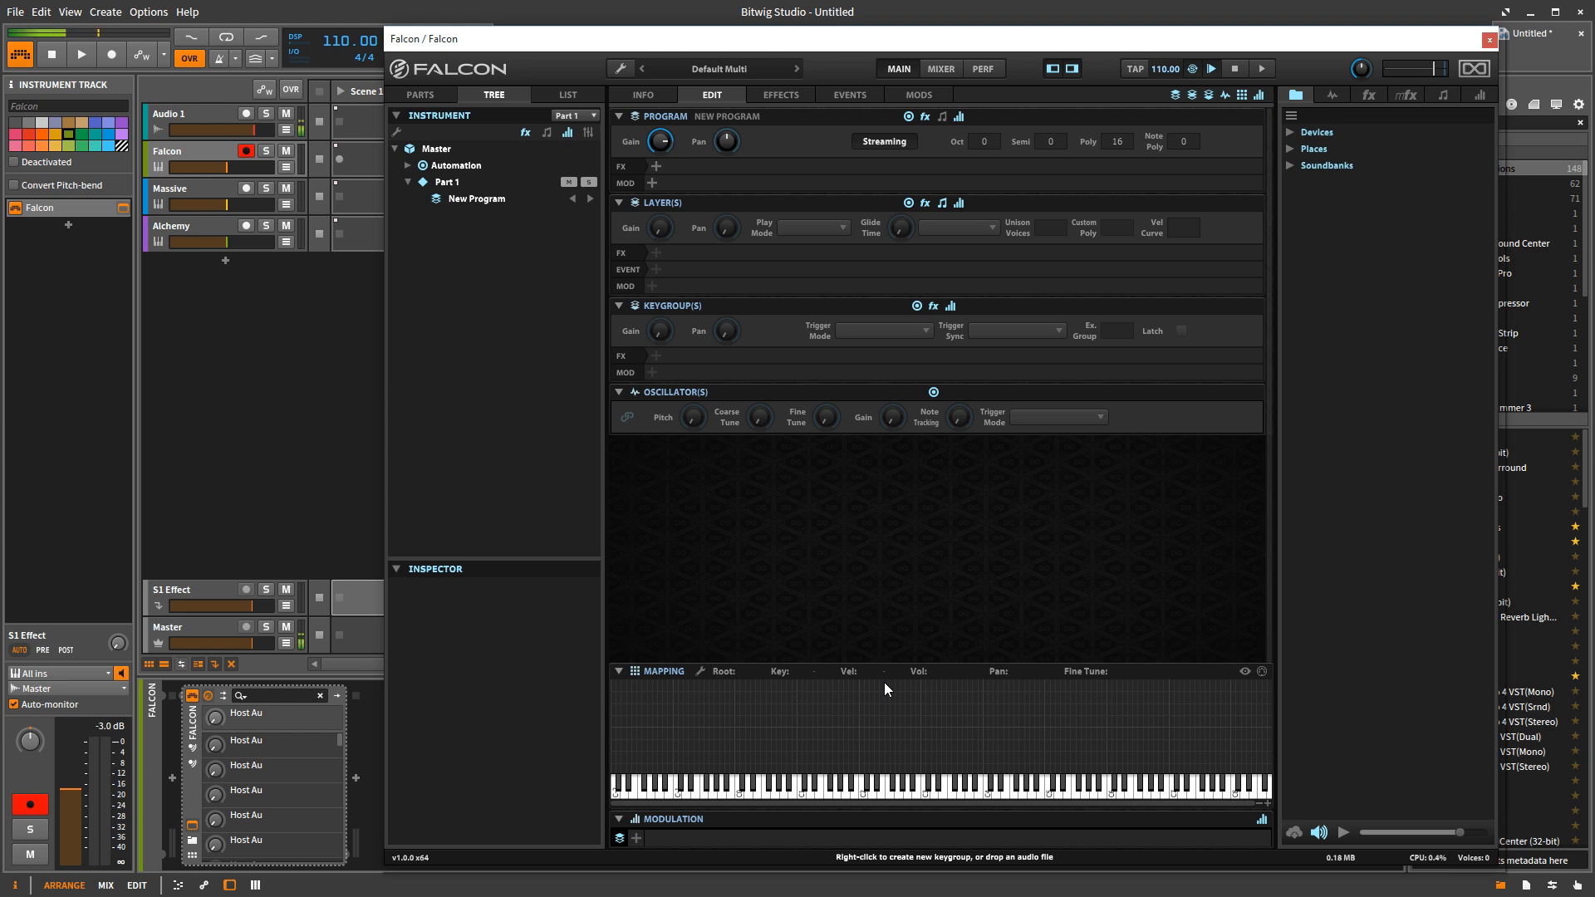
- Create a Synth Template keygroup from the Mapping editor's context menu
{"action": "right_click", "coordinate": [884, 689]}
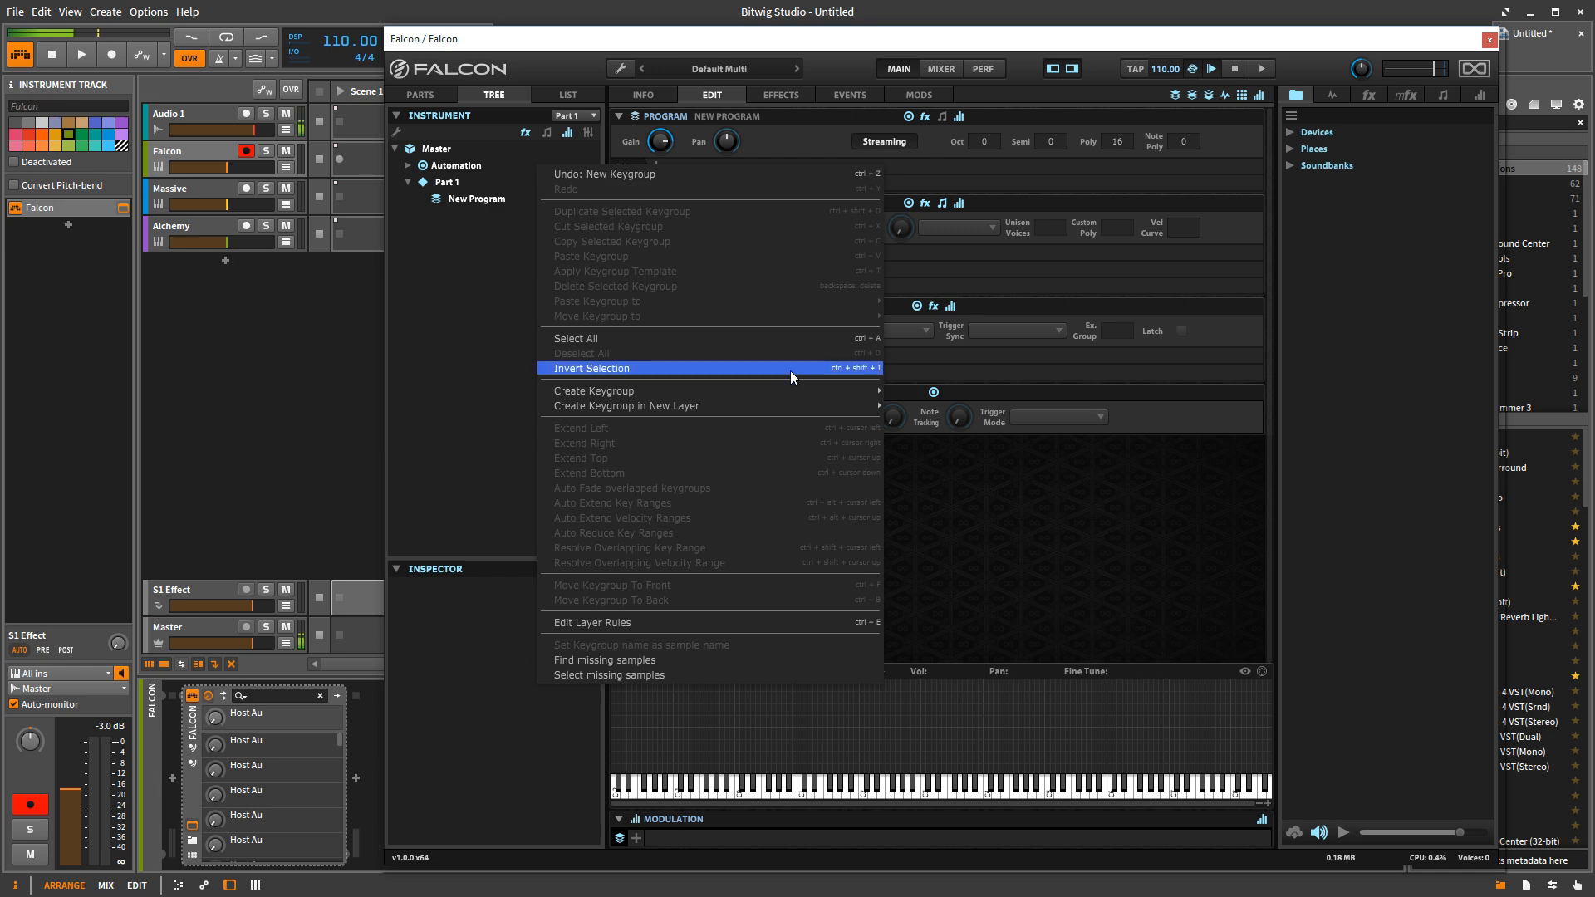
{"action": "mouse_move", "coordinate": [594, 391]}
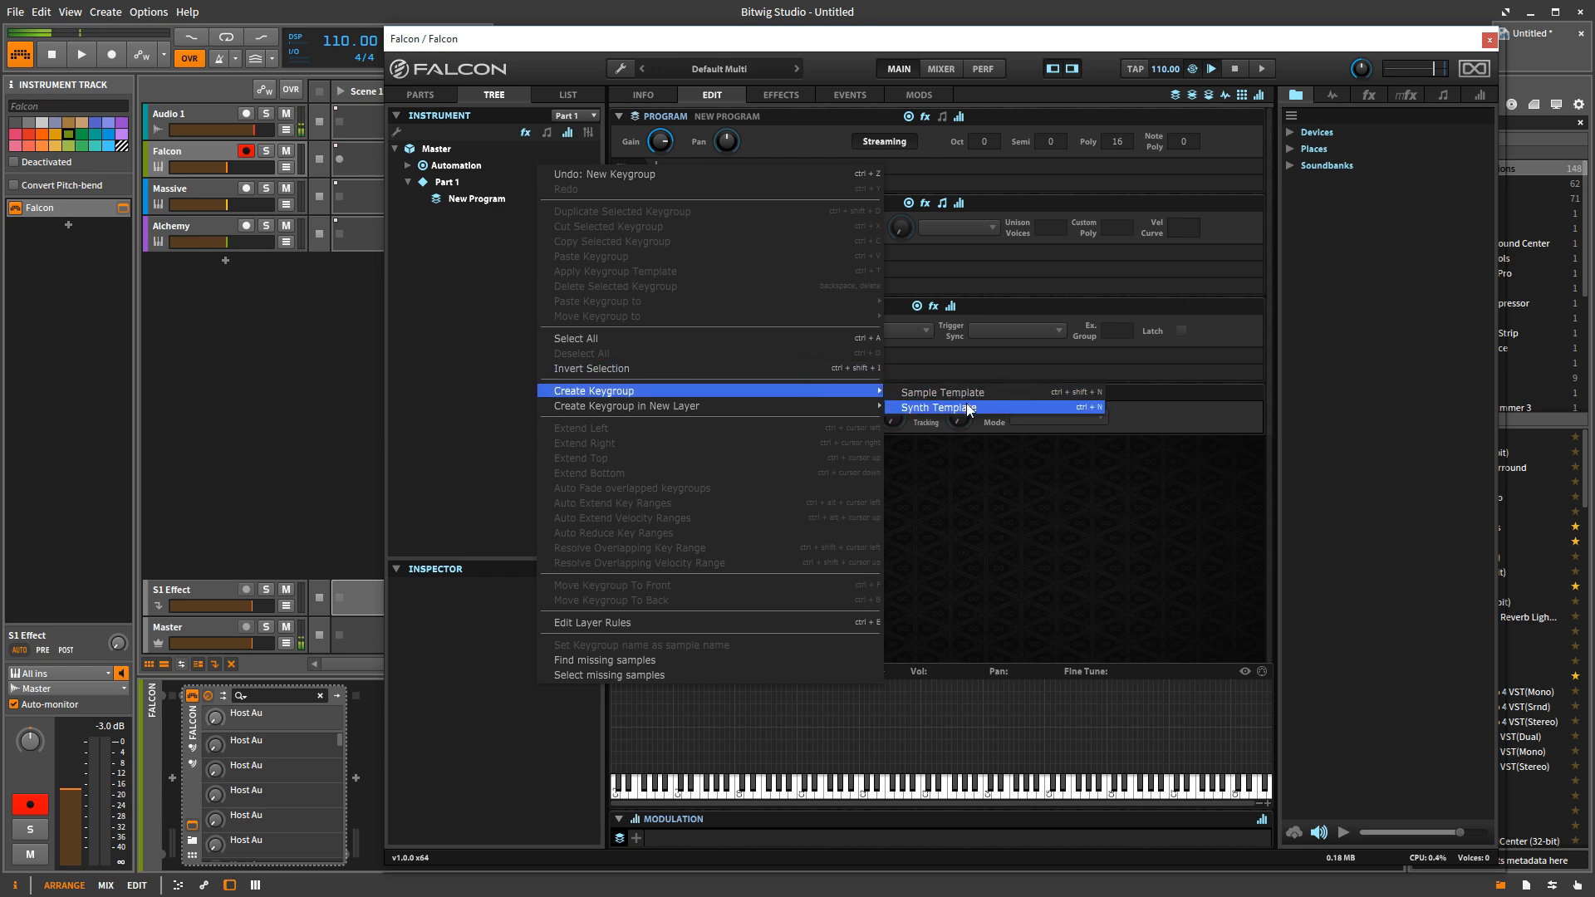
{"action": "left_click", "coordinate": [937, 407]}
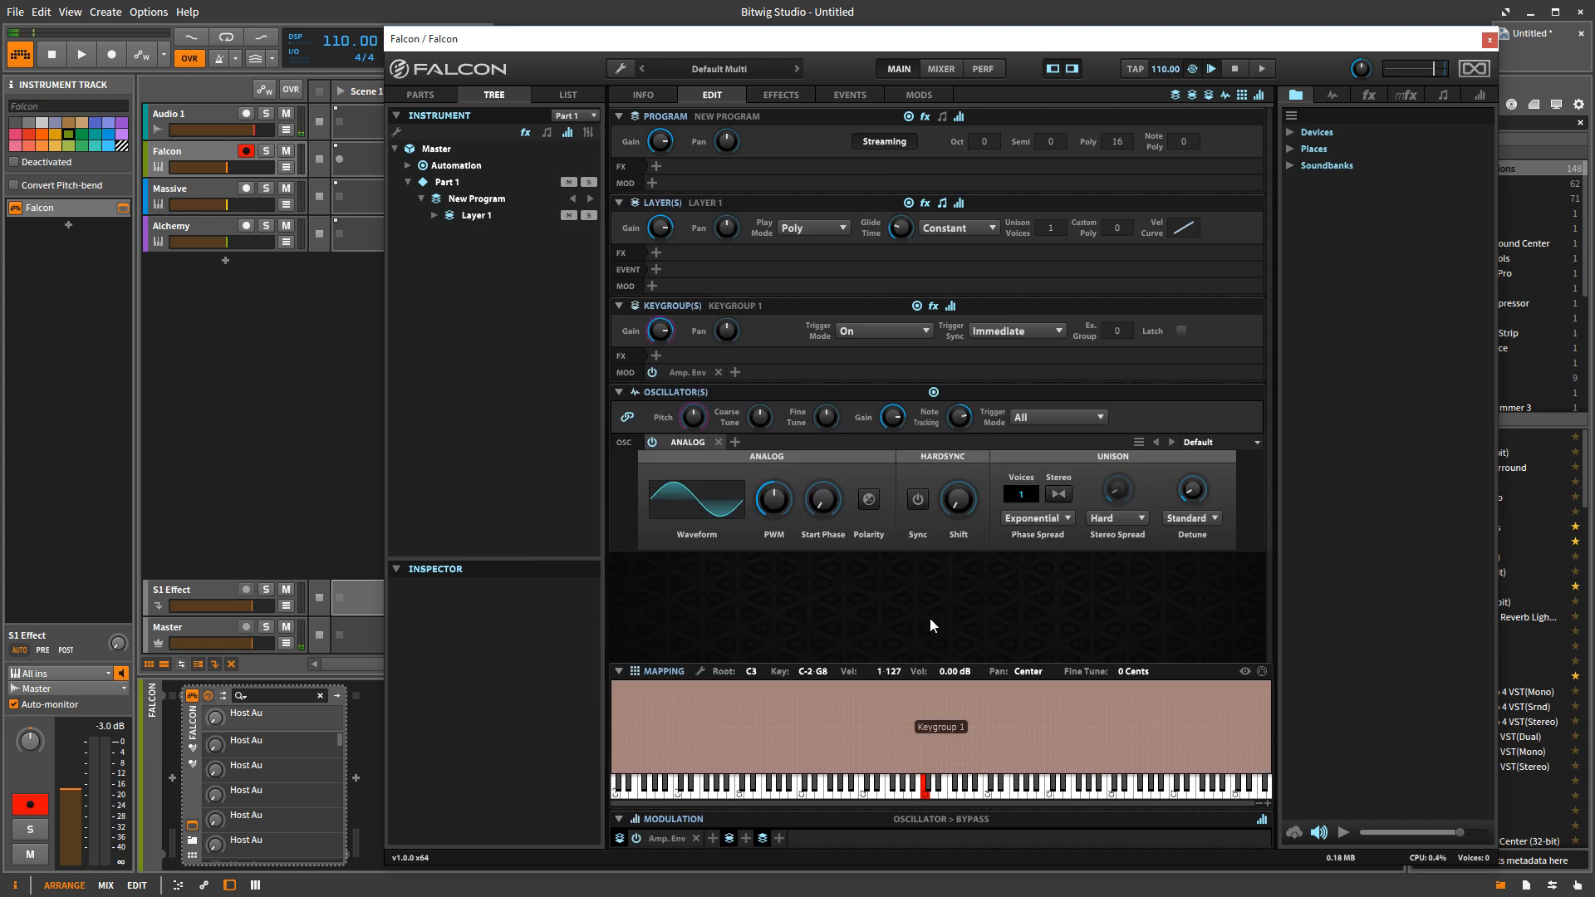
{"action": "mouse_move", "coordinate": [905, 540]}
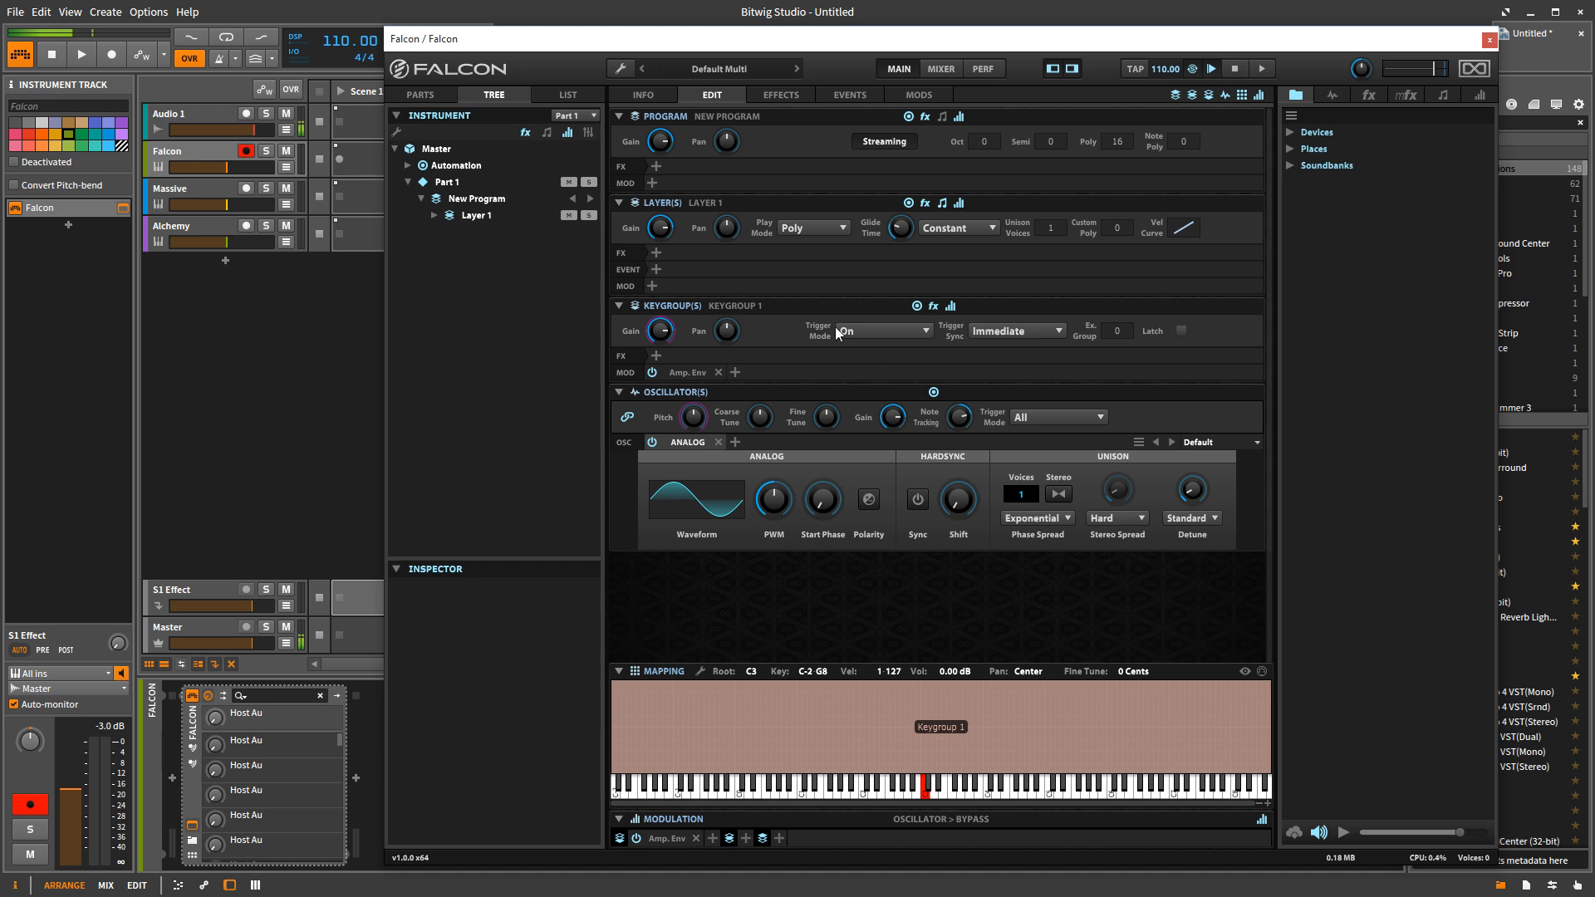
{"action": "mouse_move", "coordinate": [734, 402]}
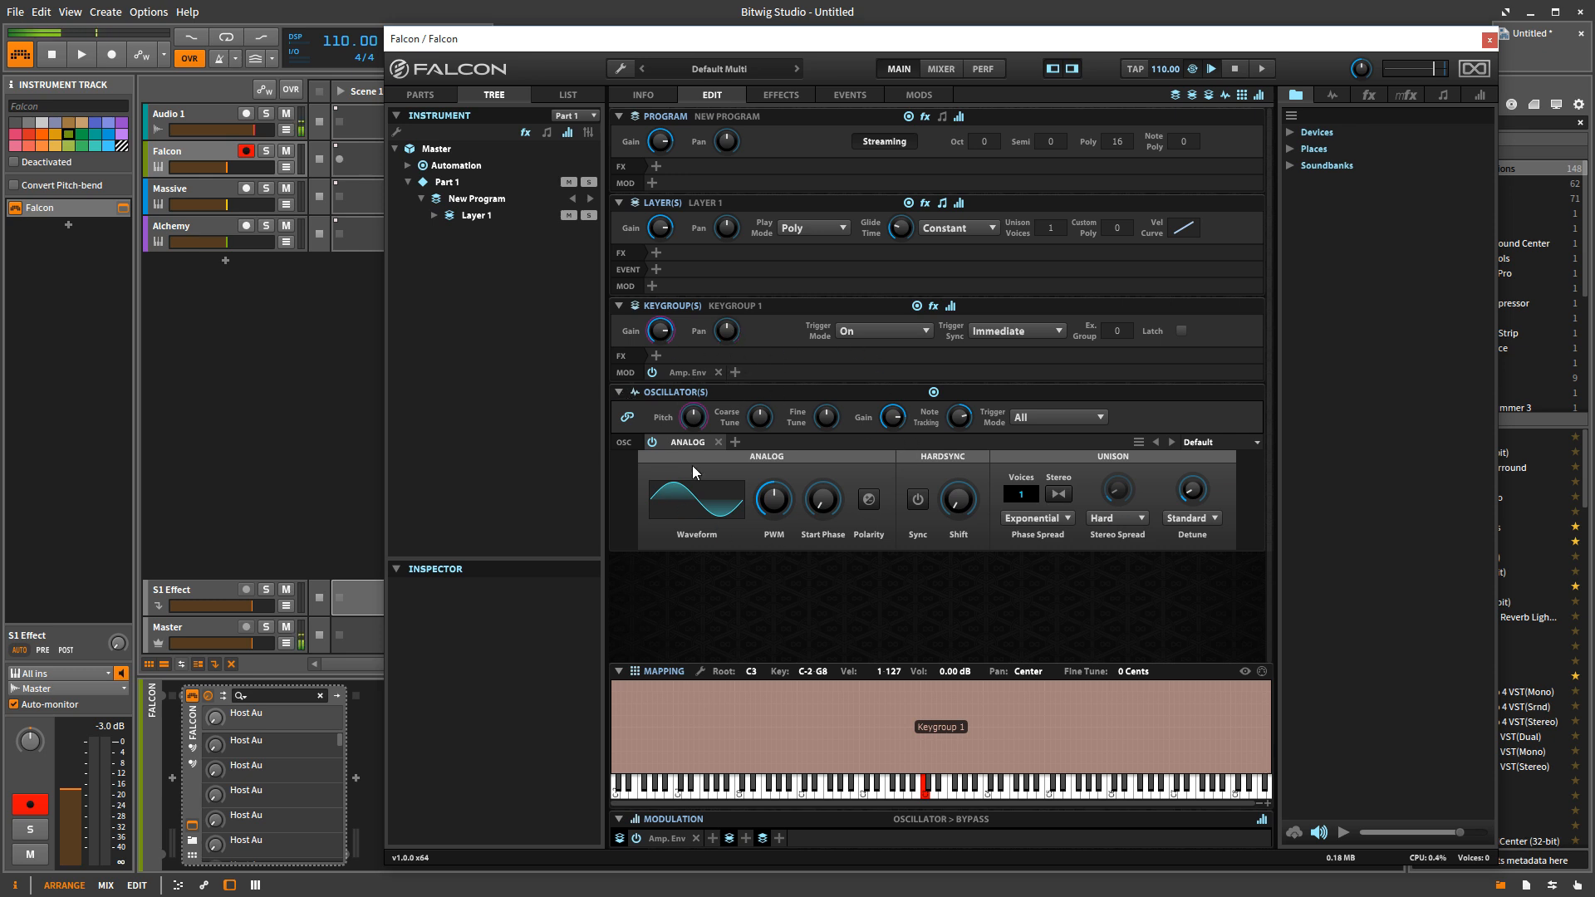
{"action": "mouse_move", "coordinate": [739, 399]}
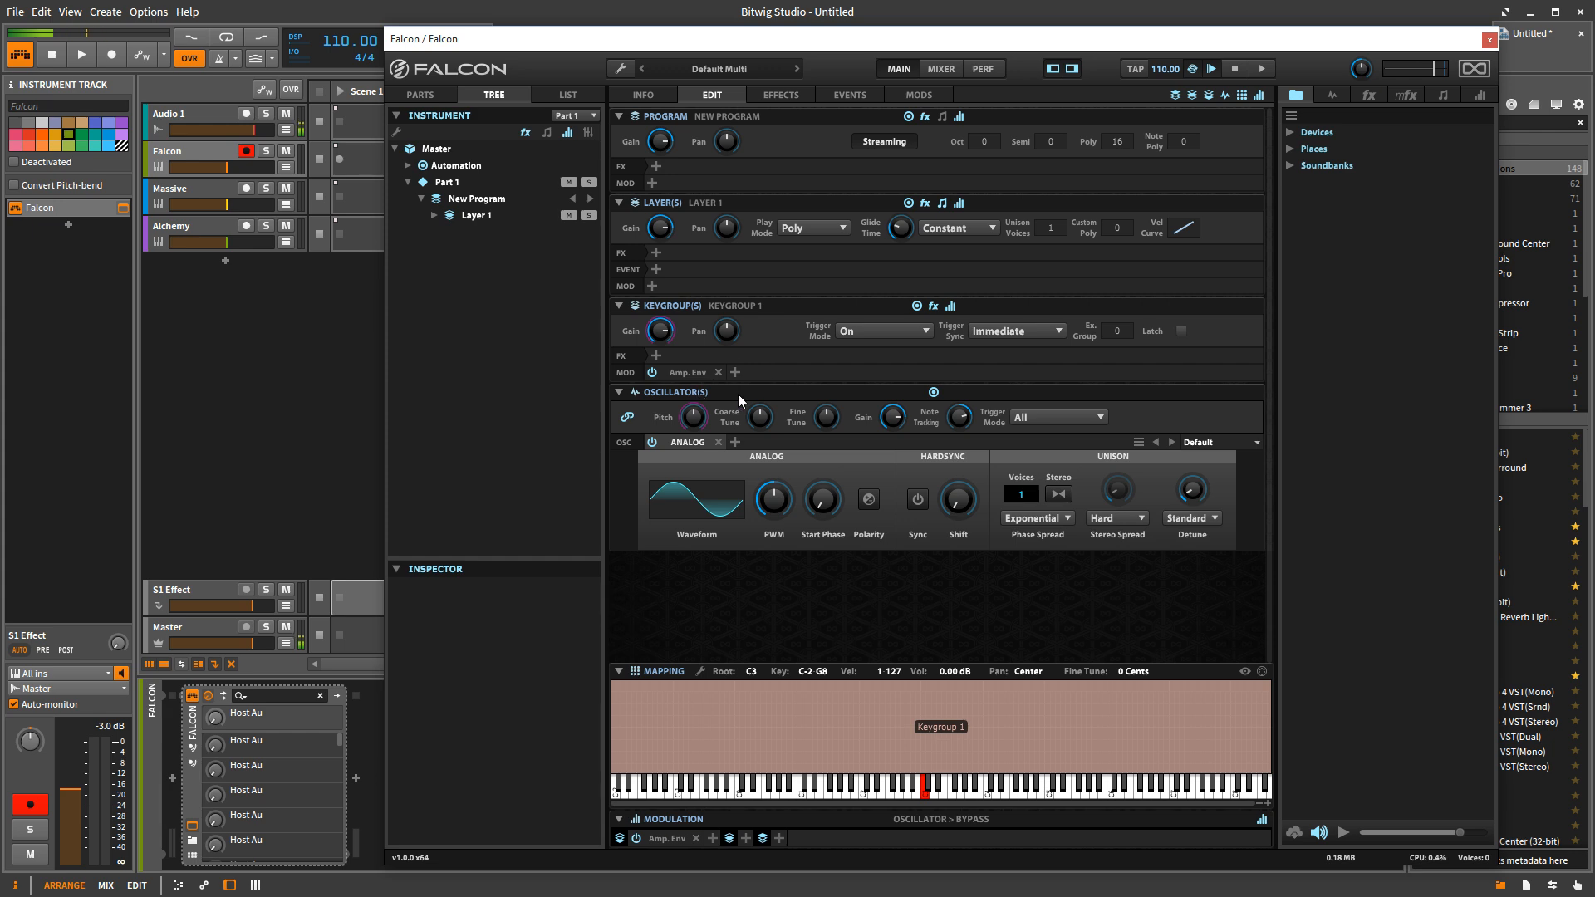
{"action": "mouse_move", "coordinate": [758, 416]}
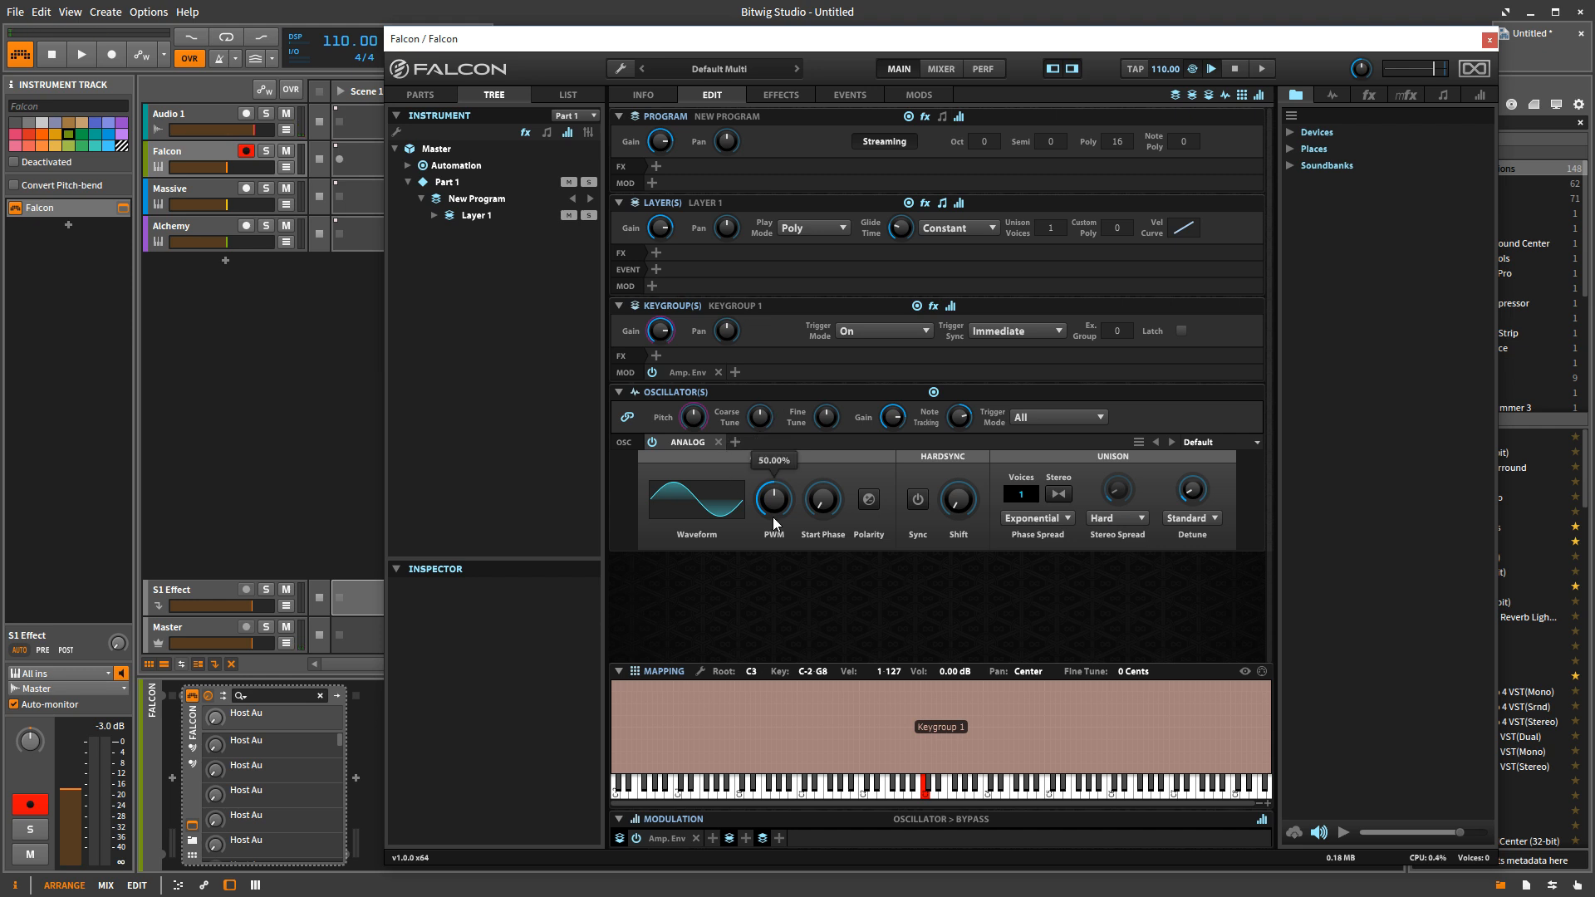
{"action": "mouse_move", "coordinate": [654, 379]}
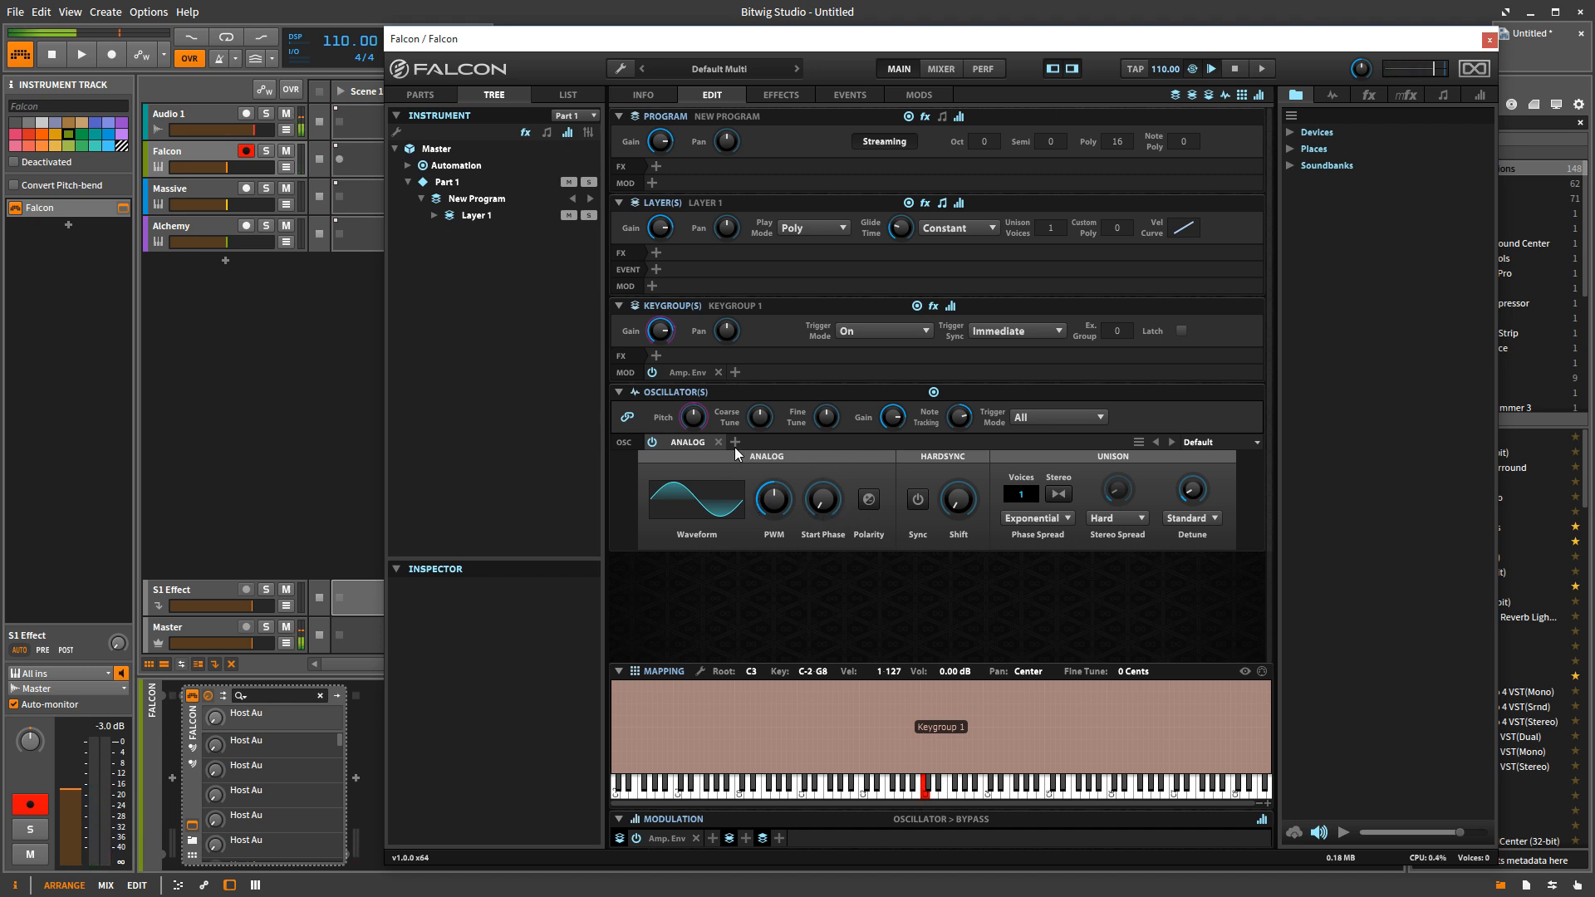
{"action": "mouse_move", "coordinate": [656, 355]}
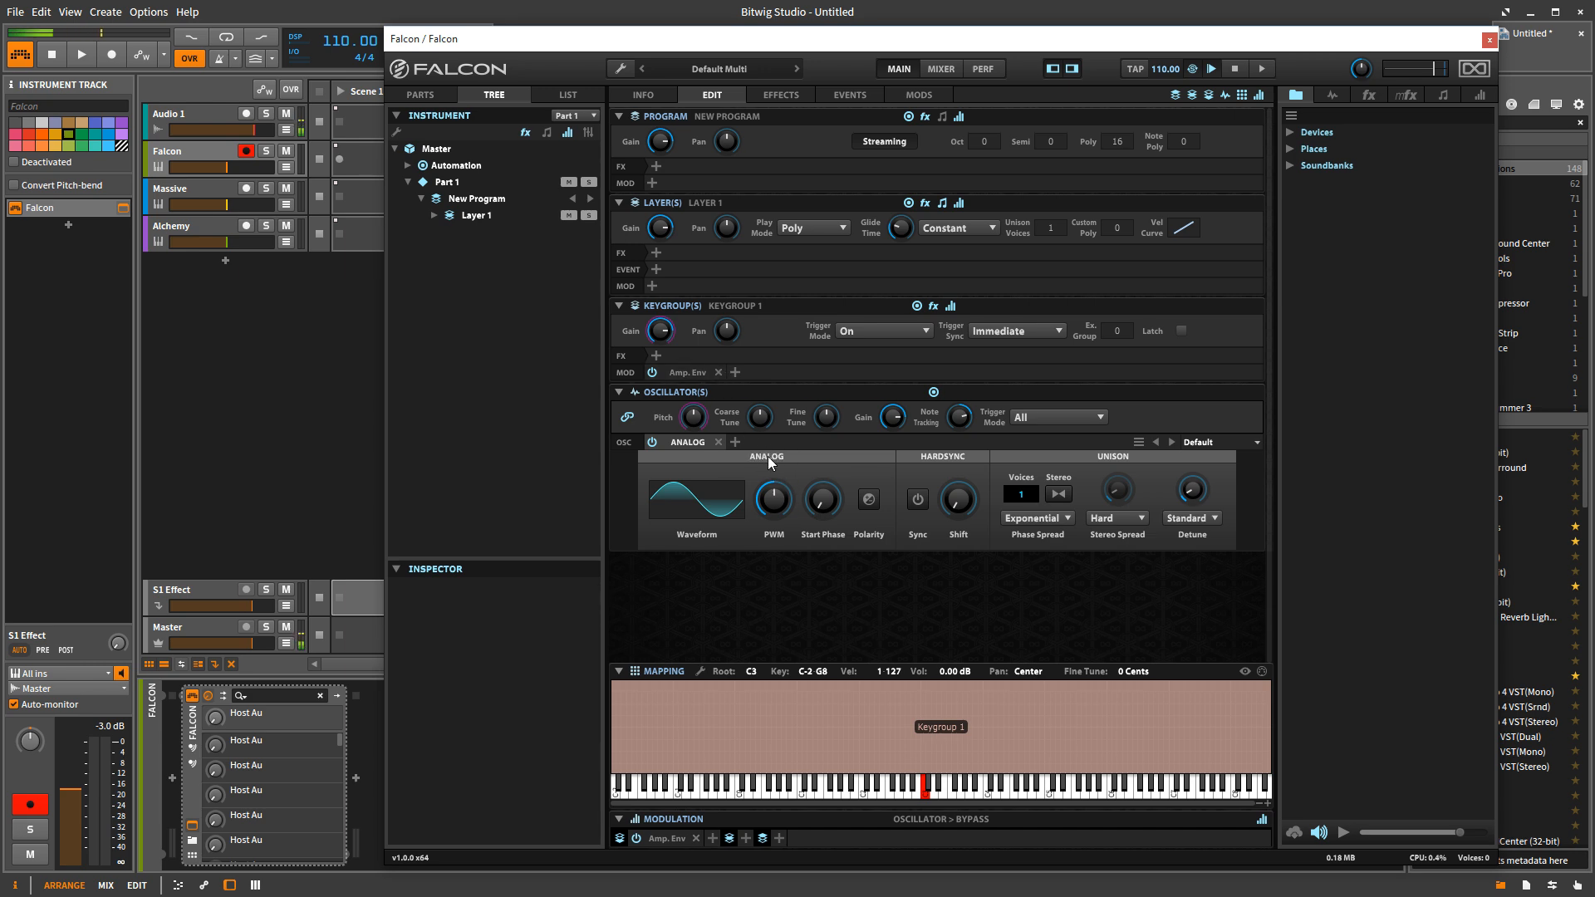
- Add FM and then Pluck oscillators after the Analog oscillator
{"action": "left_click", "coordinate": [734, 441]}
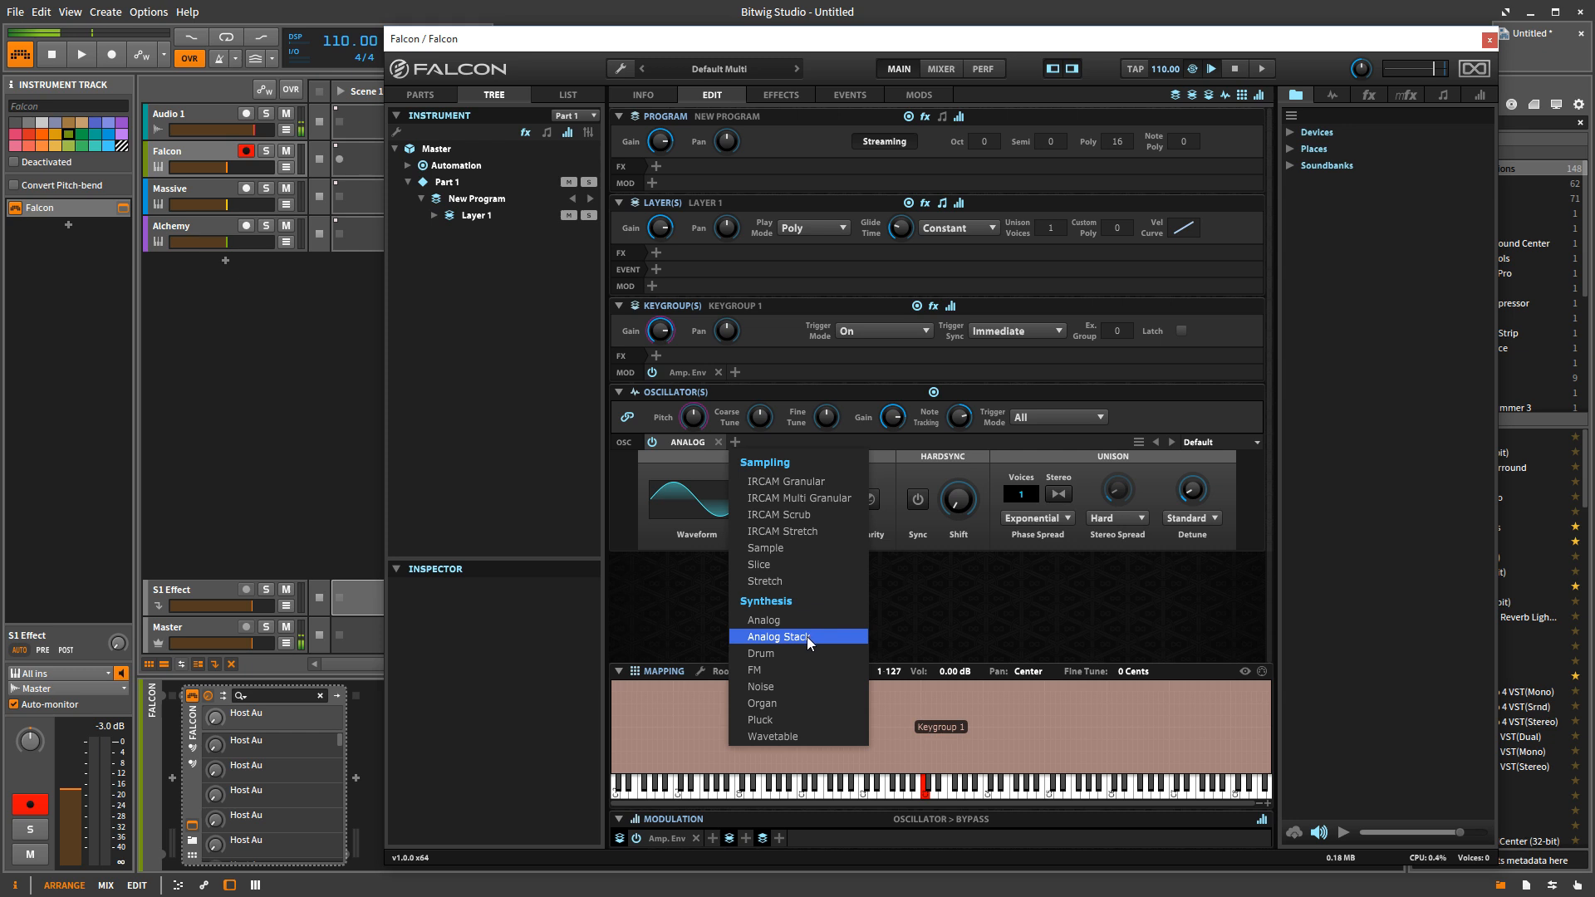
{"action": "left_click", "coordinate": [755, 669]}
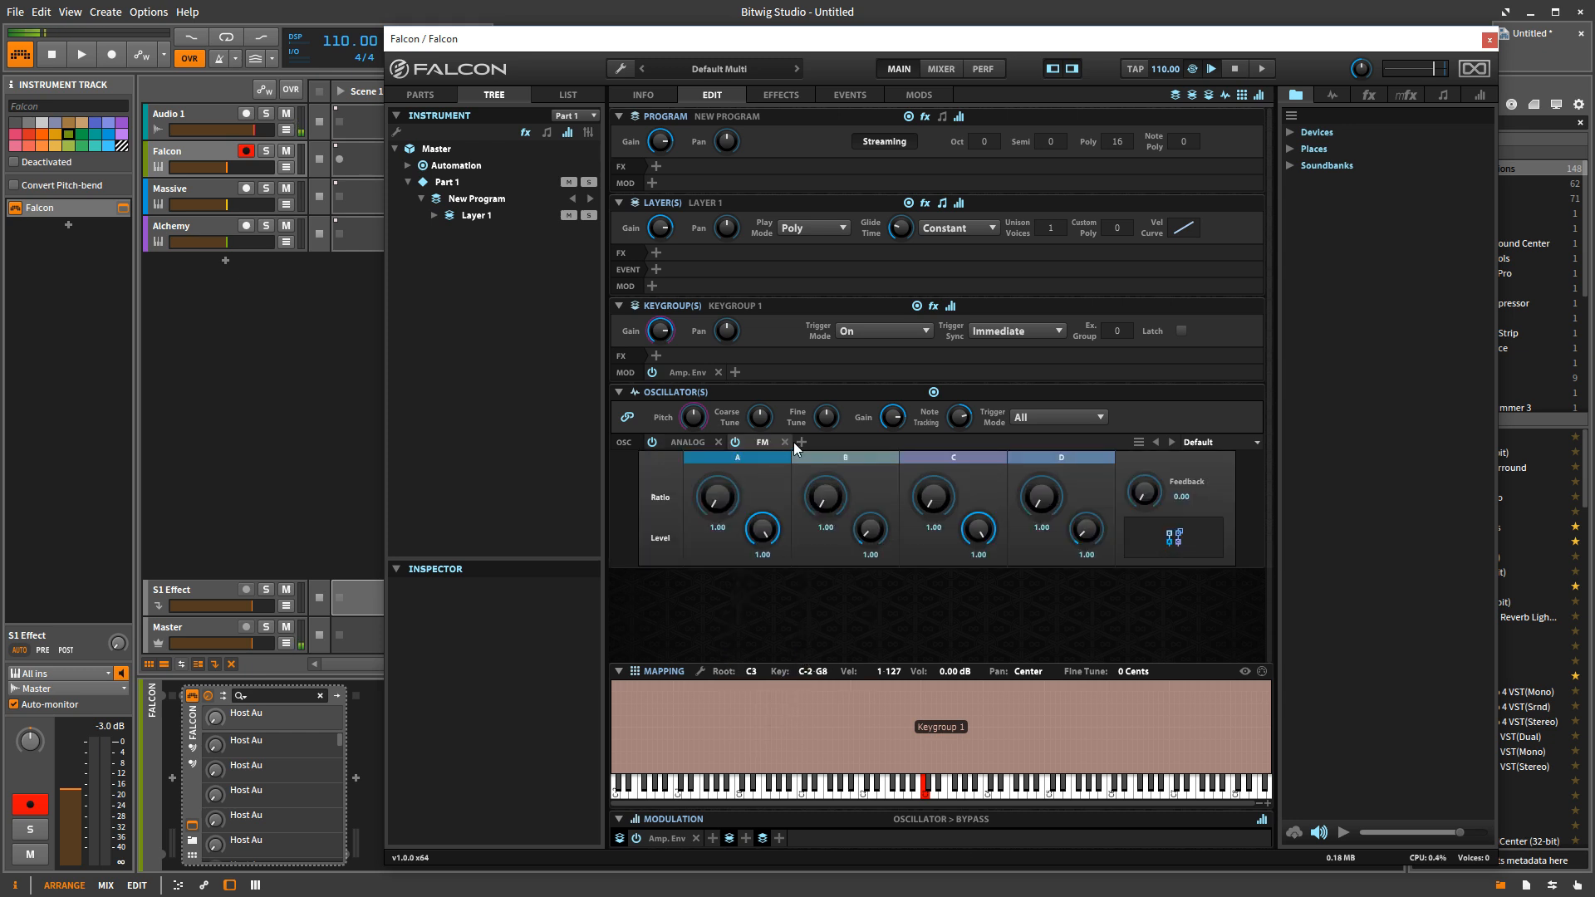
{"action": "left_click", "coordinate": [801, 441]}
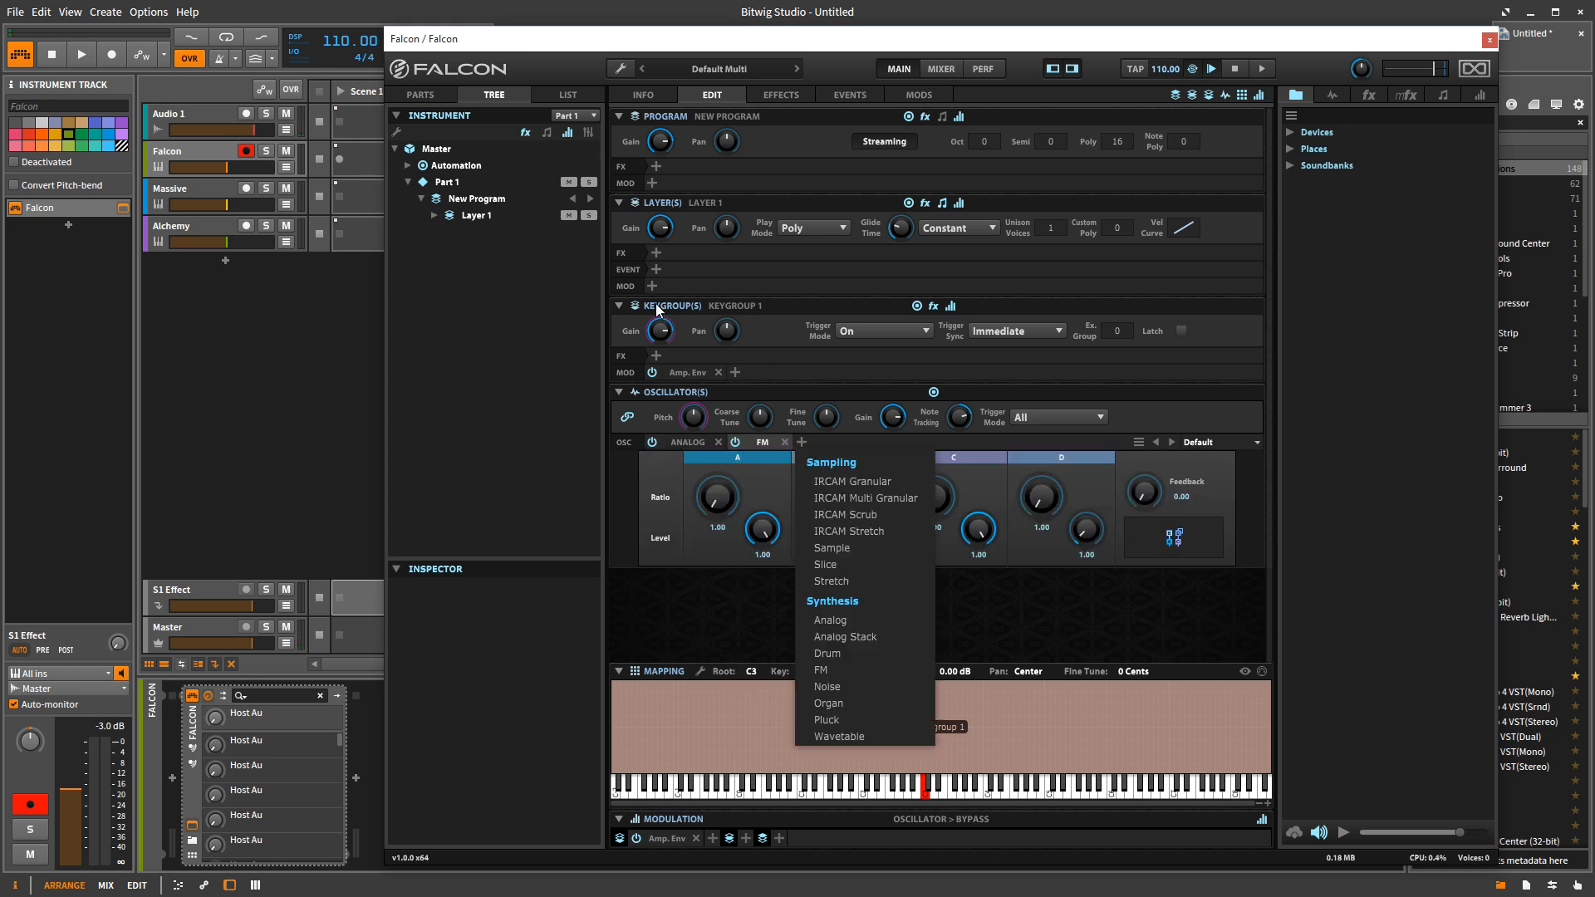
{"action": "mouse_move", "coordinate": [825, 720]}
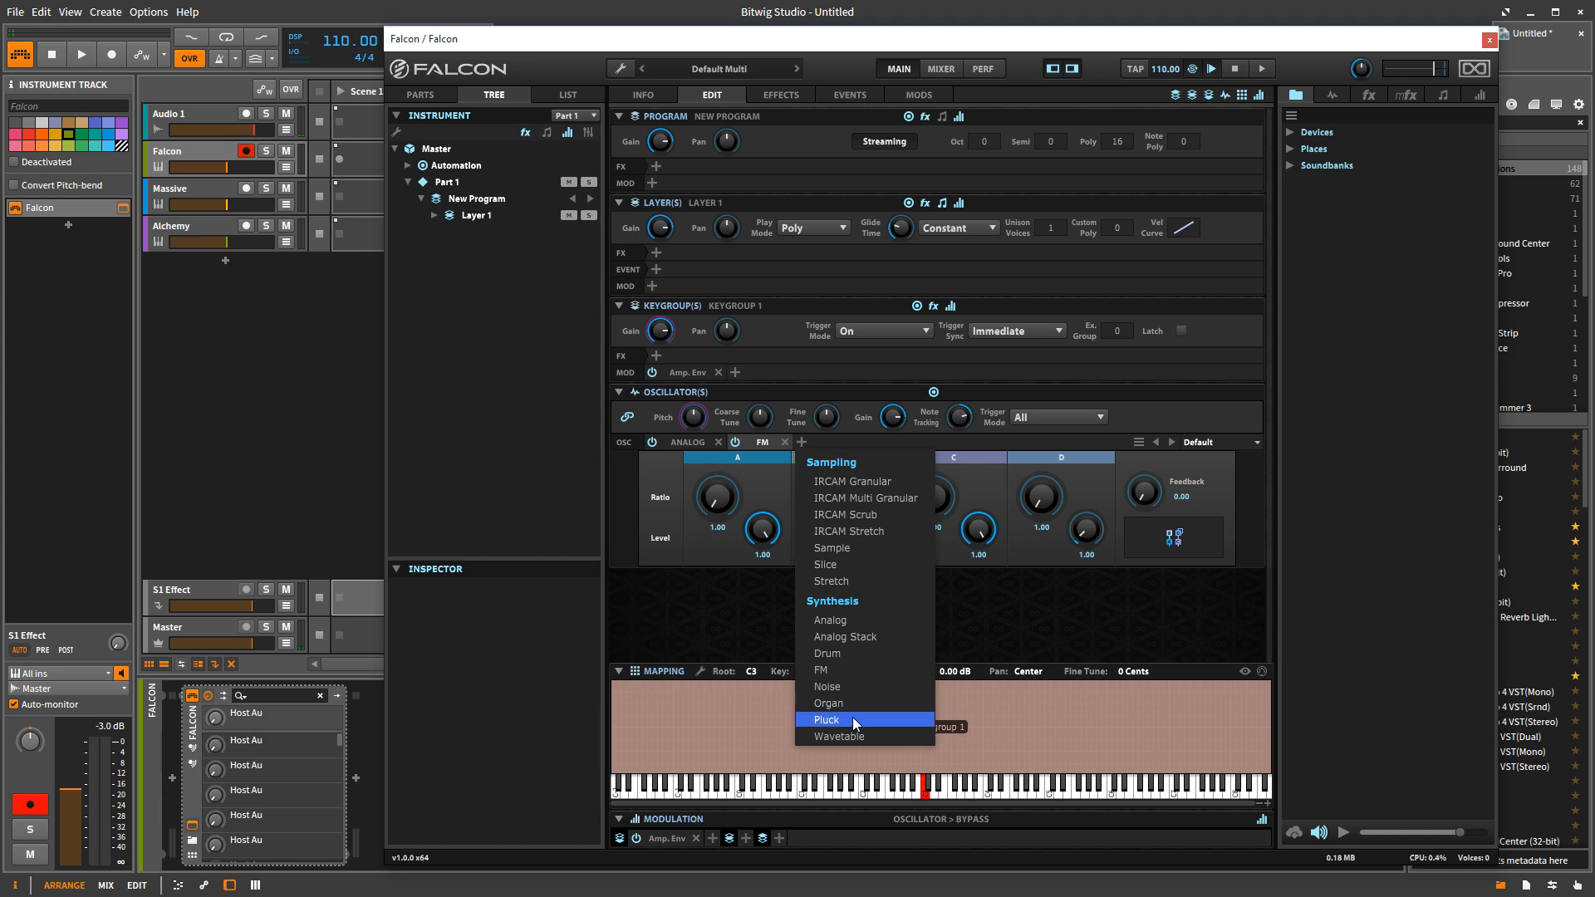
{"action": "left_click", "coordinate": [827, 720]}
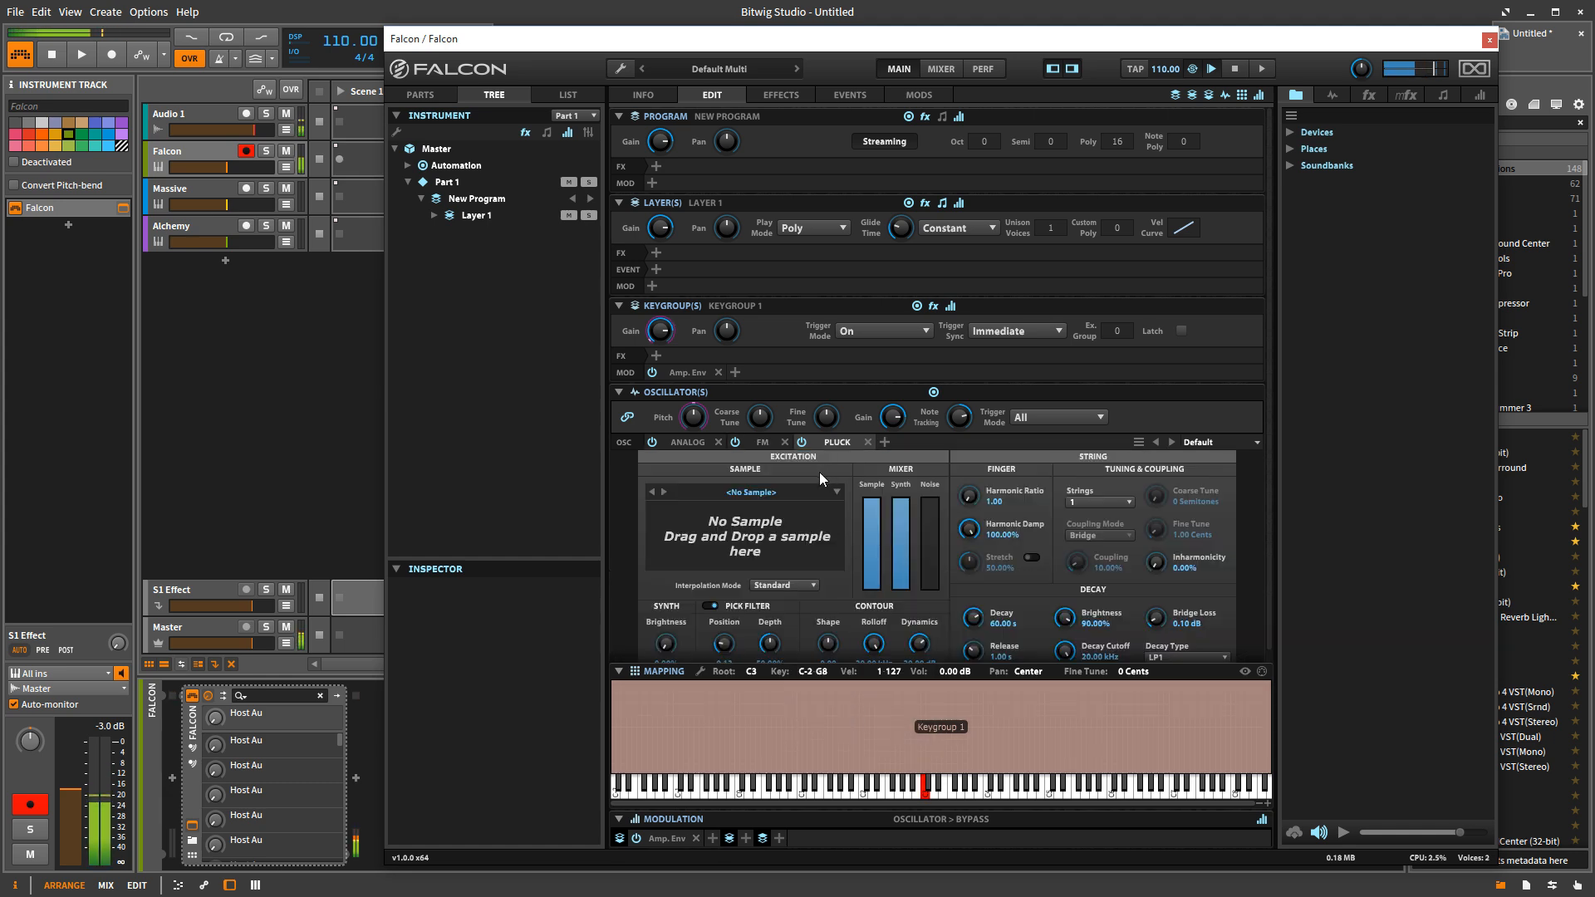
{"action": "mouse_move", "coordinate": [812, 472]}
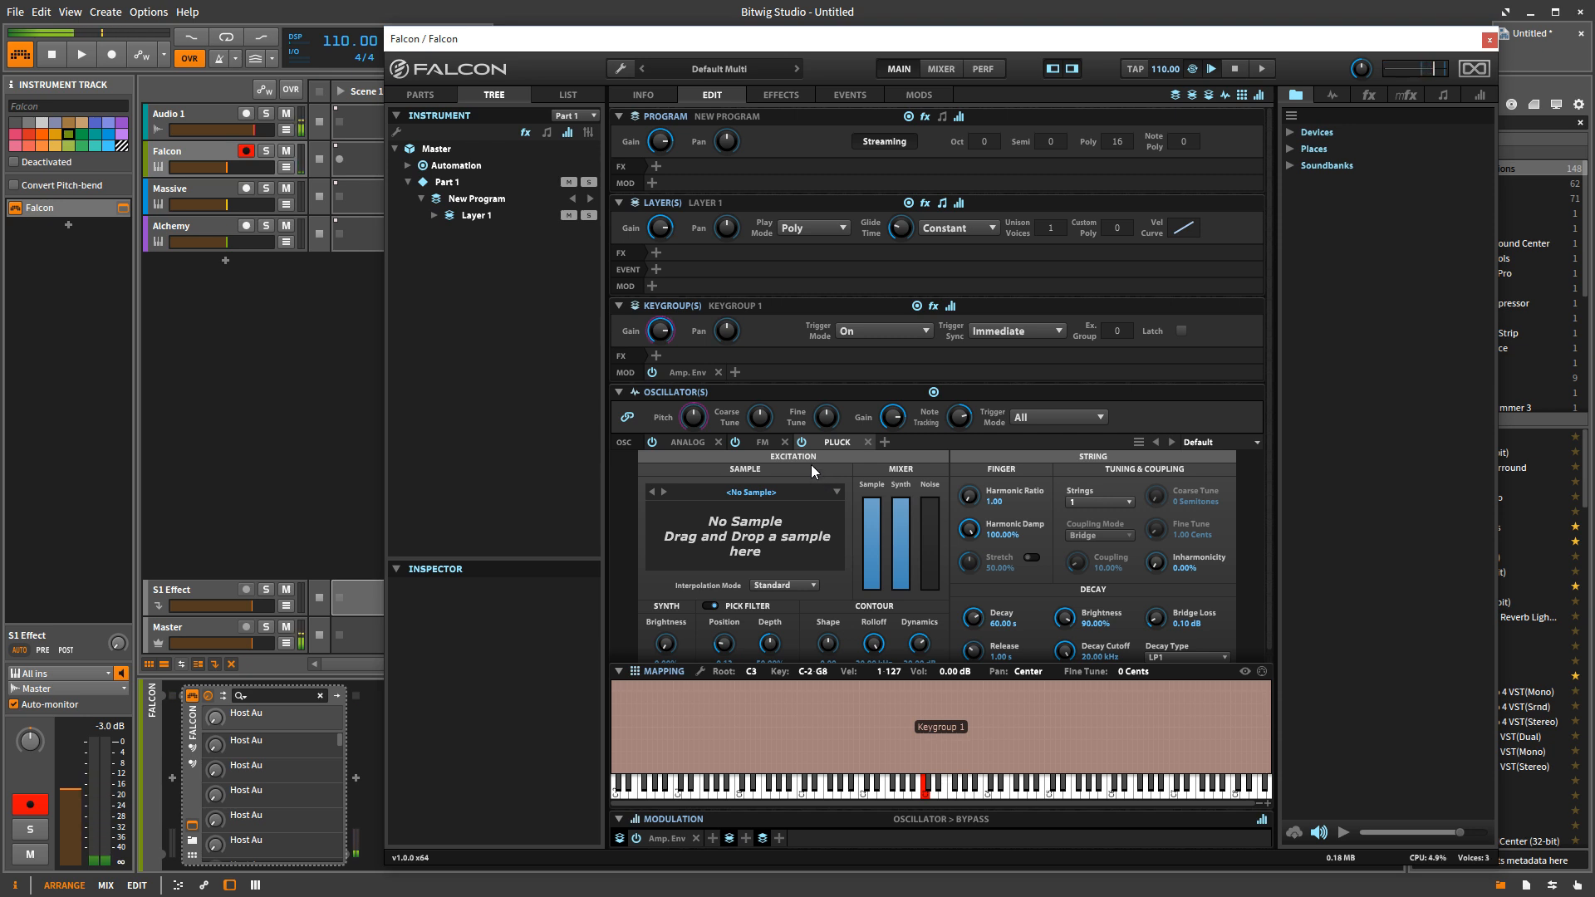
{"action": "mouse_move", "coordinate": [783, 502]}
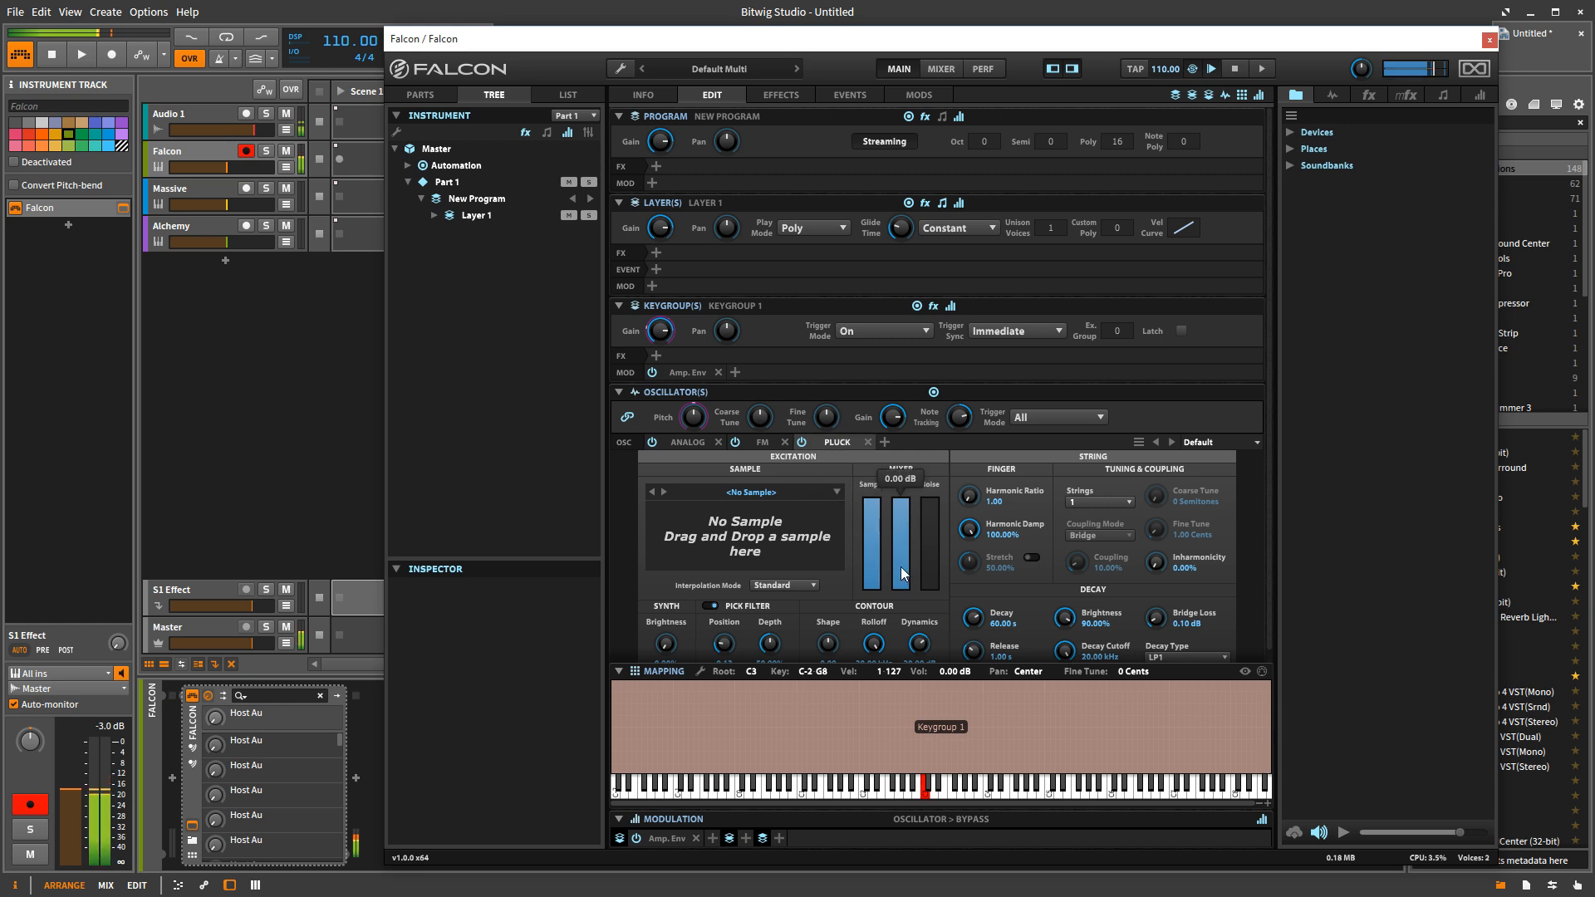
{"action": "mouse_move", "coordinate": [884, 584]}
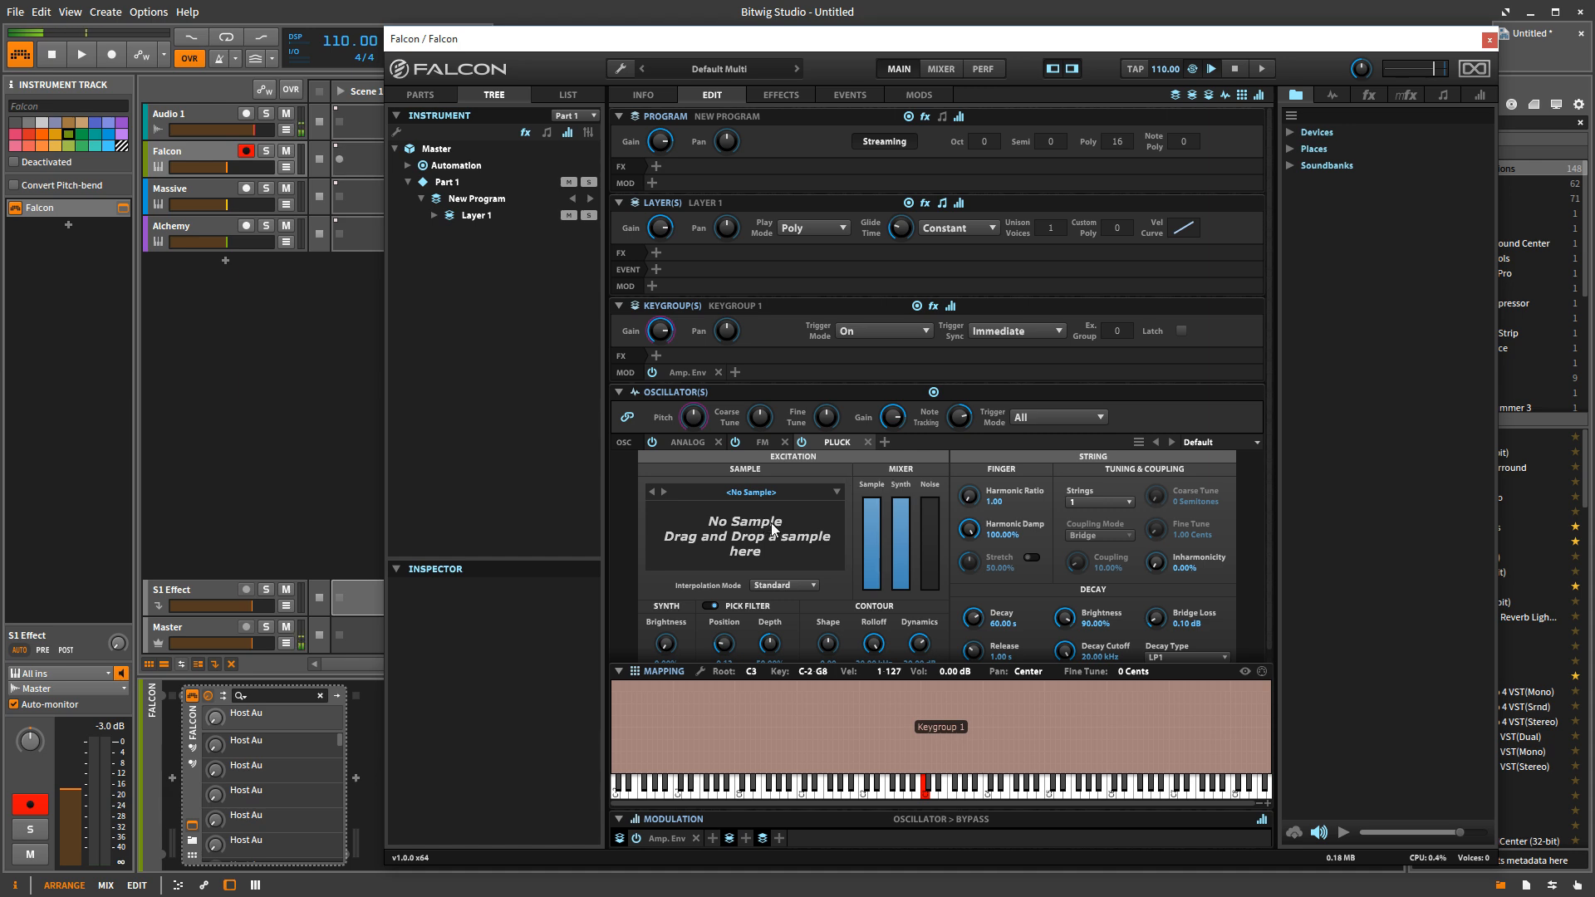
{"action": "mouse_move", "coordinate": [824, 416]}
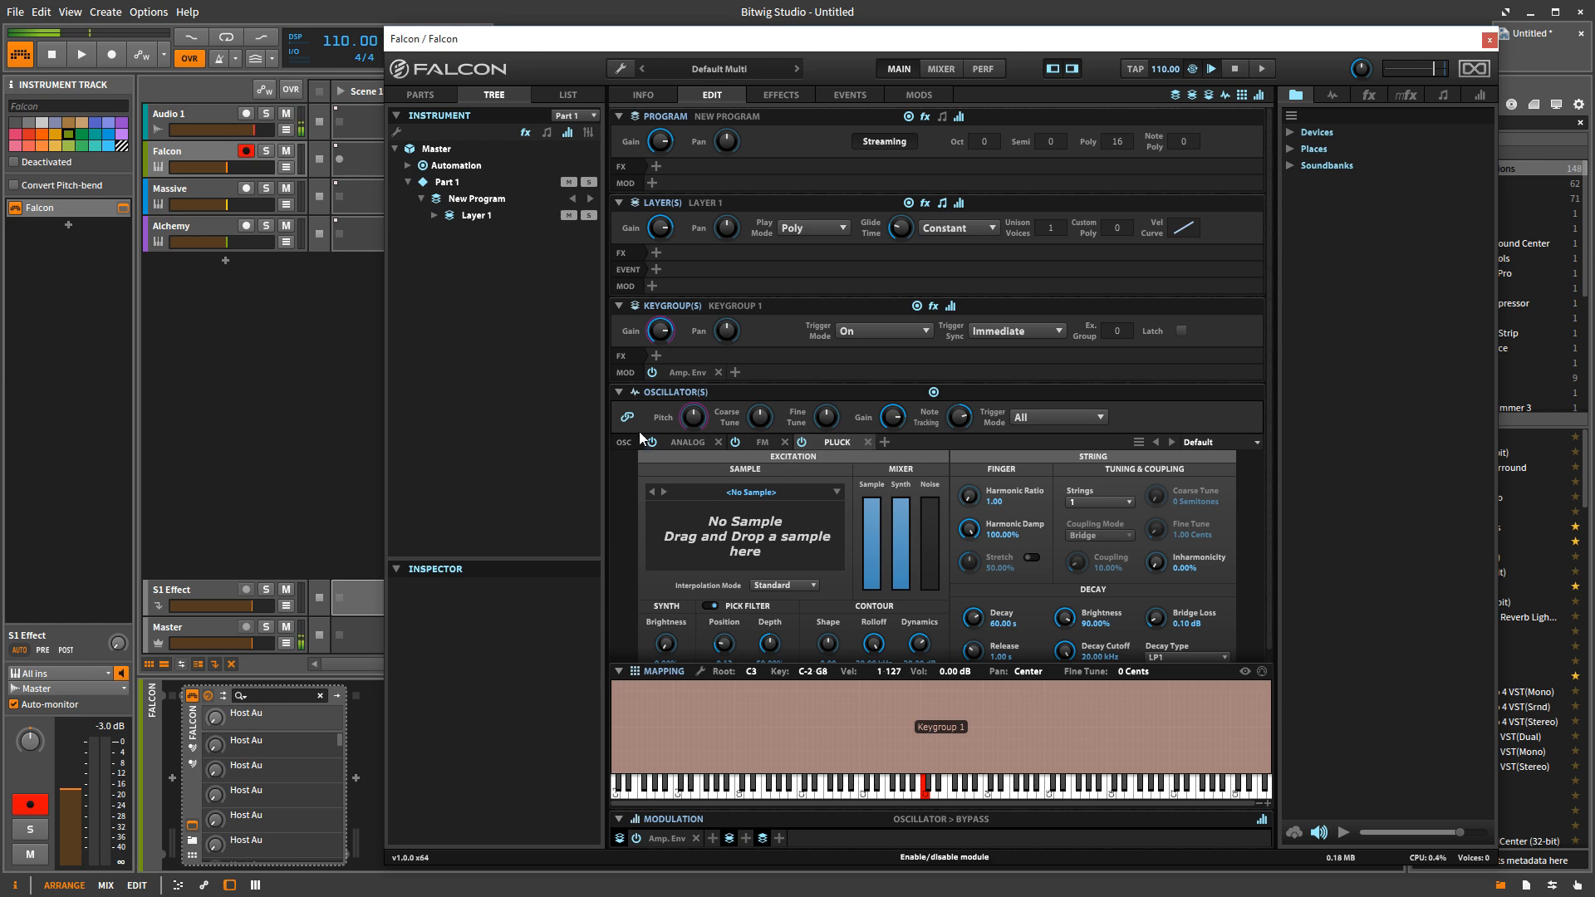
{"action": "mouse_move", "coordinate": [716, 362]}
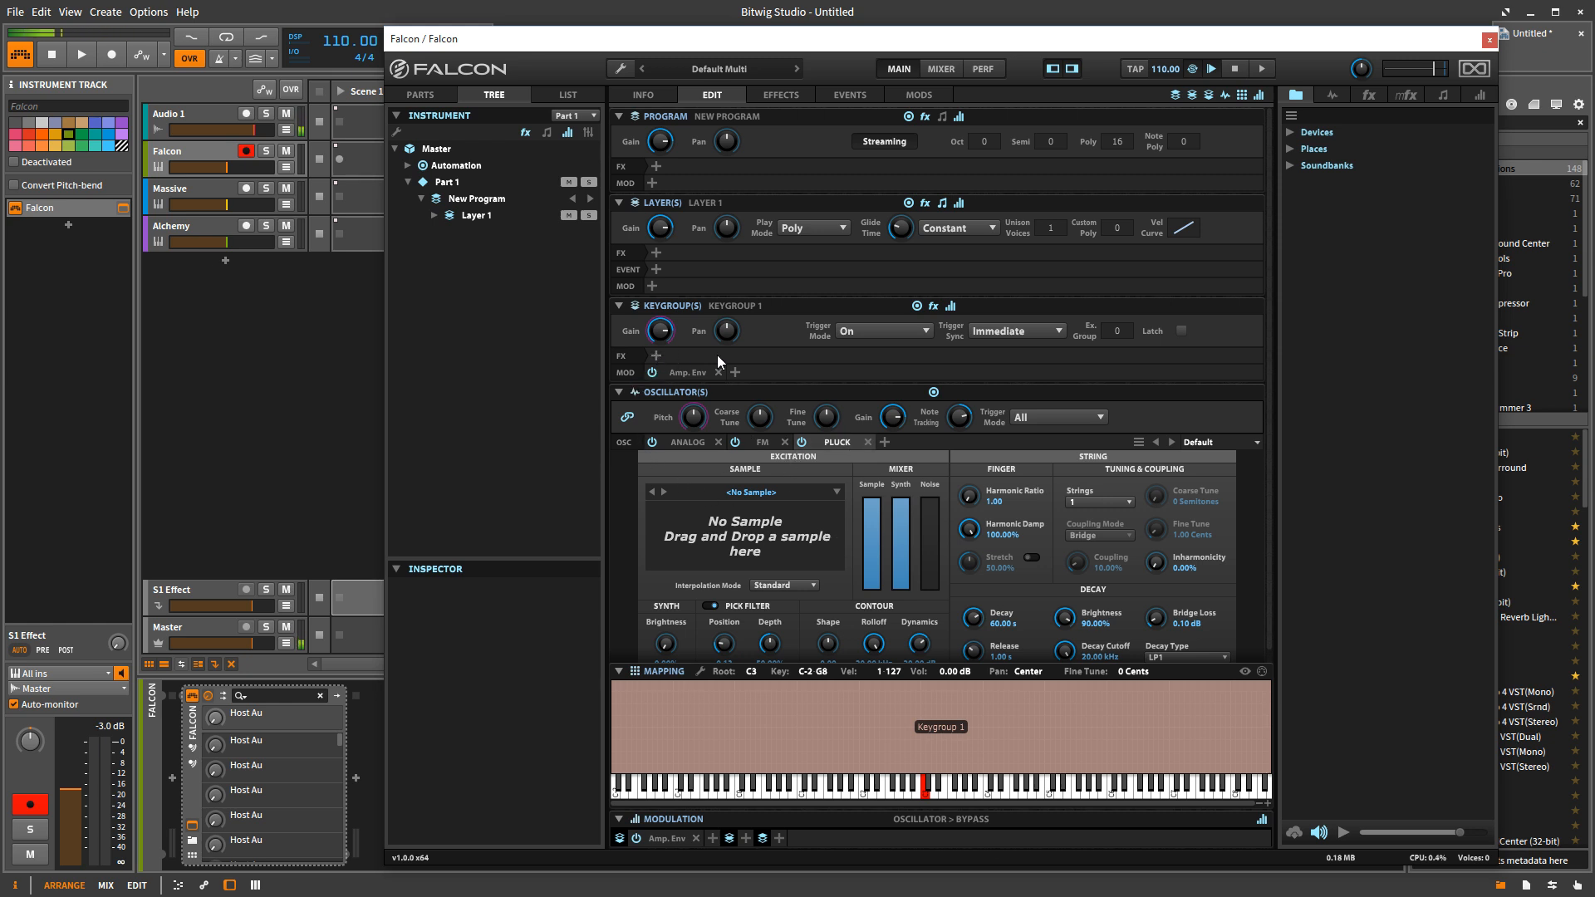
{"action": "mouse_move", "coordinate": [834, 535]}
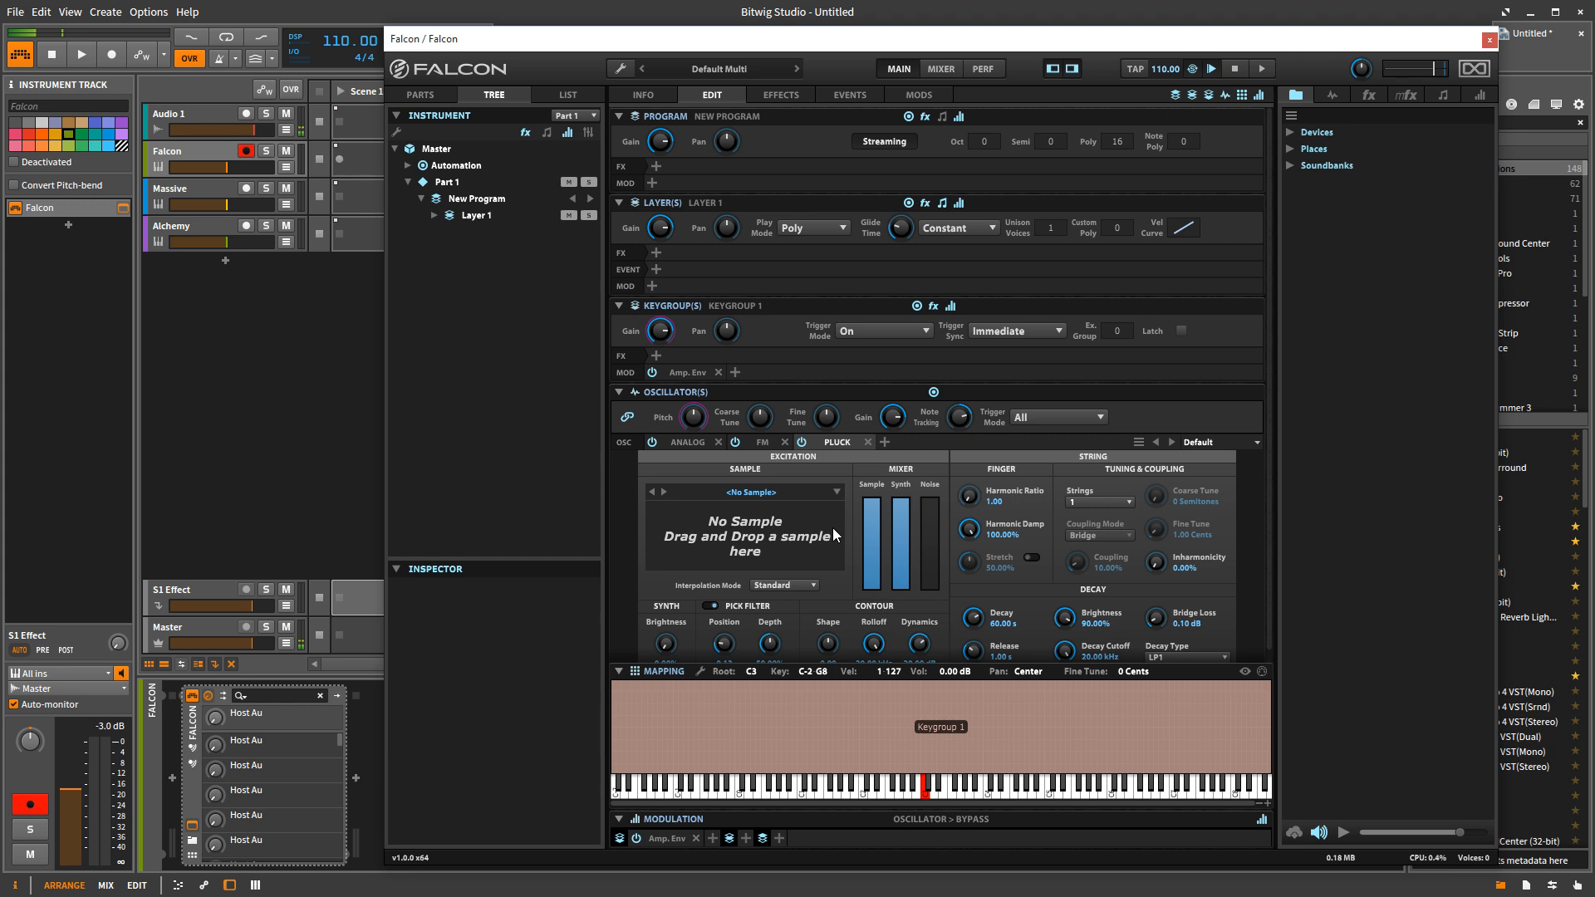
{"action": "mouse_move", "coordinate": [852, 633]}
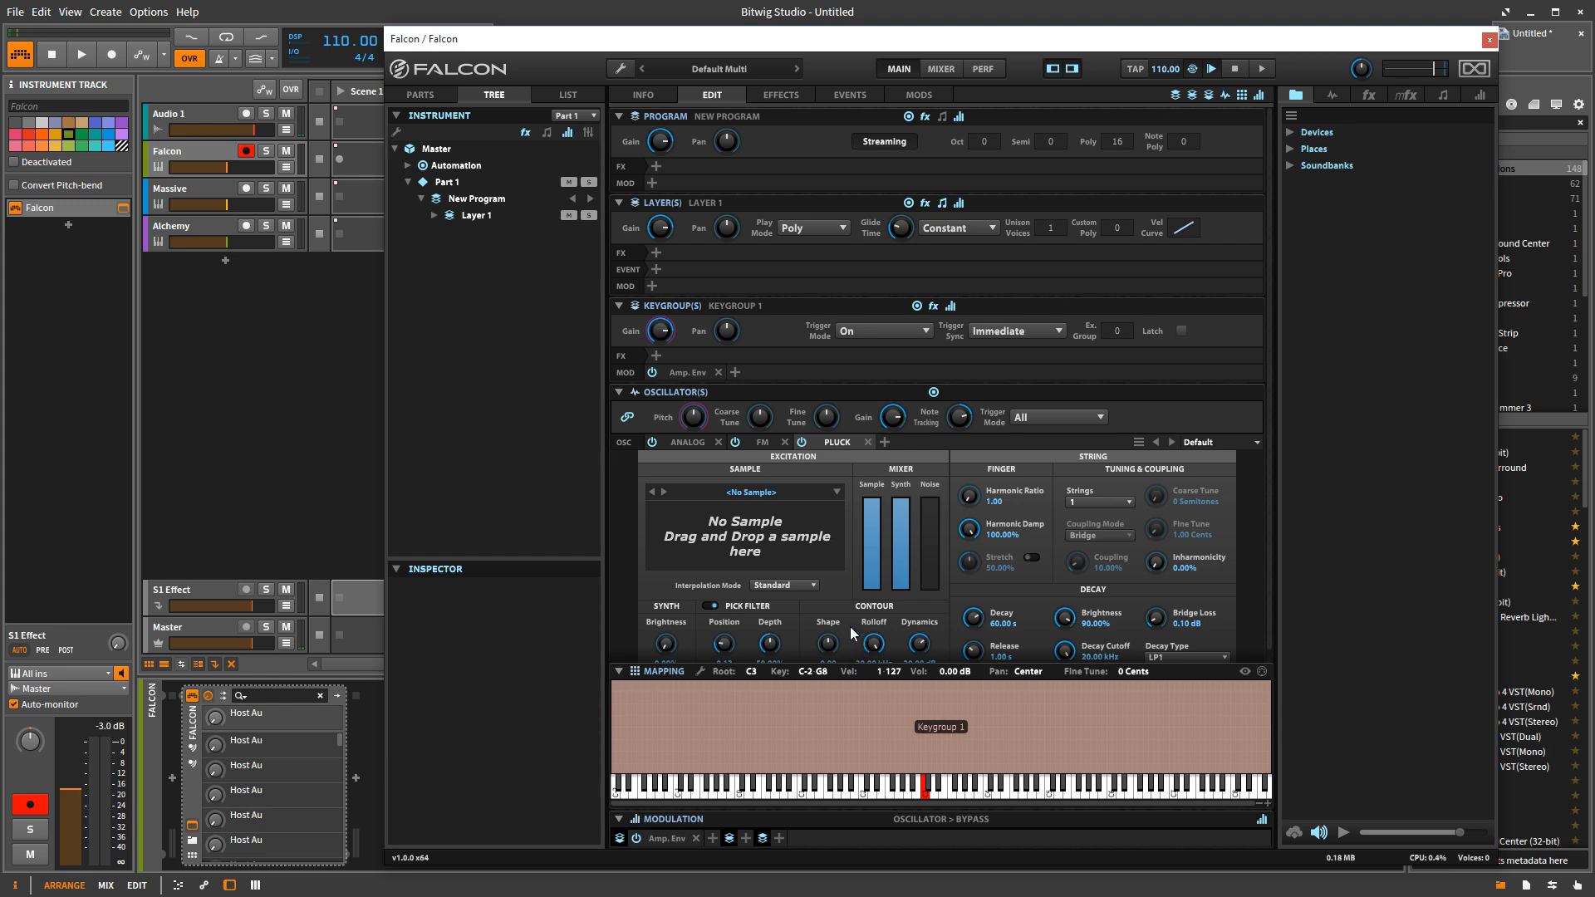
- Inspect the Analog, Pluck and FM oscillator panels, ending back on Analog
{"action": "left_click", "coordinate": [761, 441]}
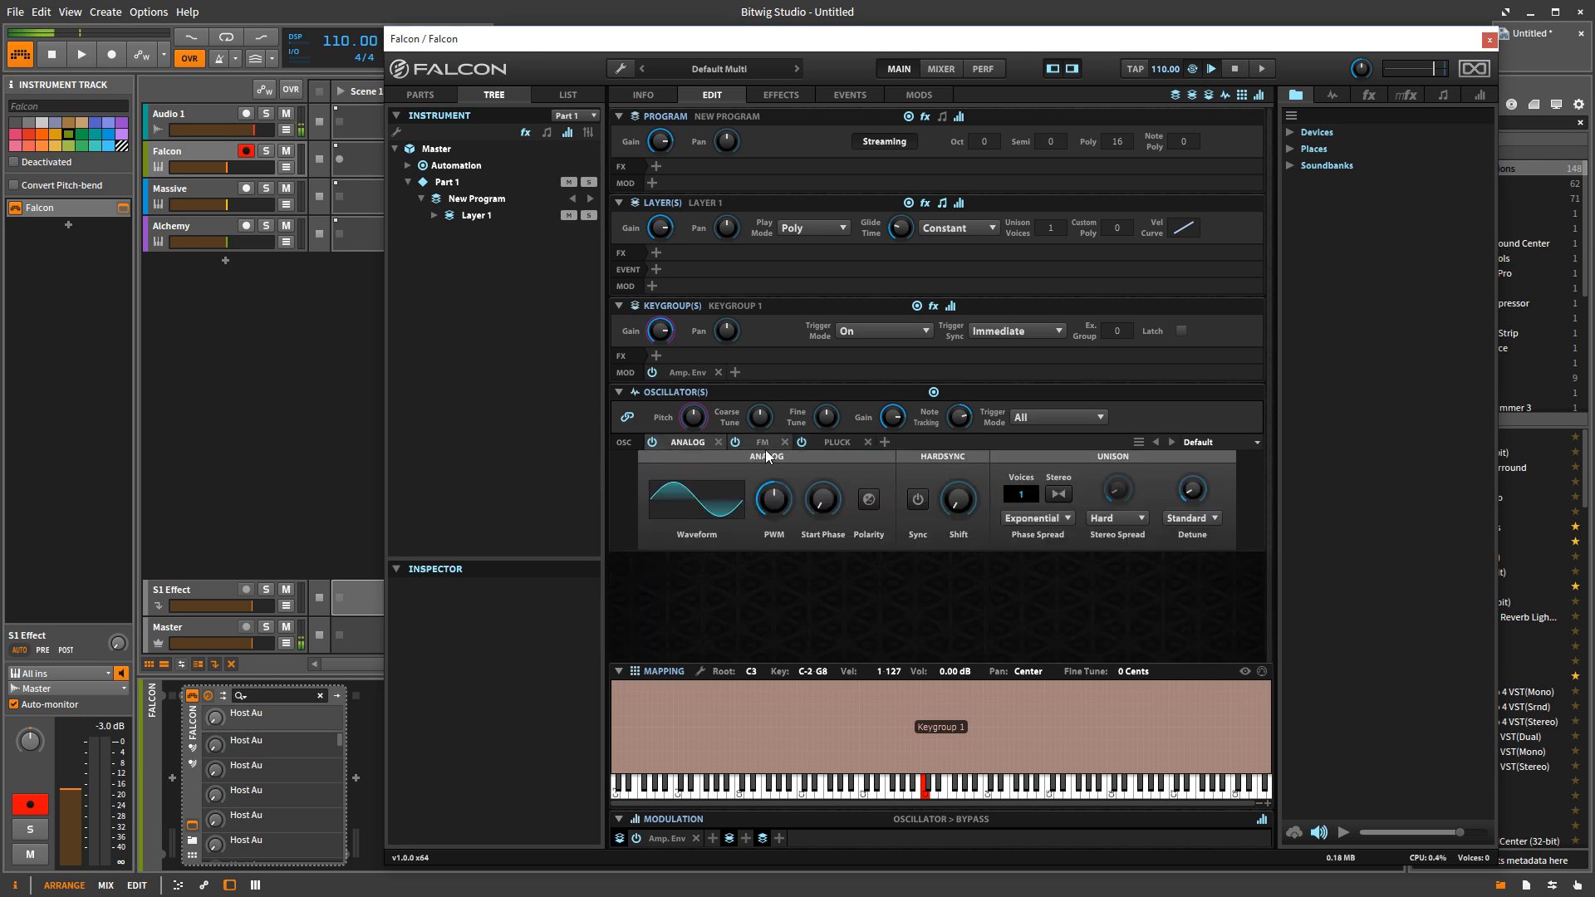
{"action": "left_click", "coordinate": [838, 441]}
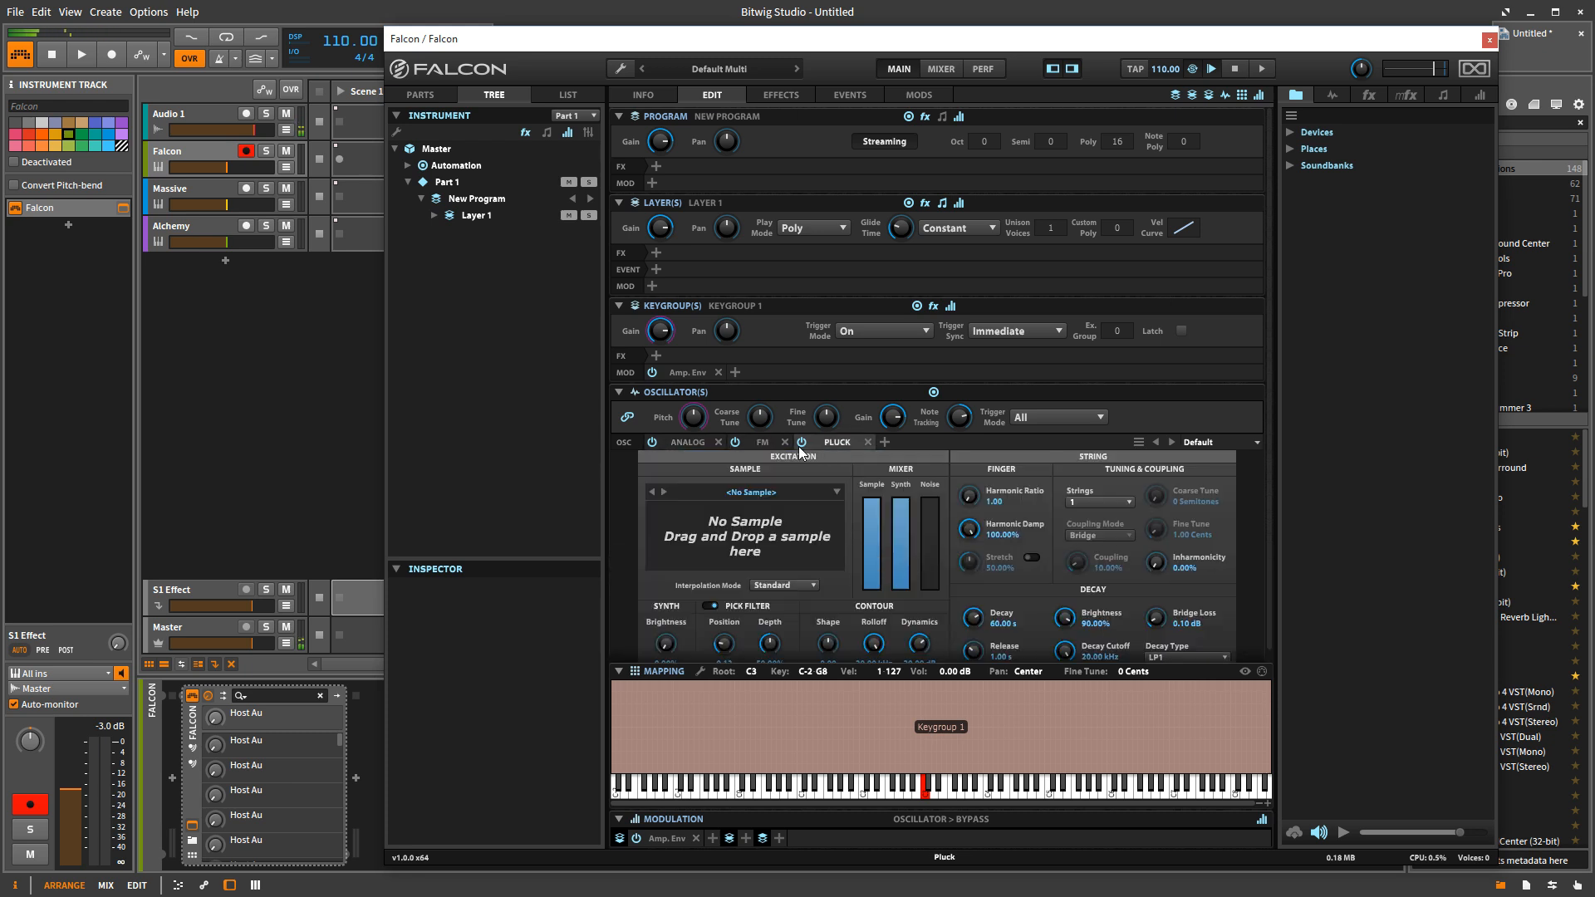
{"action": "left_click", "coordinate": [689, 441]}
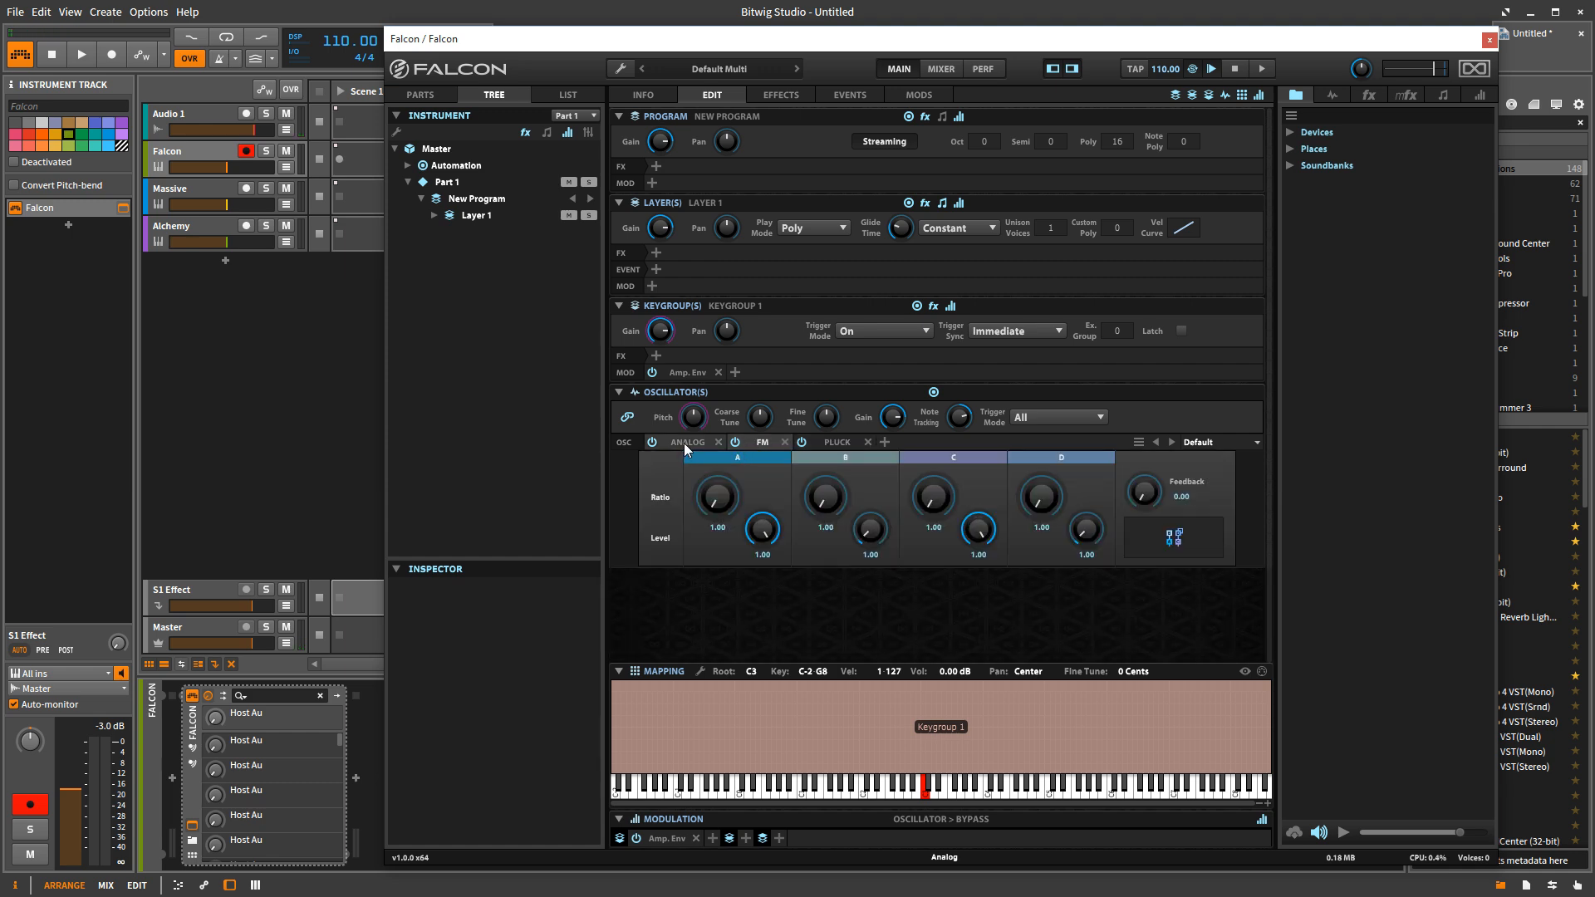
{"action": "left_click", "coordinate": [689, 441]}
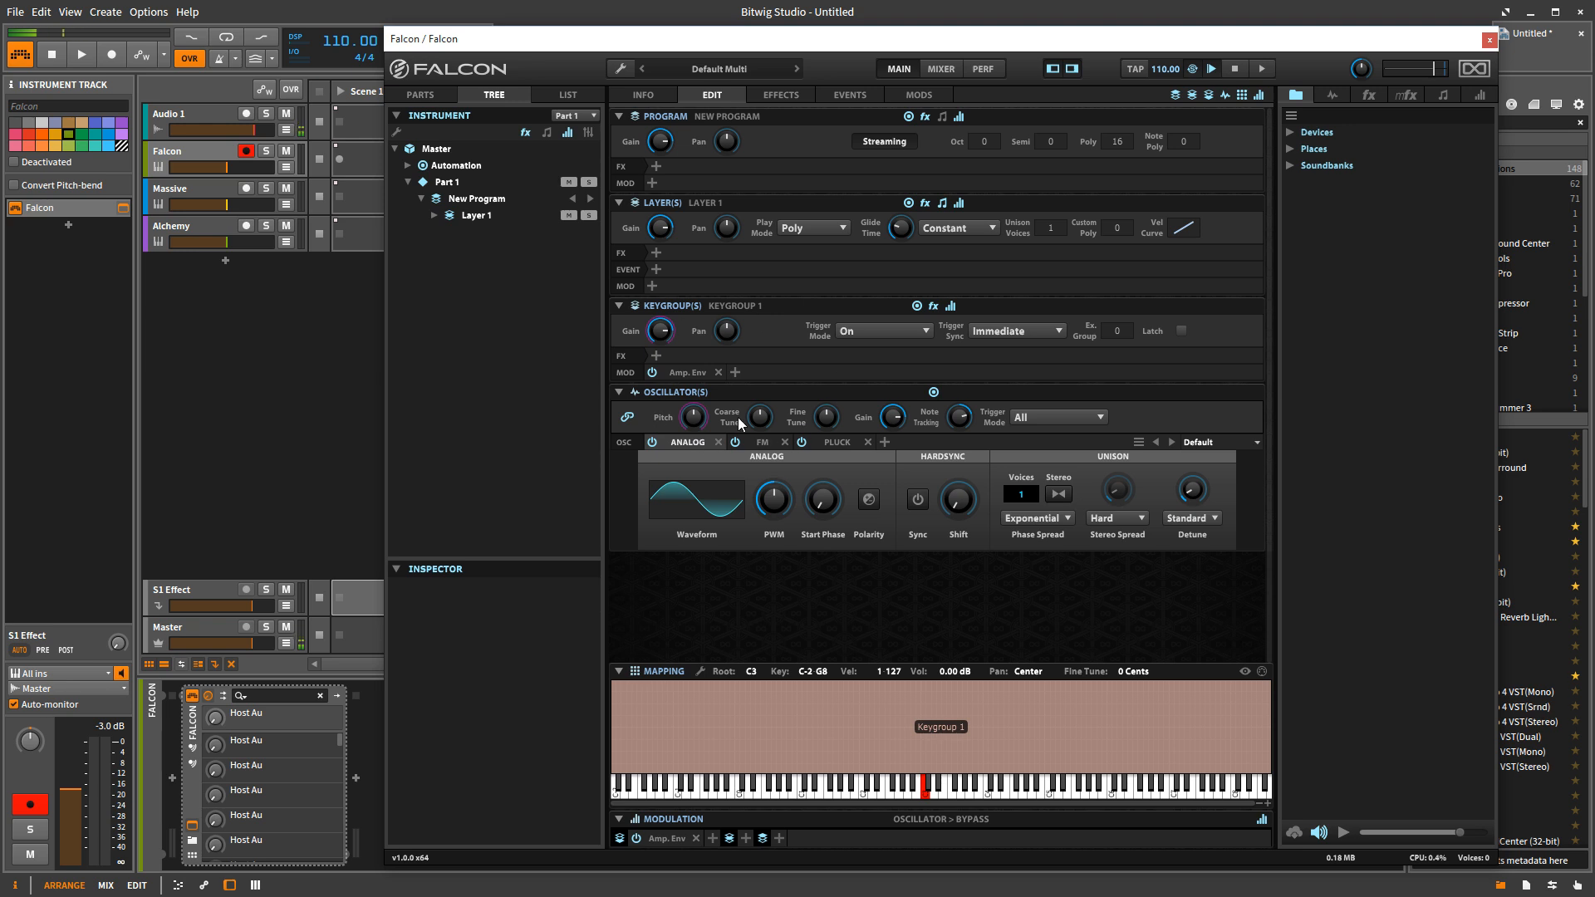
{"action": "mouse_move", "coordinate": [861, 520]}
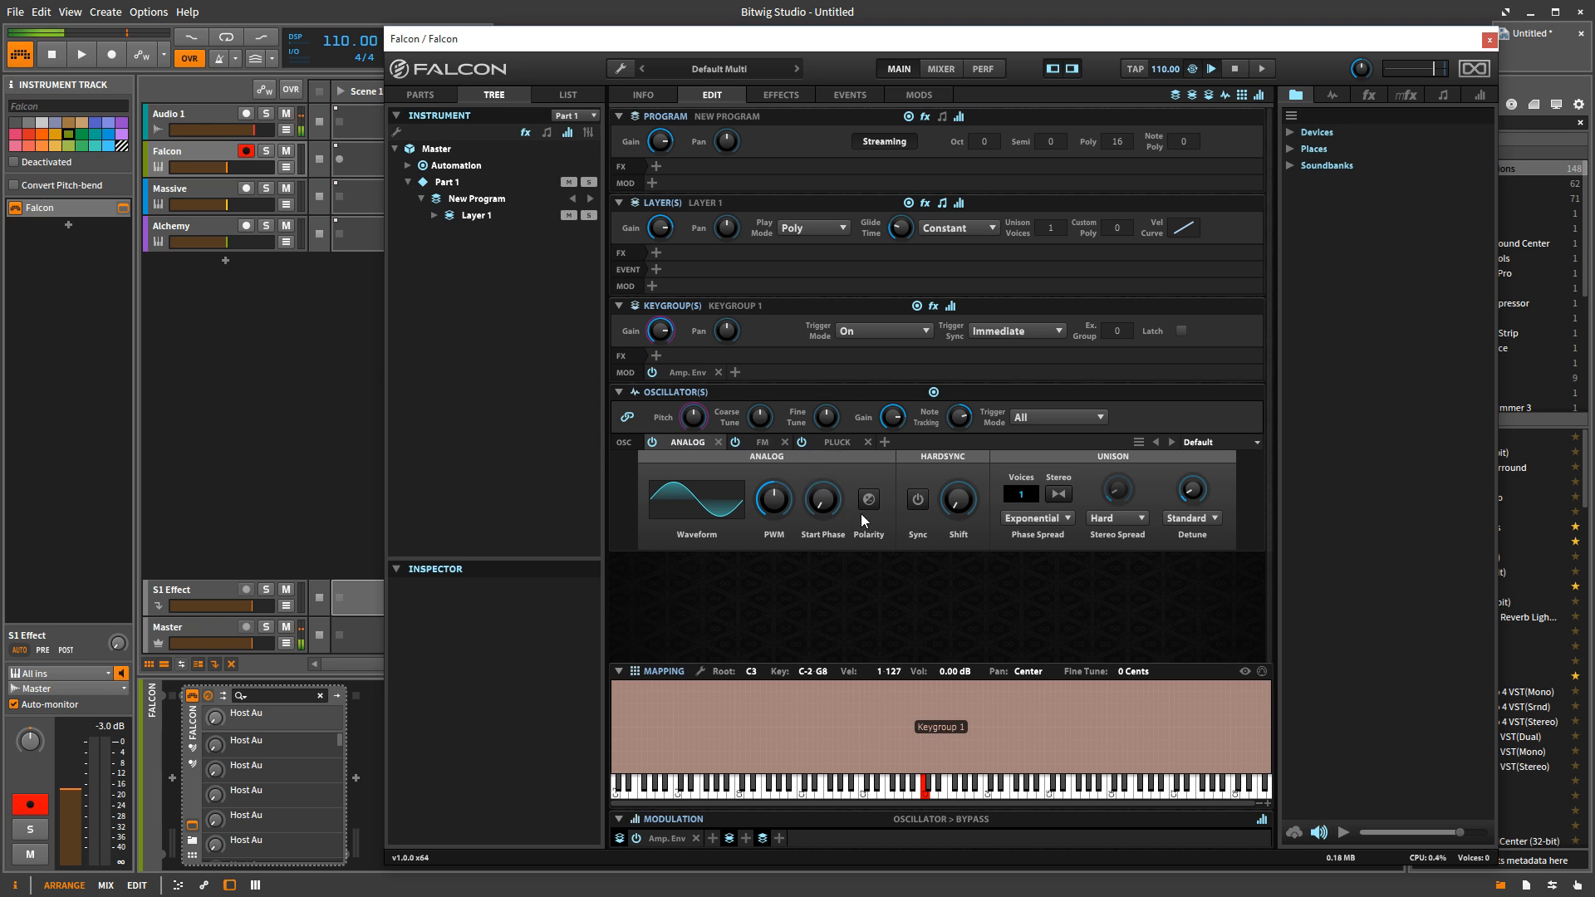
{"action": "mouse_move", "coordinate": [869, 625]}
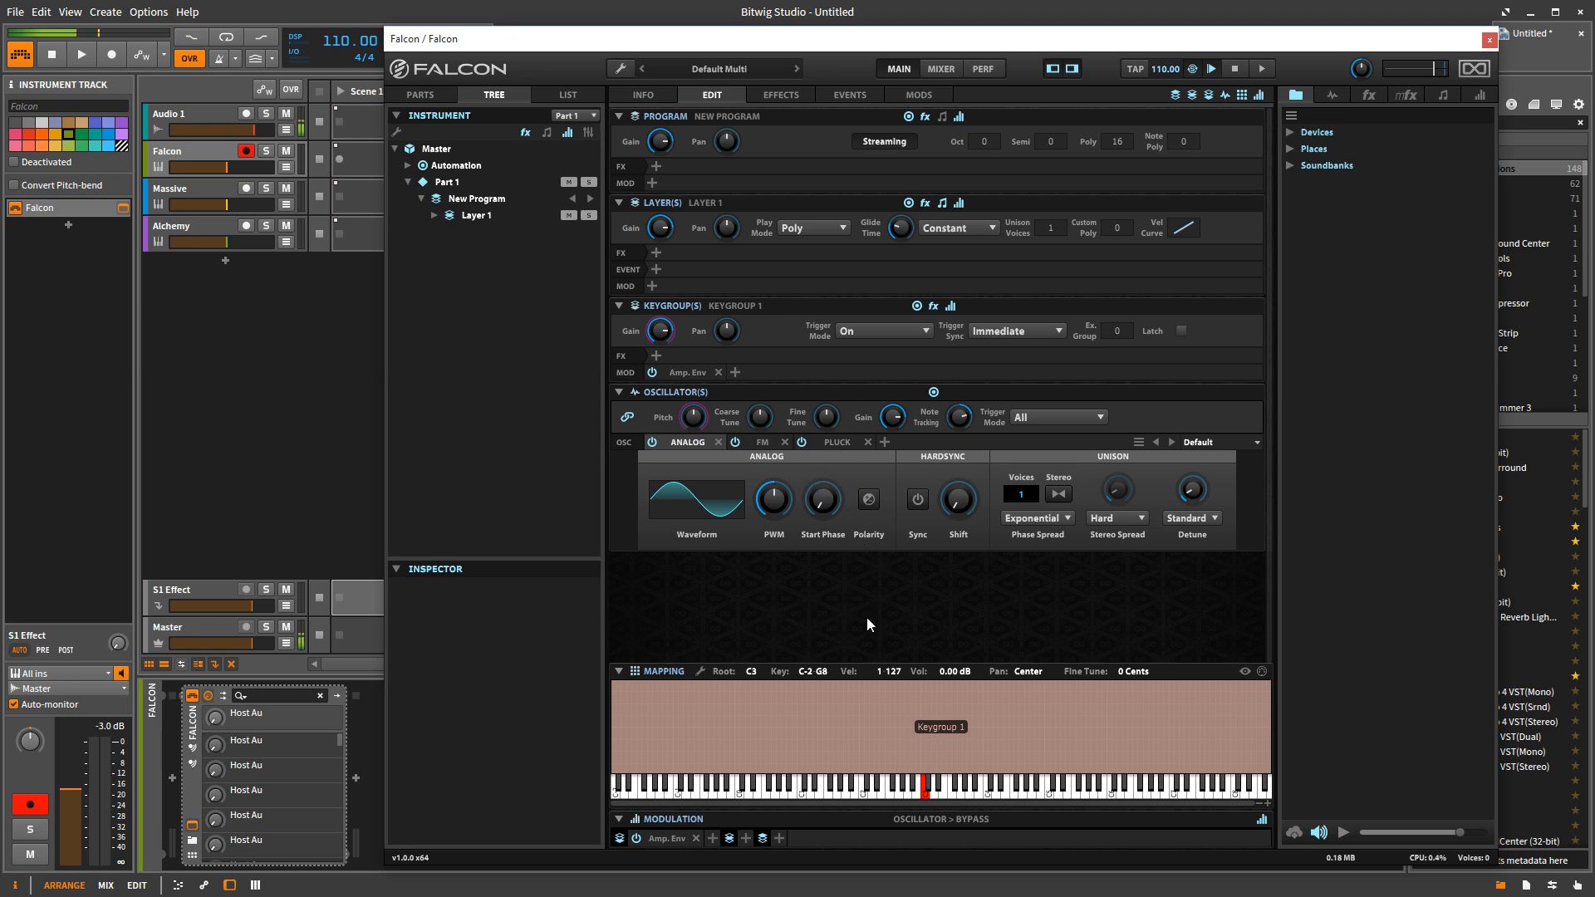
{"action": "mouse_move", "coordinate": [883, 703]}
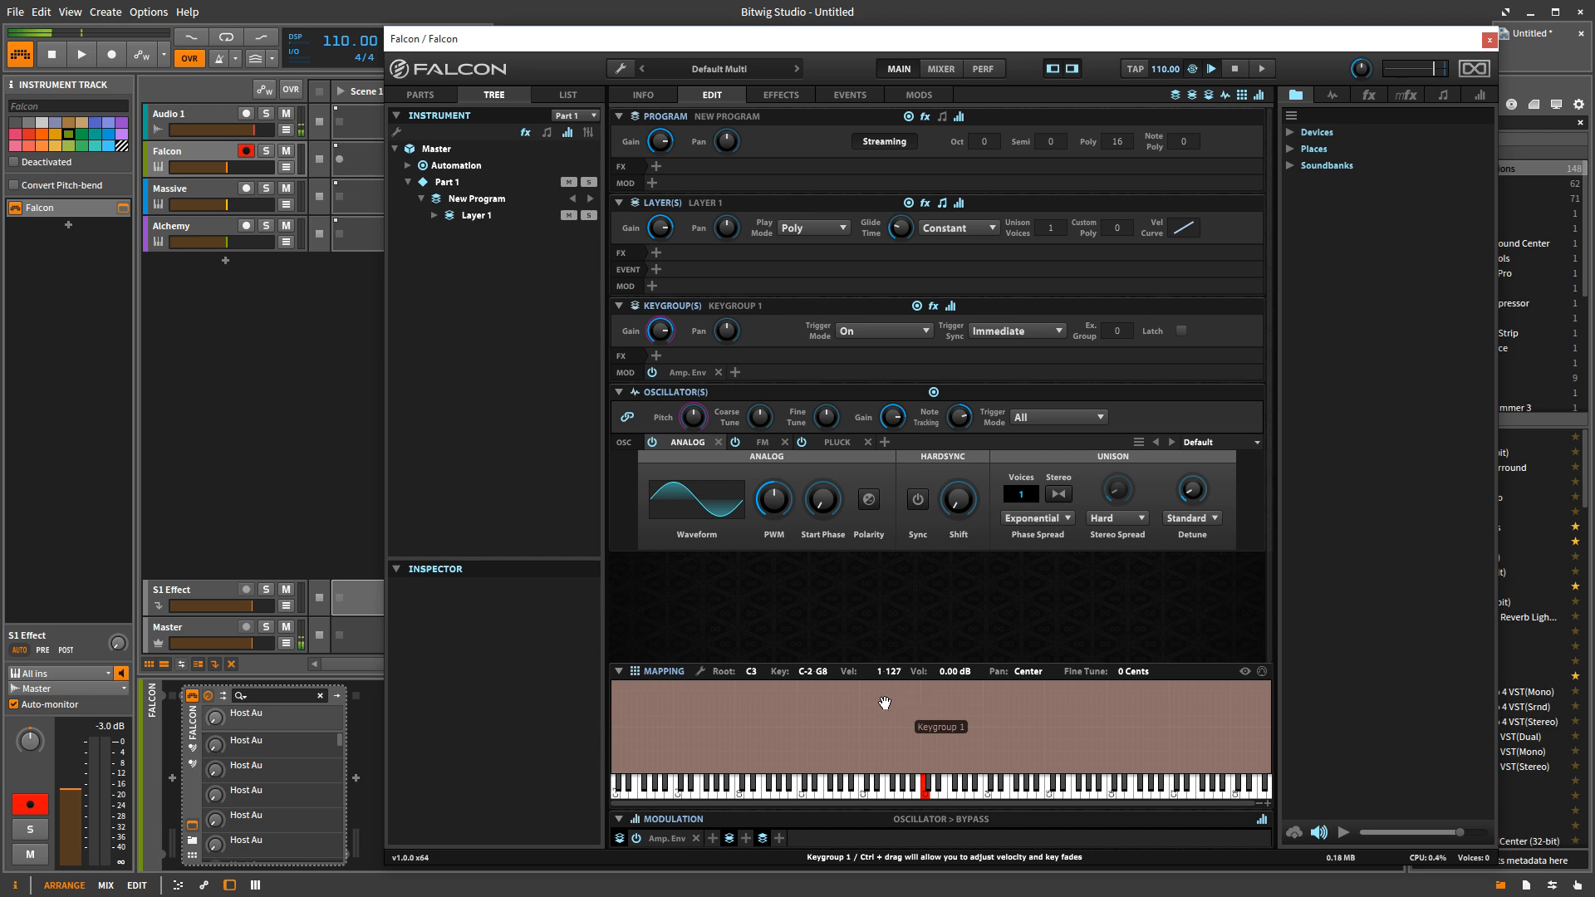
- Add a second Synth Template keygroup and expand Layer 1, Keygroup 1 and Keygroup 2 in the tree
{"action": "right_click", "coordinate": [884, 702]}
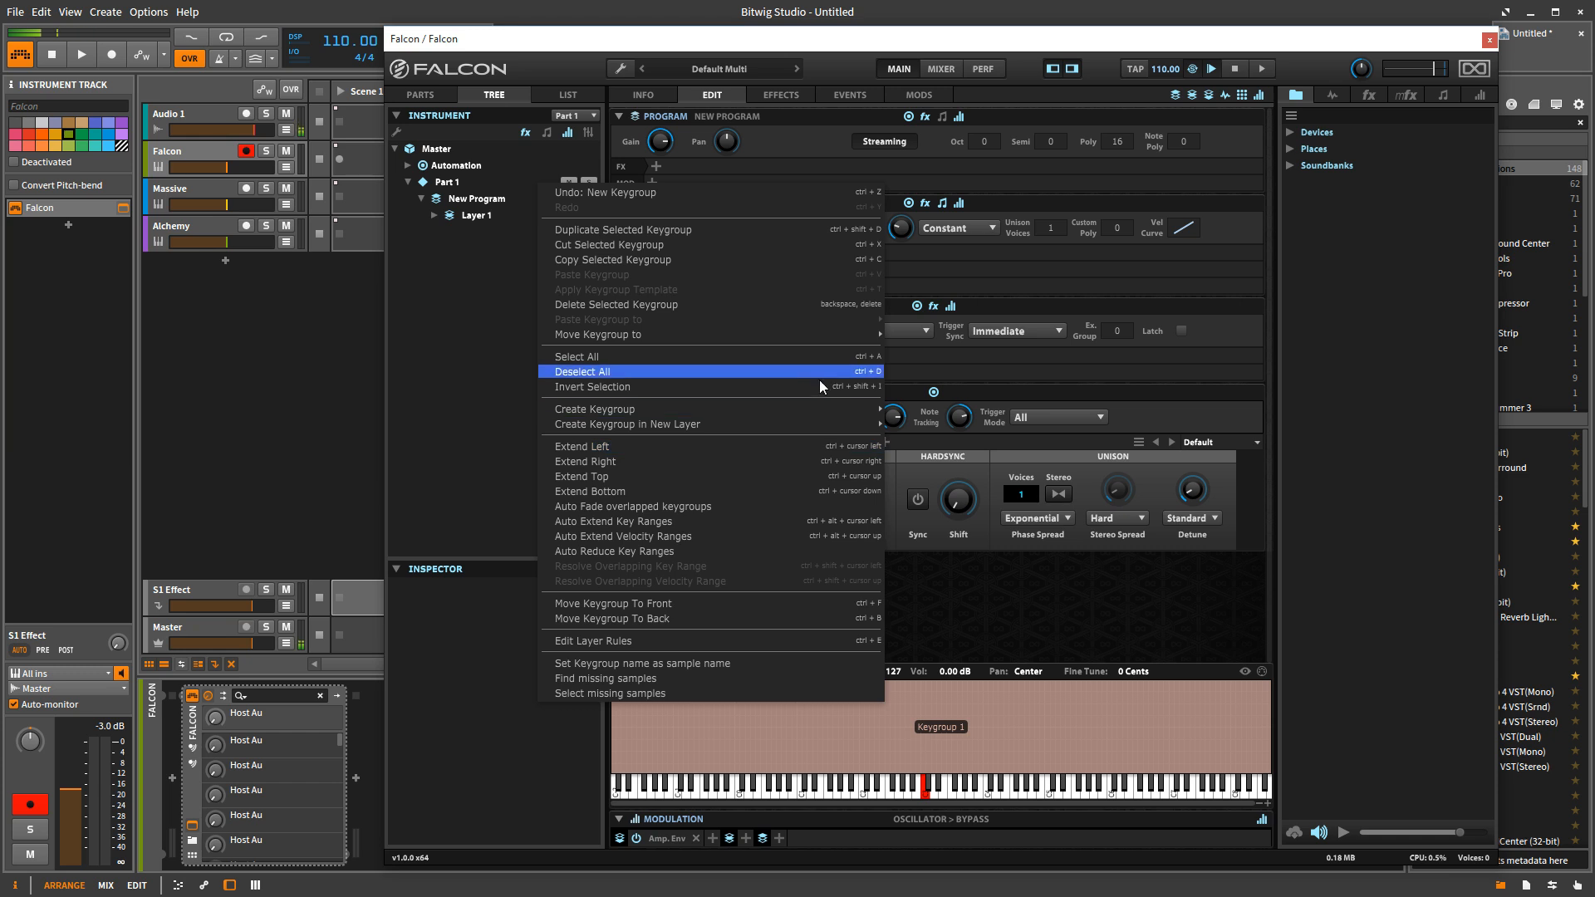
{"action": "mouse_move", "coordinate": [594, 408]}
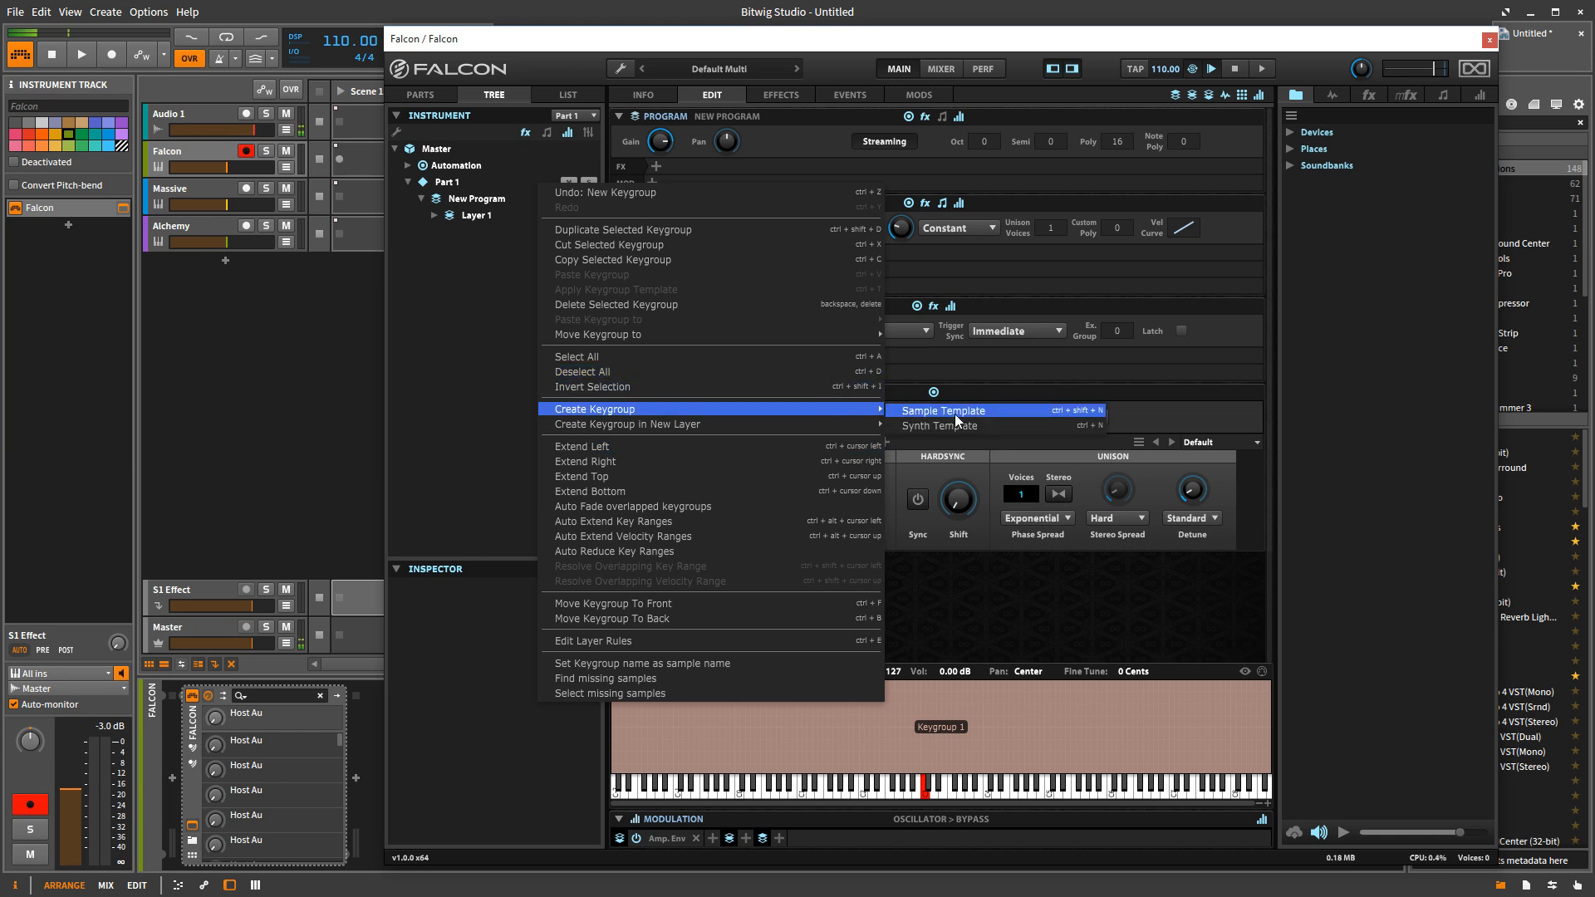
{"action": "left_click", "coordinate": [940, 425]}
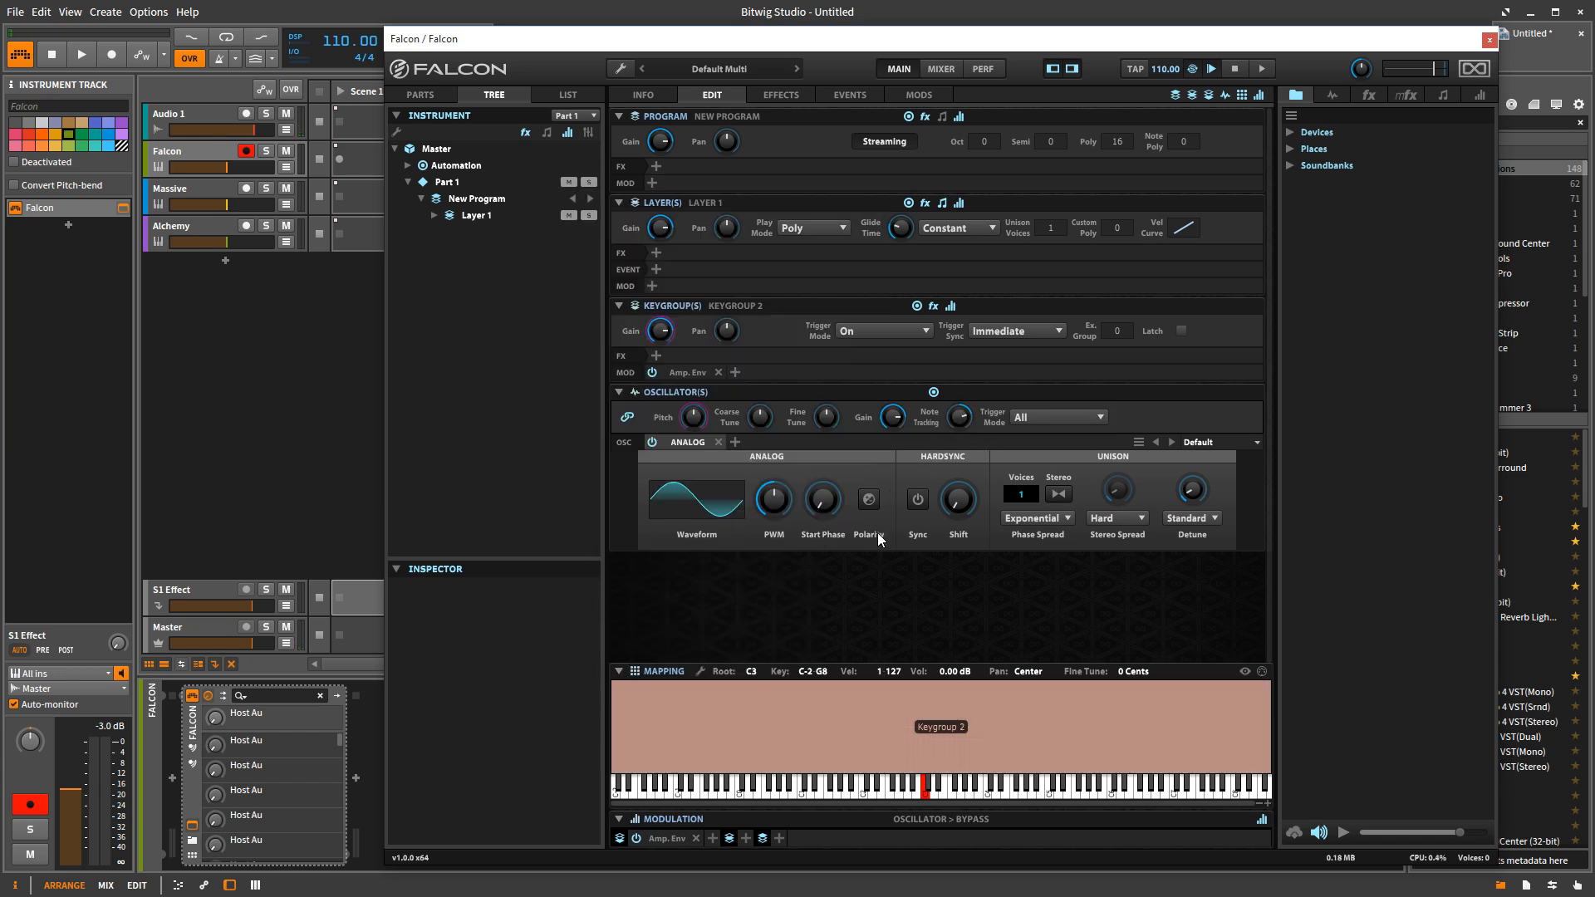
{"action": "left_click", "coordinate": [434, 215]}
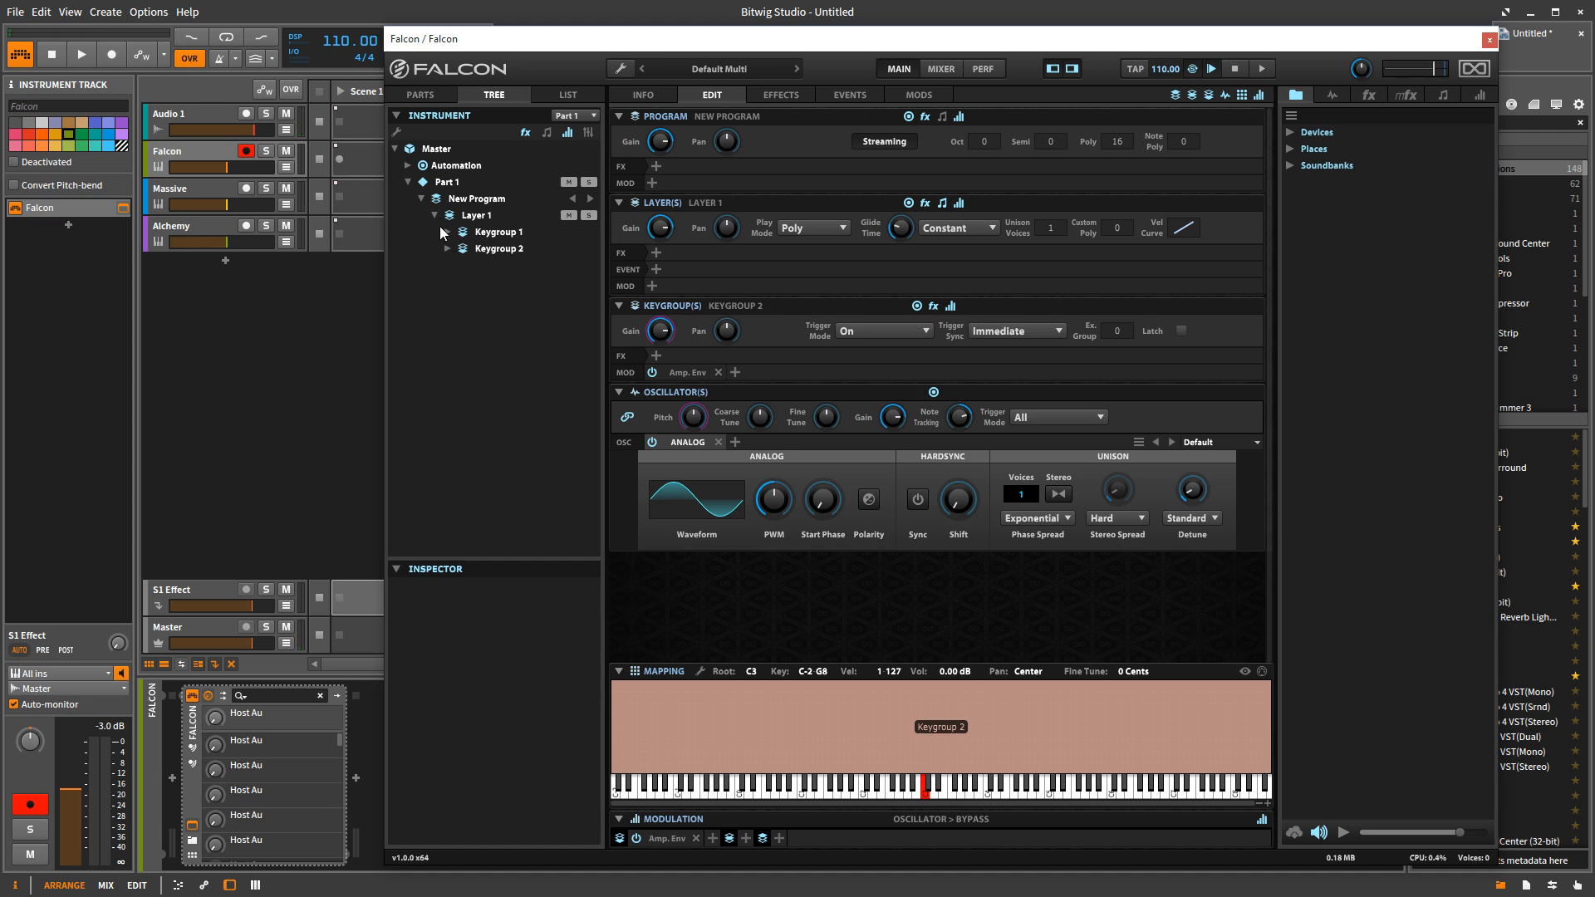
{"action": "left_click", "coordinate": [446, 232]}
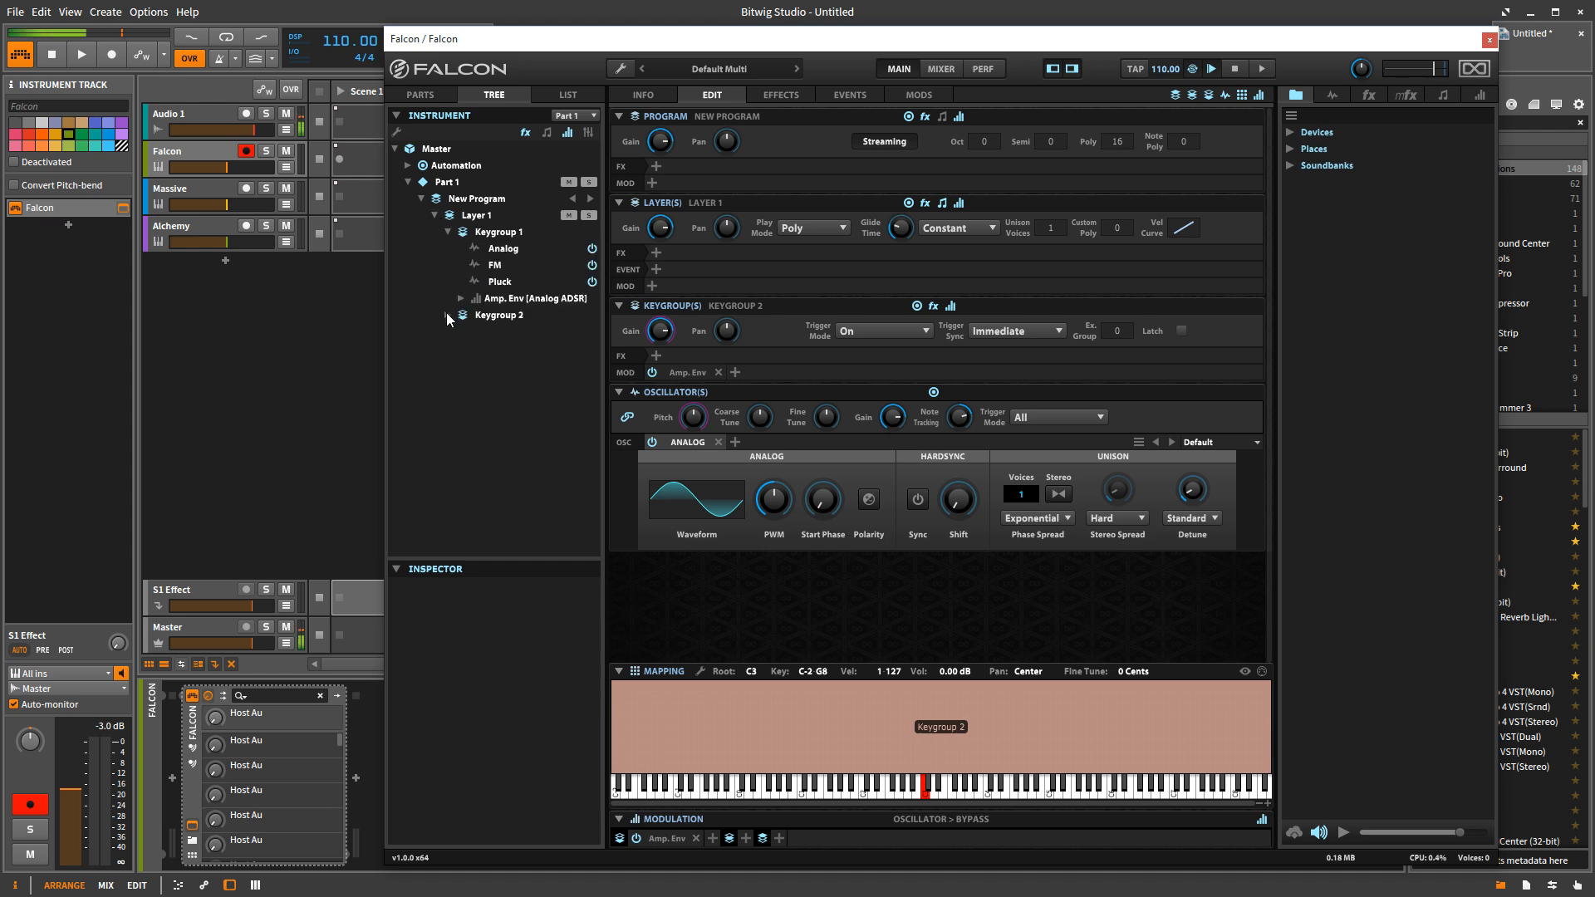
{"action": "left_click", "coordinate": [435, 314]}
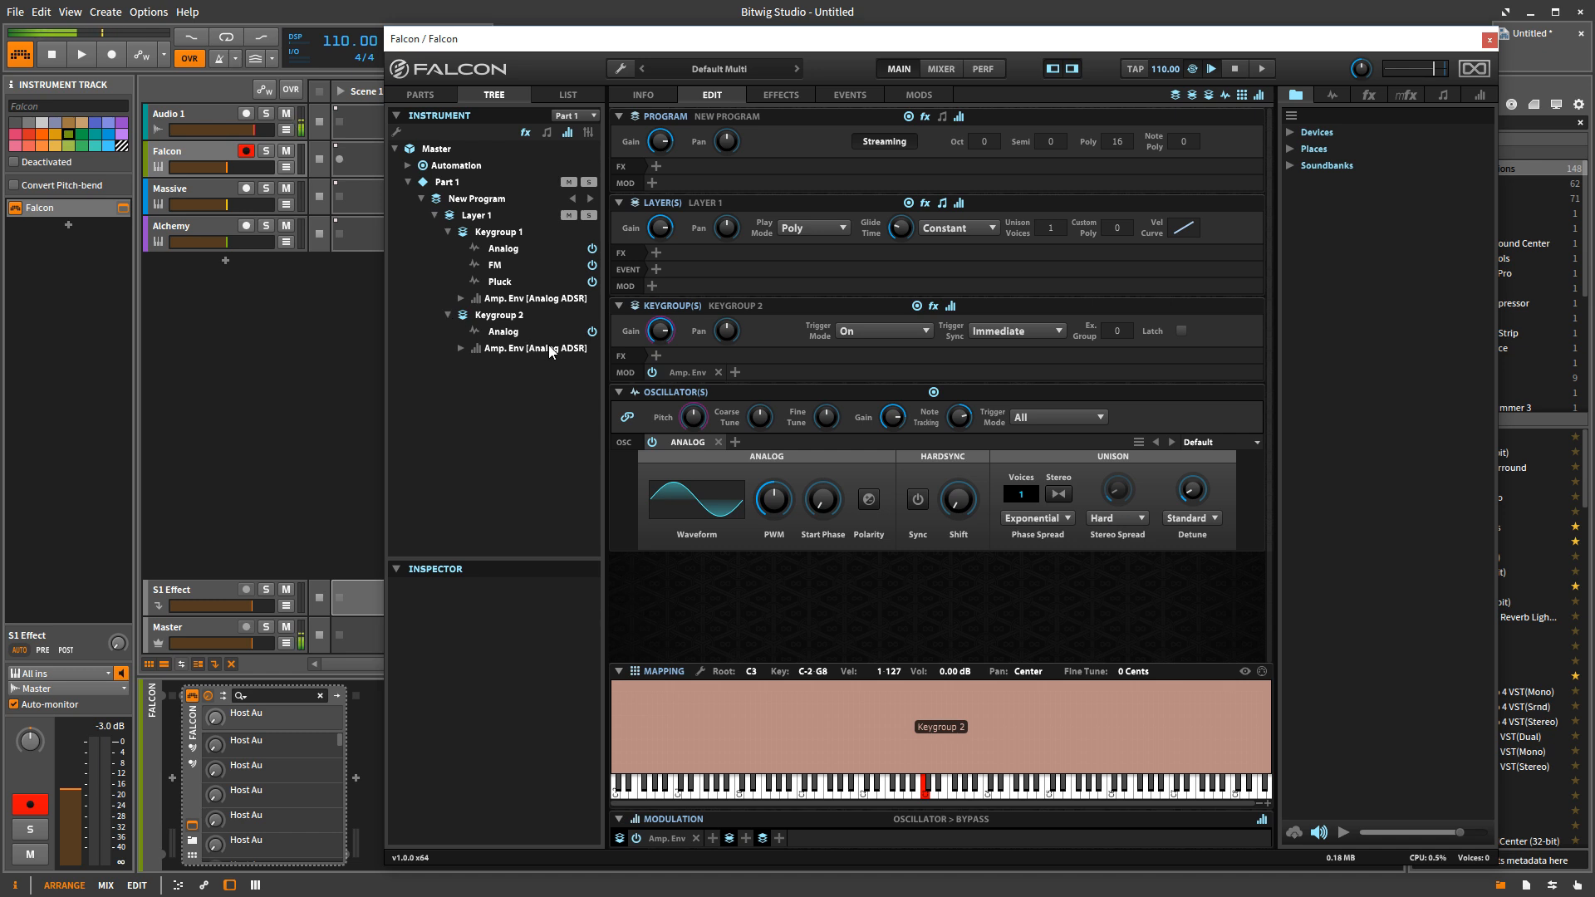
{"action": "left_click", "coordinate": [499, 232]}
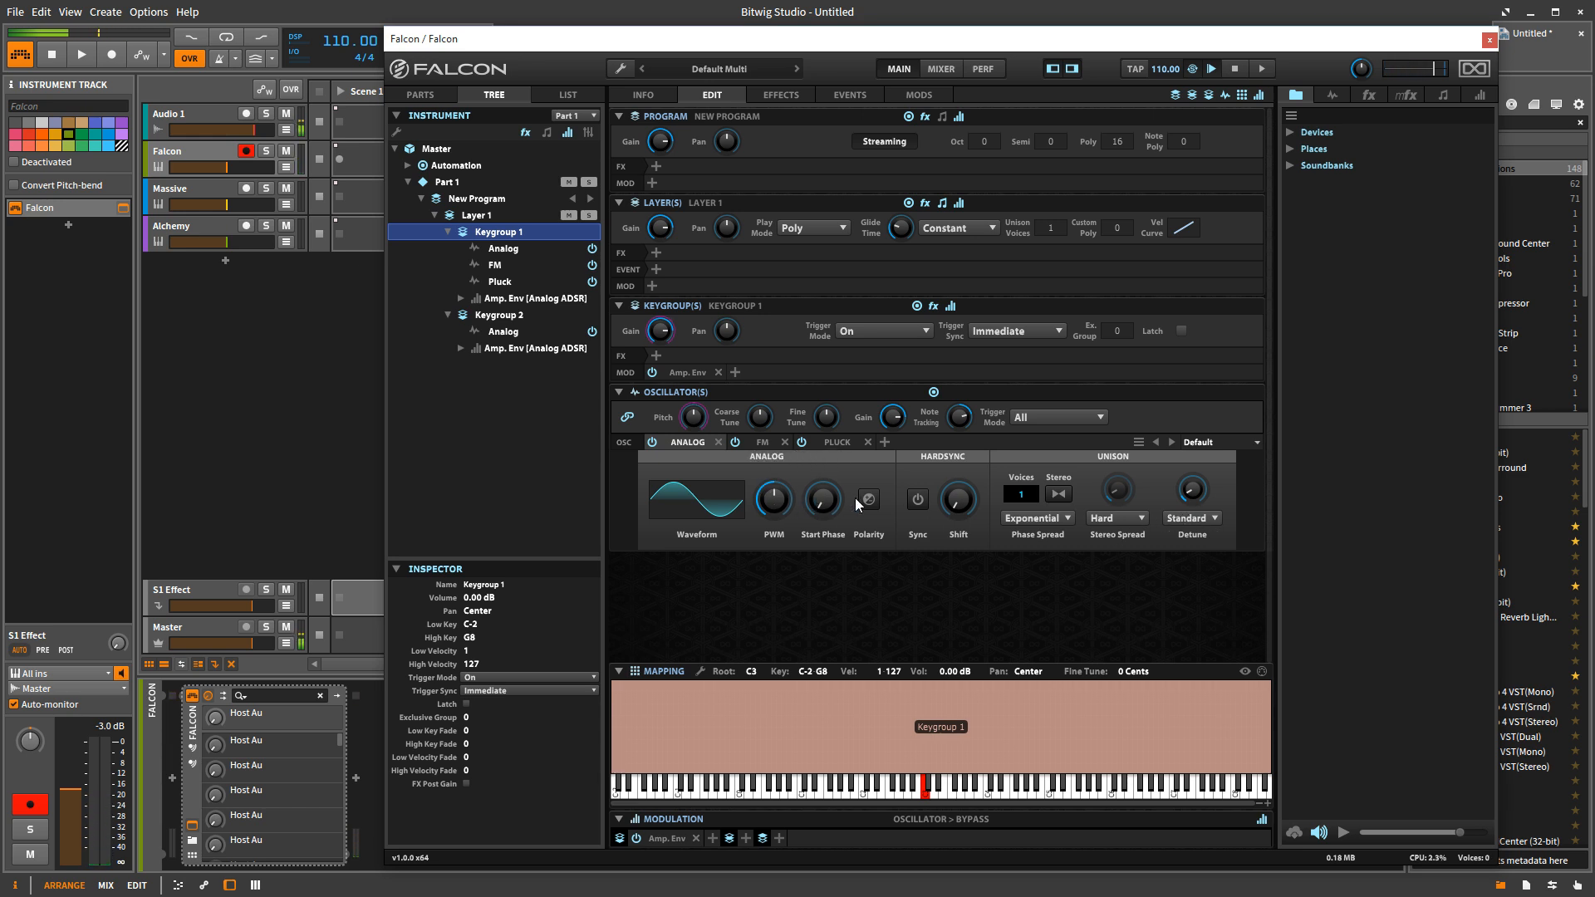
{"action": "mouse_move", "coordinate": [687, 462]}
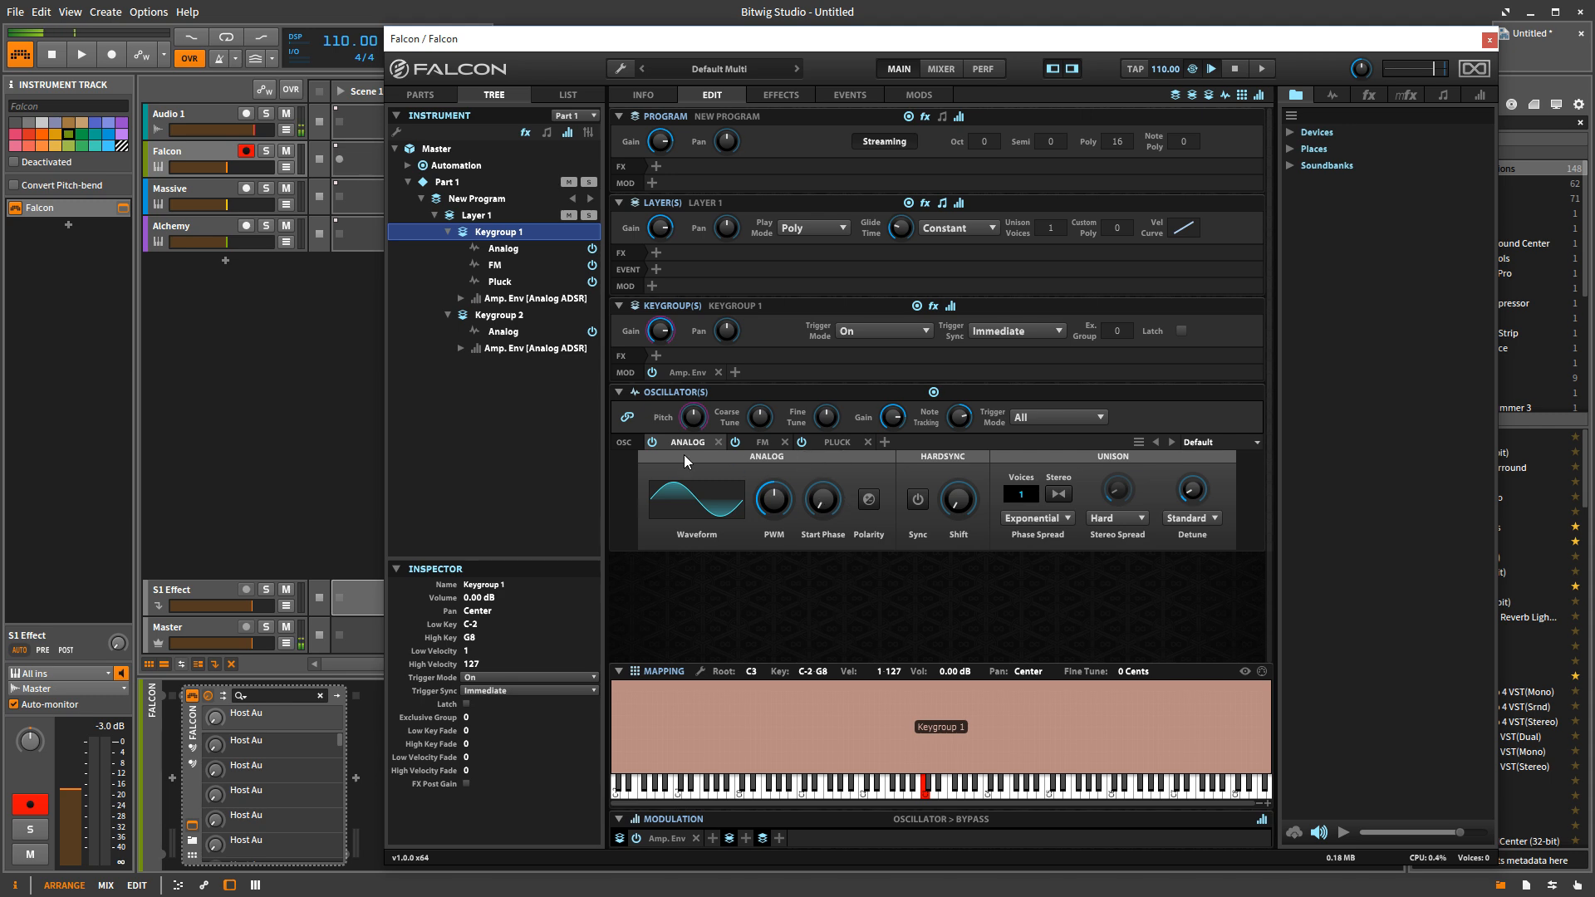
- Load the Brass preset on the Analog oscillator
{"action": "left_click", "coordinate": [838, 441]}
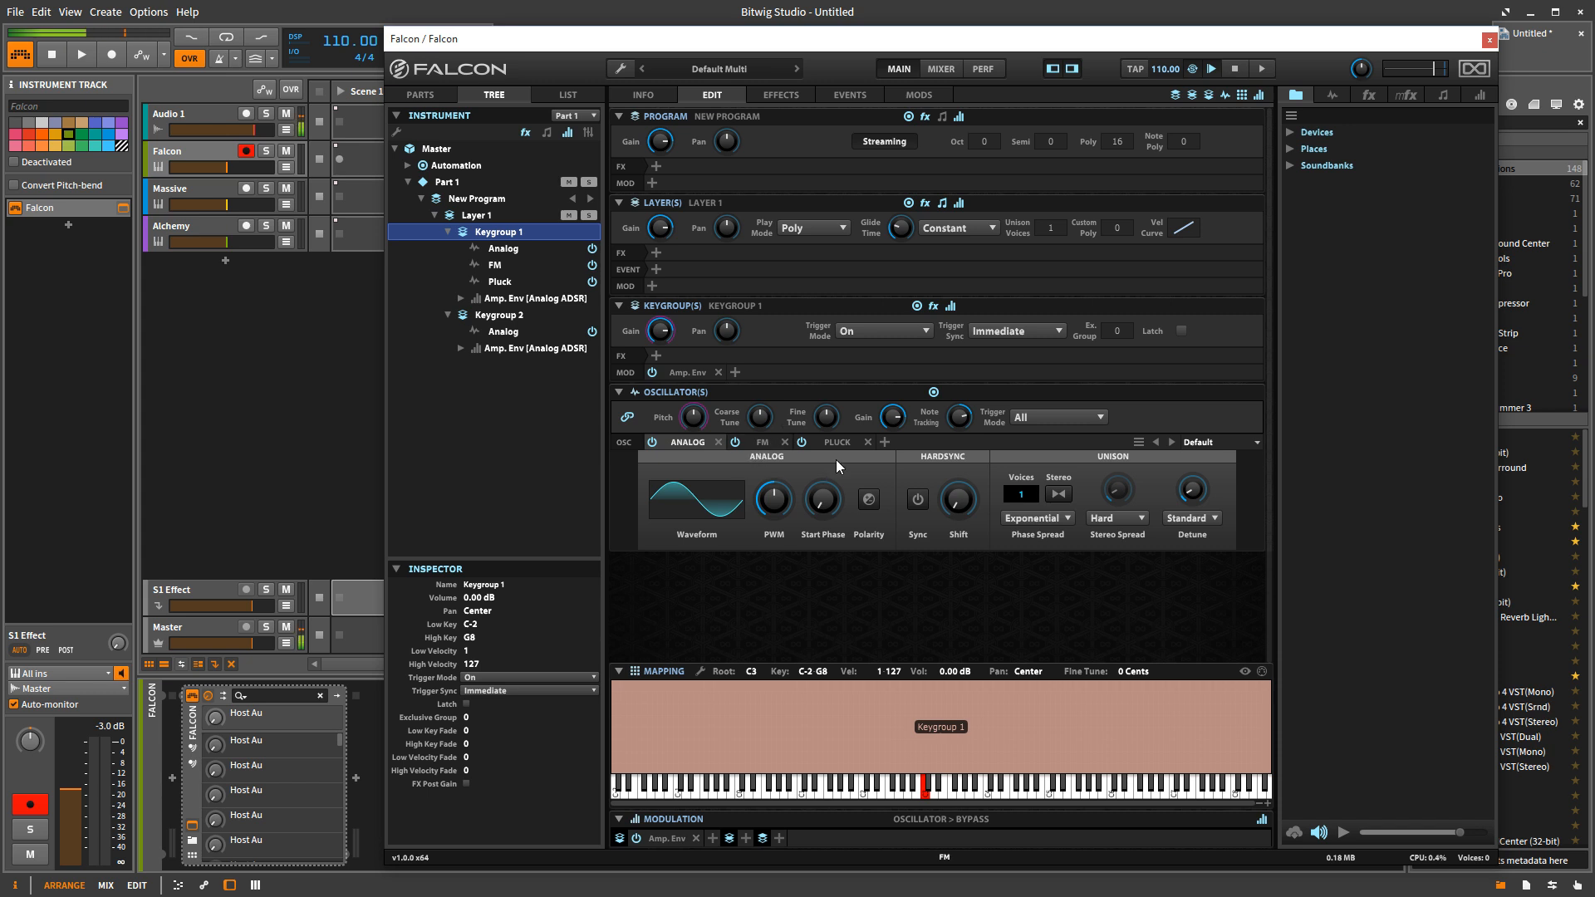
{"action": "mouse_move", "coordinate": [1228, 449]}
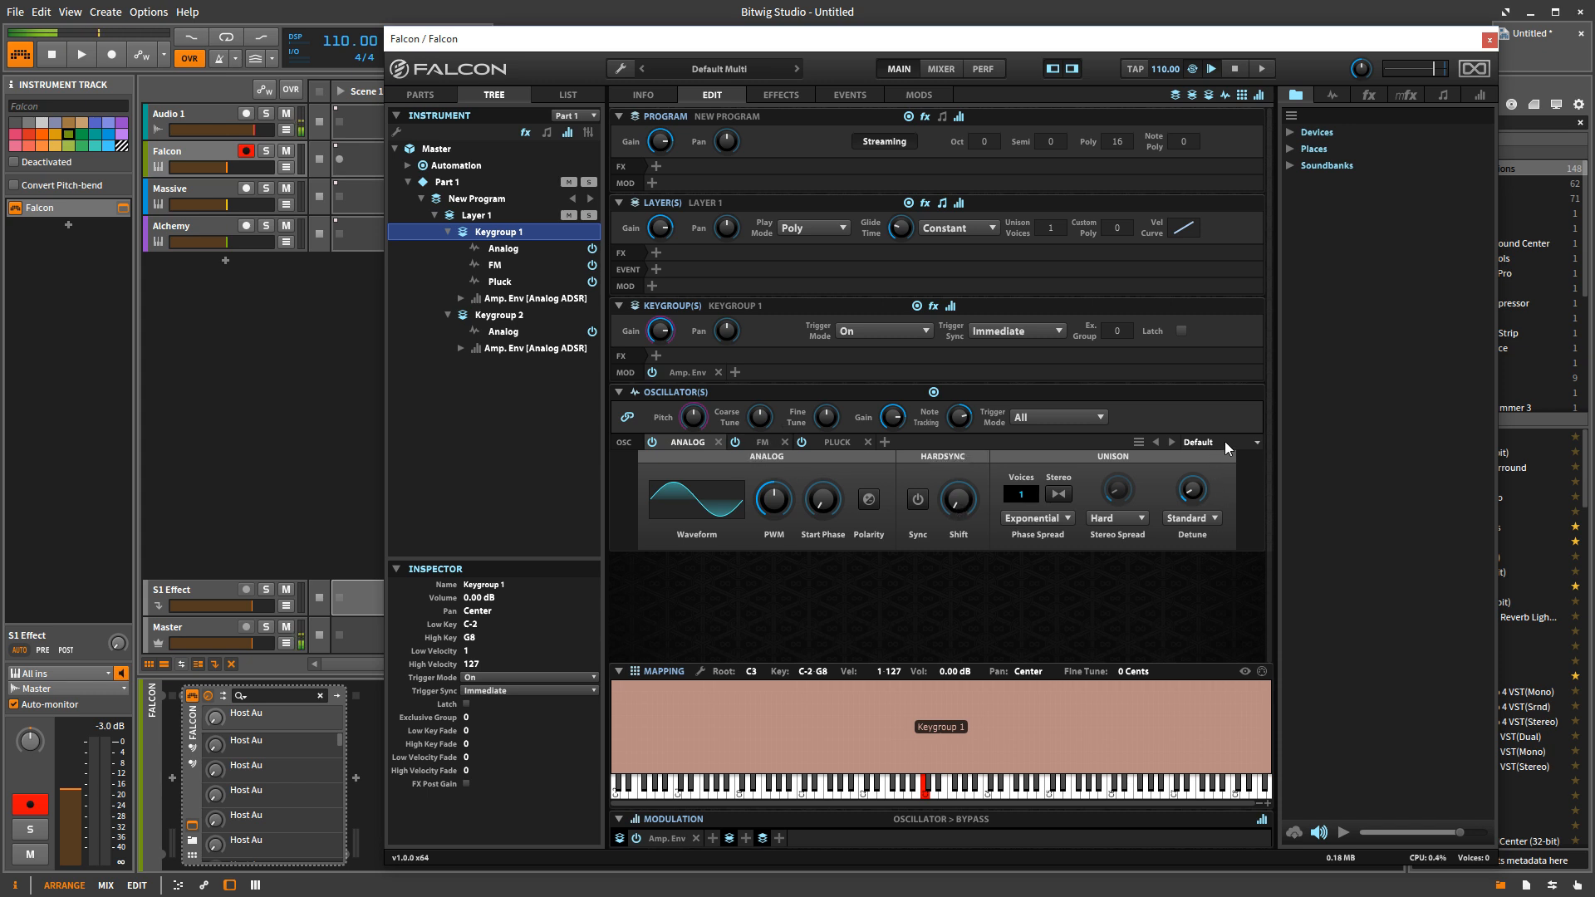
{"action": "left_click", "coordinate": [1255, 441]}
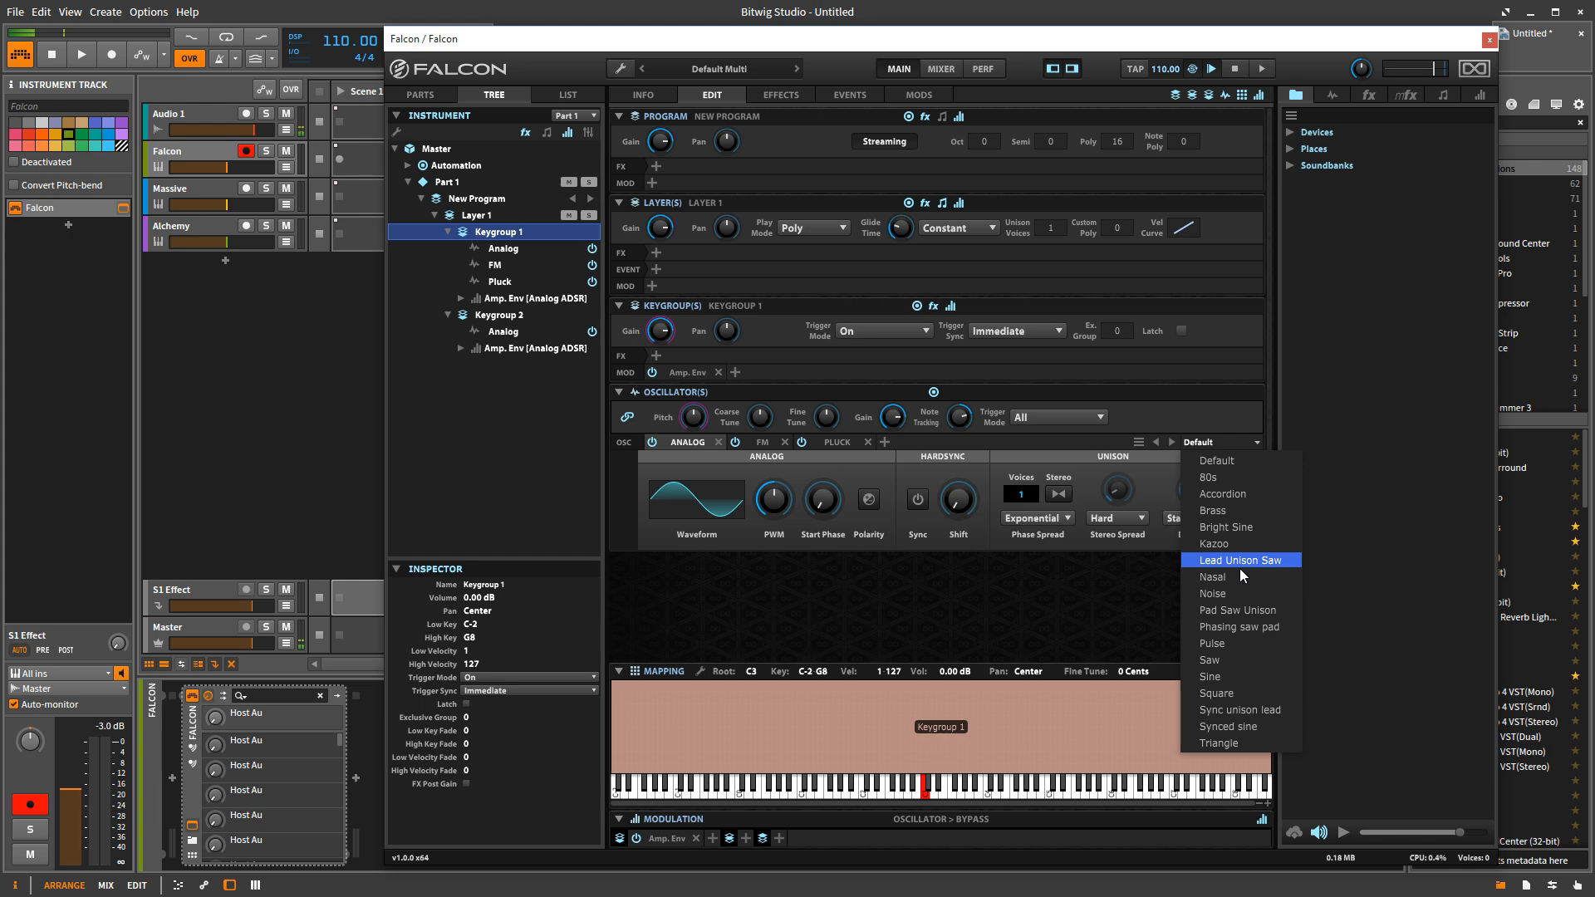
{"action": "mouse_move", "coordinate": [1231, 576]}
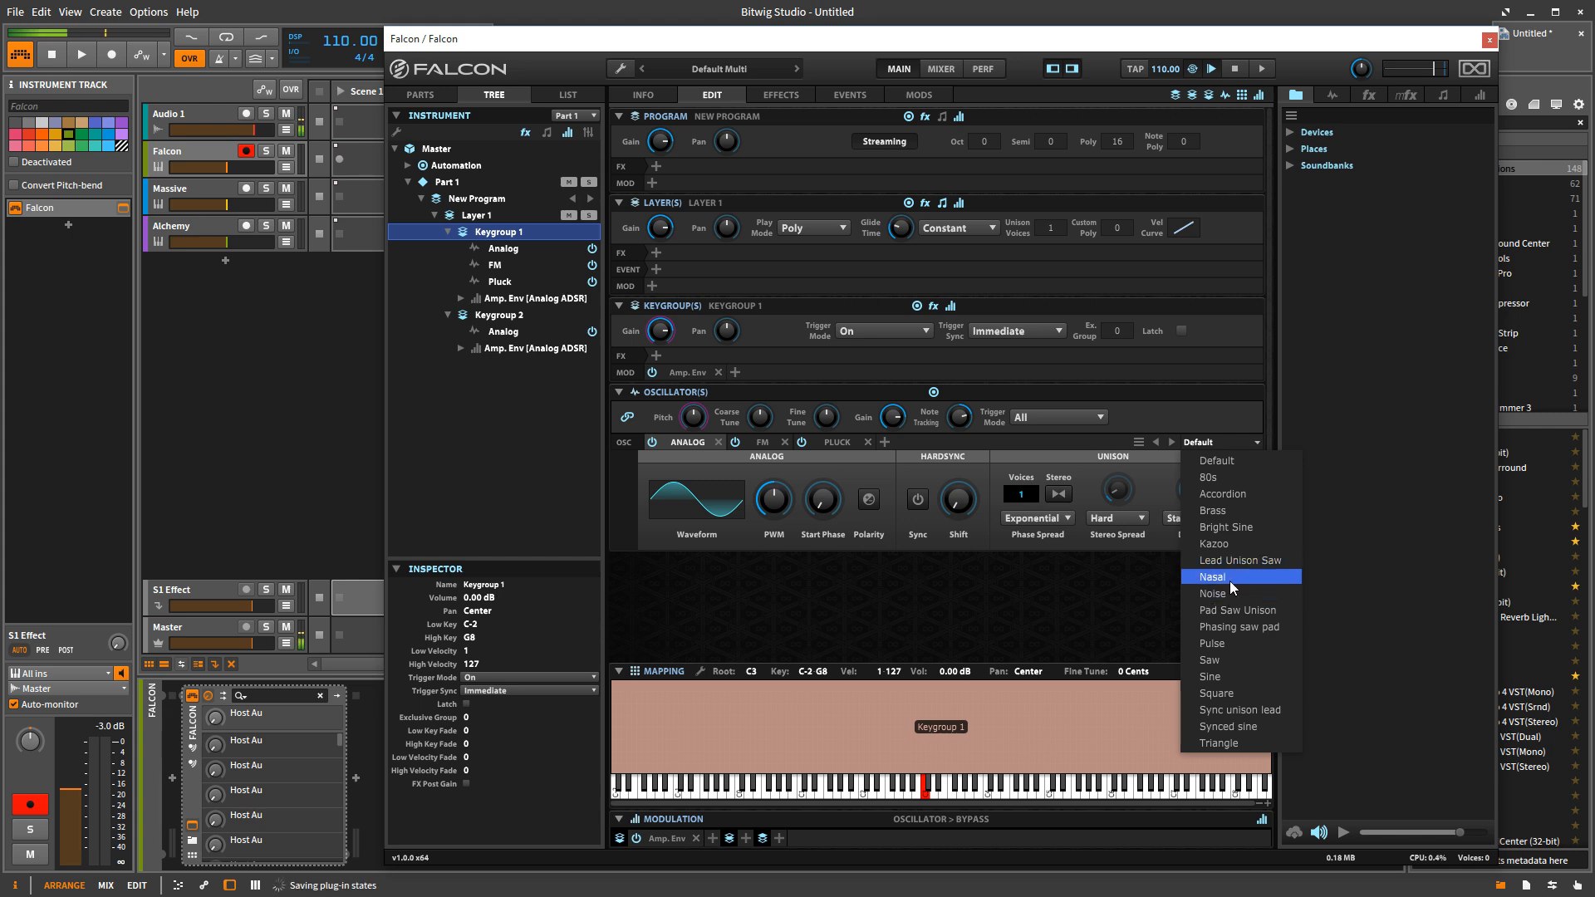
{"action": "left_click", "coordinate": [1212, 509]}
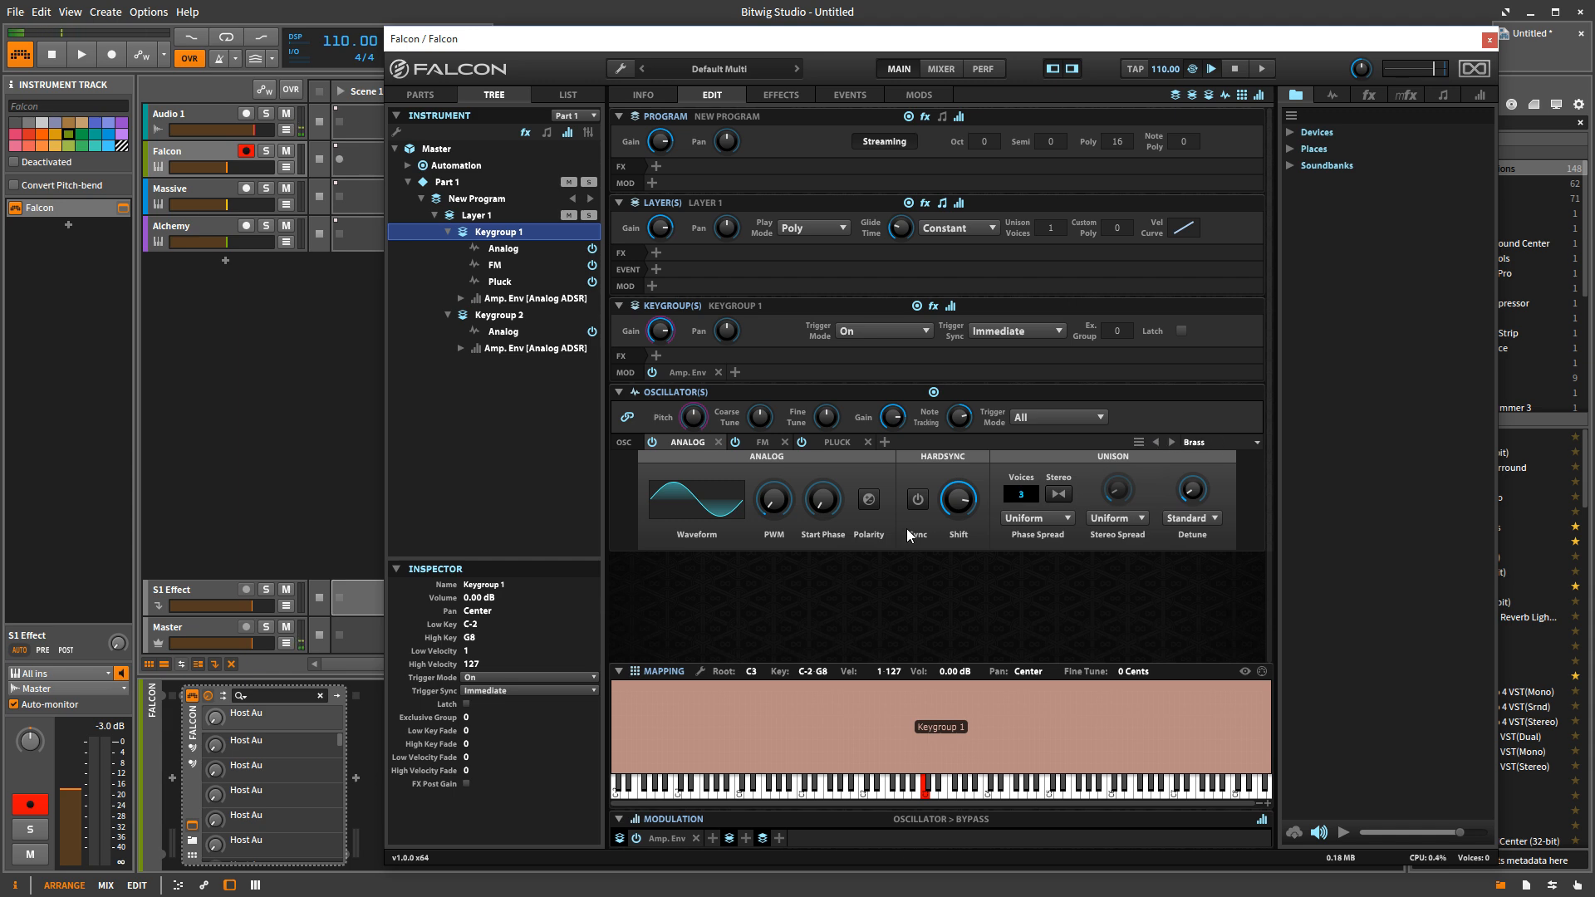
- Load Marimba on the FM oscillator and the 3rd harmonics preset on Pluck
{"action": "left_click", "coordinate": [762, 441]}
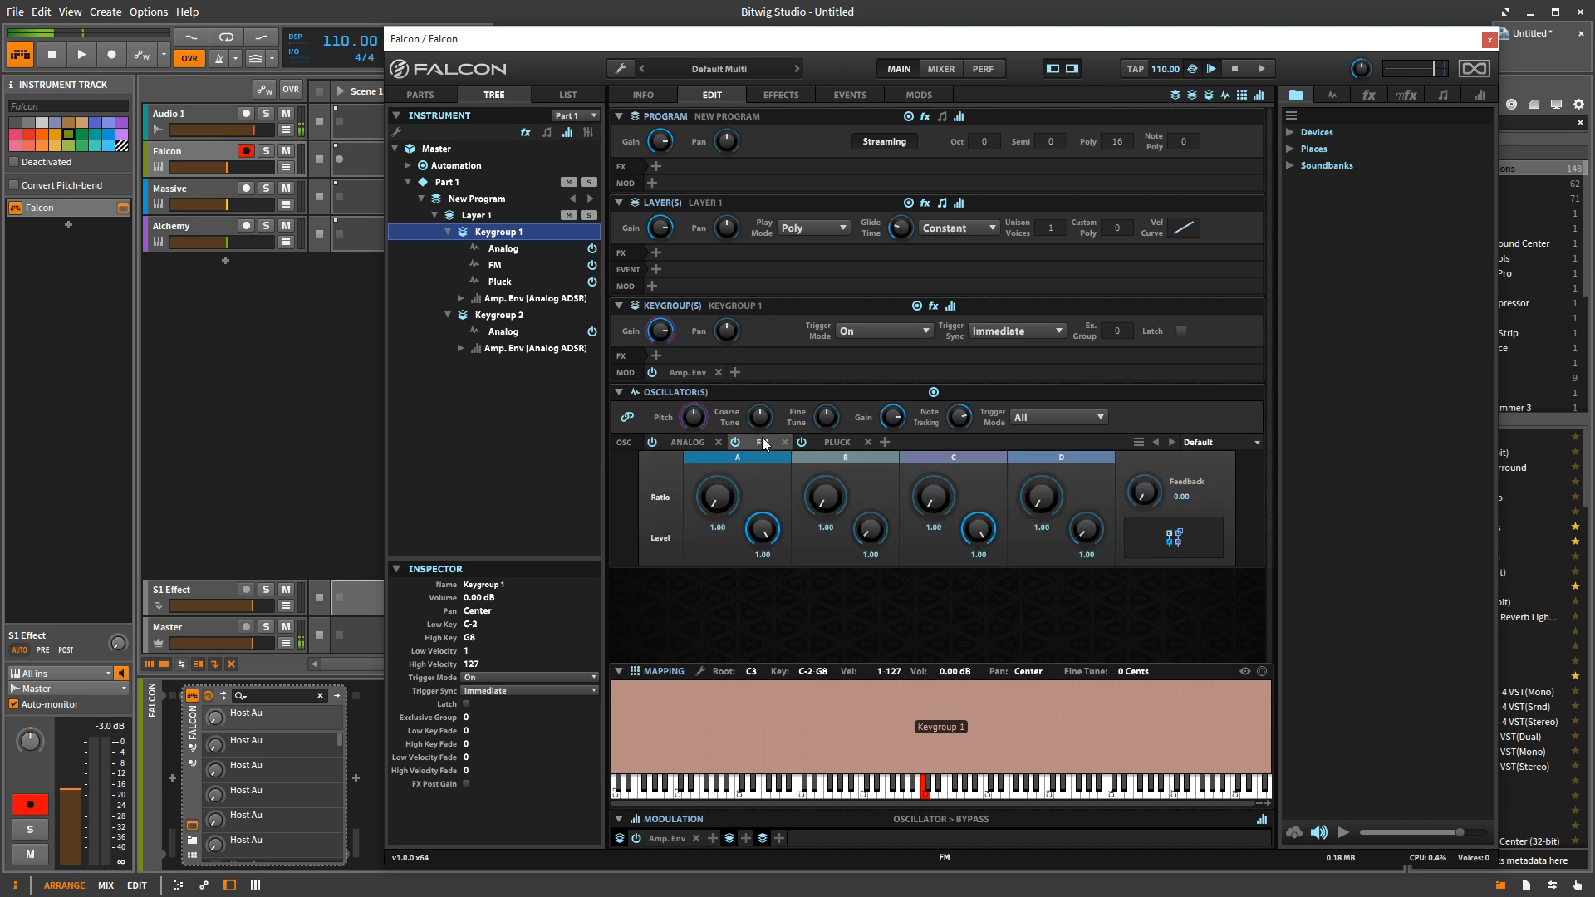
{"action": "left_click", "coordinate": [1221, 441]}
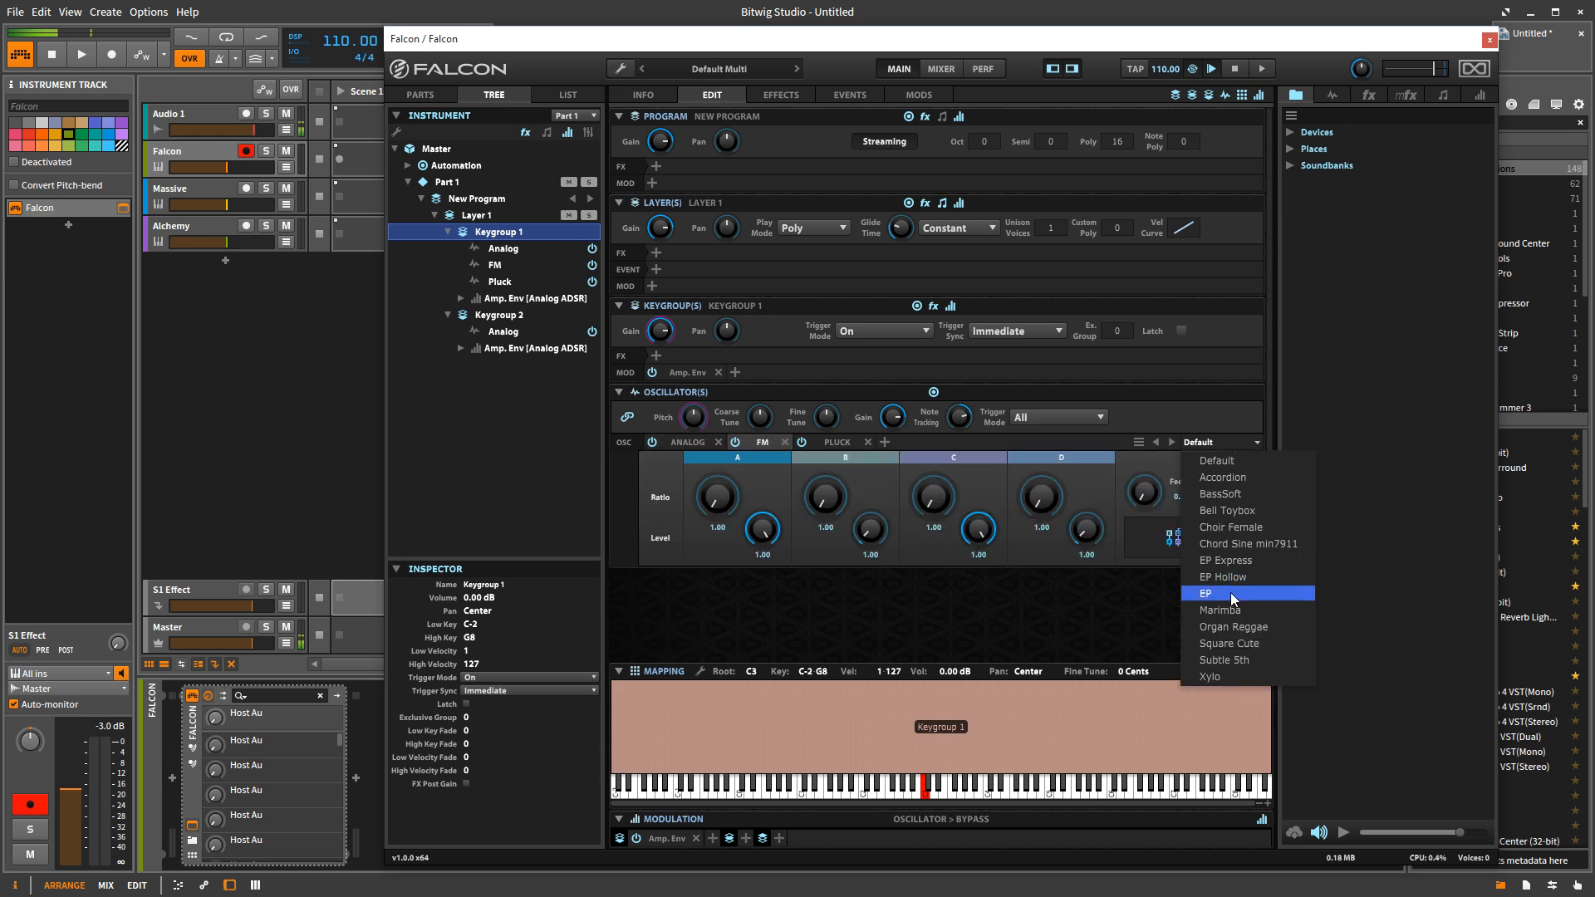
{"action": "left_click", "coordinate": [1218, 609]}
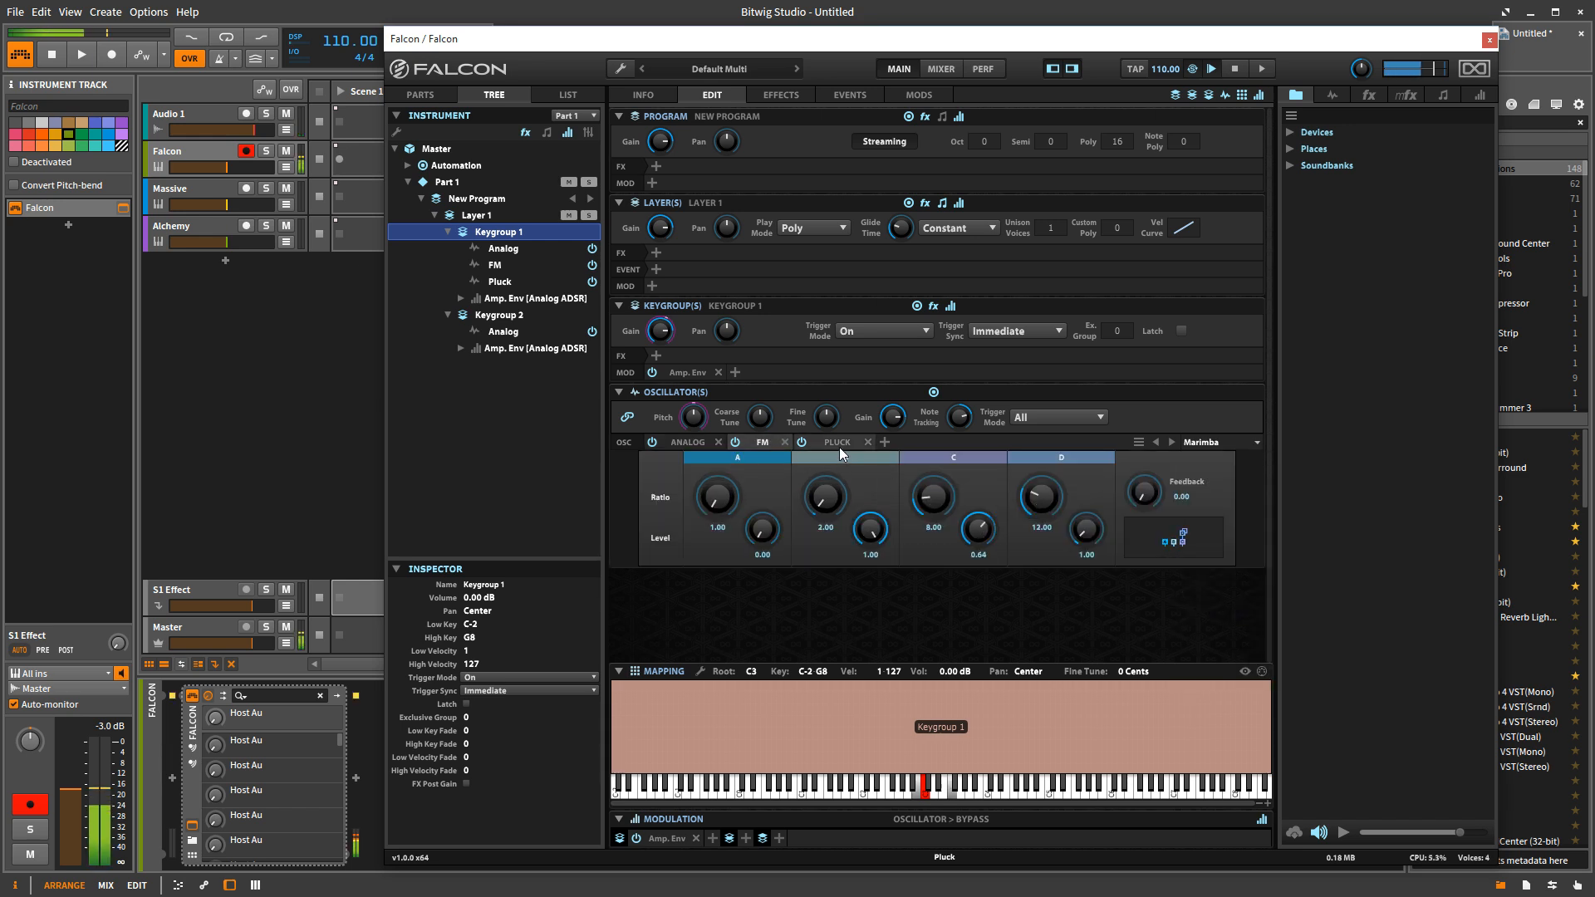
{"action": "left_click", "coordinate": [836, 441]}
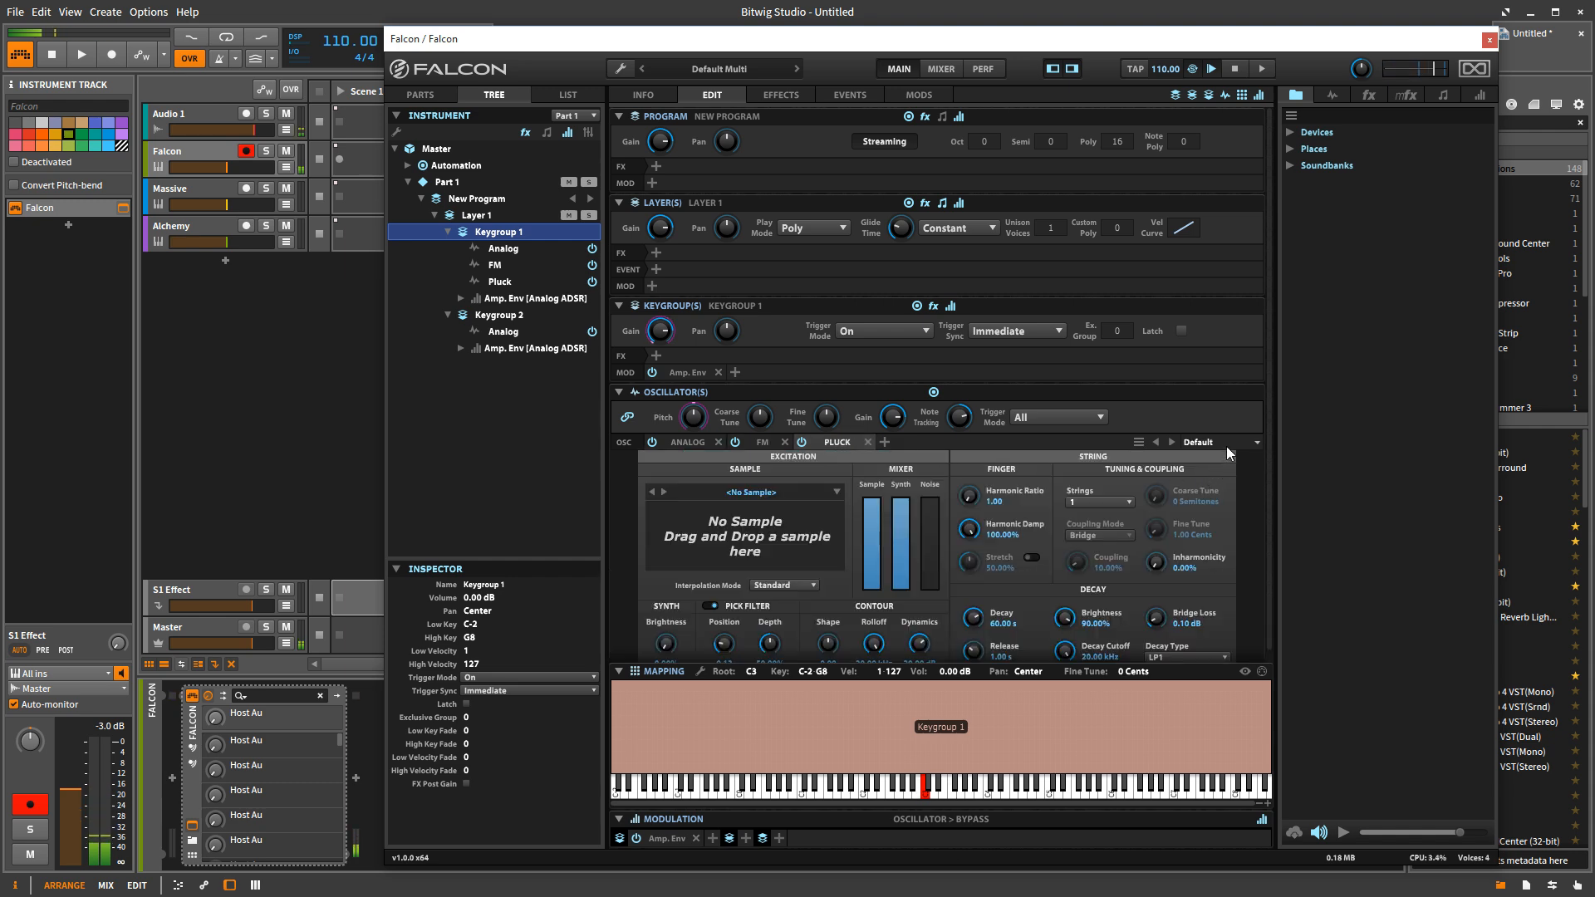
{"action": "left_click", "coordinate": [1250, 441]}
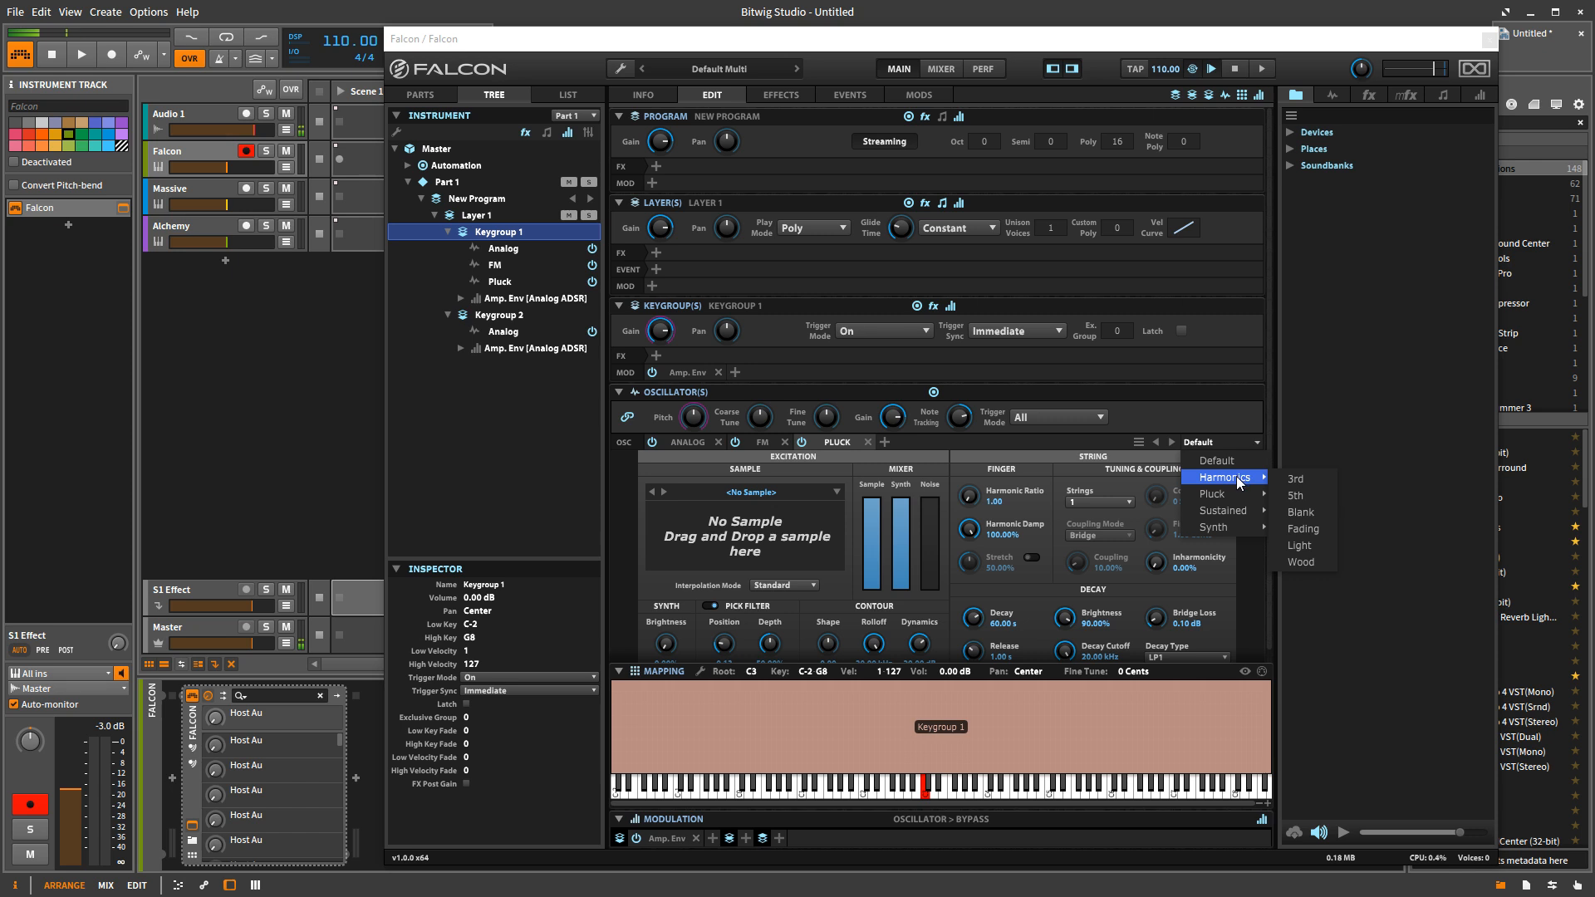
{"action": "left_click", "coordinate": [1295, 480]}
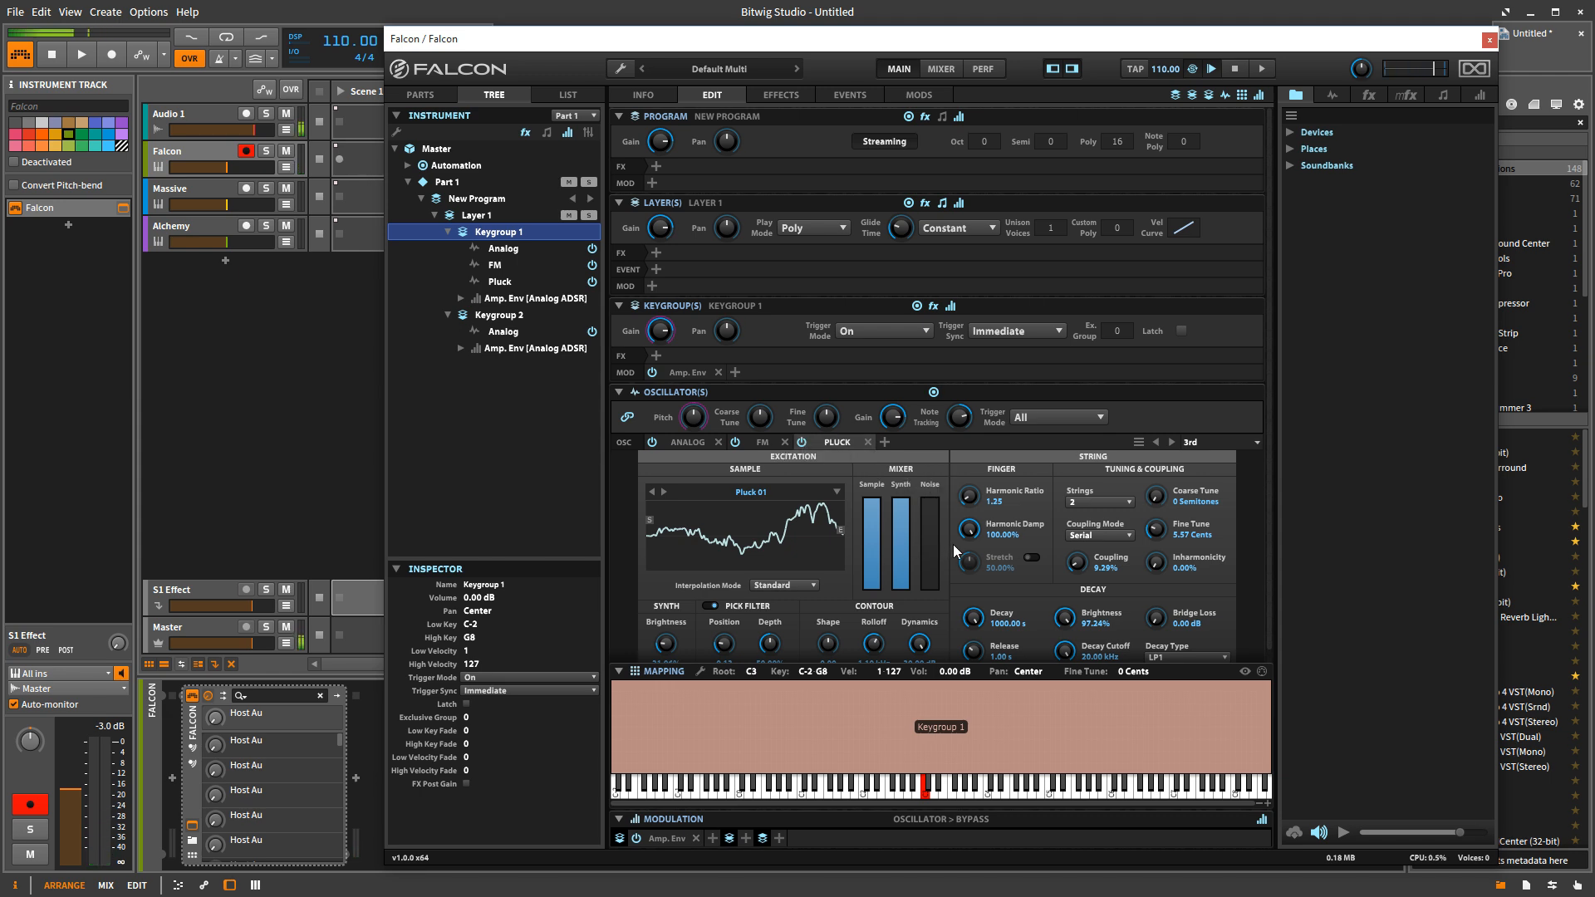
{"action": "mouse_move", "coordinate": [800, 453]}
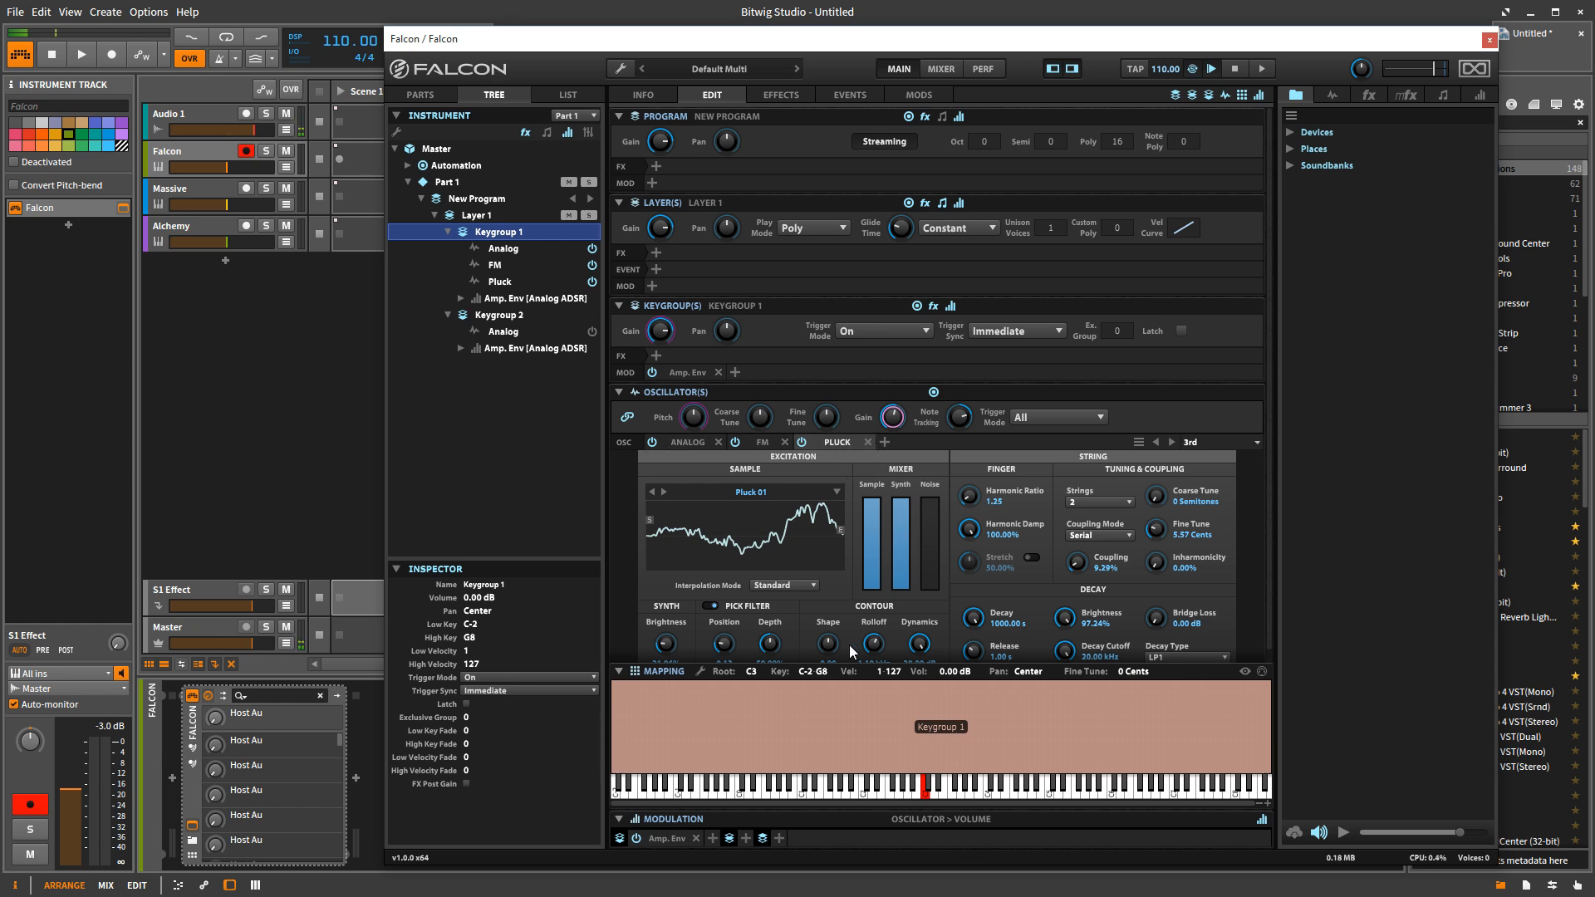
{"action": "mouse_move", "coordinate": [626, 420]}
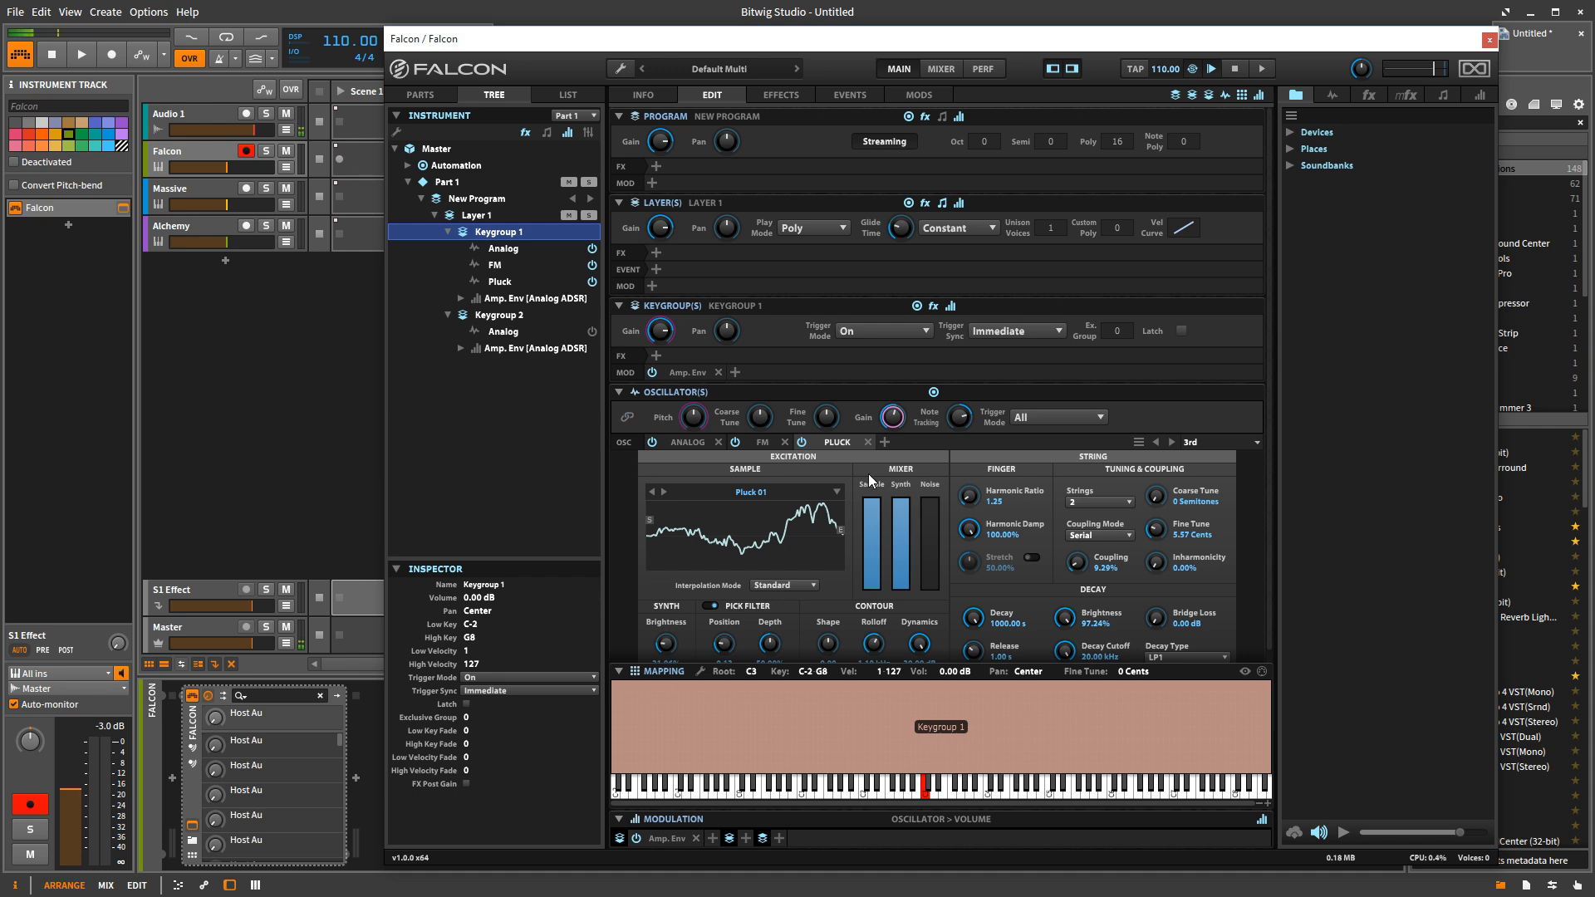
- Recheck the Analog and FM panels, ending on Analog with Brass loaded
{"action": "left_click", "coordinate": [688, 441]}
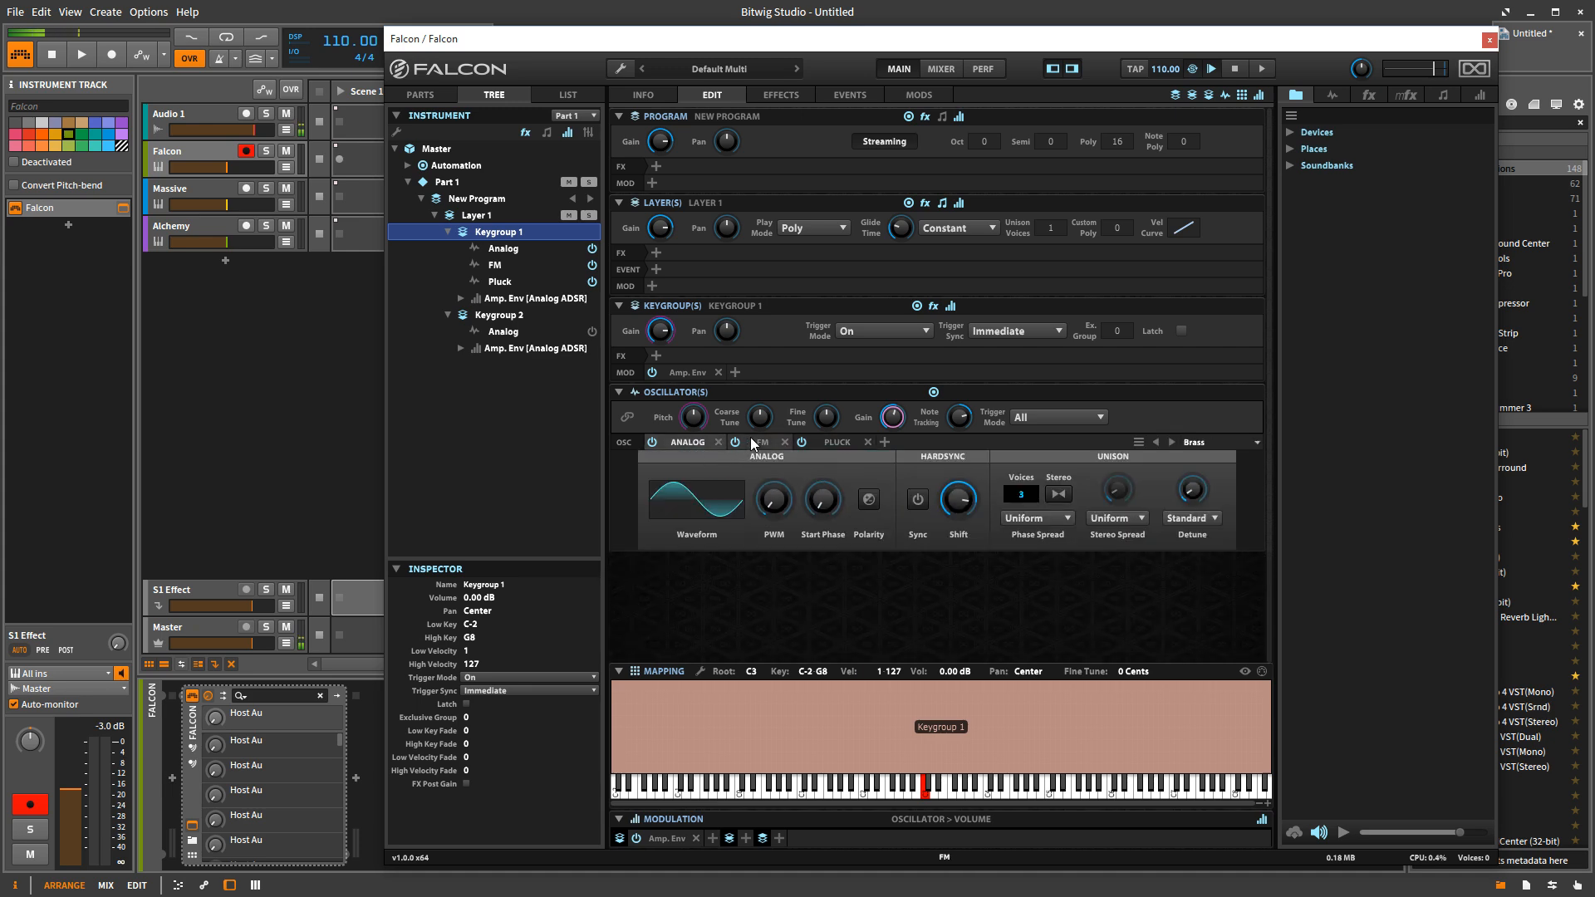
{"action": "left_click", "coordinate": [837, 441]}
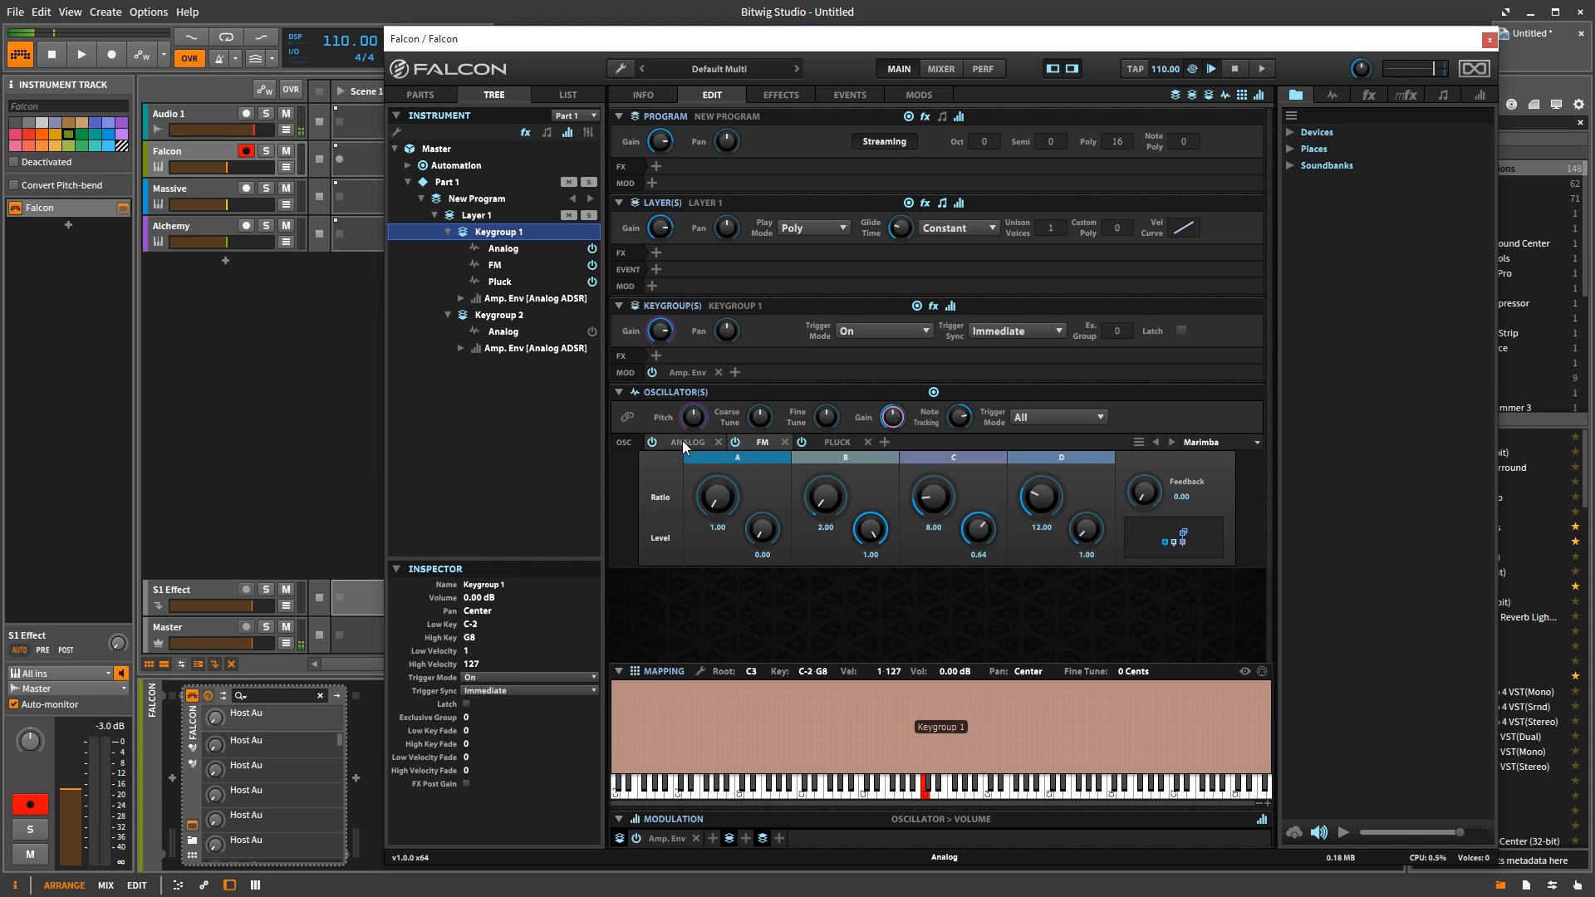
{"action": "left_click", "coordinate": [690, 441]}
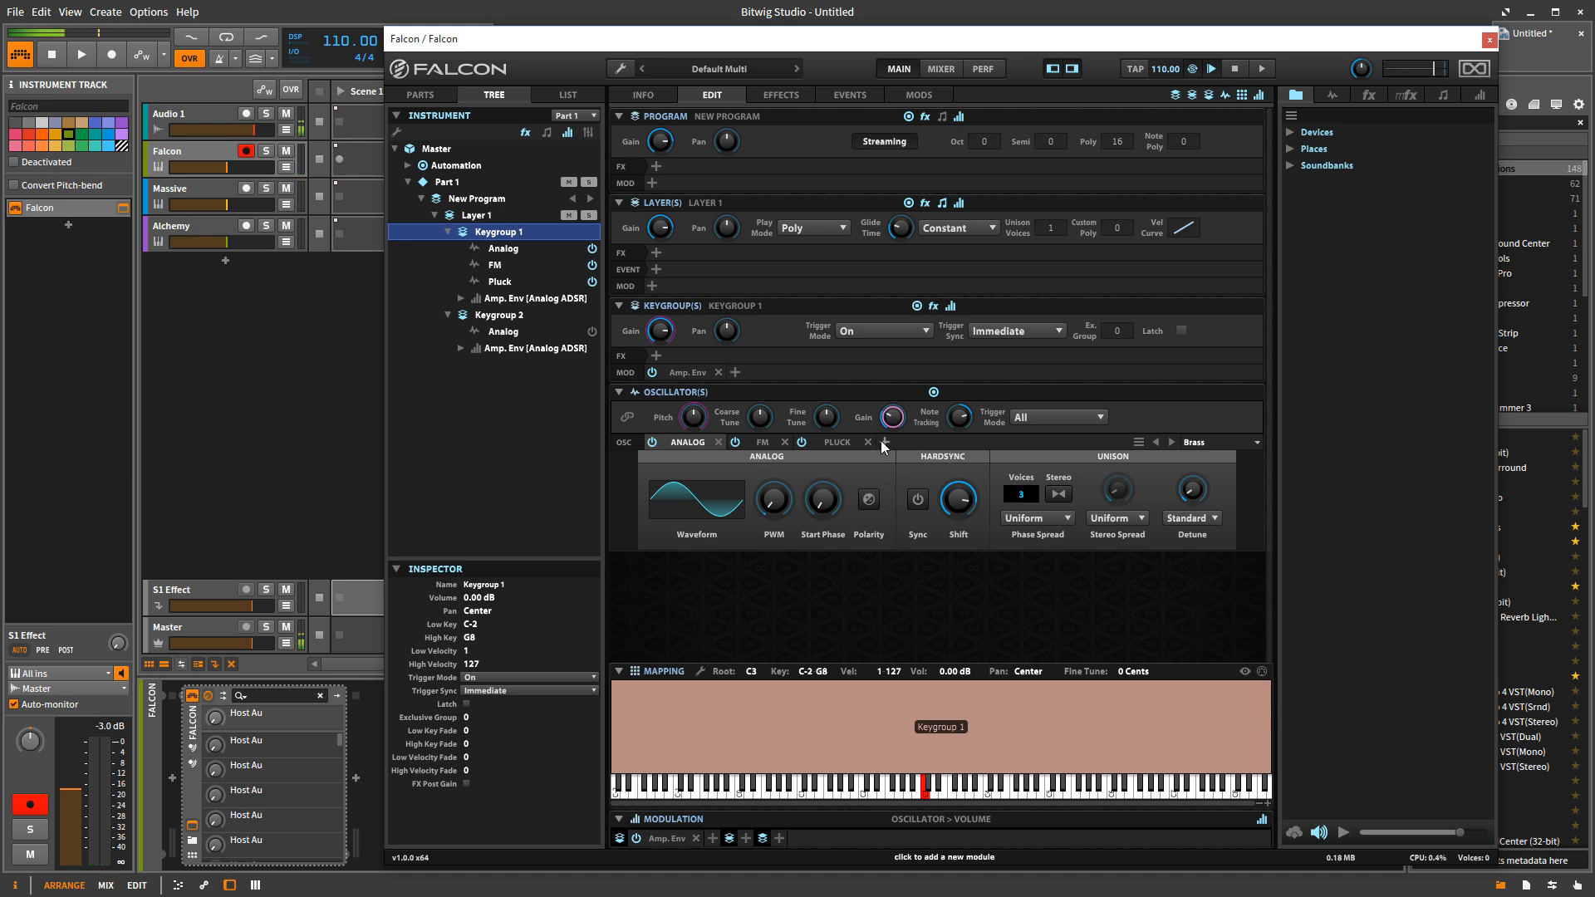
- Add a Drum oscillator with the Shaker Clap preset and switch off another oscillator
{"action": "left_click", "coordinate": [884, 441]}
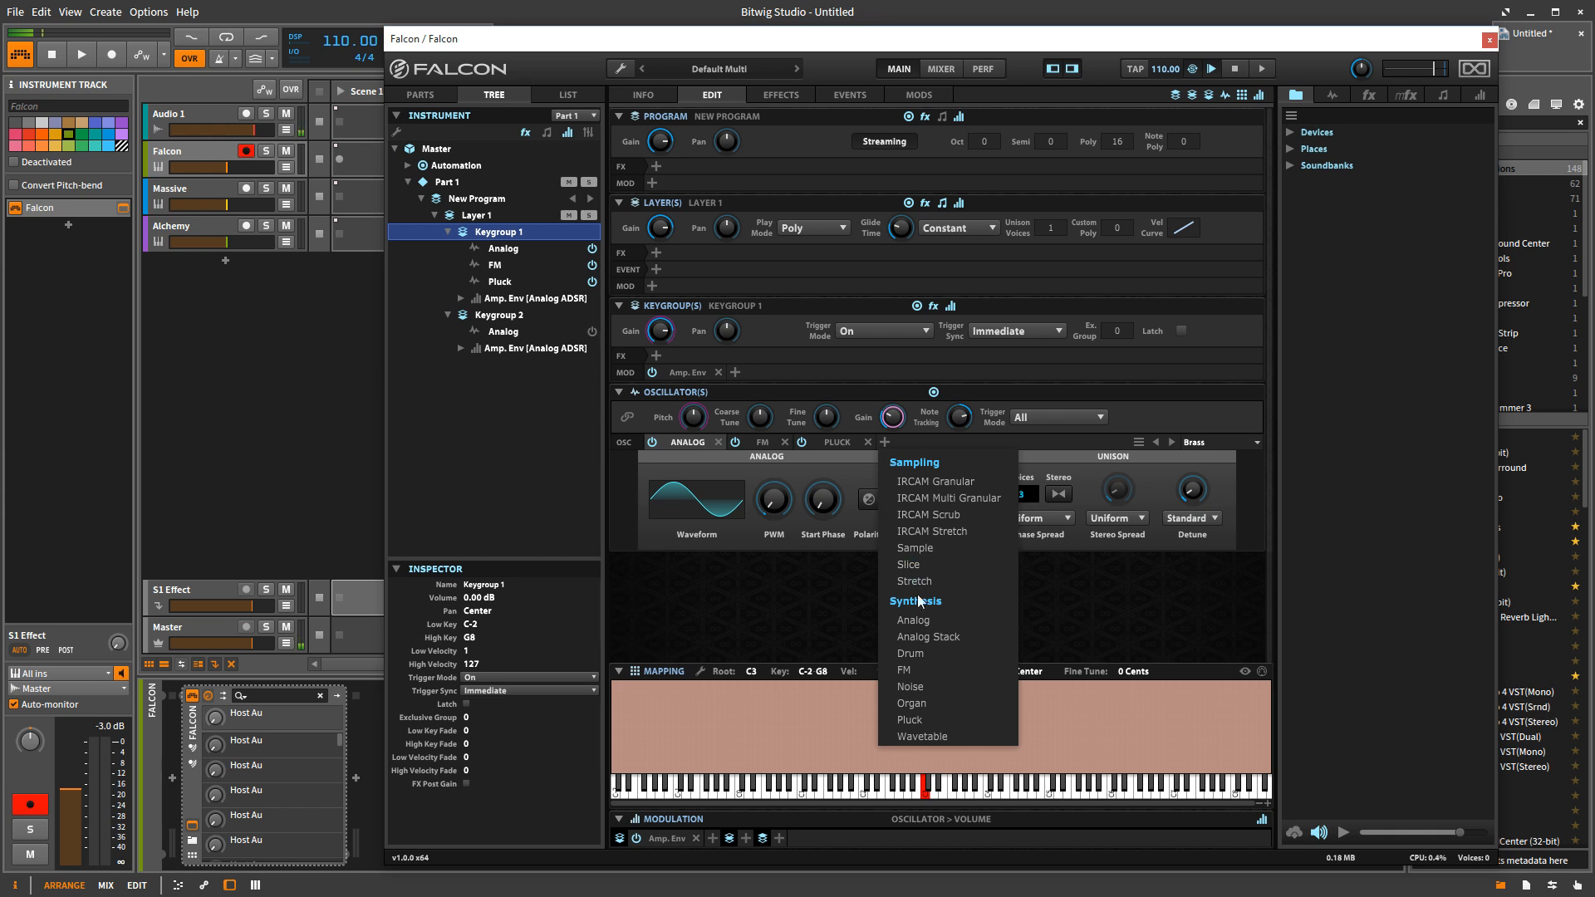
{"action": "left_click", "coordinate": [905, 652]}
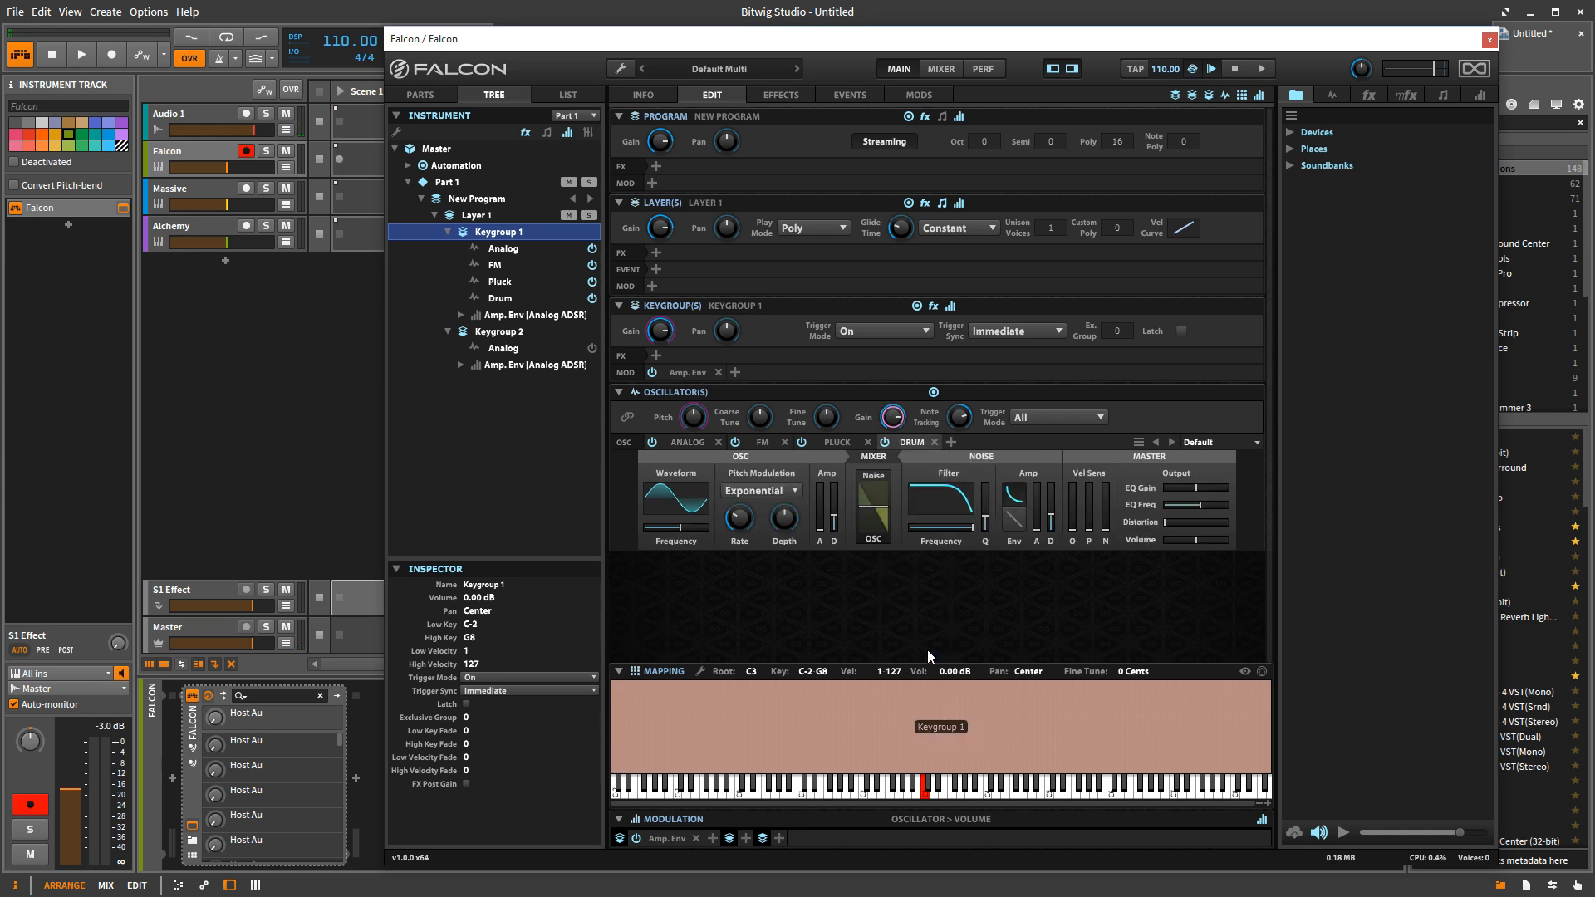
{"action": "mouse_move", "coordinate": [953, 465]}
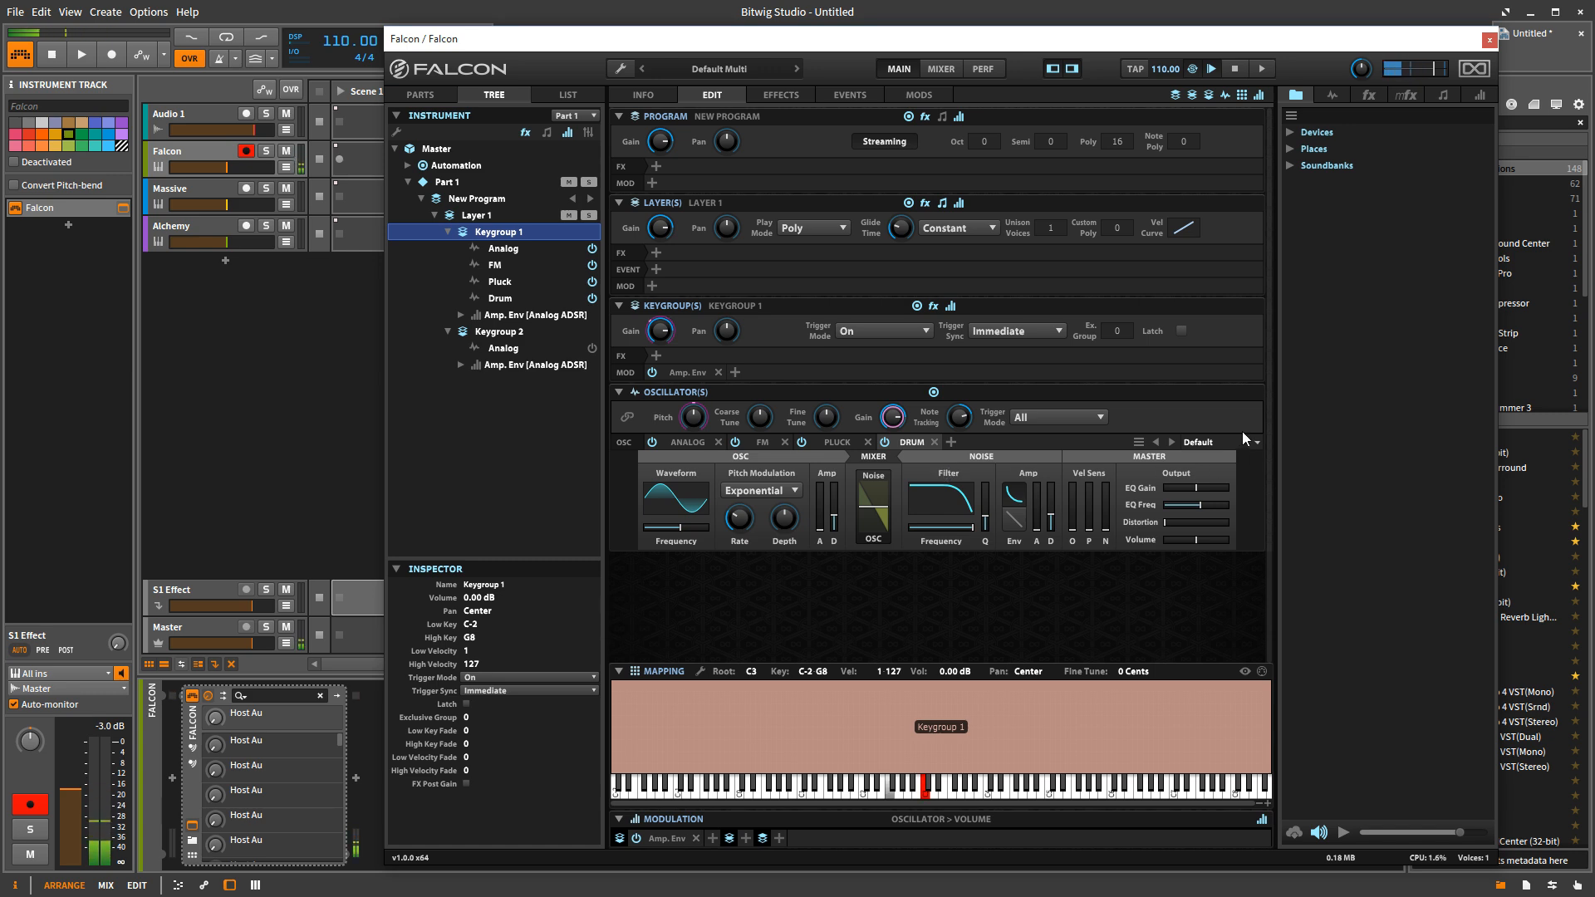
{"action": "left_click", "coordinate": [1226, 441]}
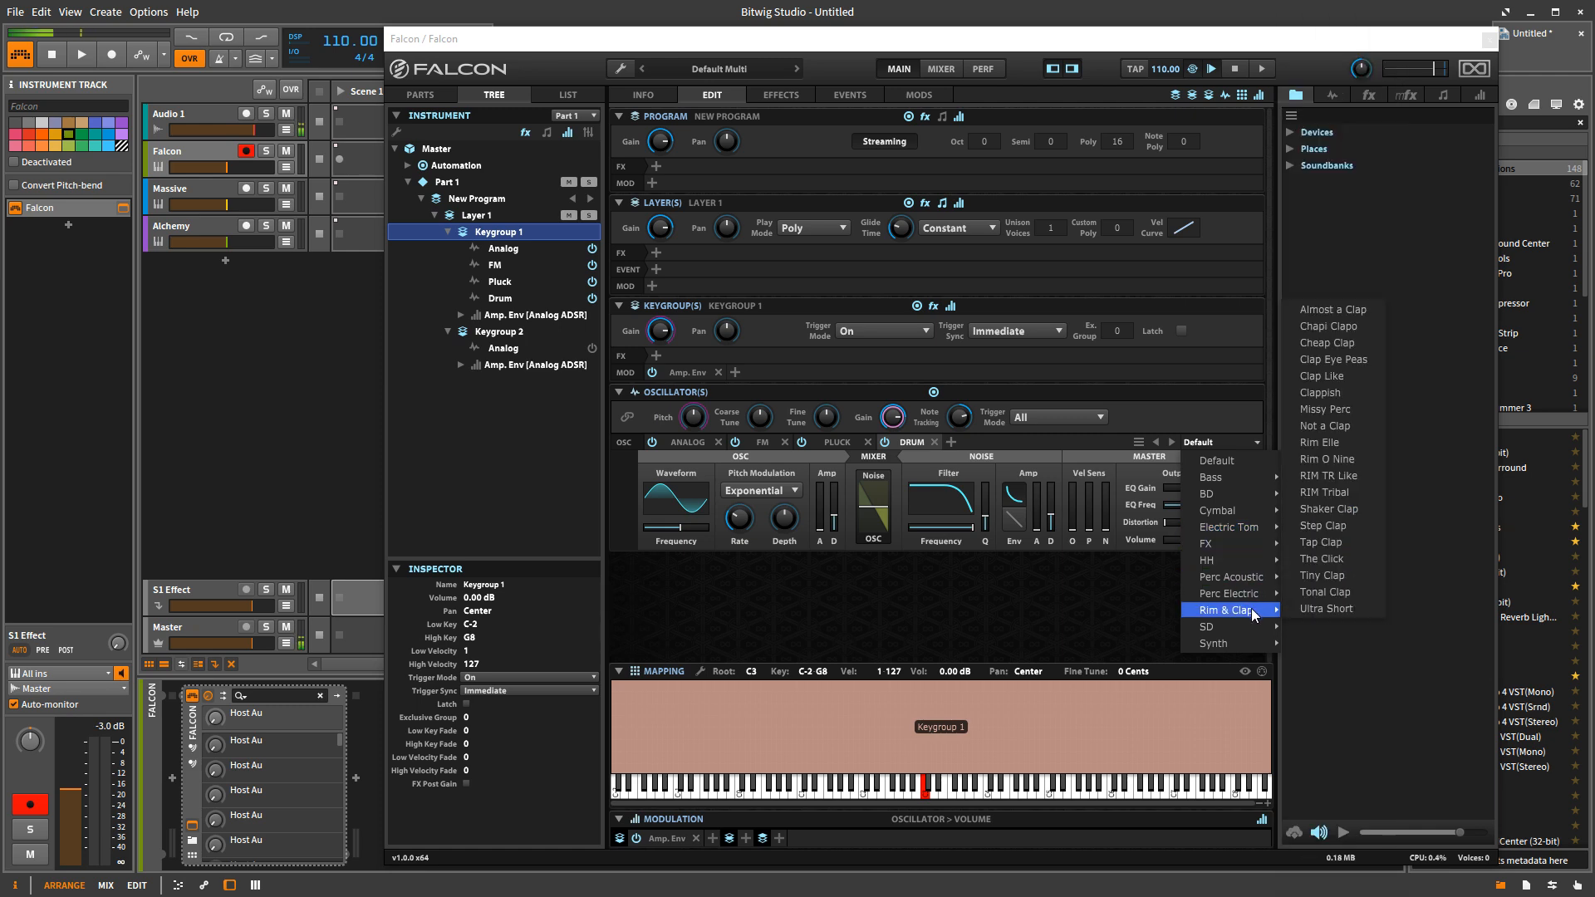
{"action": "mouse_move", "coordinate": [1331, 525]}
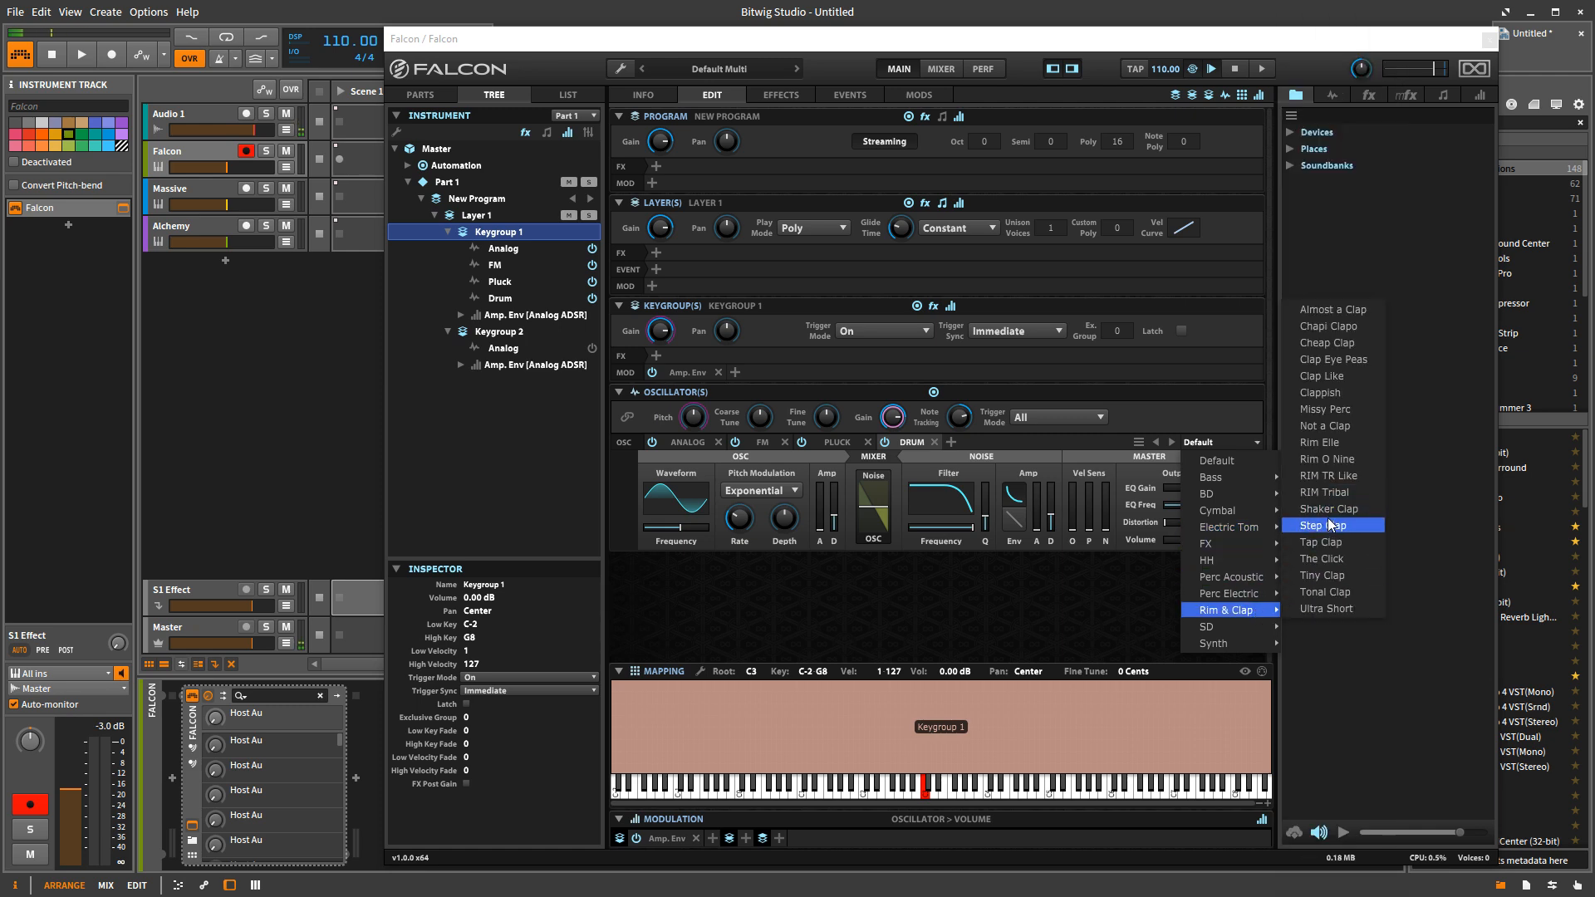
{"action": "left_click", "coordinate": [1324, 508]}
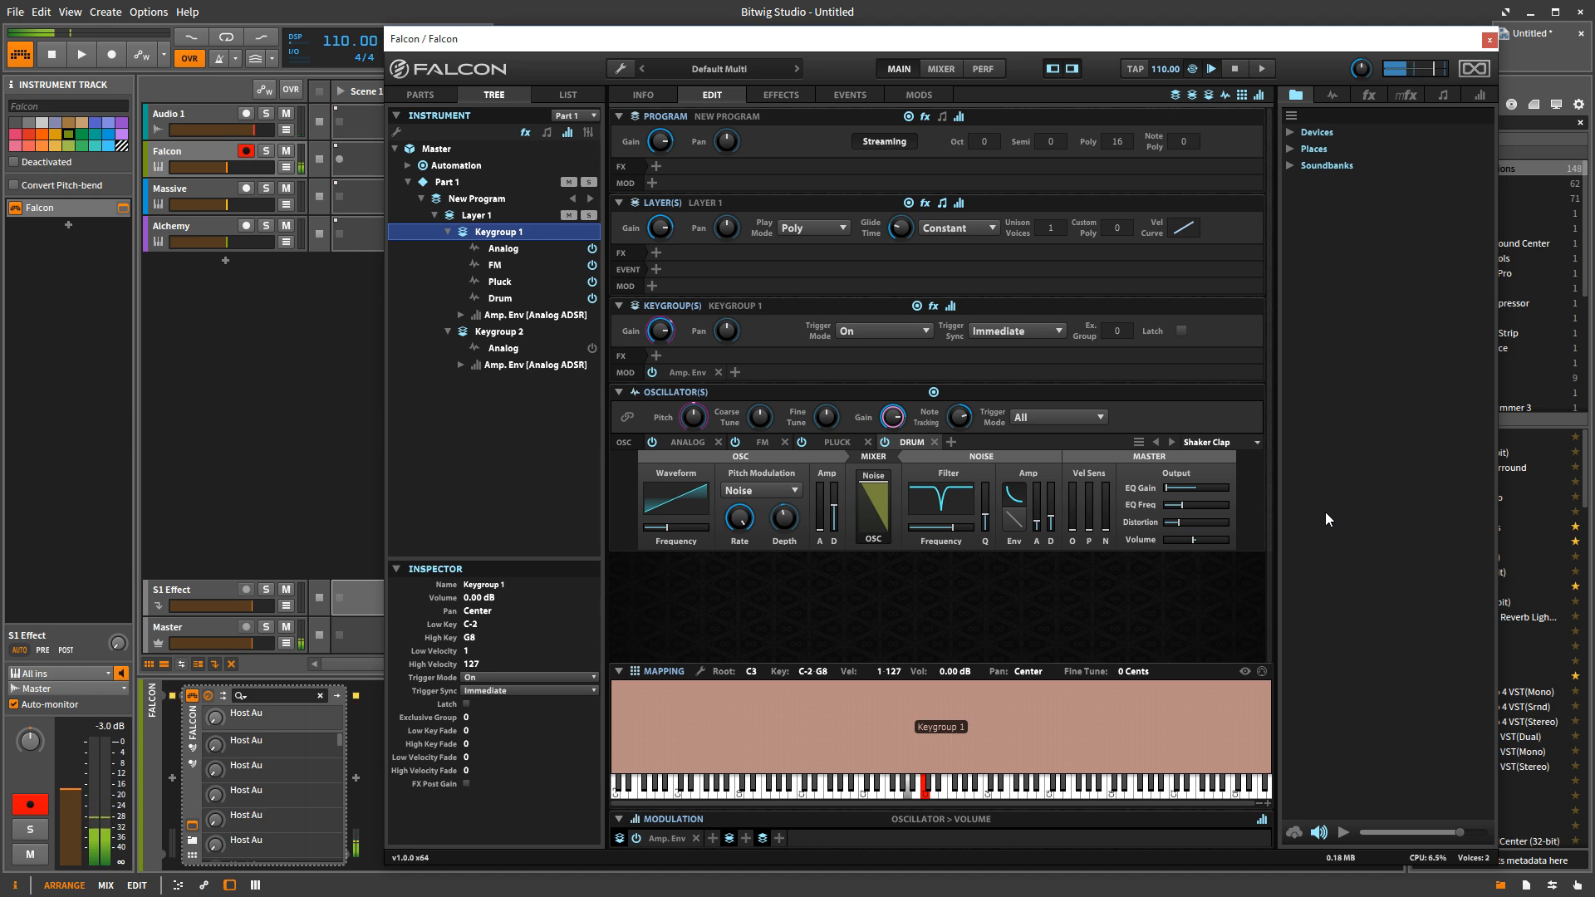
{"action": "left_click", "coordinate": [802, 441]}
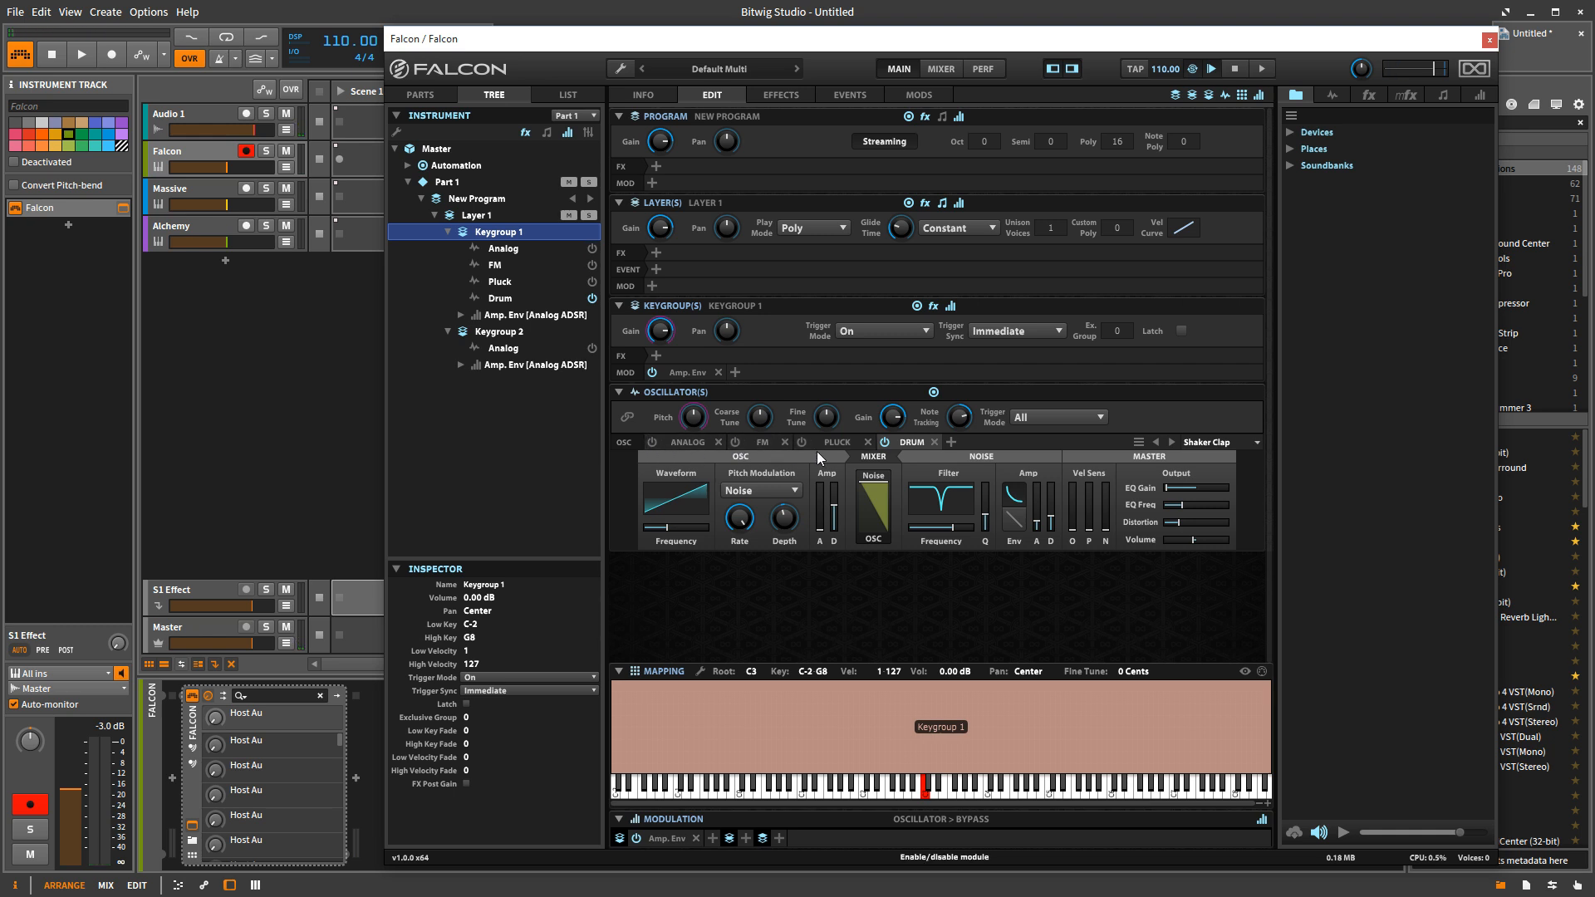
{"action": "mouse_move", "coordinate": [592, 266]}
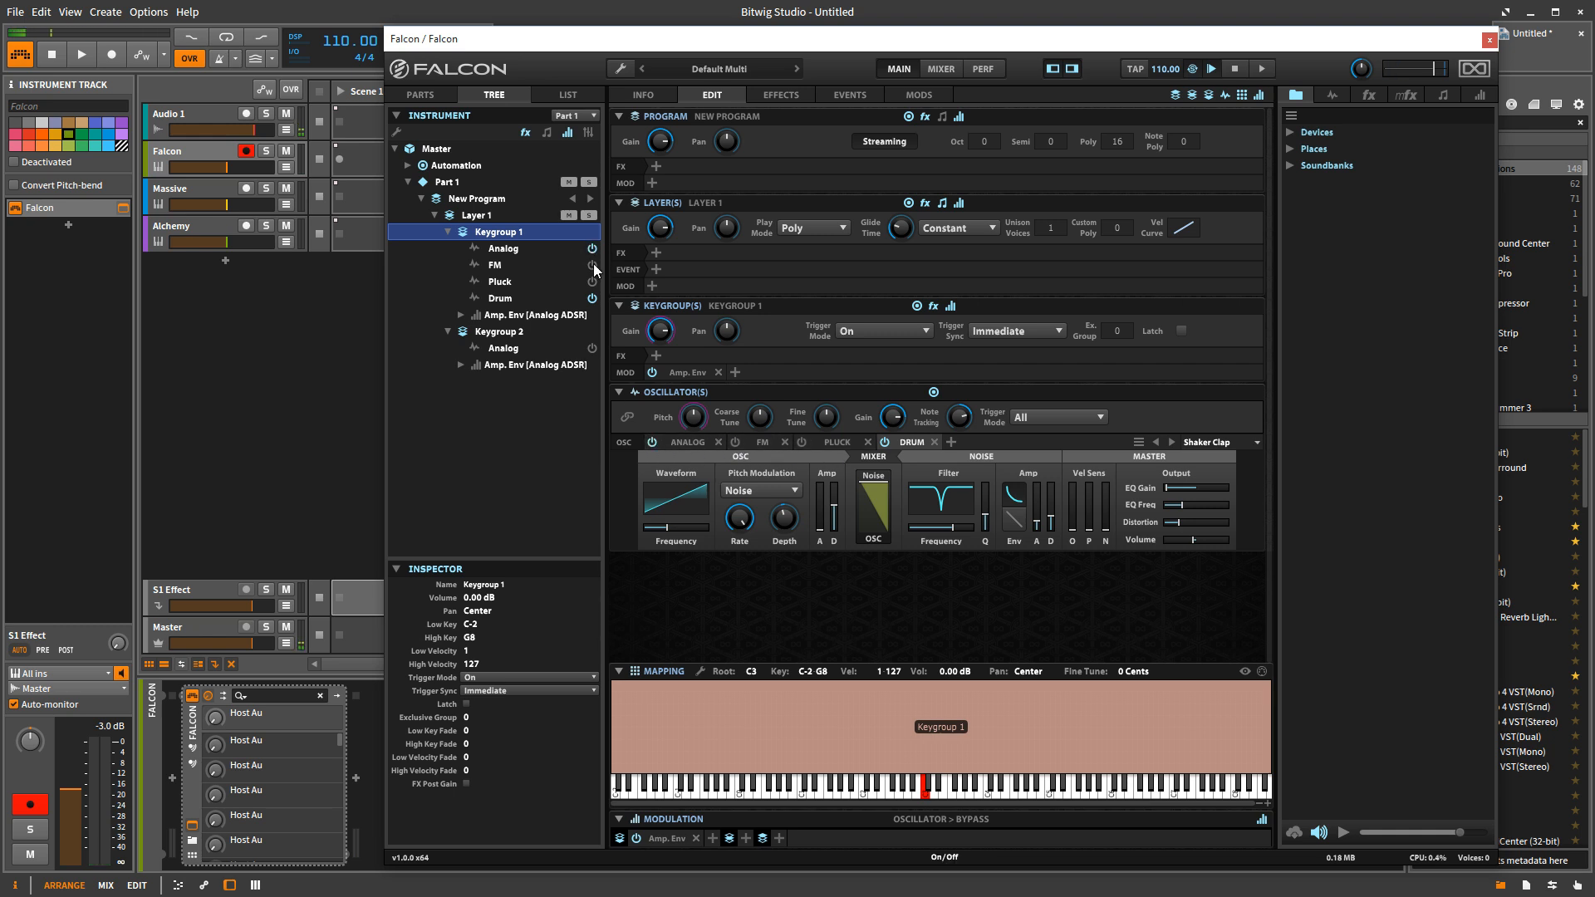
- Toggle the FM oscillator's power in the tree to audition the Drum oscillator alone
{"action": "left_click", "coordinate": [592, 264]}
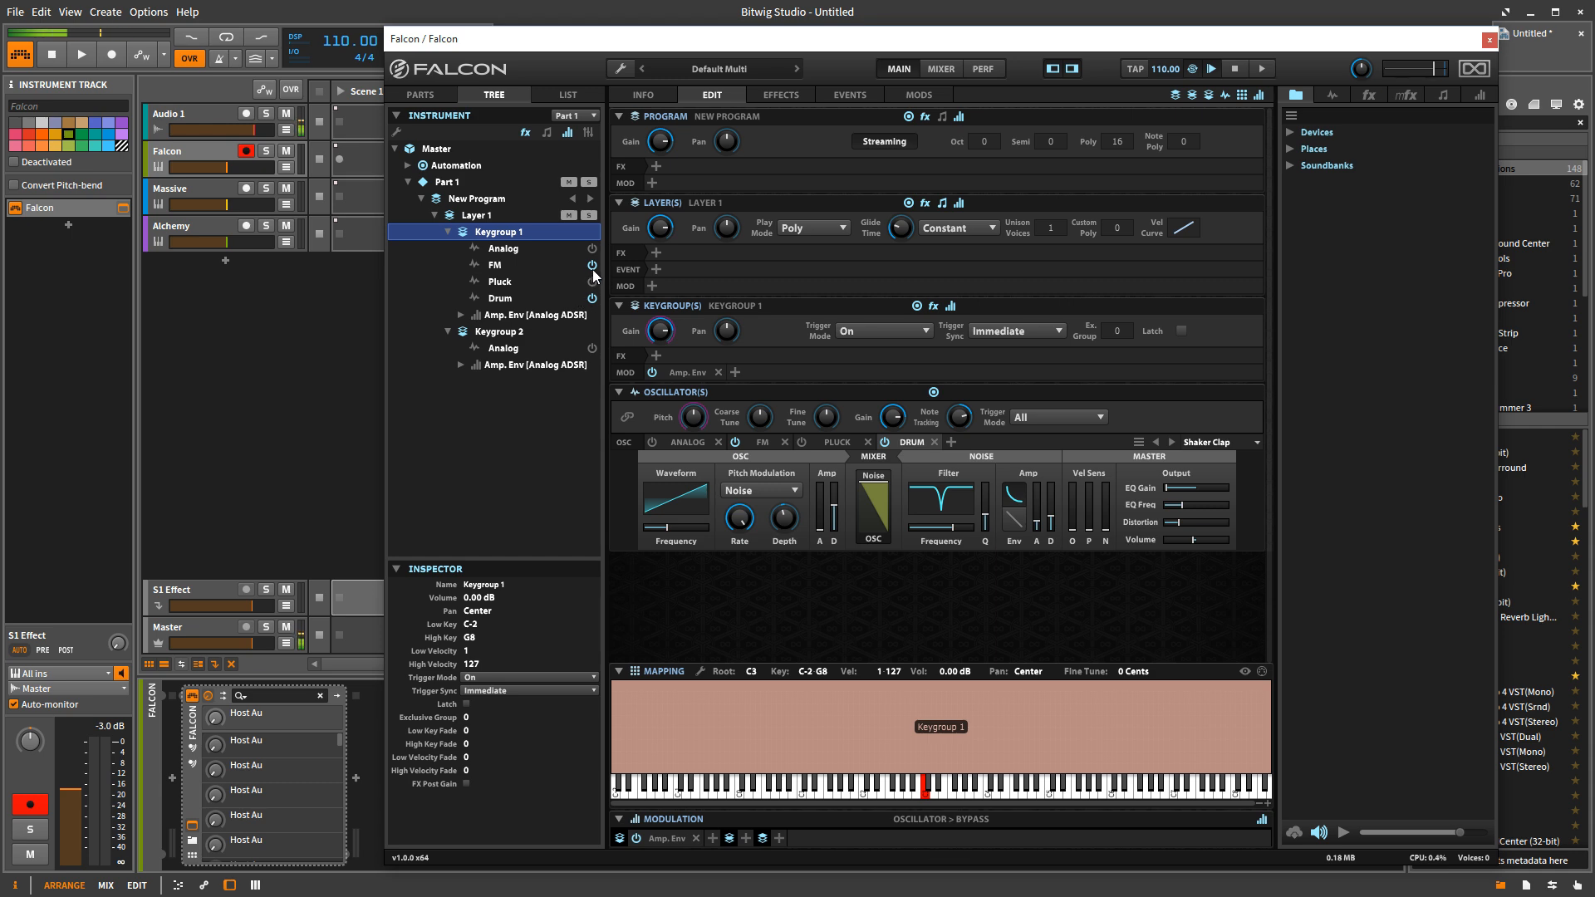
{"action": "left_click", "coordinate": [590, 282]}
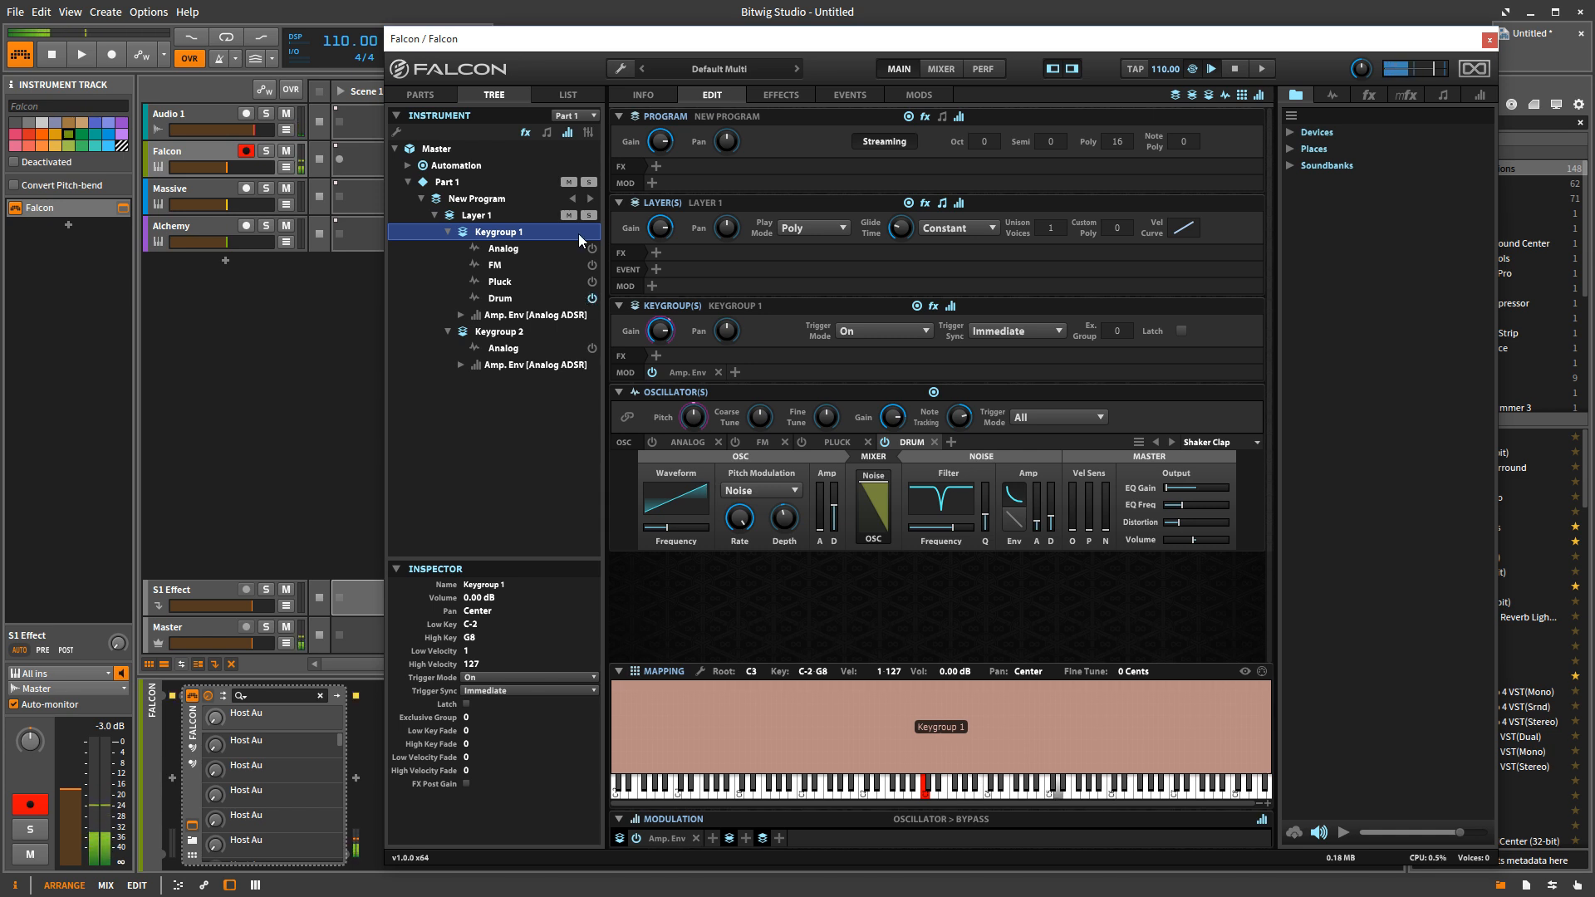
{"action": "mouse_move", "coordinate": [633, 241]}
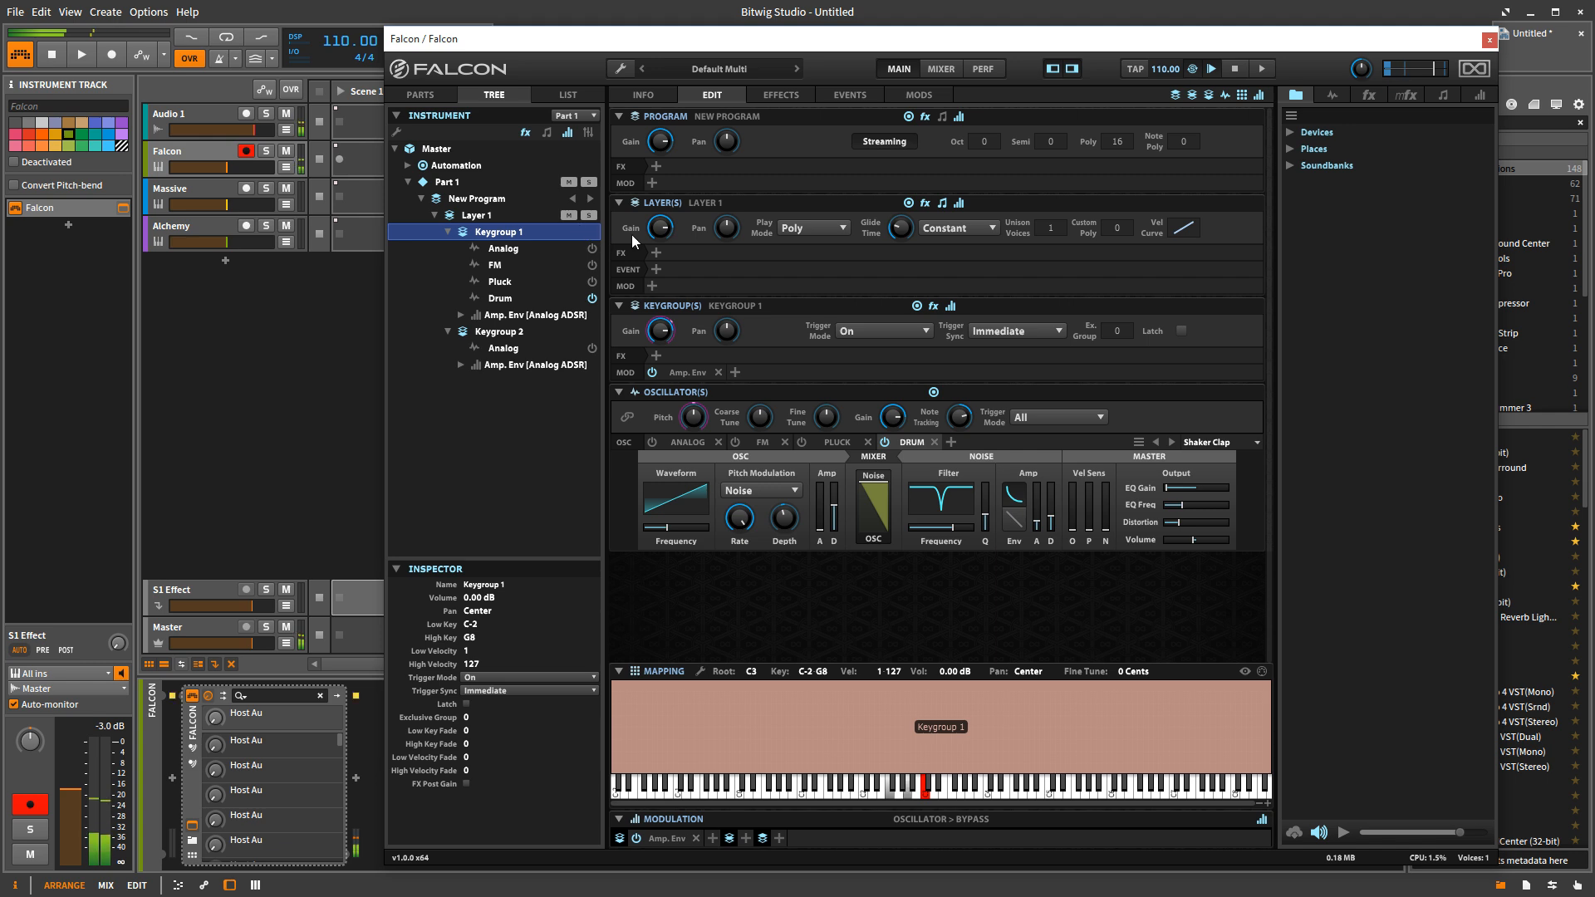
{"action": "mouse_move", "coordinate": [1034, 459]}
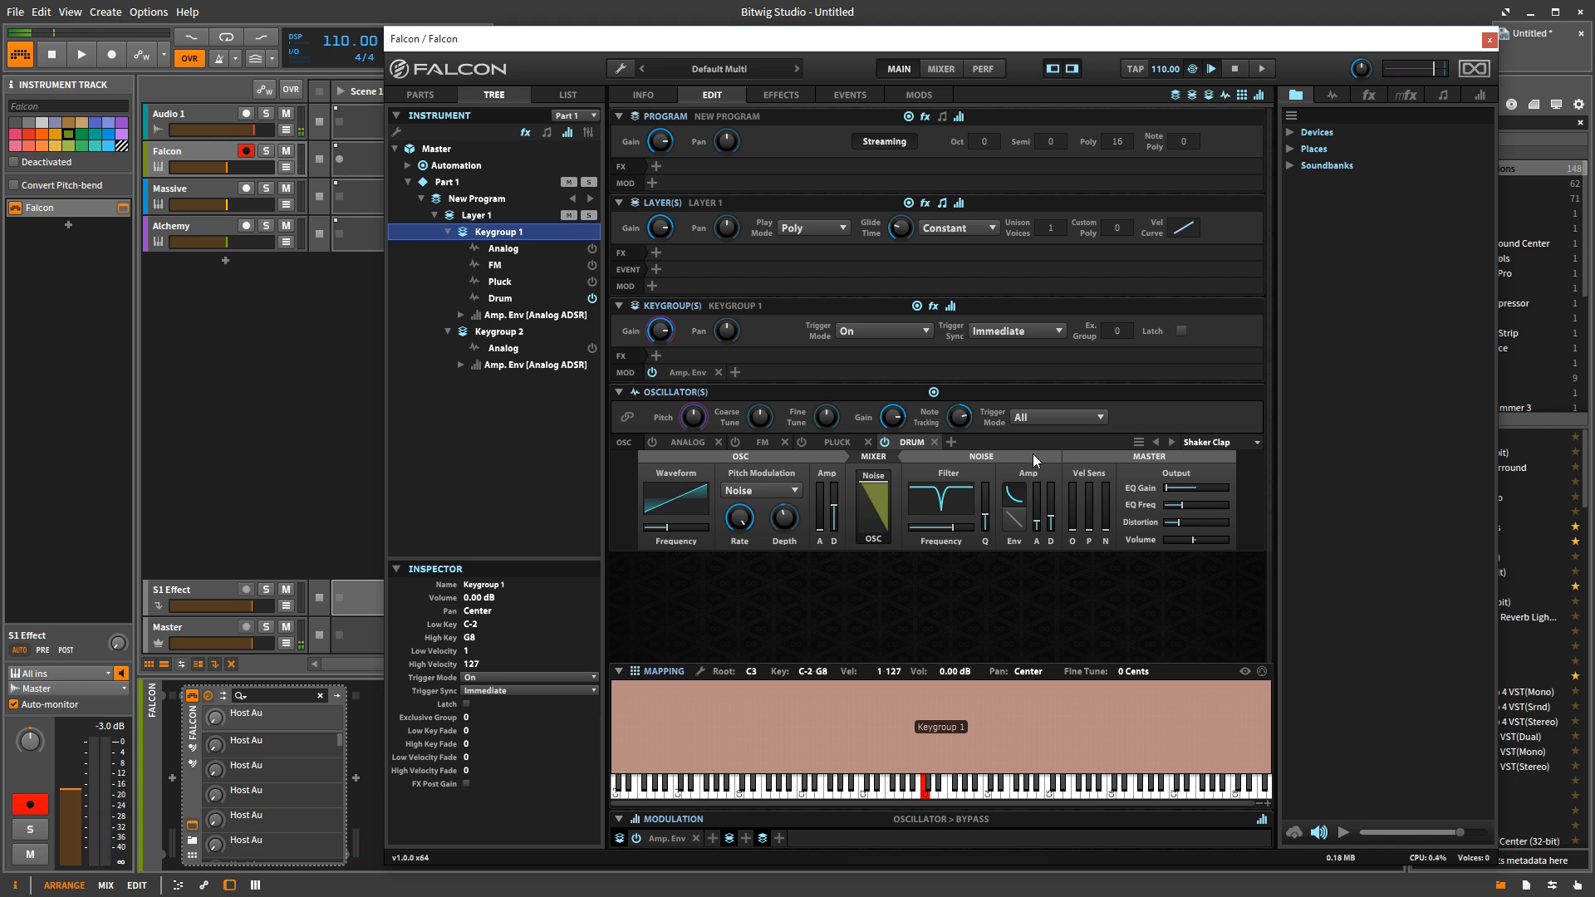
{"action": "mouse_move", "coordinate": [991, 454]}
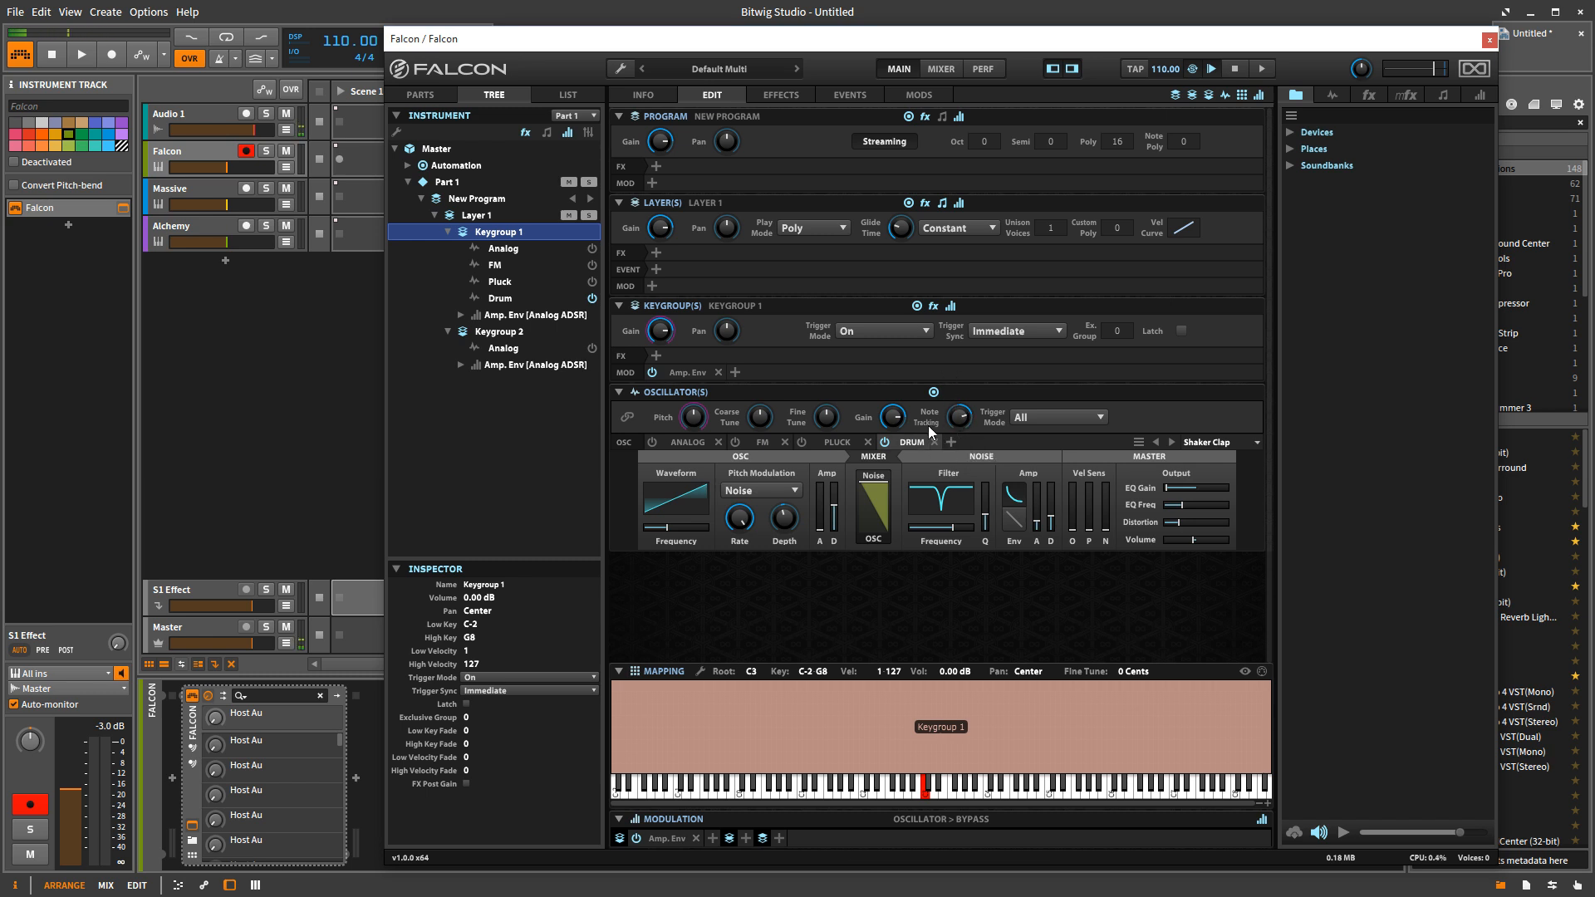
{"action": "left_click", "coordinate": [912, 441]}
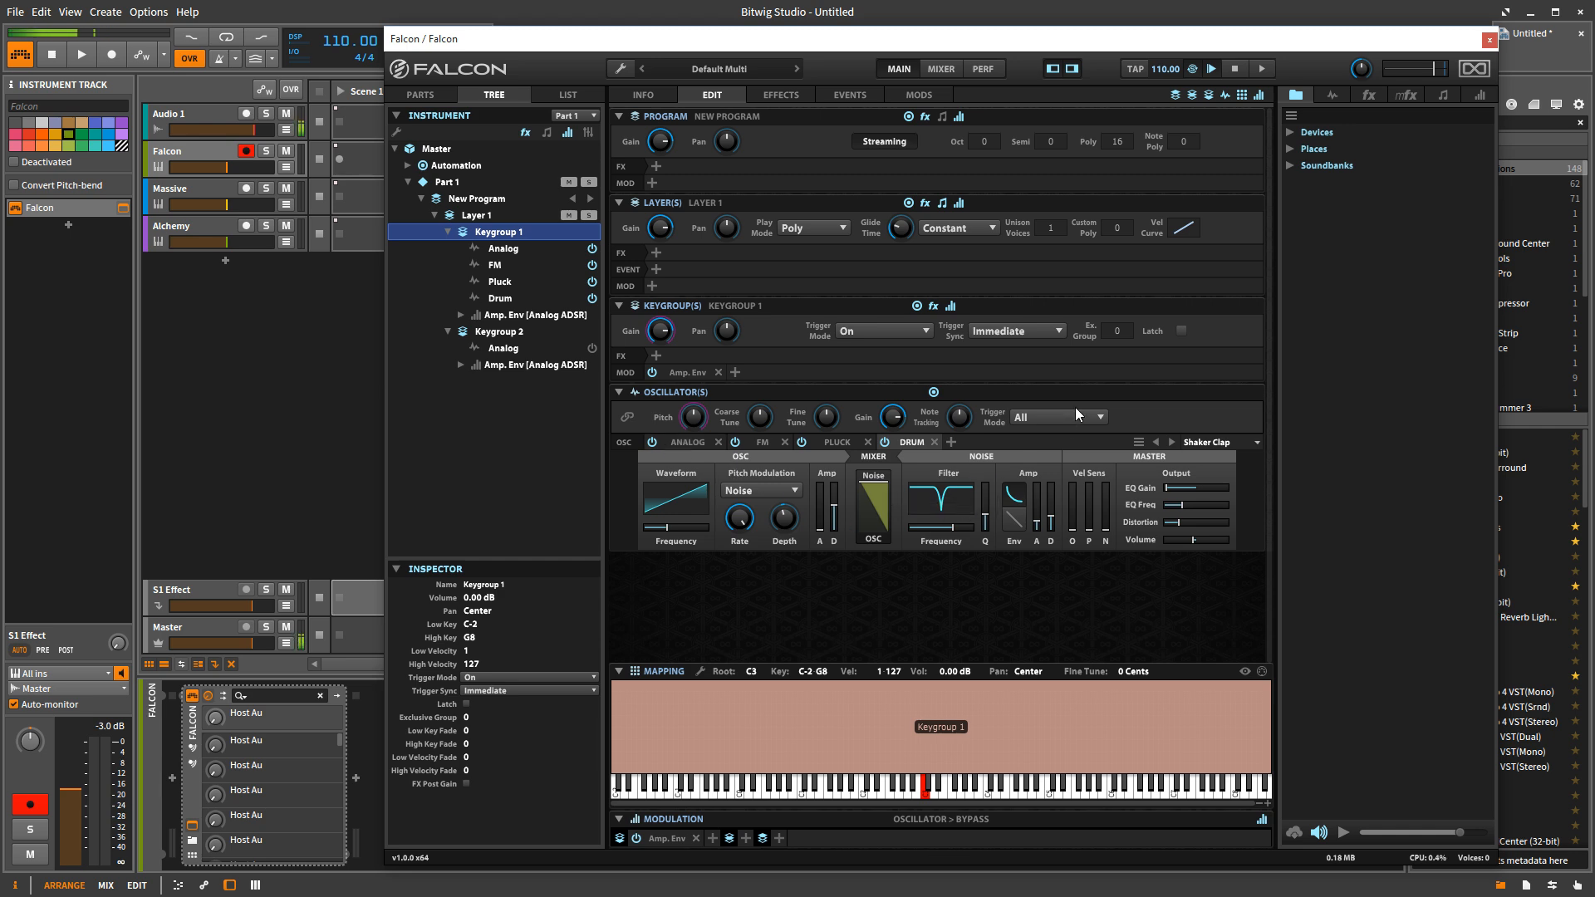
- Set Keygroup 1's oscillator Trigger Mode to Random Cycle after briefly trying Cycle
{"action": "left_click", "coordinate": [1058, 416]}
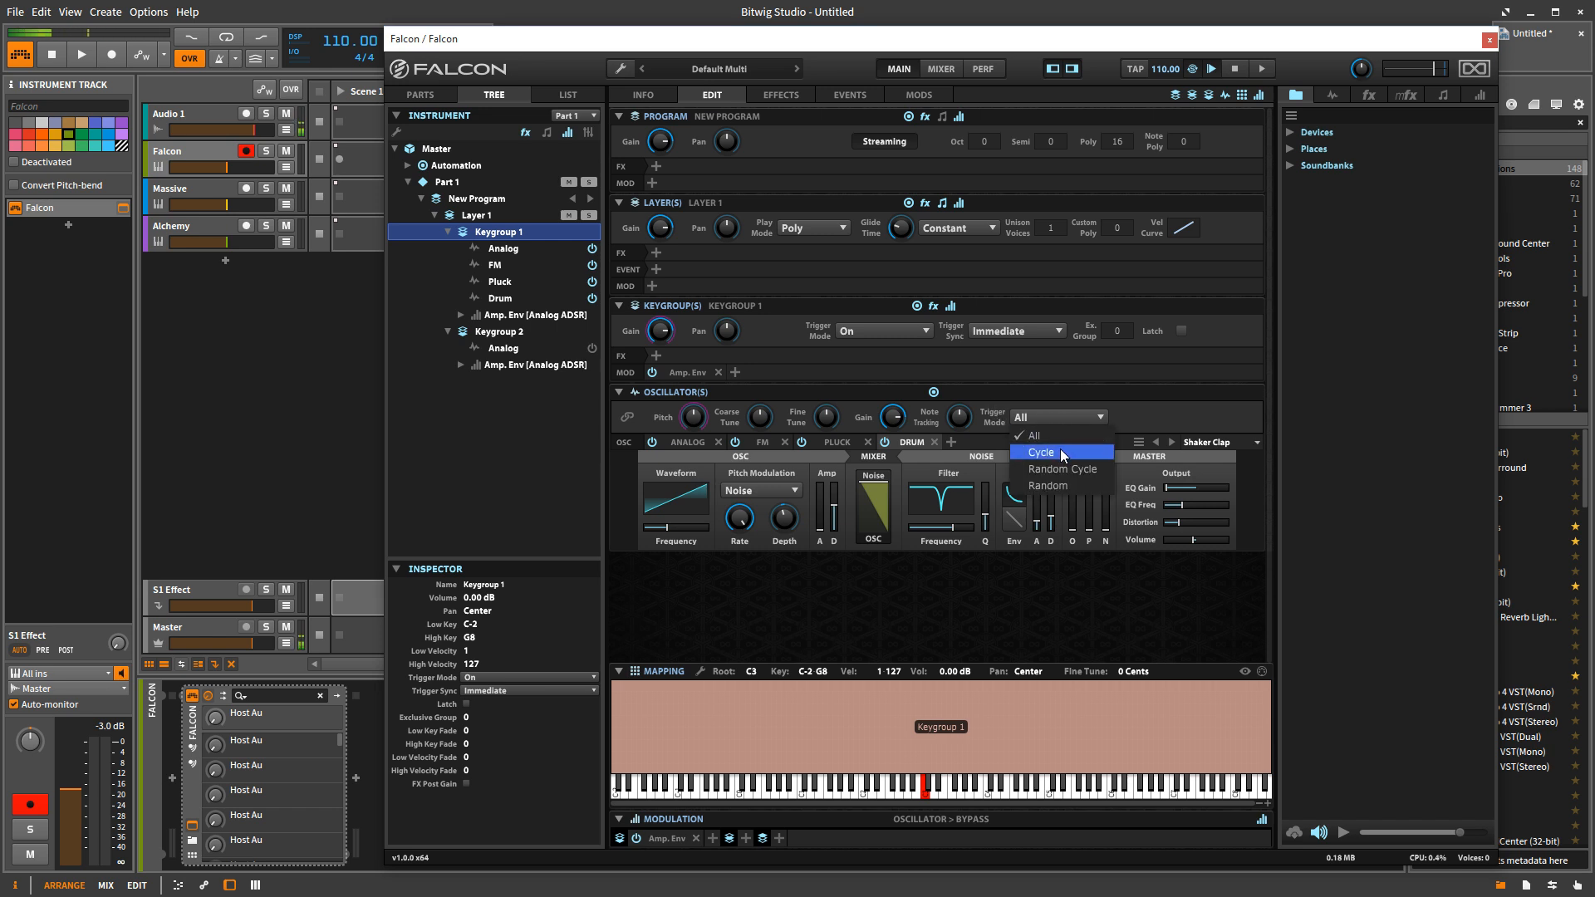
{"action": "left_click", "coordinate": [1038, 452]}
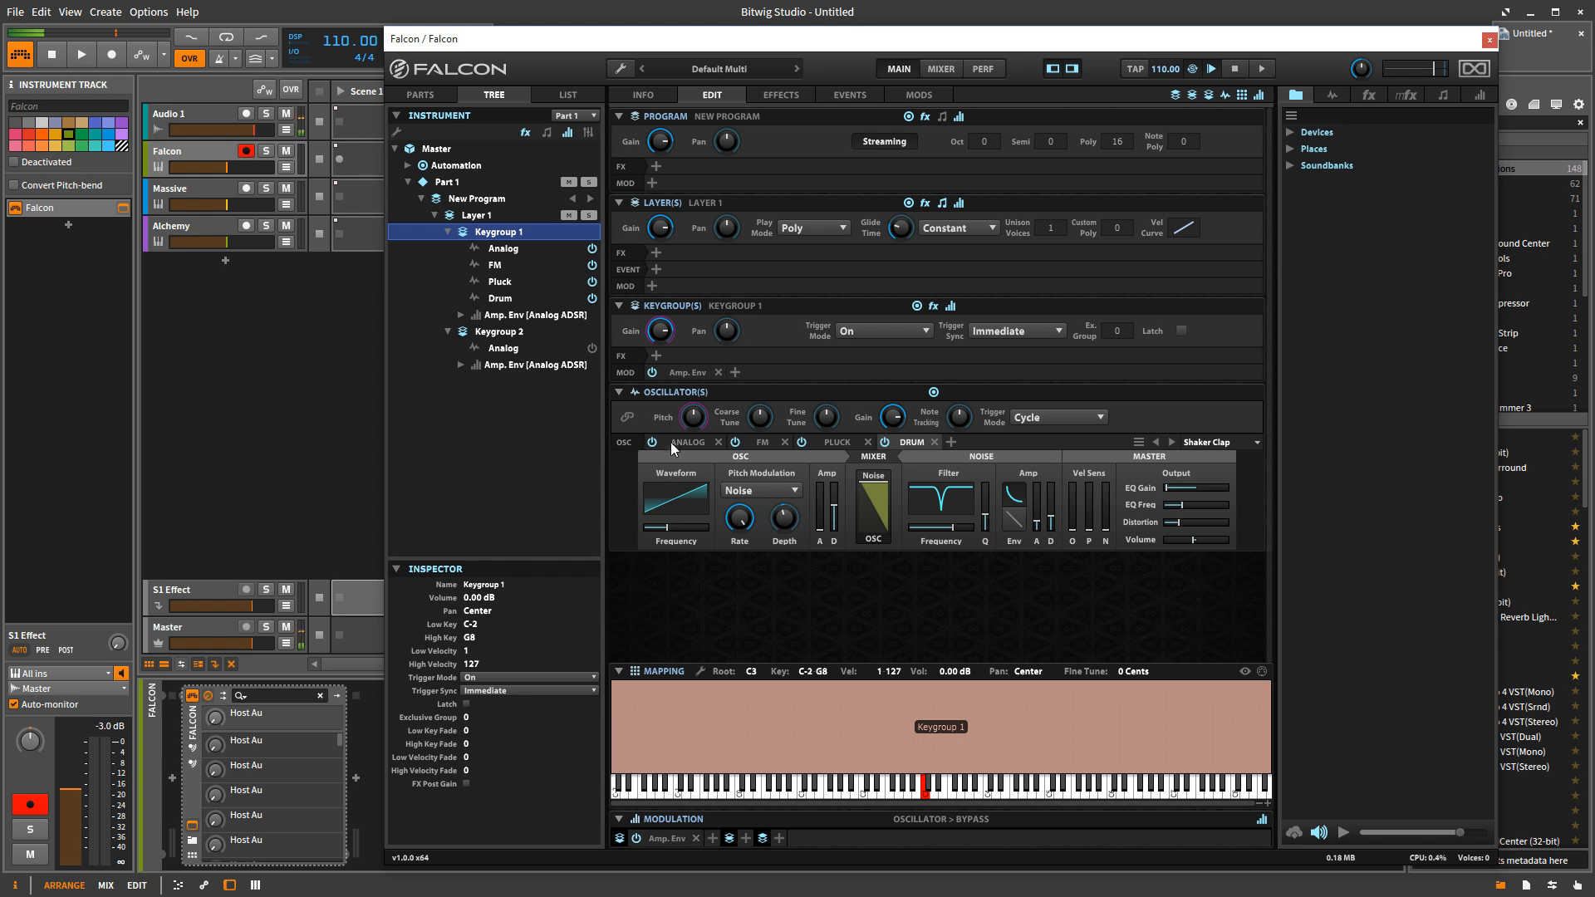
{"action": "mouse_move", "coordinate": [847, 480]}
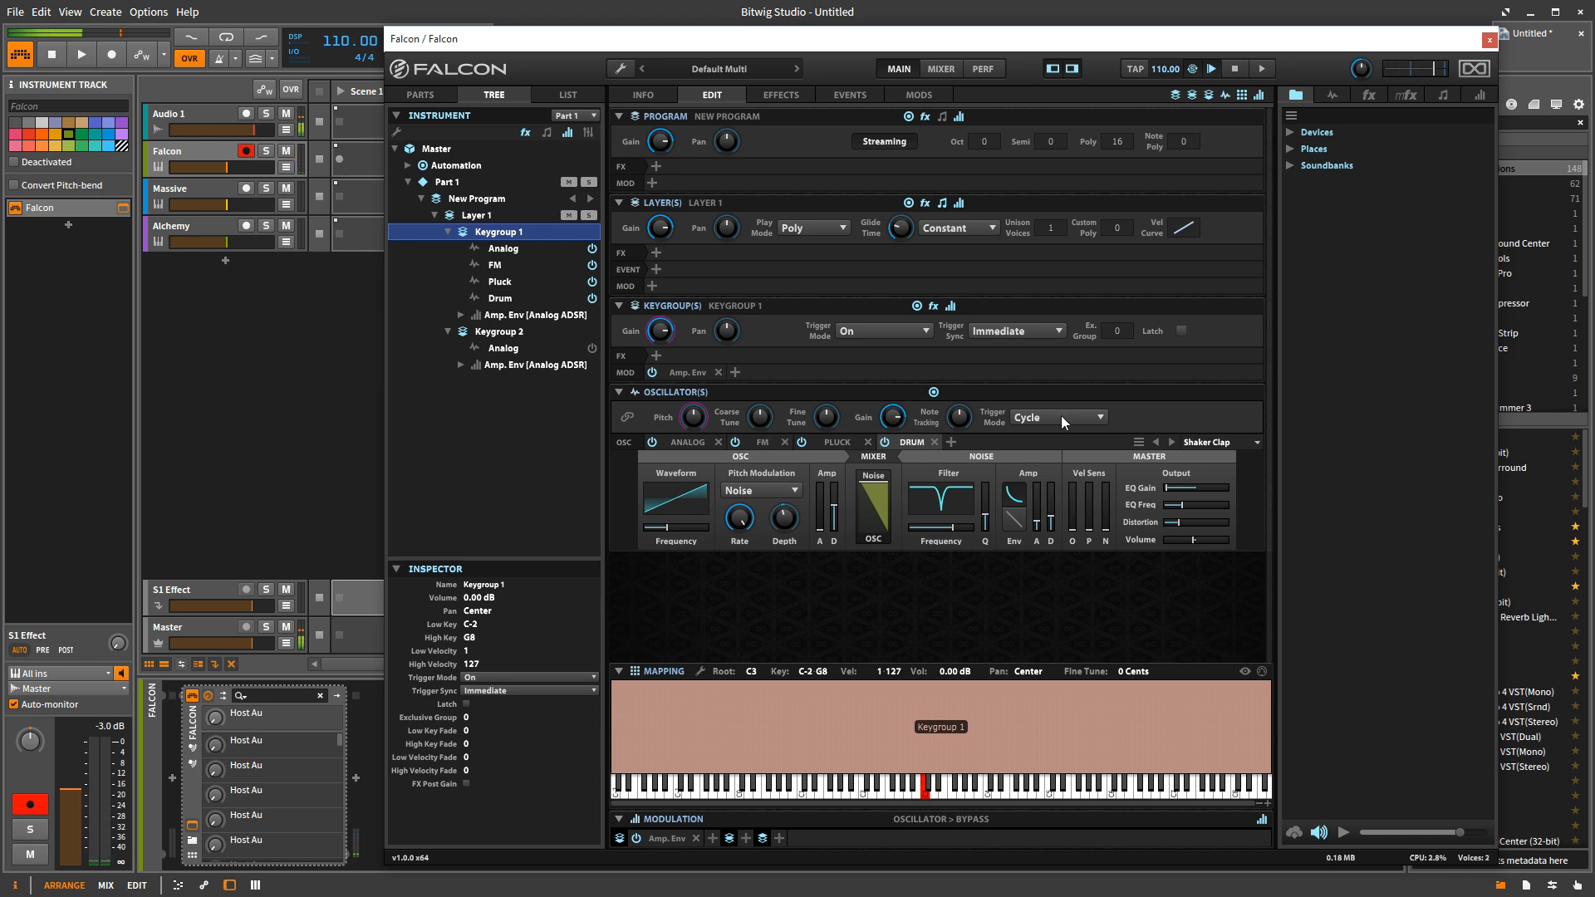
{"action": "left_click", "coordinate": [1056, 417]}
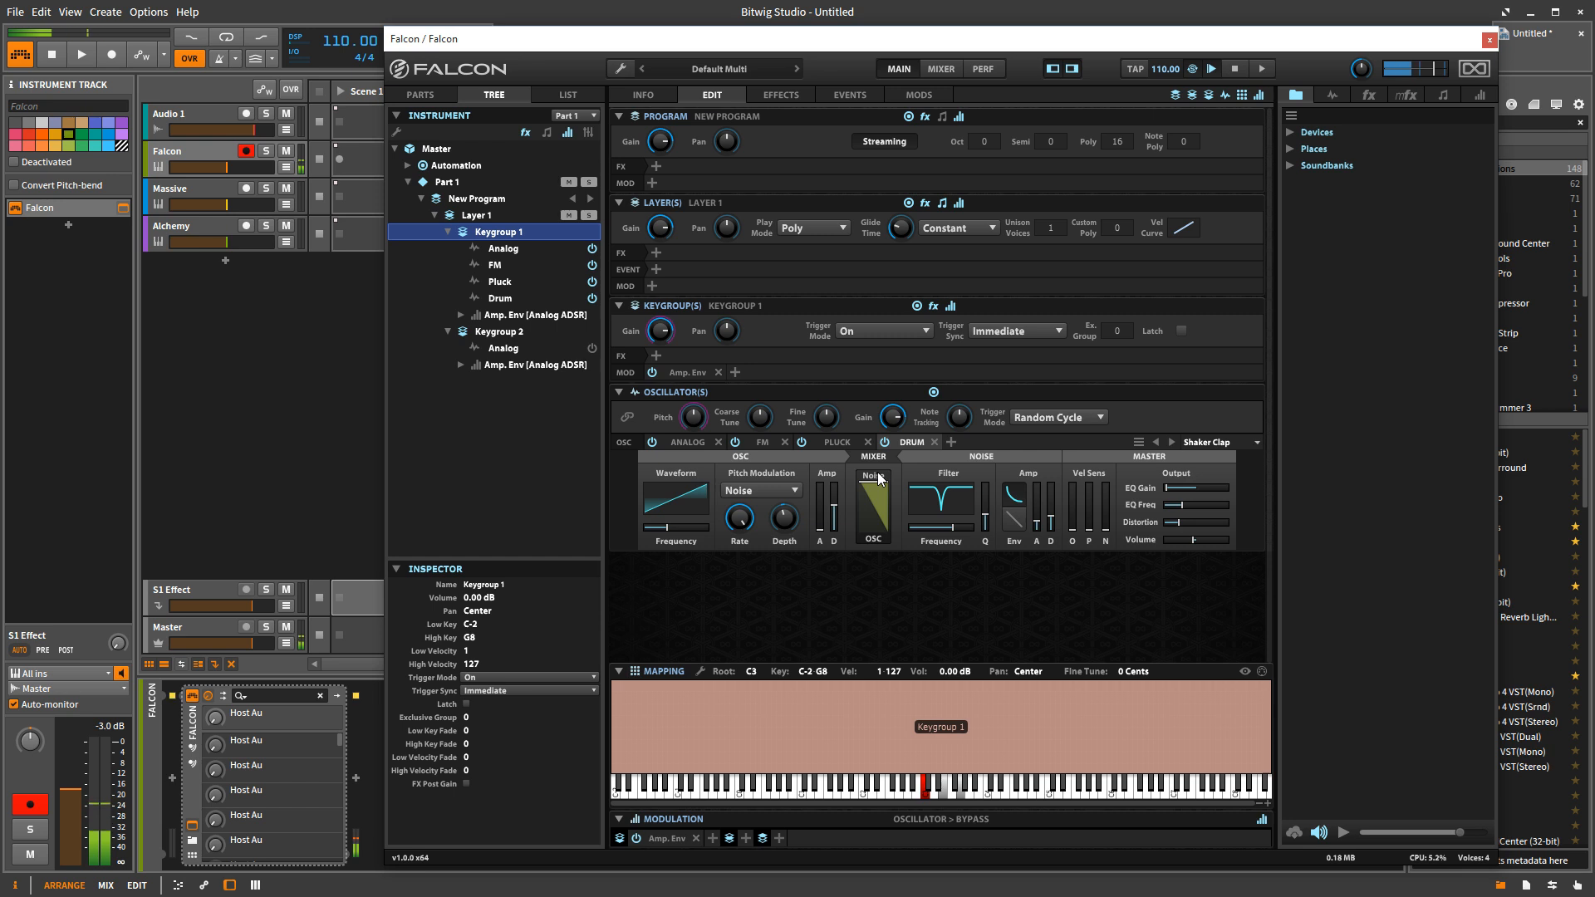
{"action": "mouse_move", "coordinate": [878, 479]}
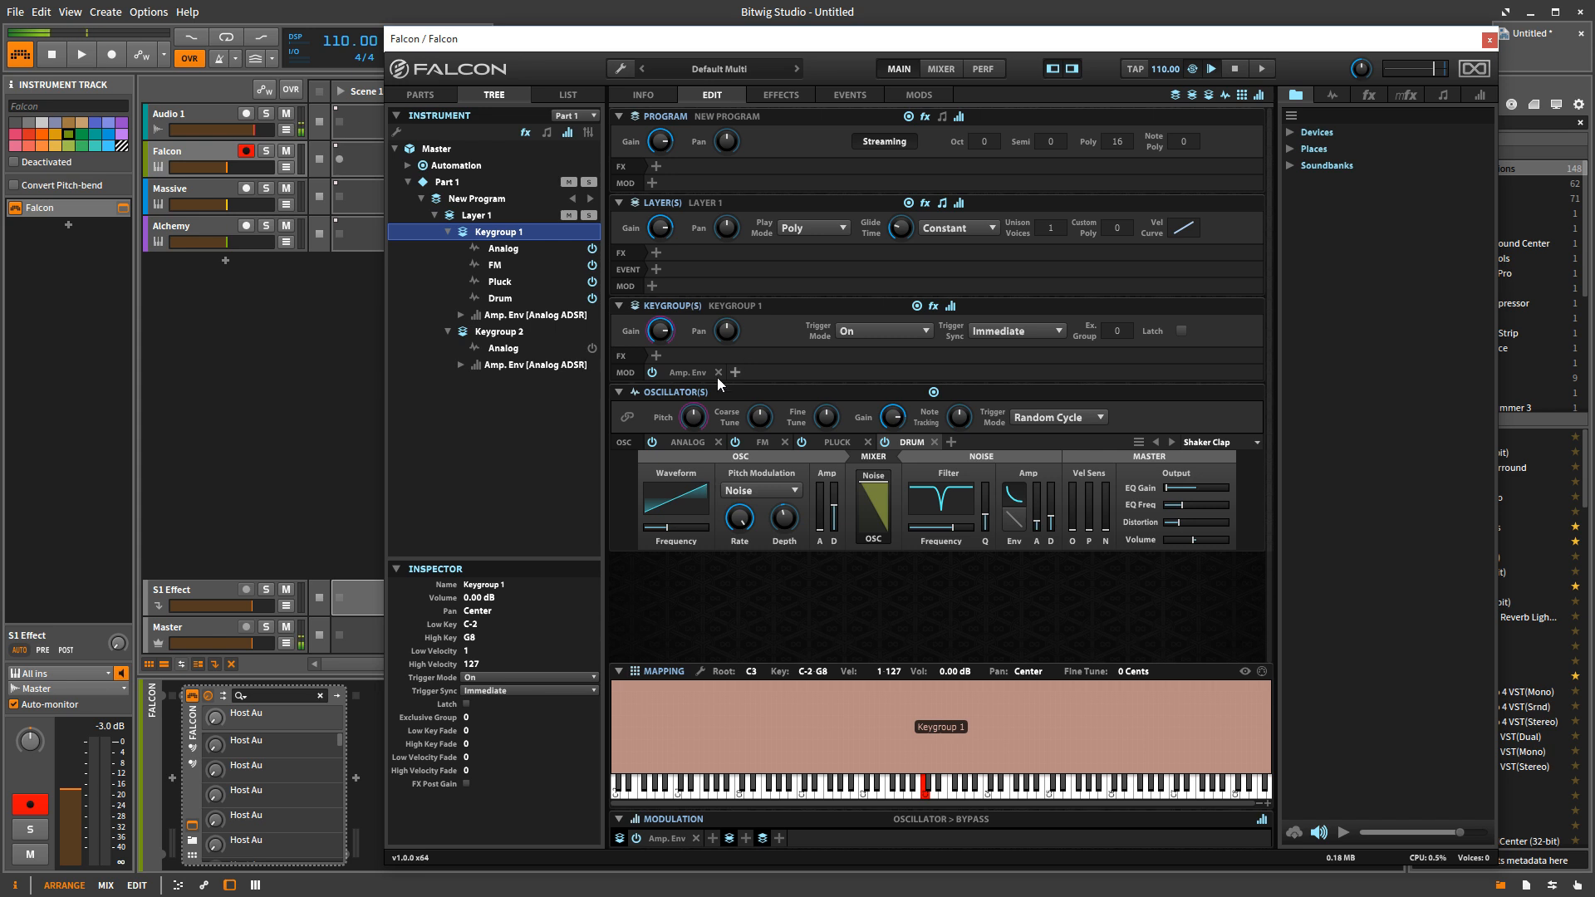
{"action": "mouse_move", "coordinate": [873, 524]}
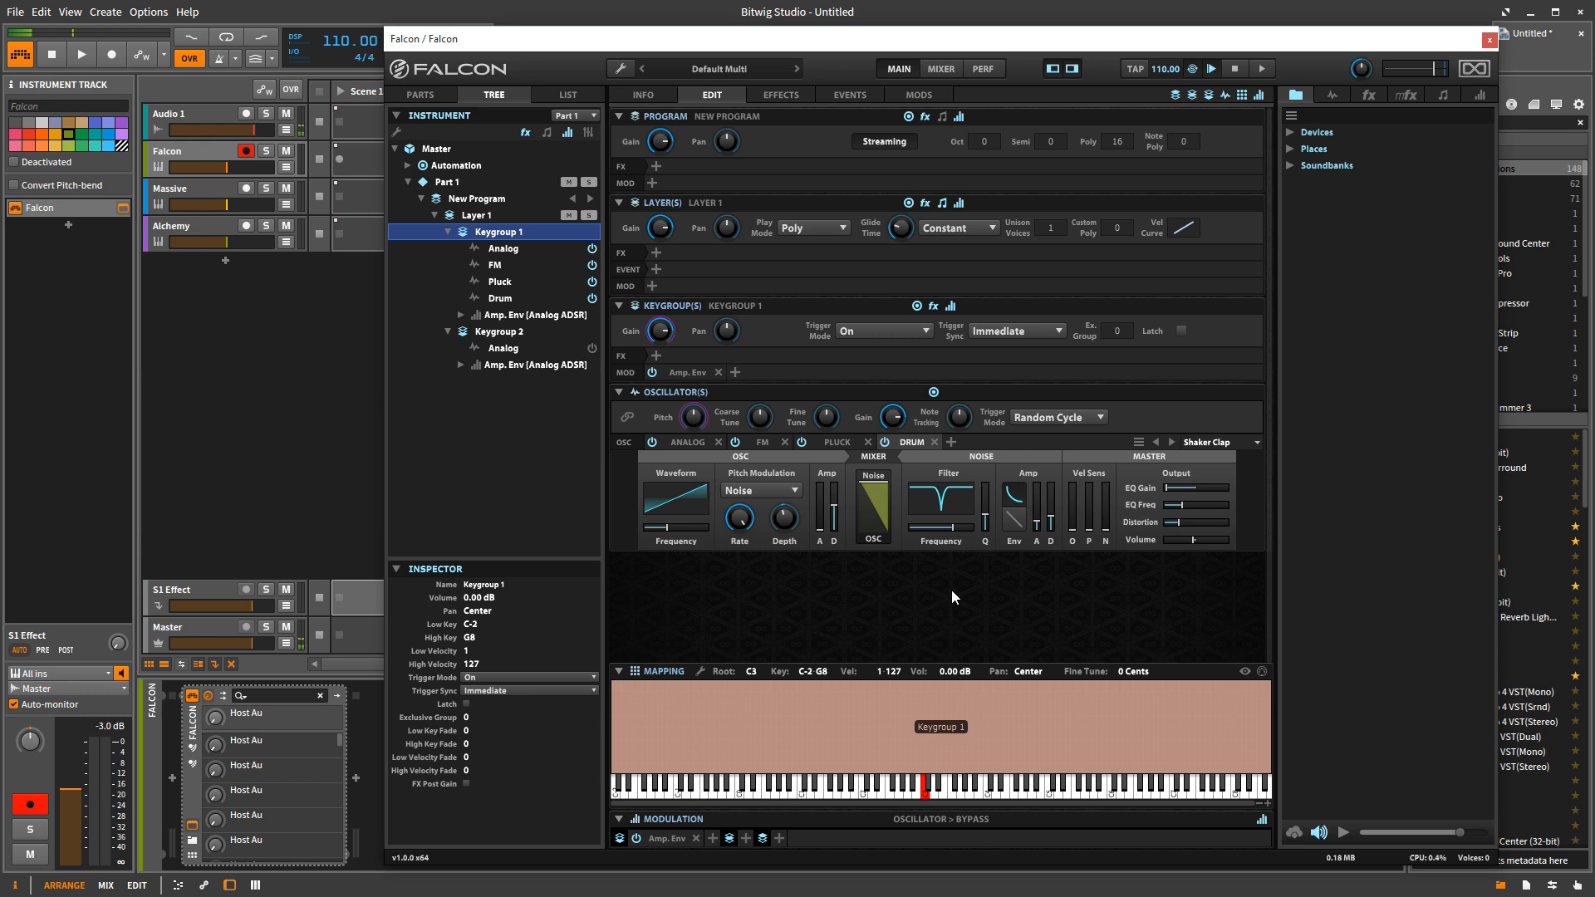
{"action": "mouse_move", "coordinate": [909, 561]}
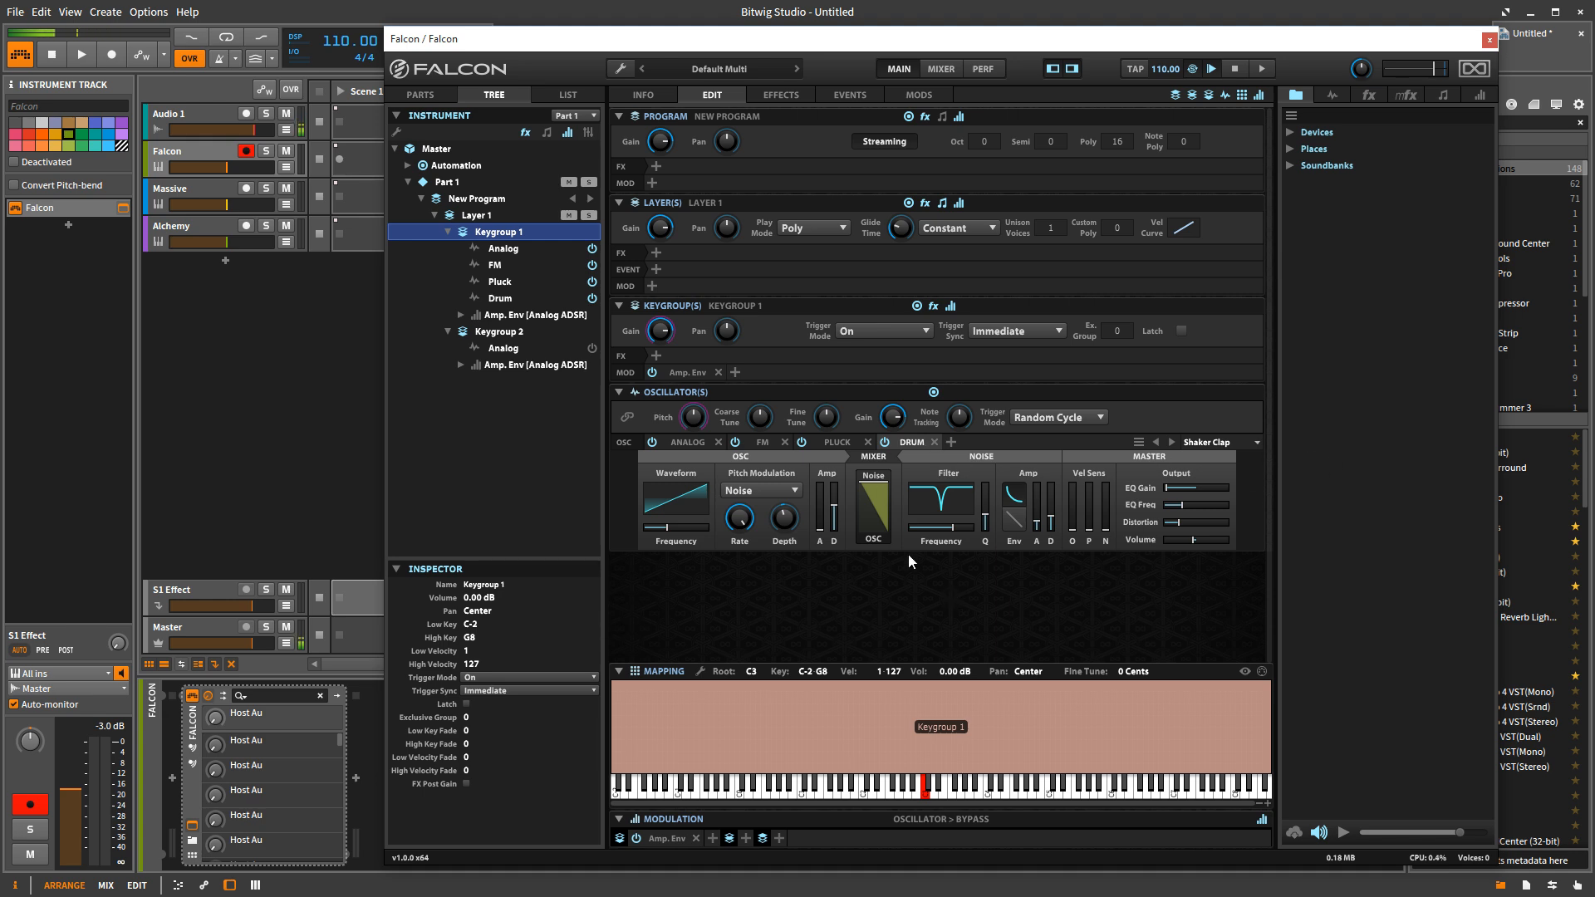
{"action": "mouse_move", "coordinate": [954, 498]}
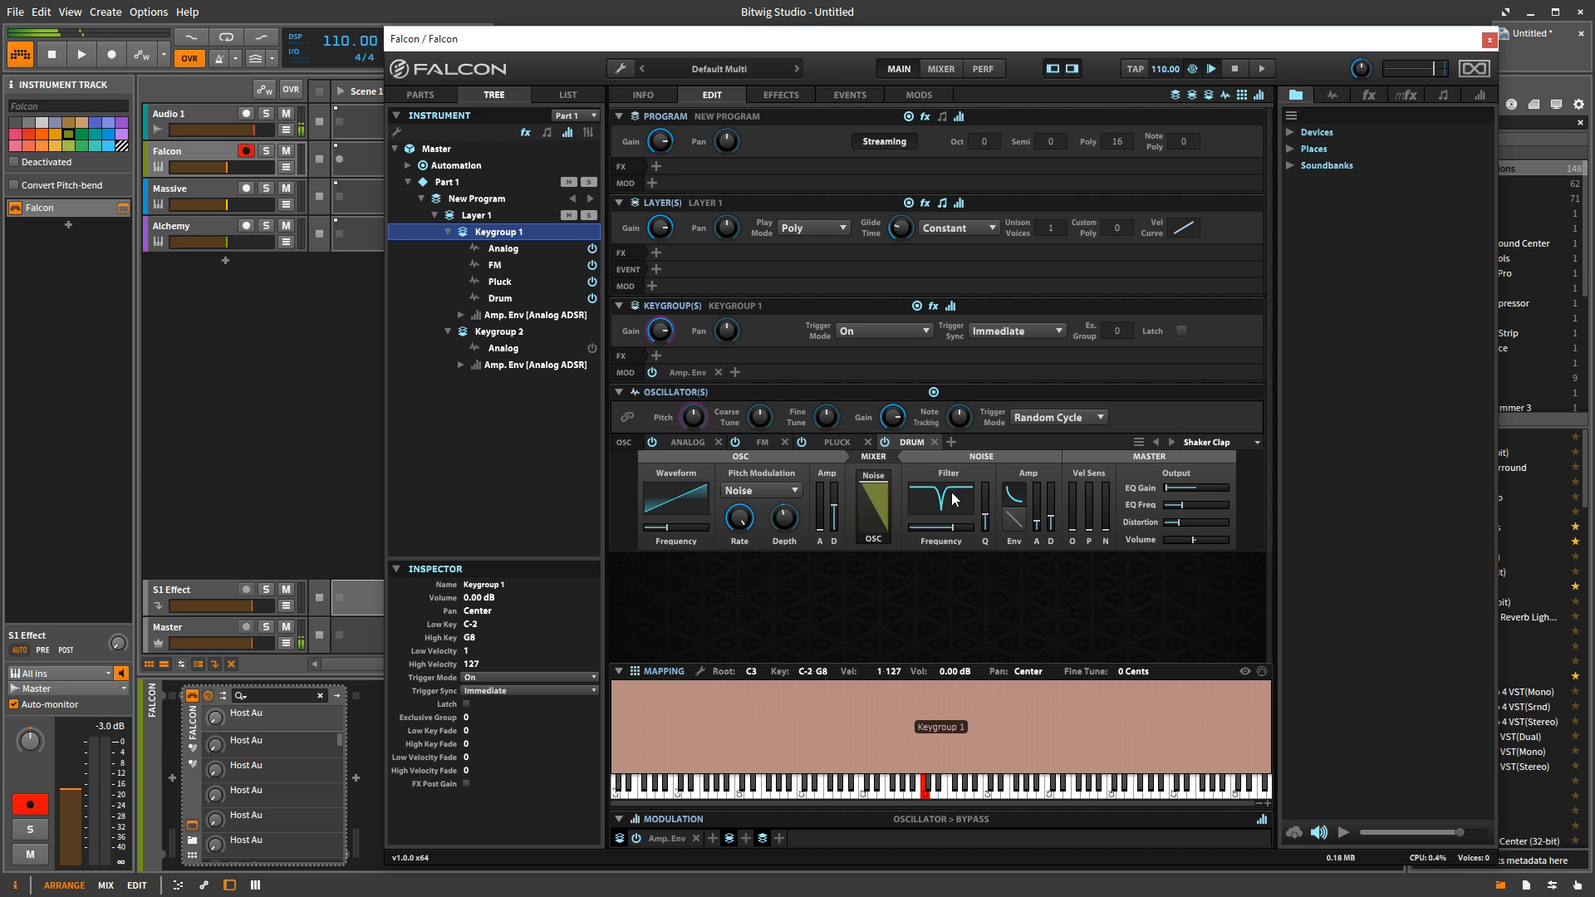
{"action": "mouse_move", "coordinate": [951, 502]}
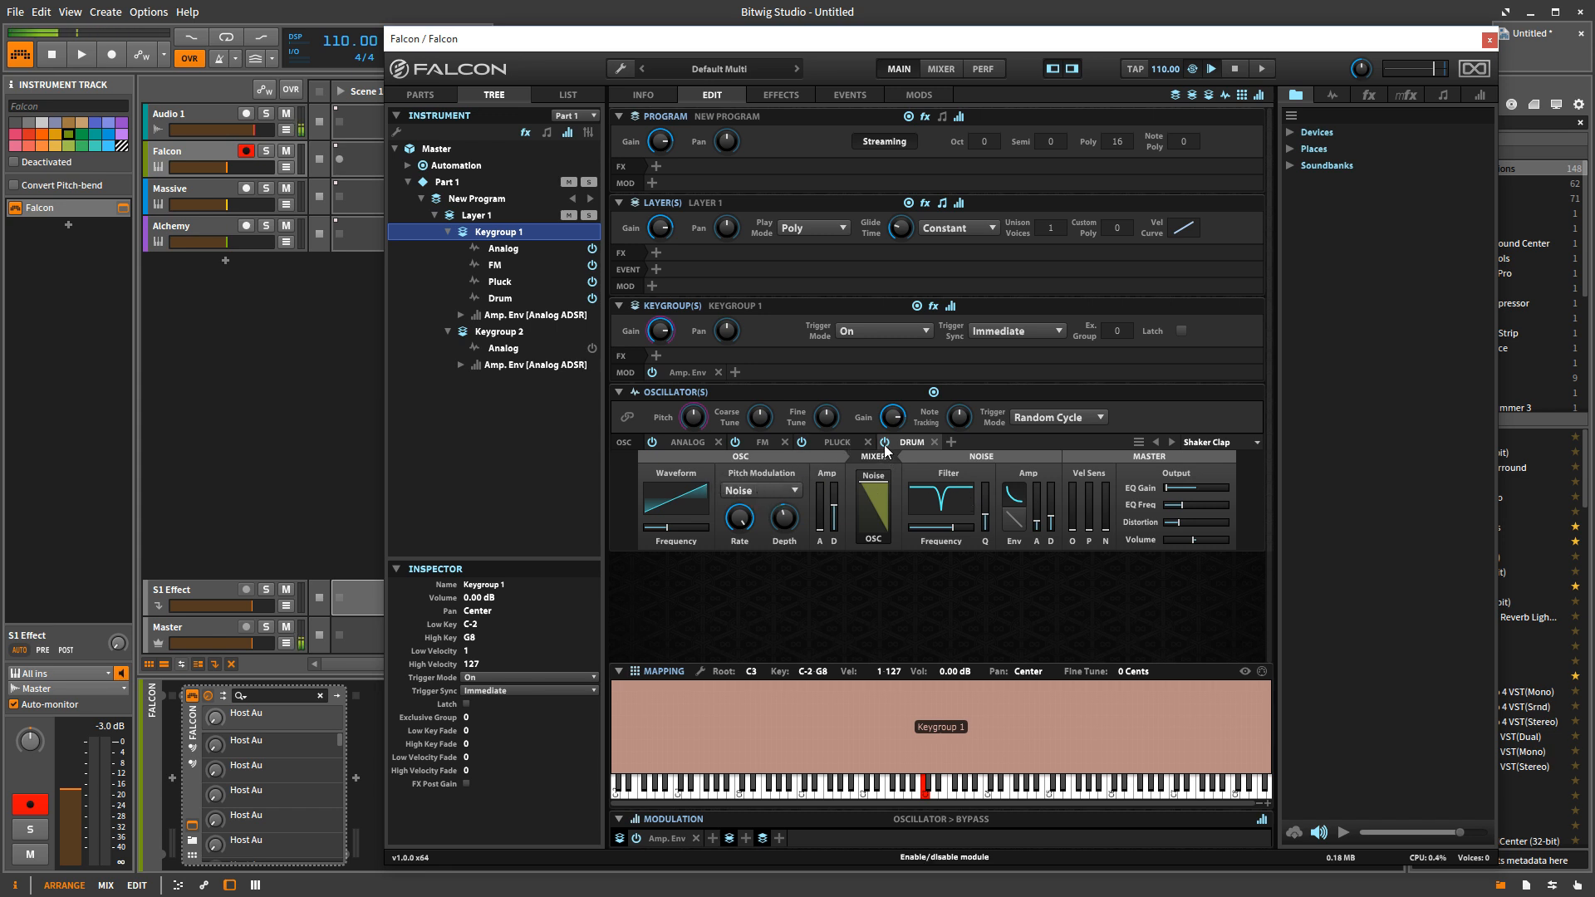
{"action": "mouse_move", "coordinate": [787, 440]}
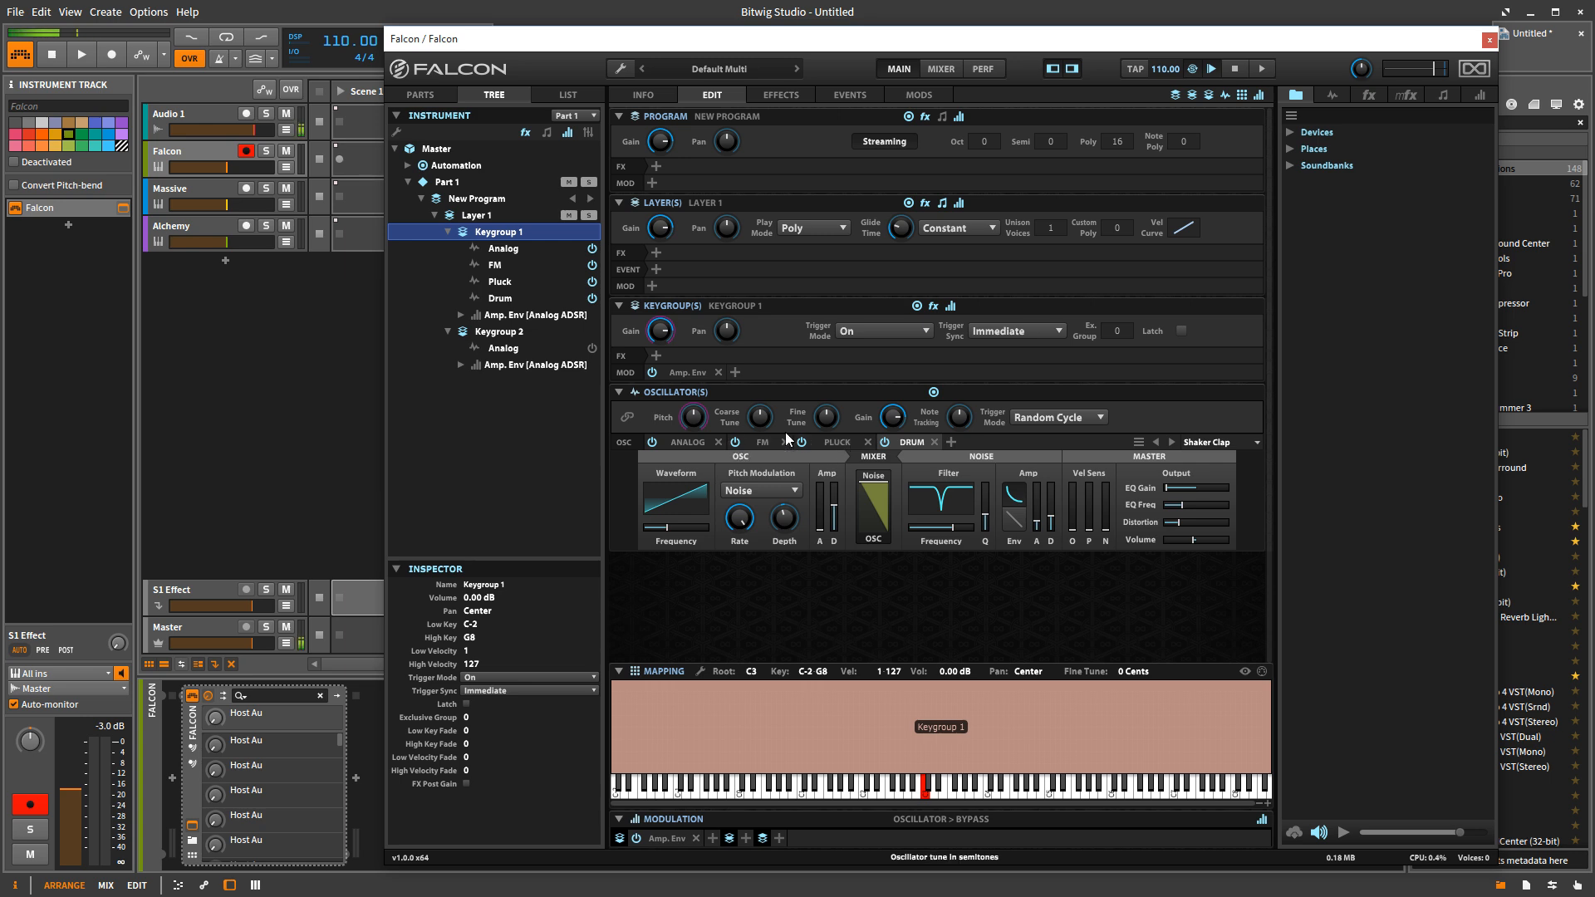
{"action": "right_click", "coordinate": [785, 439]}
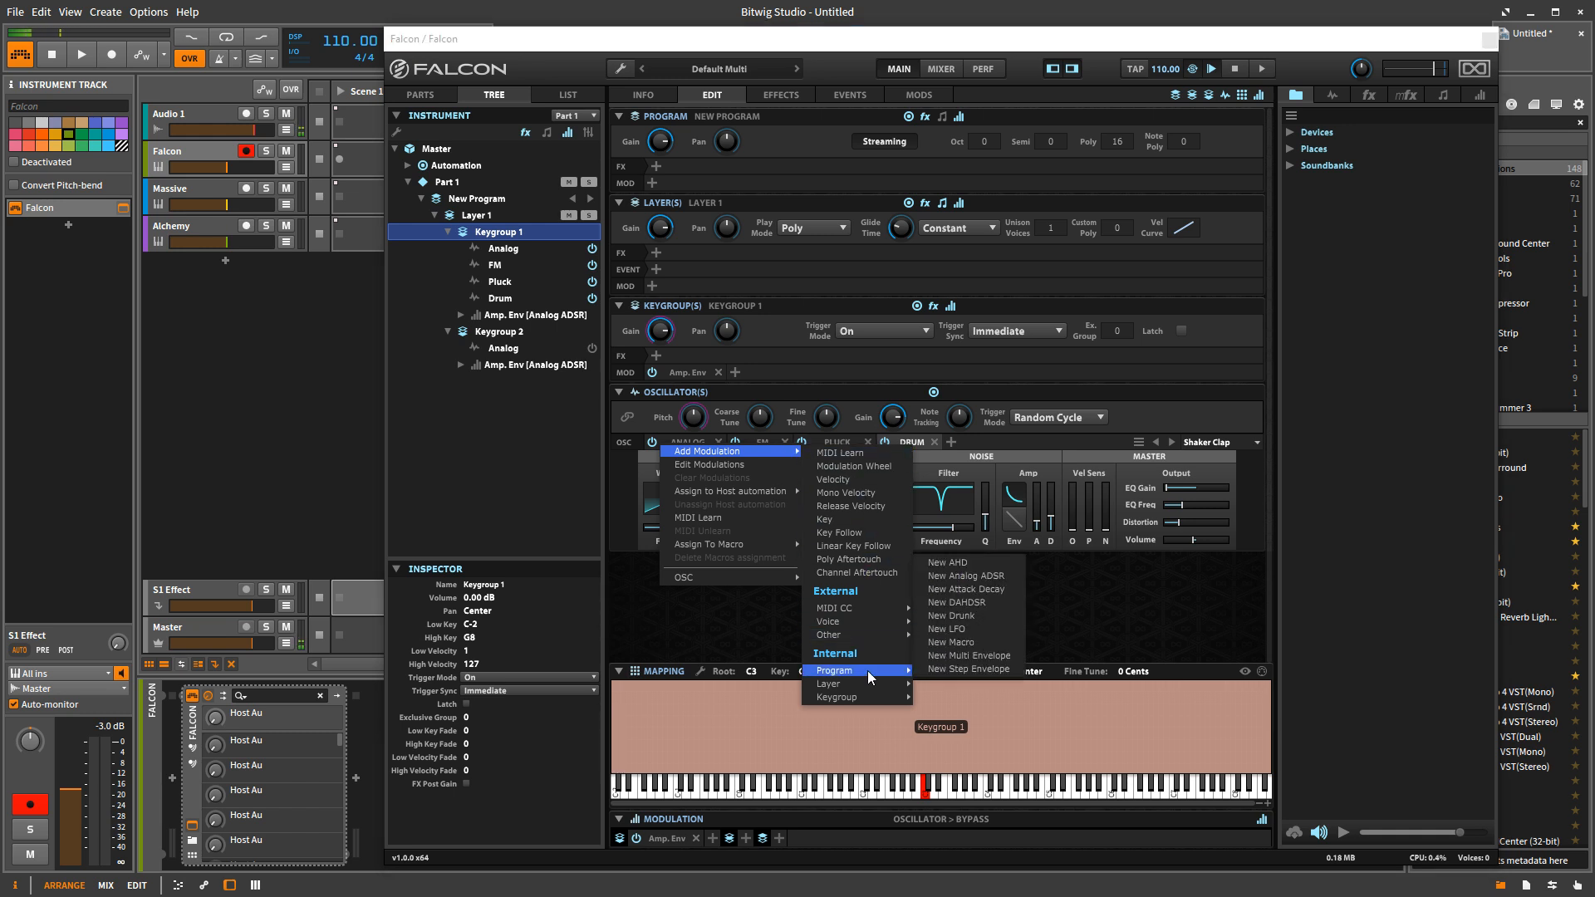
{"action": "mouse_move", "coordinate": [967, 602]}
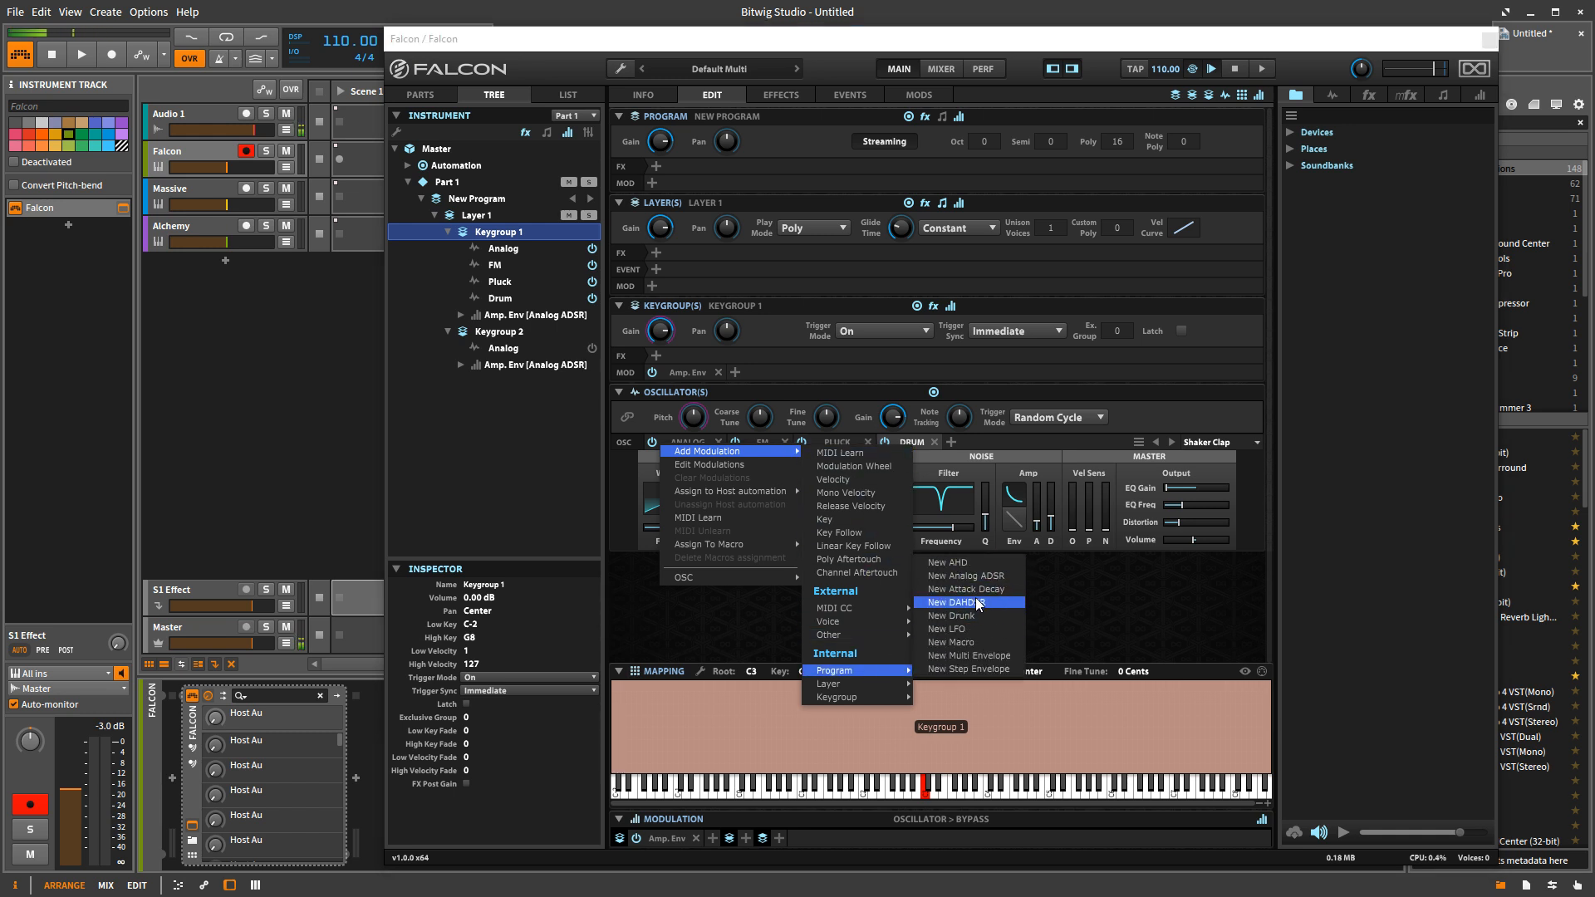
{"action": "mouse_move", "coordinate": [1068, 621]}
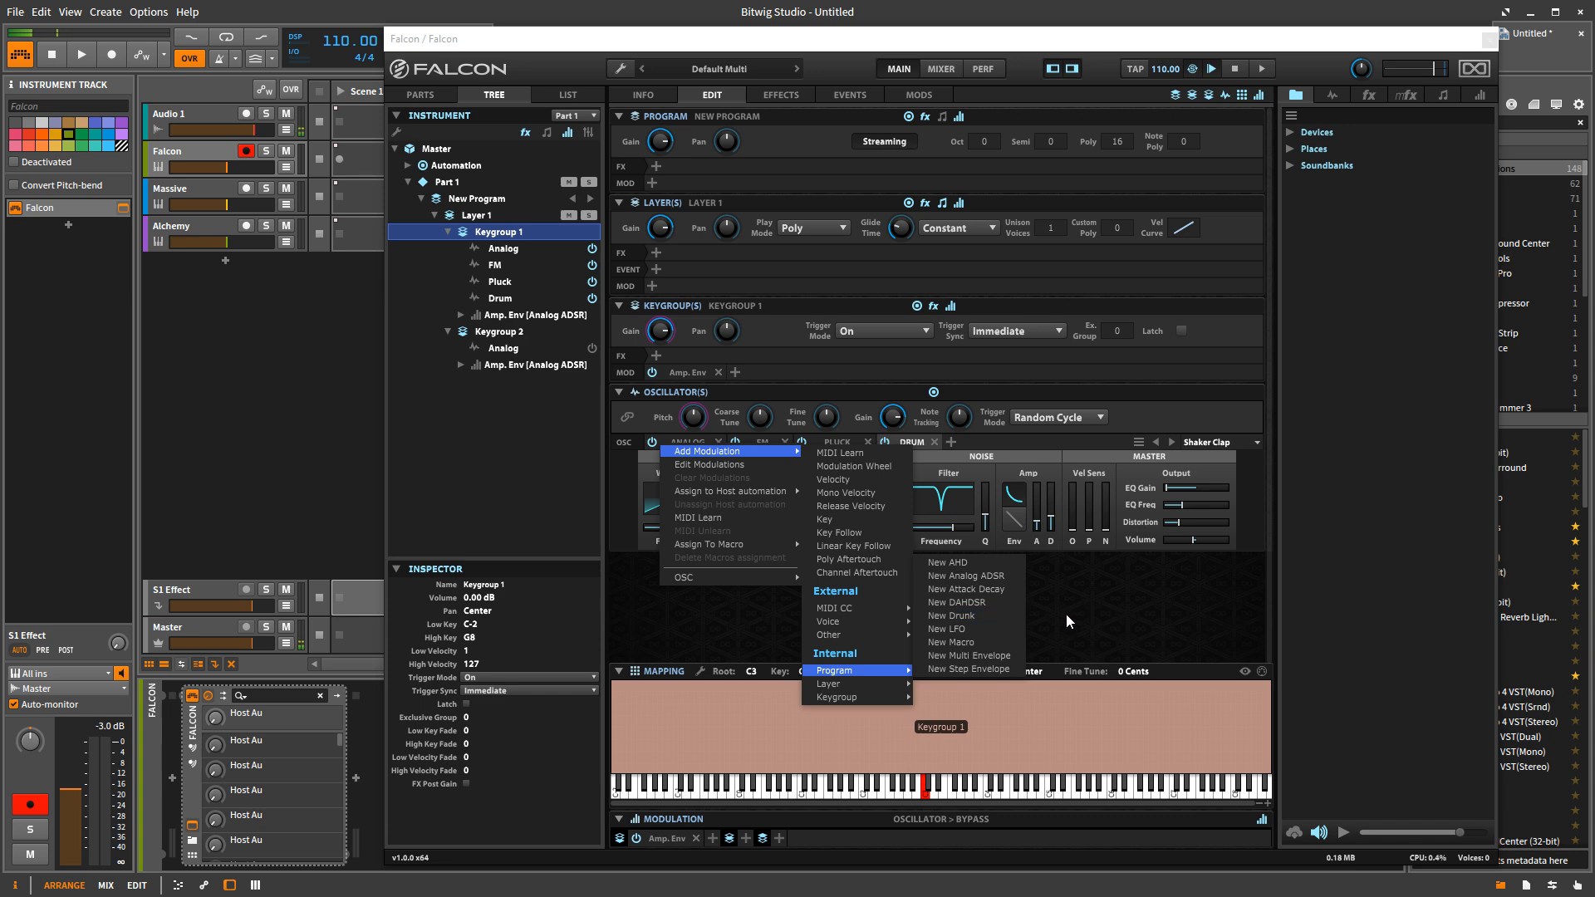
{"action": "left_click", "coordinate": [1069, 621]}
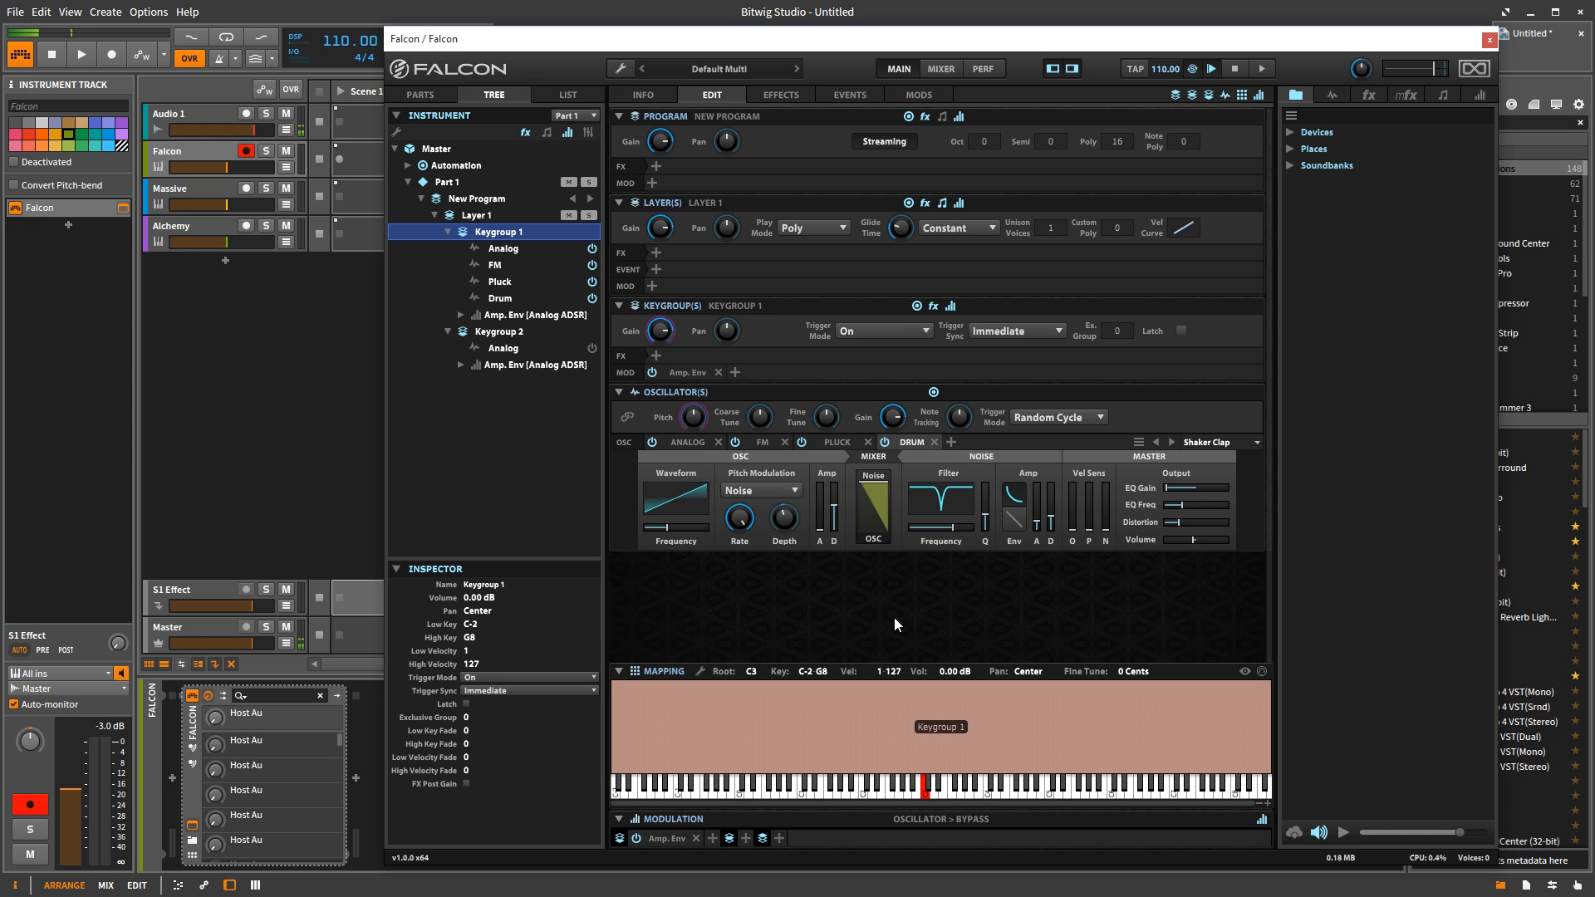
{"action": "mouse_move", "coordinate": [722, 476]}
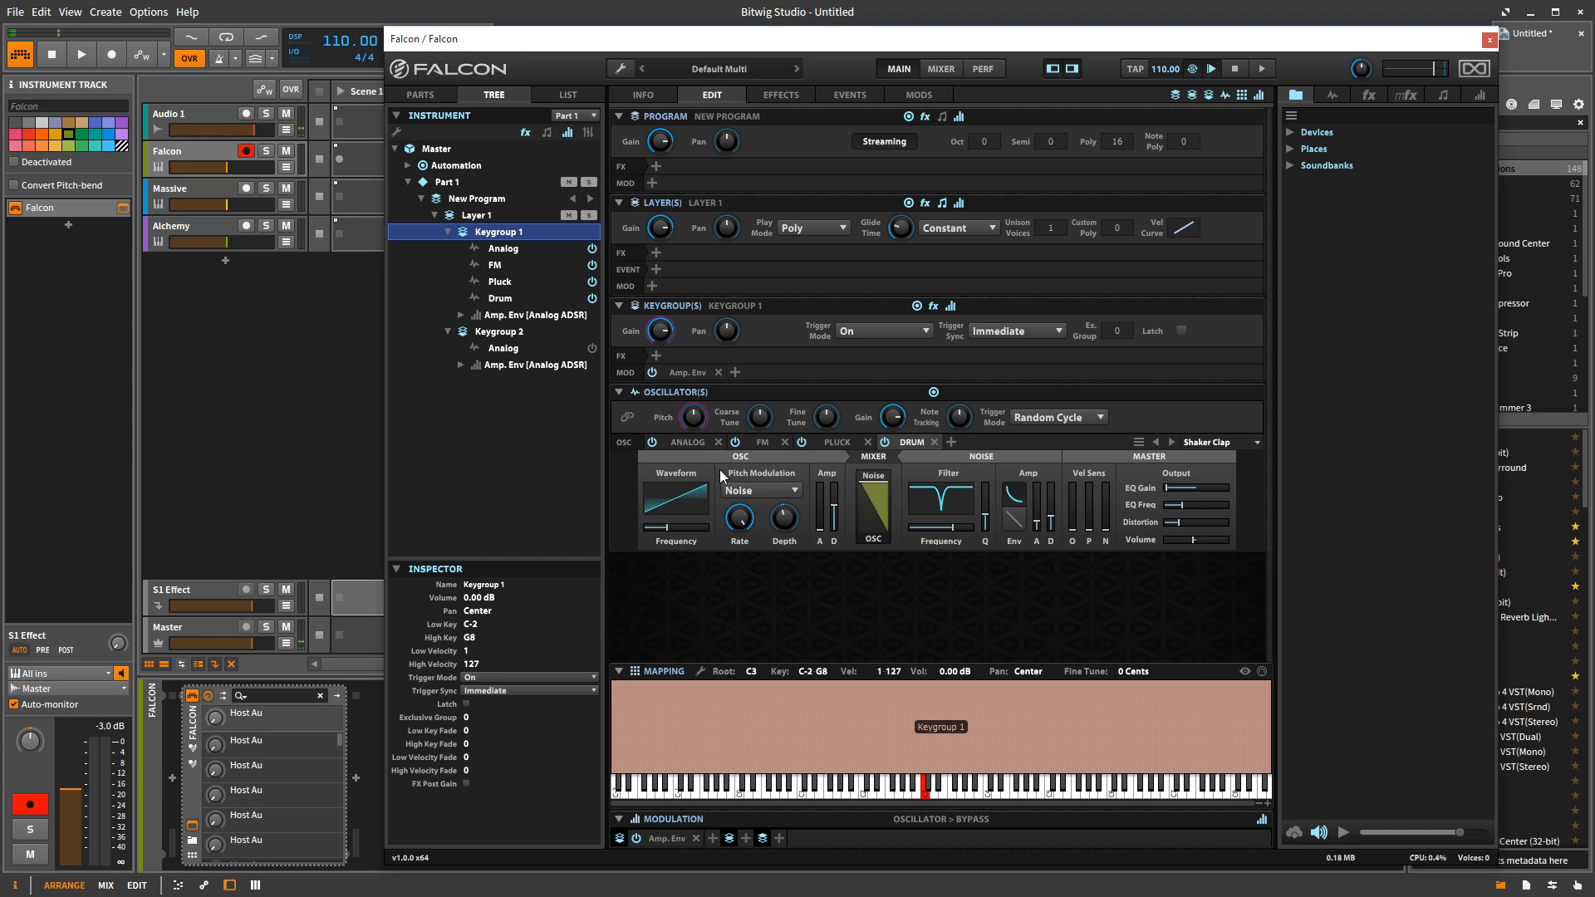
{"action": "mouse_move", "coordinate": [746, 539]}
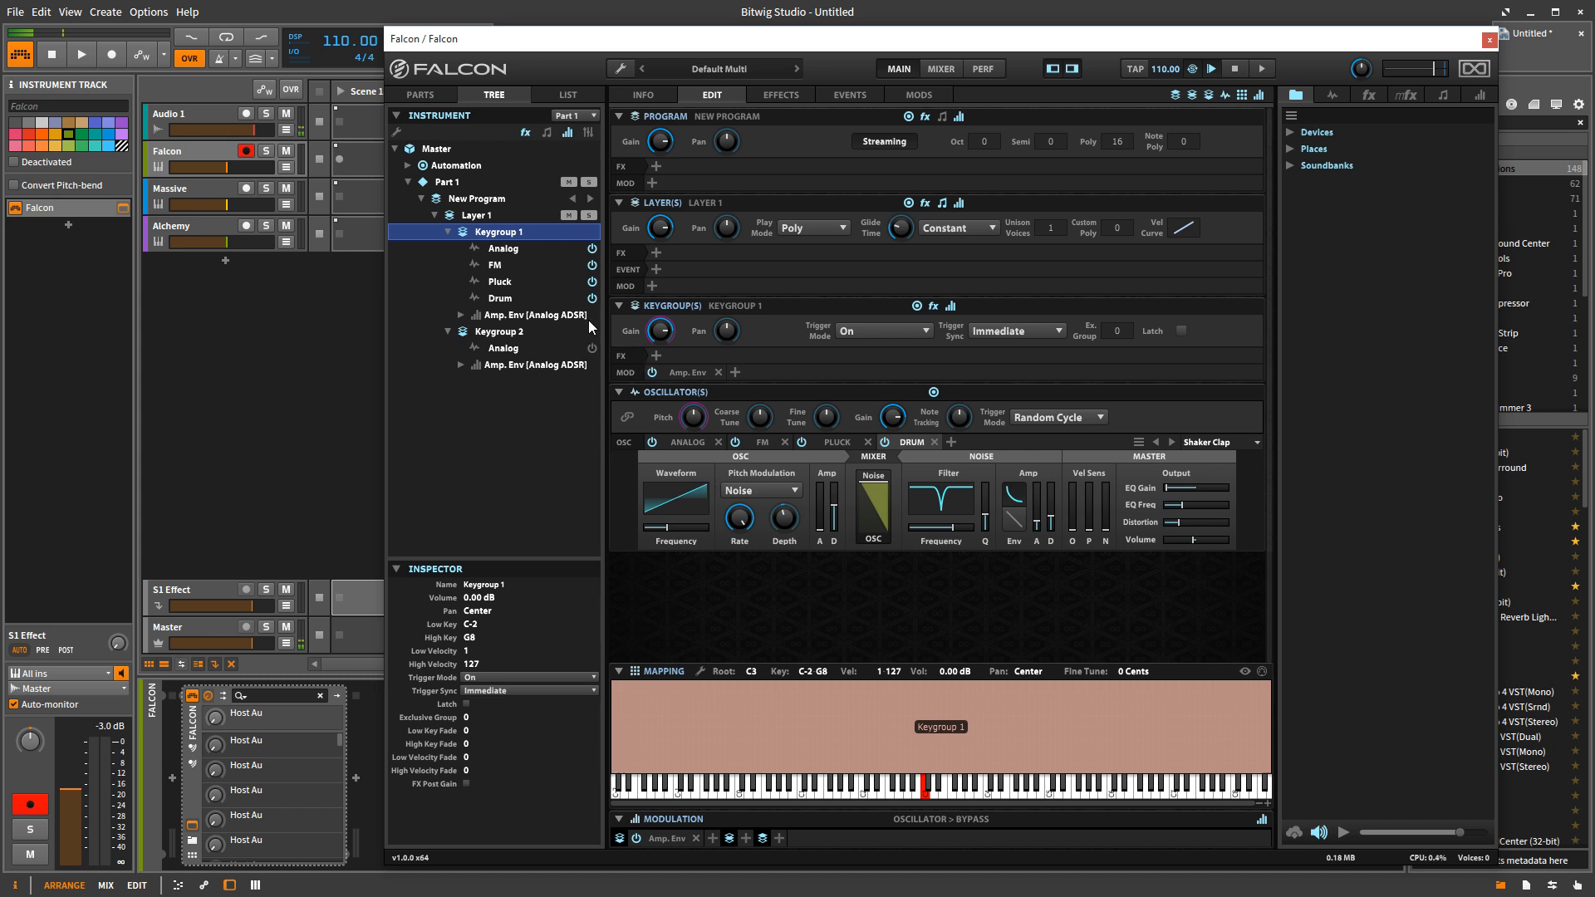
{"action": "mouse_move", "coordinate": [803, 651]}
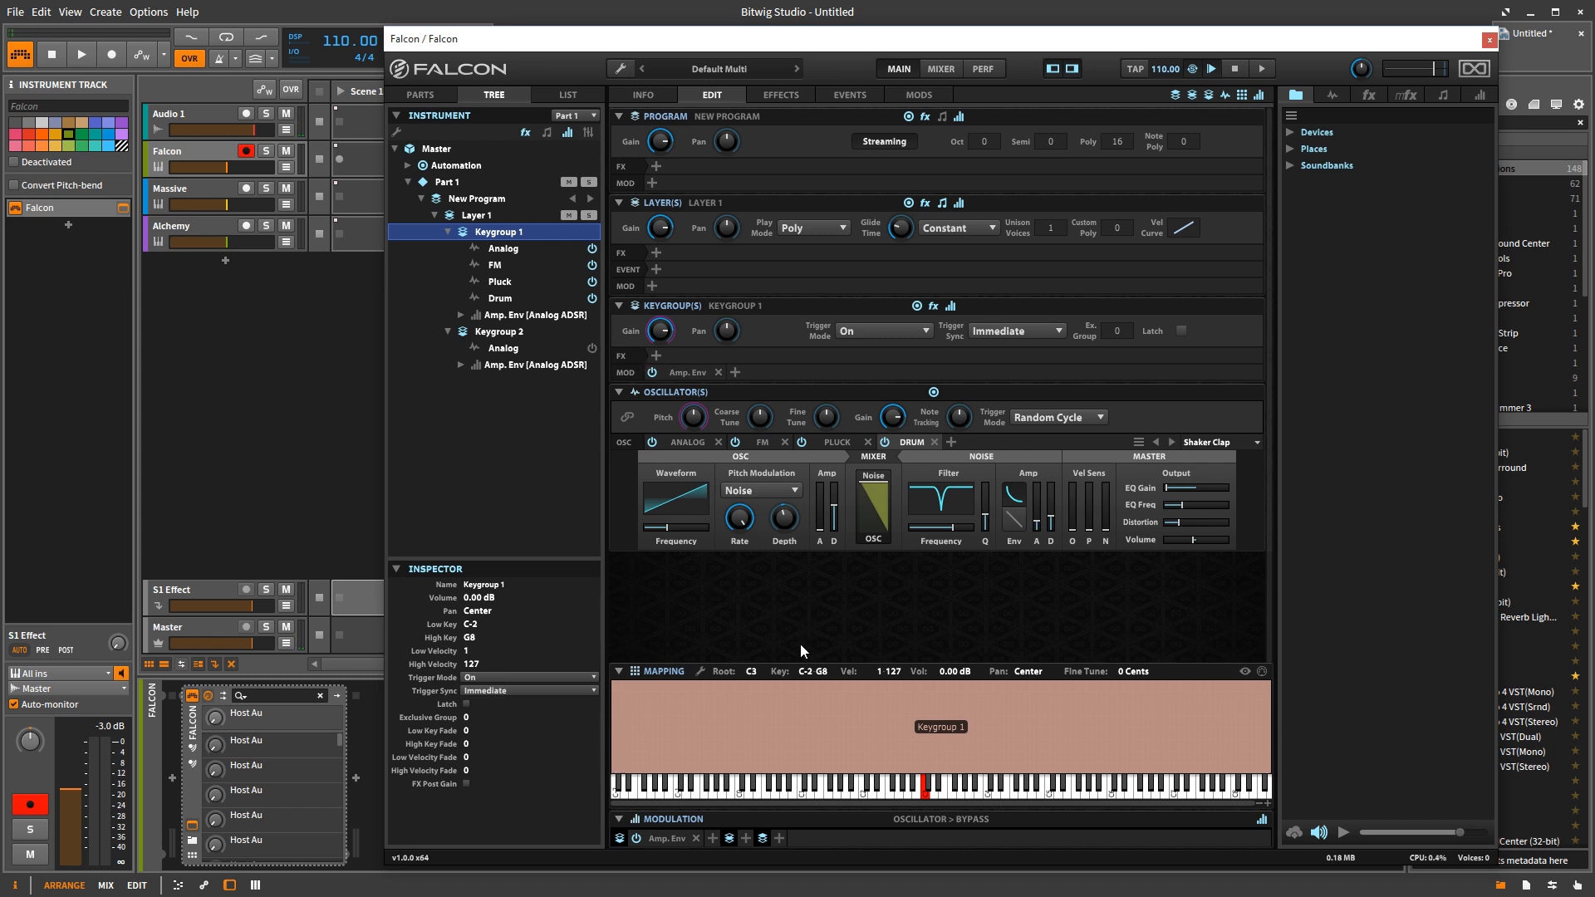
{"action": "mouse_move", "coordinate": [1076, 479]}
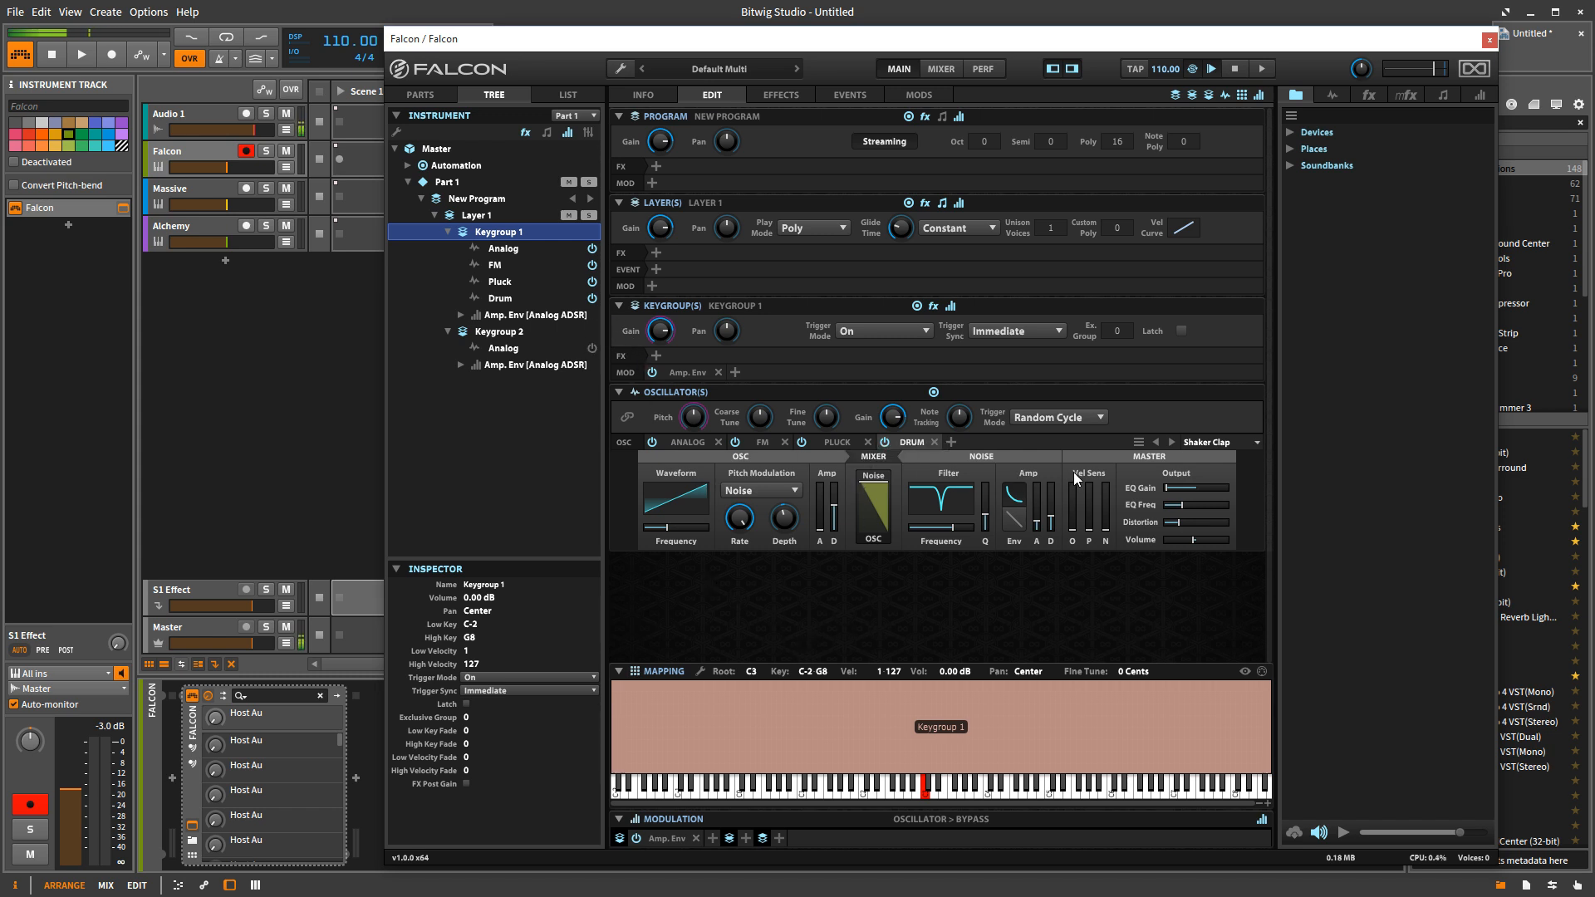
- Show the Analog oscillator's Brass settings and reopen the oscillator type menu over it
{"action": "left_click", "coordinate": [950, 441]}
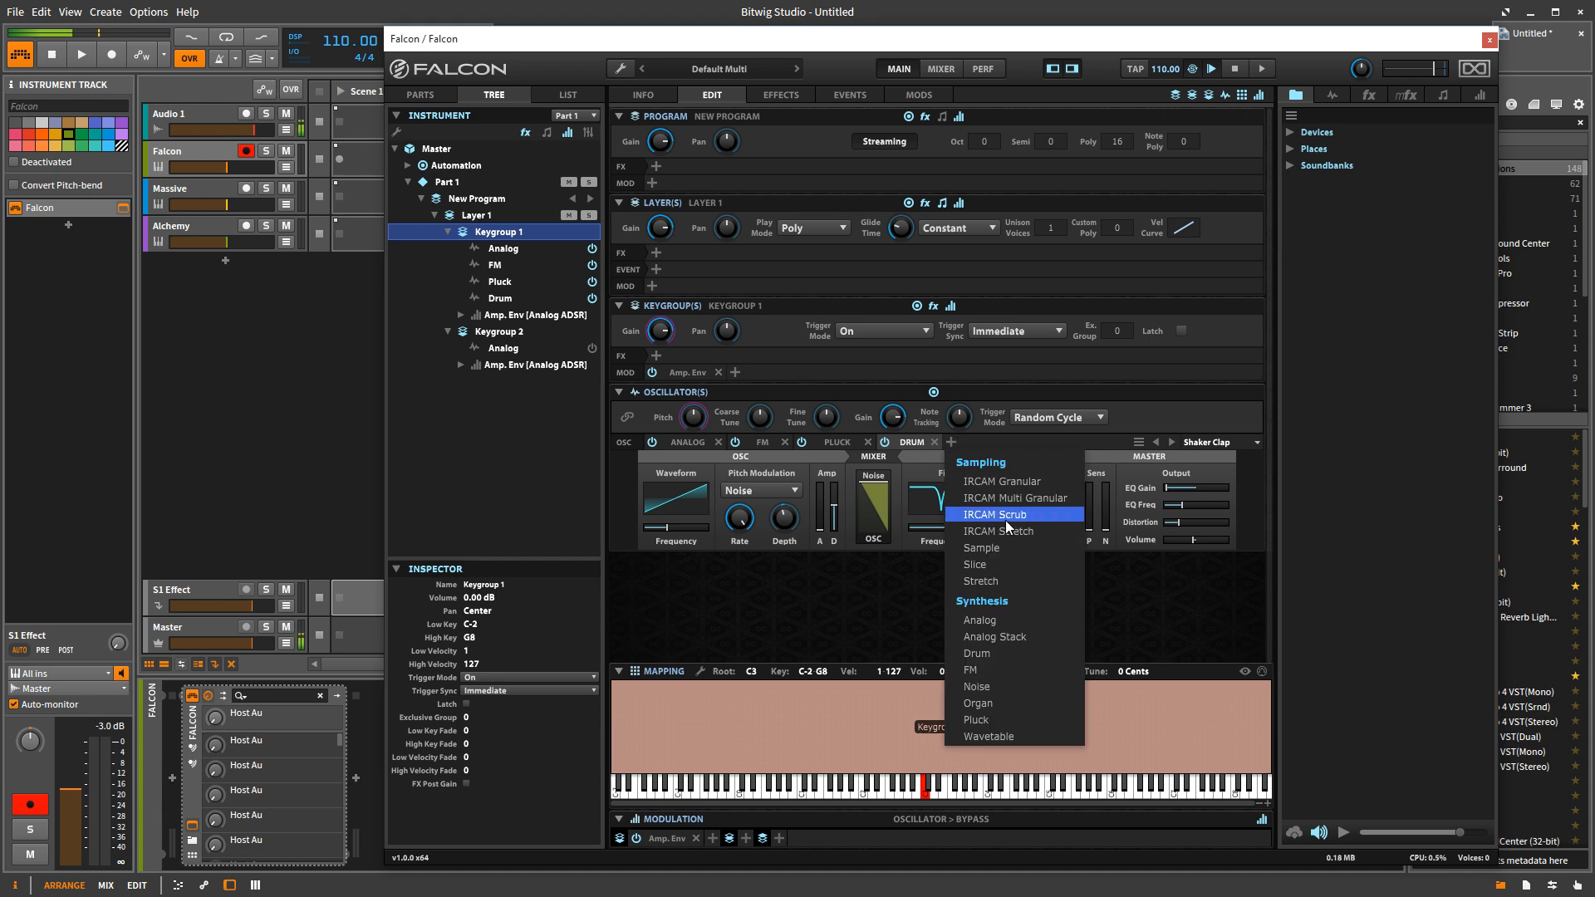
{"action": "mouse_move", "coordinate": [974, 653]}
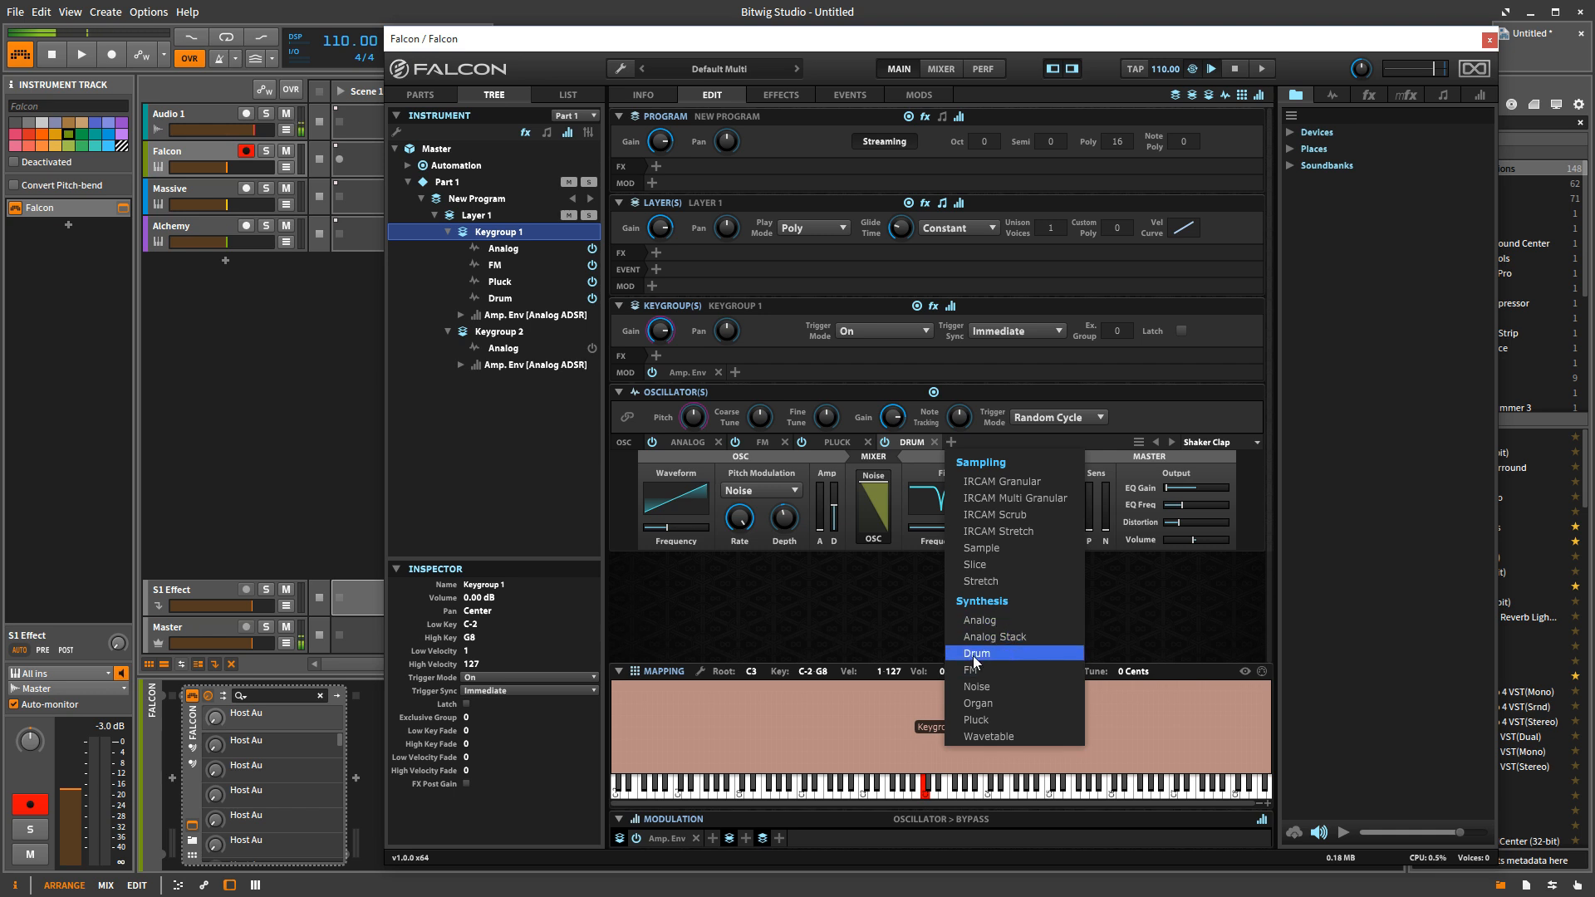
{"action": "mouse_move", "coordinate": [975, 687]}
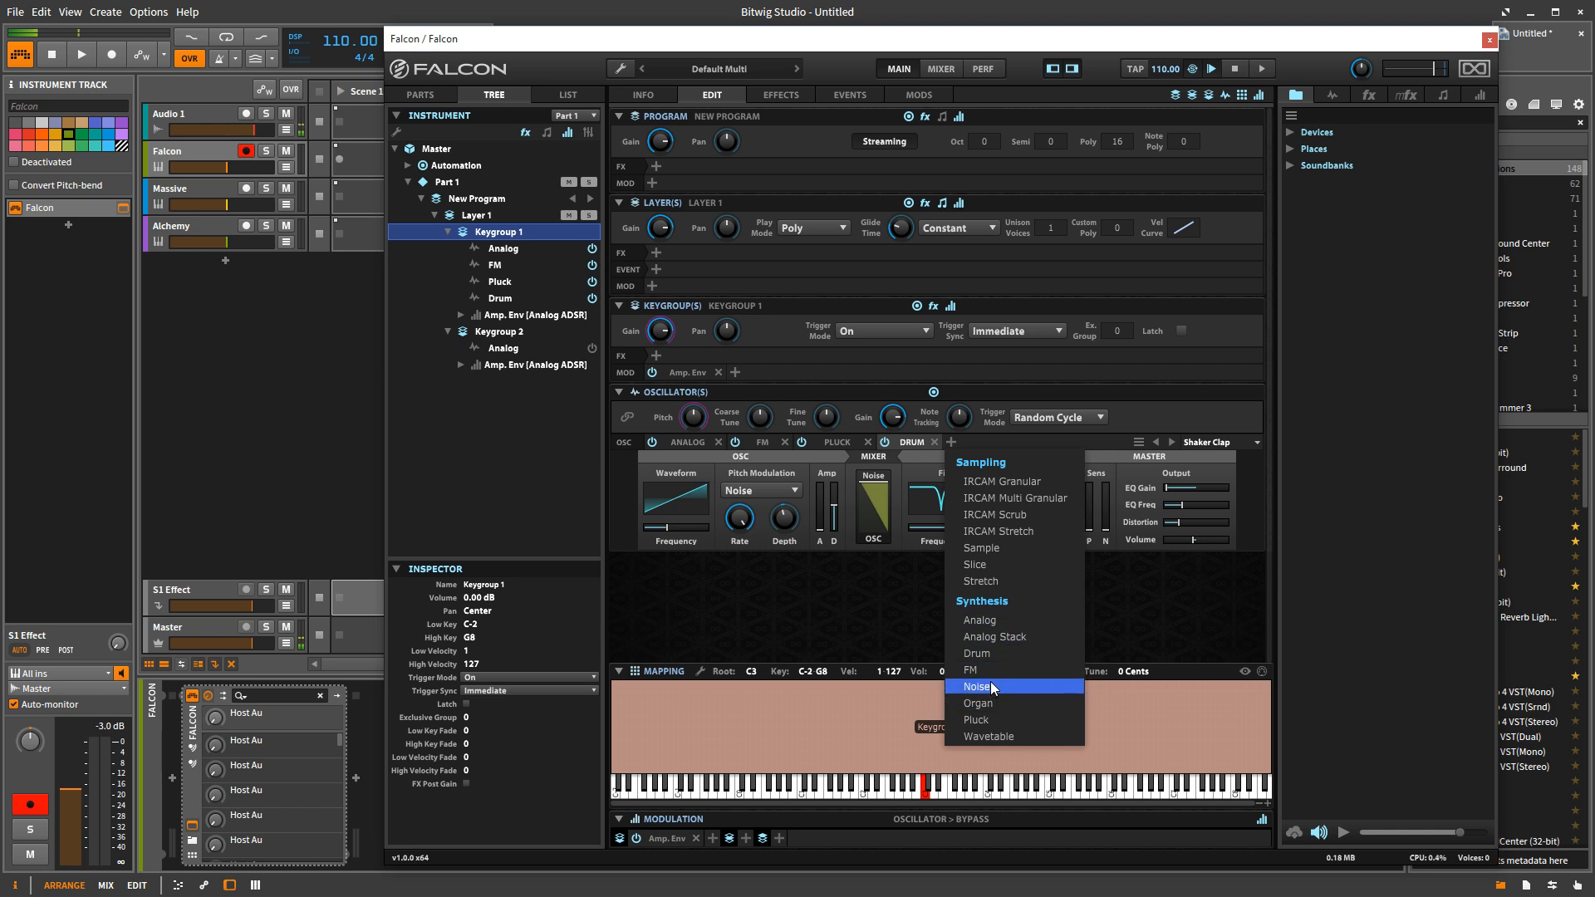
{"action": "mouse_move", "coordinate": [1005, 669]}
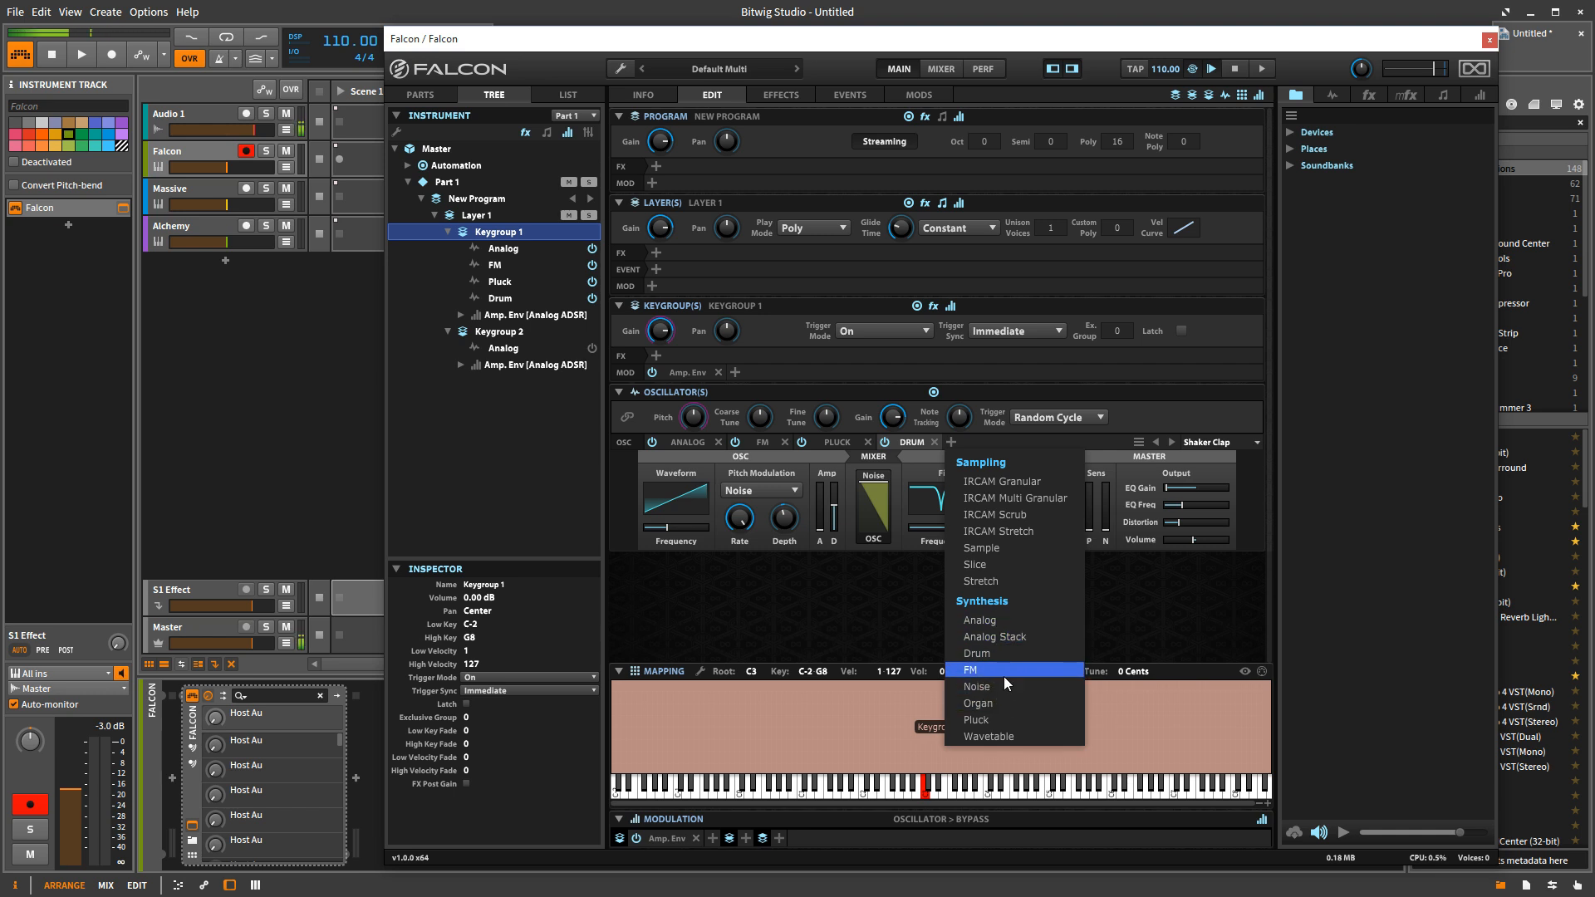
{"action": "mouse_move", "coordinate": [977, 498]}
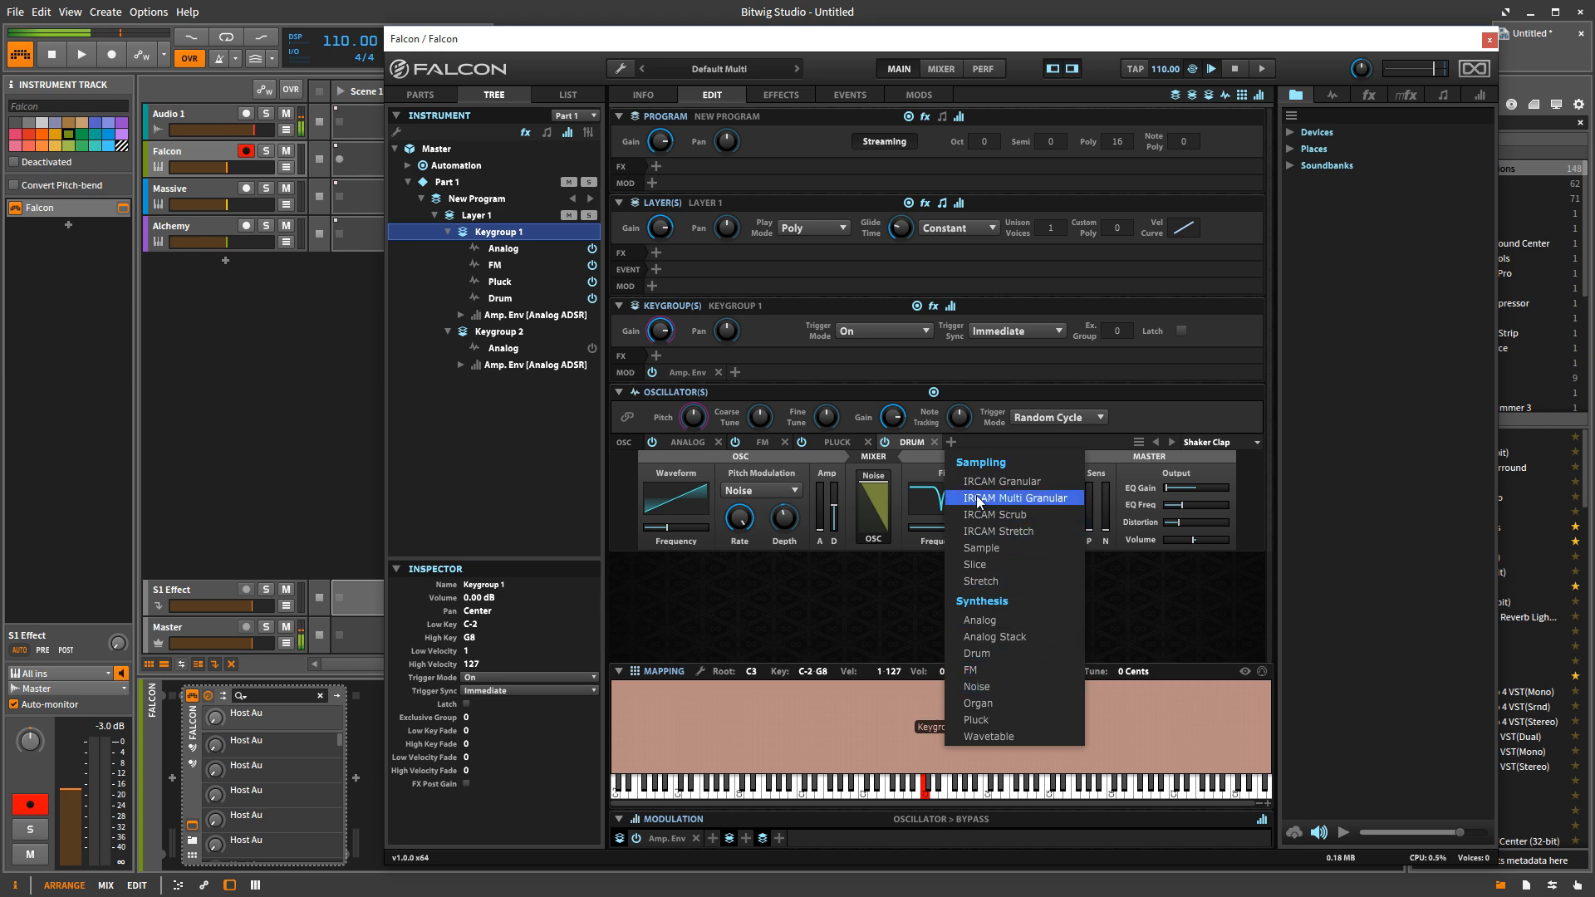
{"action": "mouse_move", "coordinate": [1001, 570]}
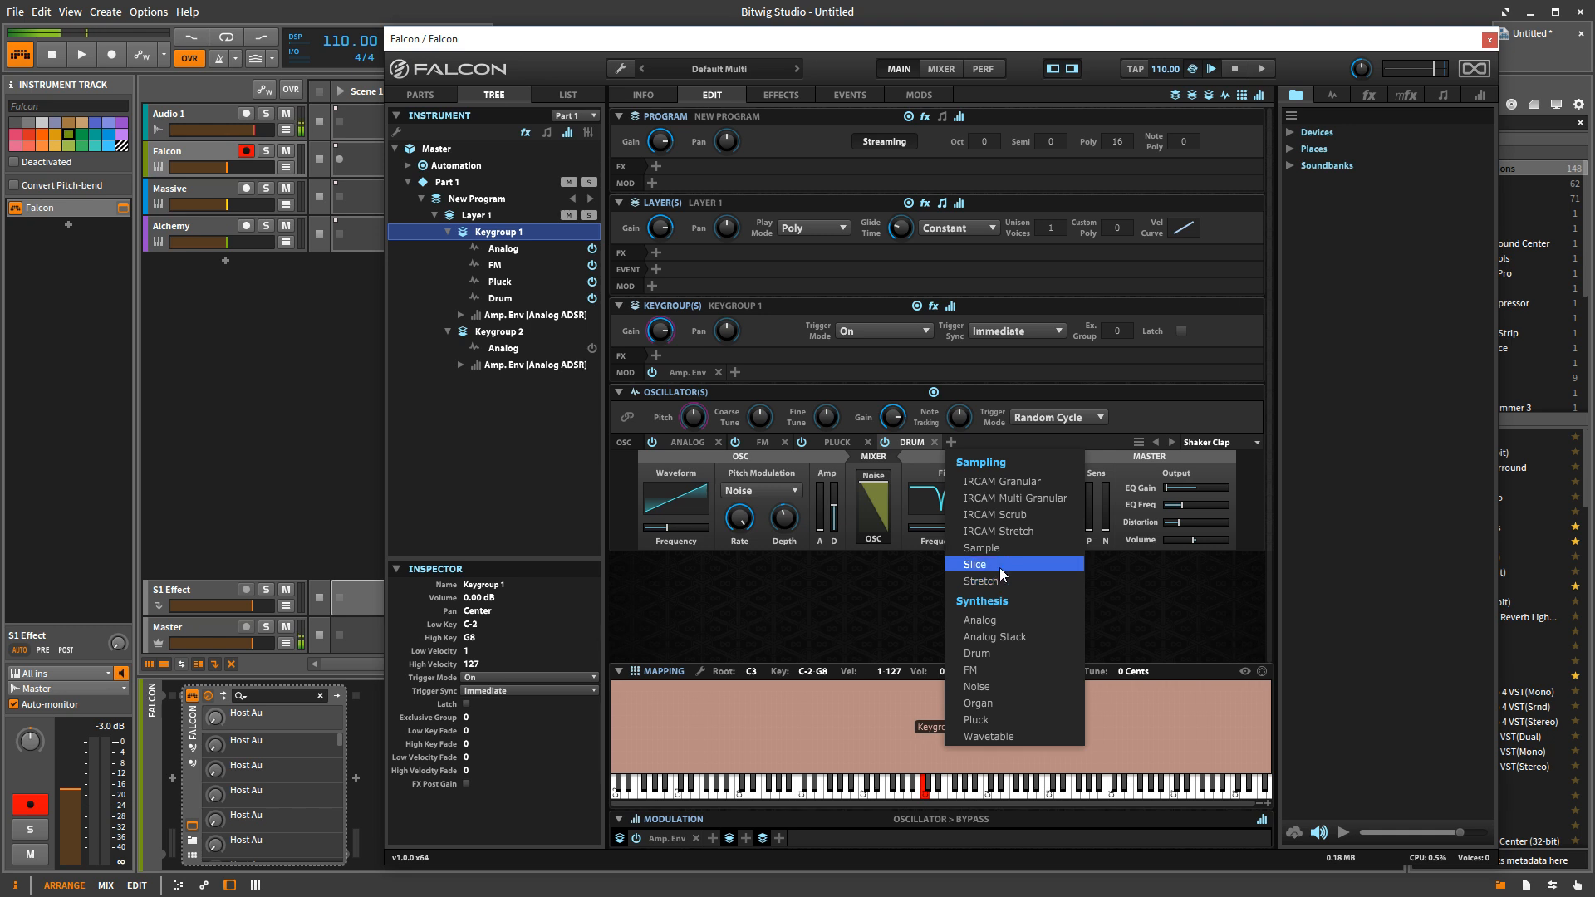
{"action": "mouse_move", "coordinate": [1016, 530]}
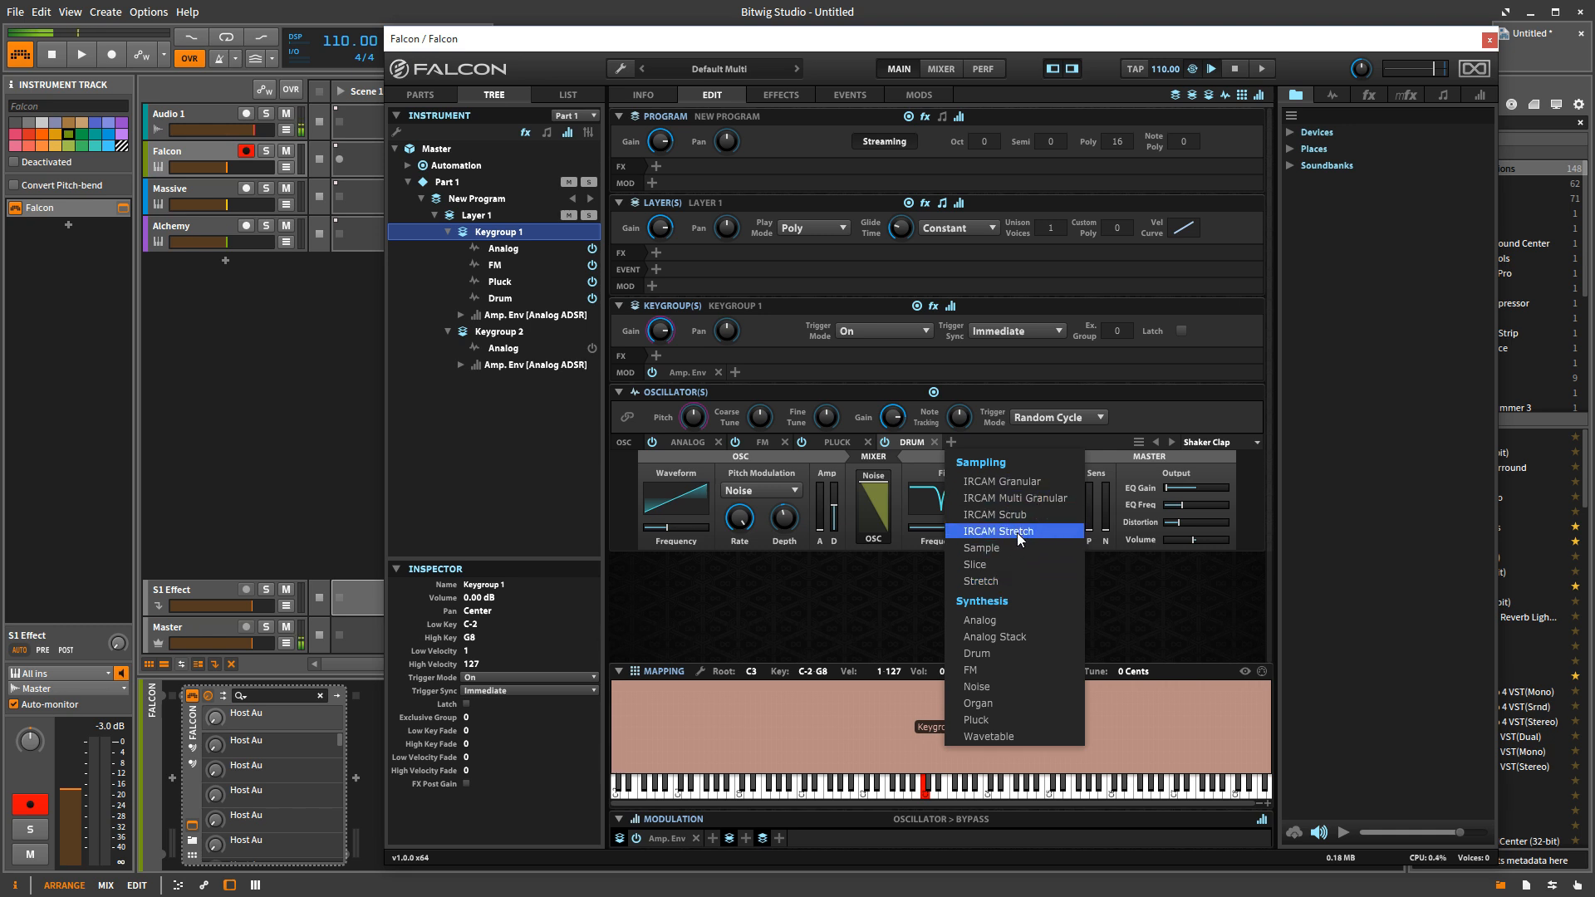
{"action": "mouse_move", "coordinate": [1017, 515]}
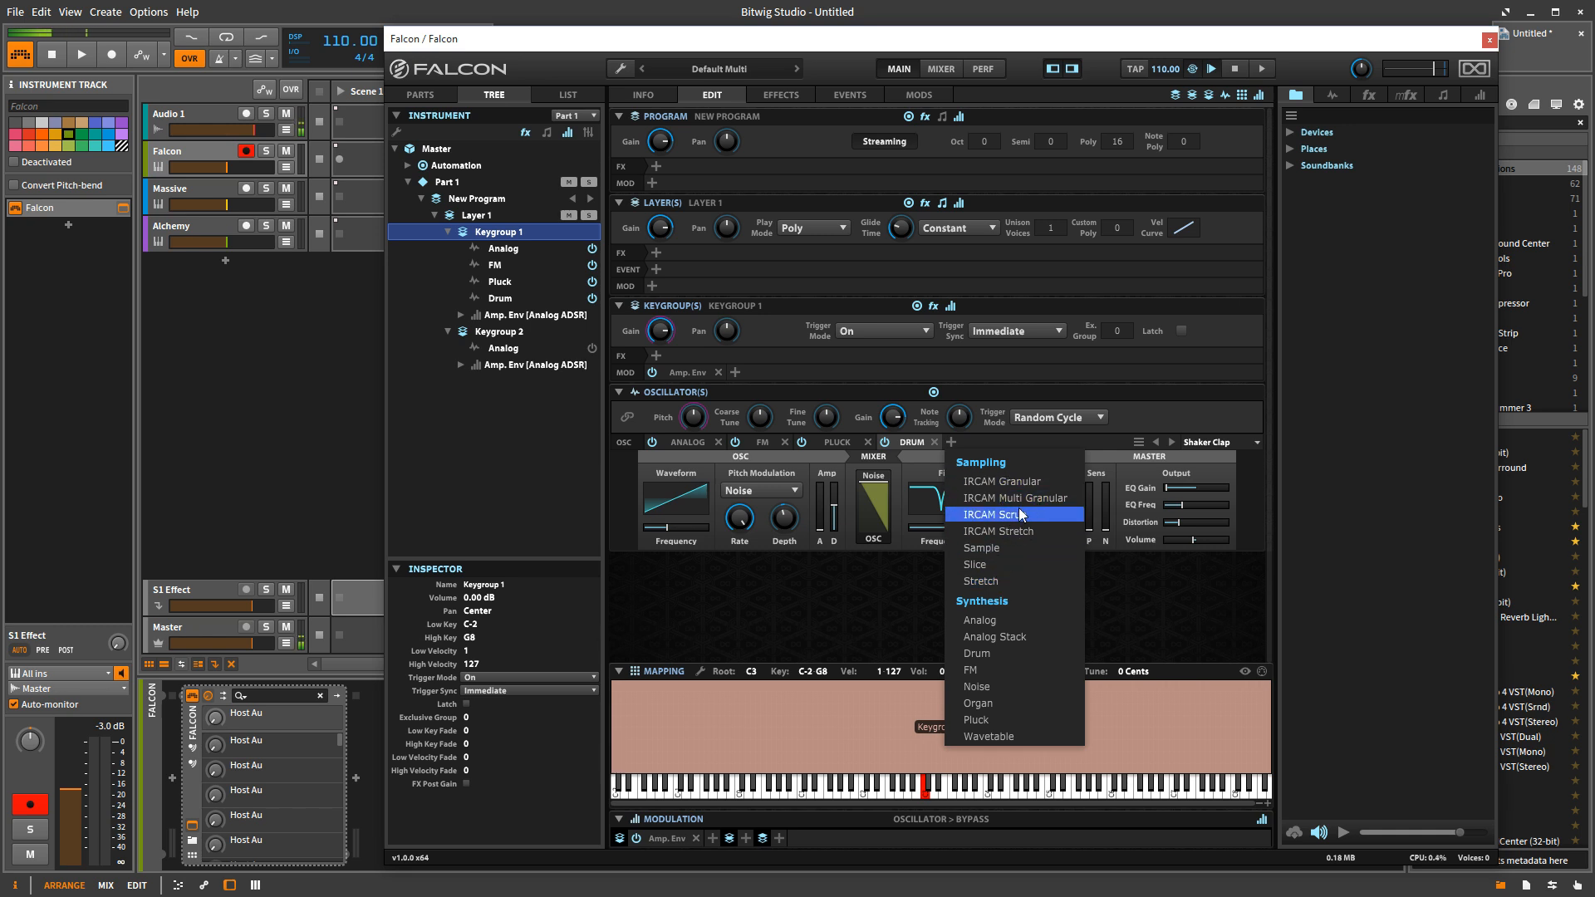
{"action": "mouse_move", "coordinate": [1029, 531]}
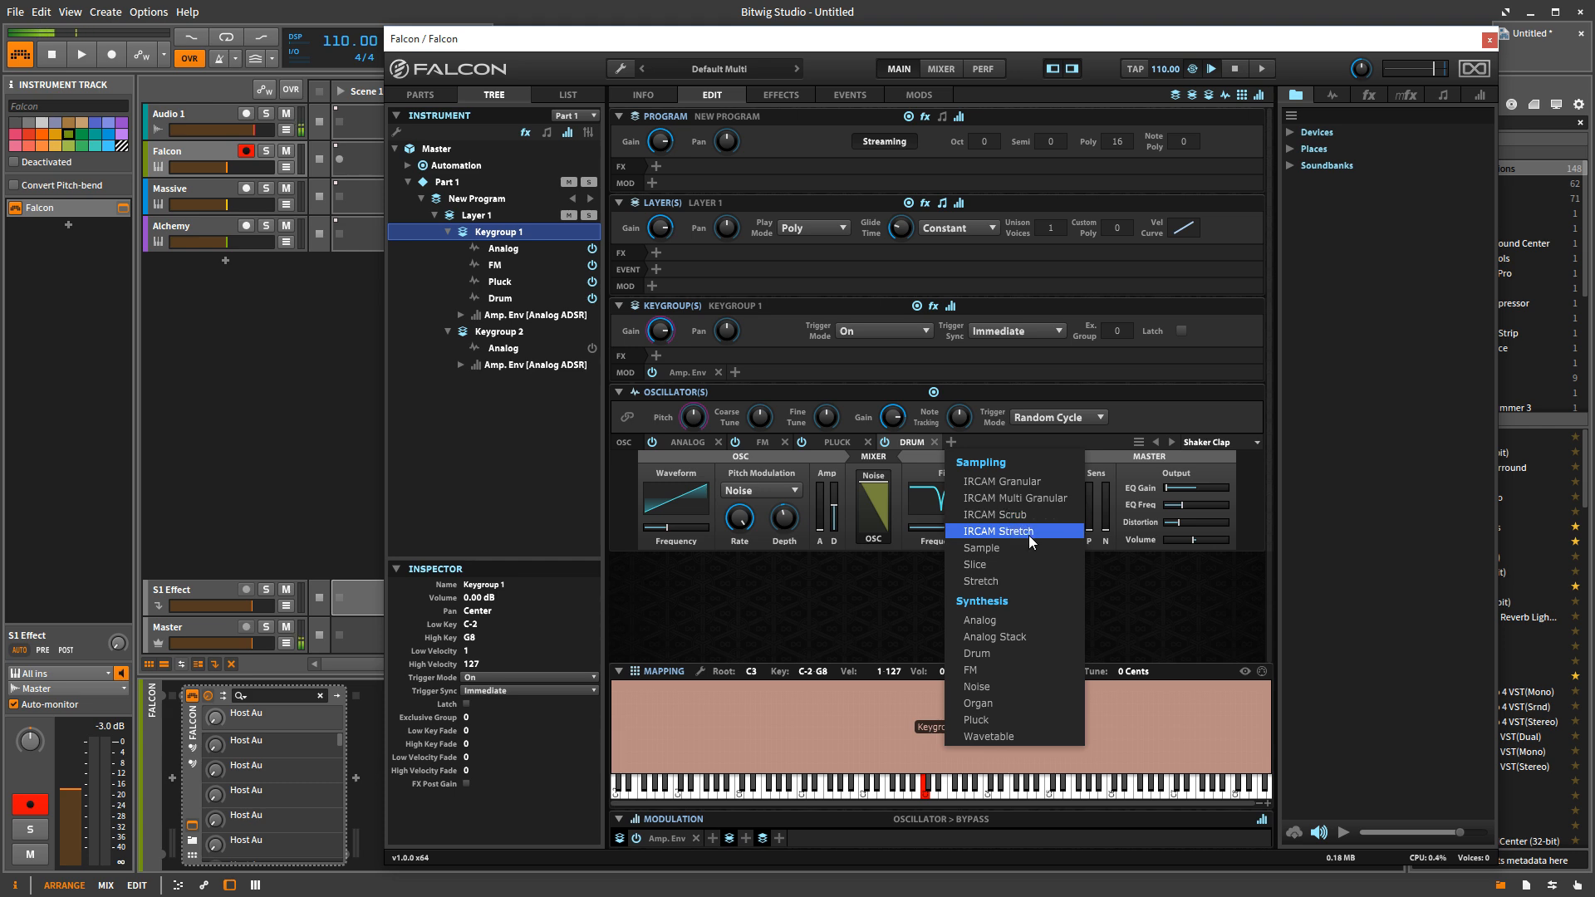
{"action": "mouse_move", "coordinate": [987, 548]}
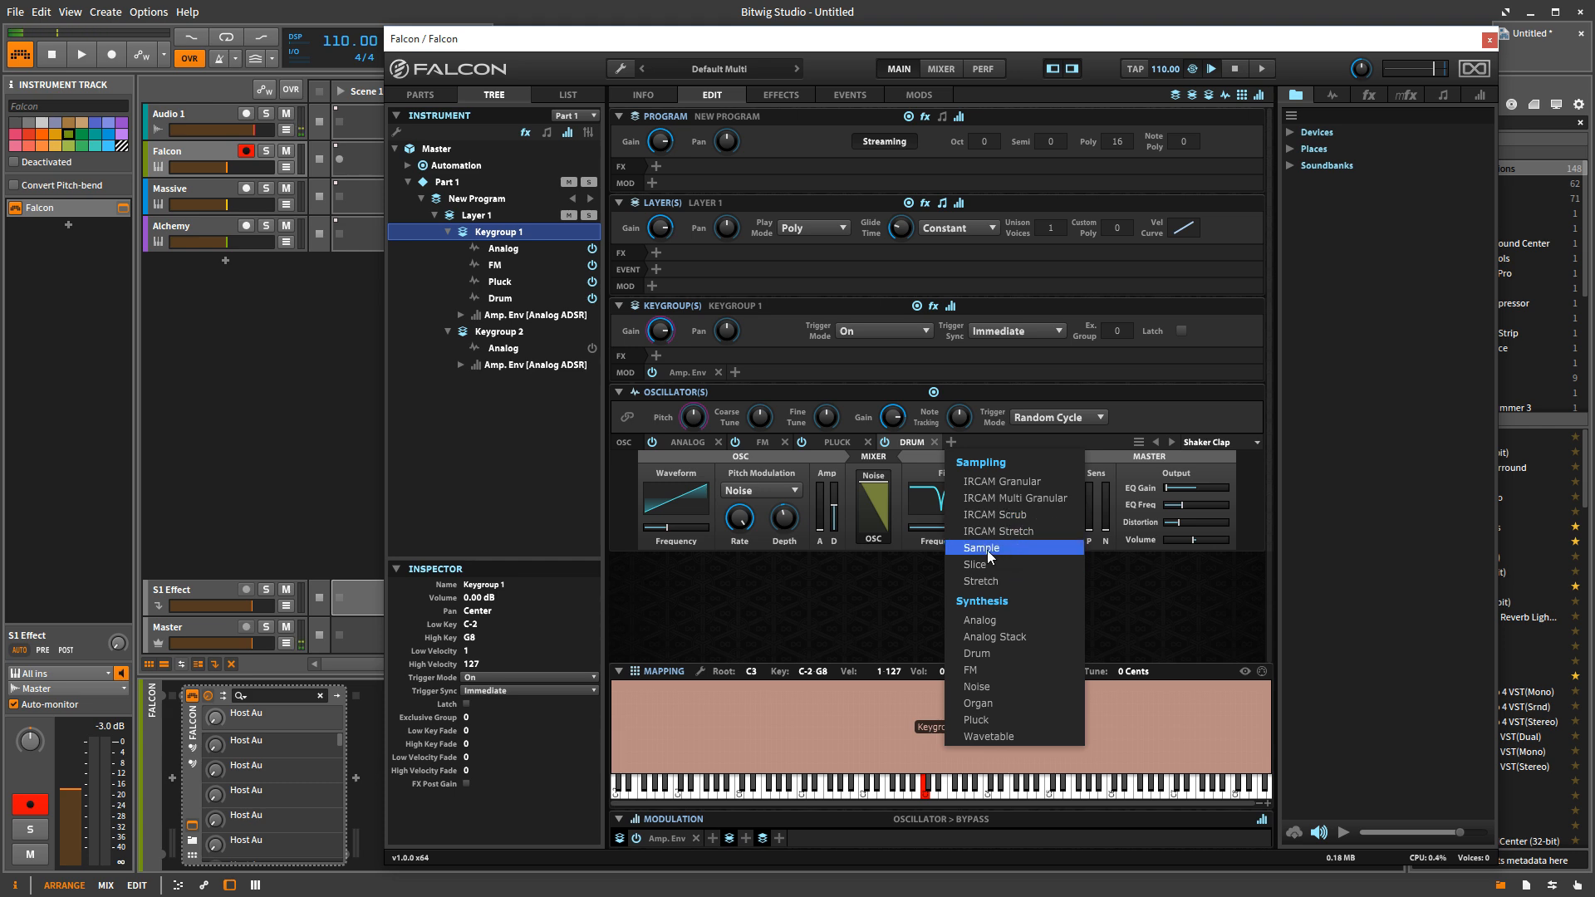
{"action": "mouse_move", "coordinate": [979, 564]}
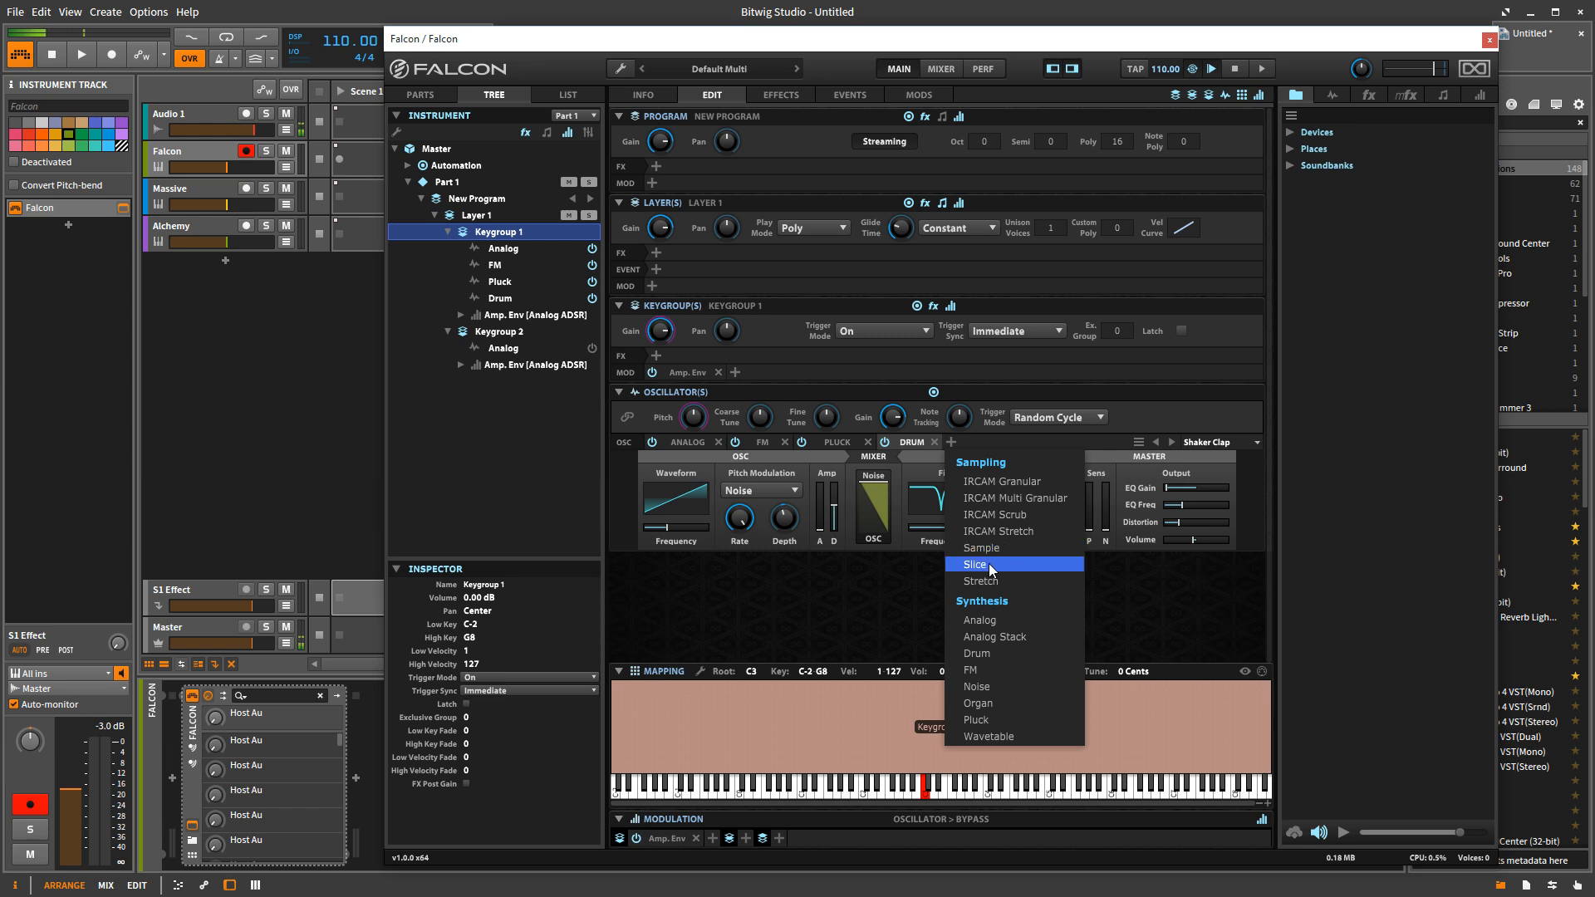
{"action": "mouse_move", "coordinate": [1032, 497]}
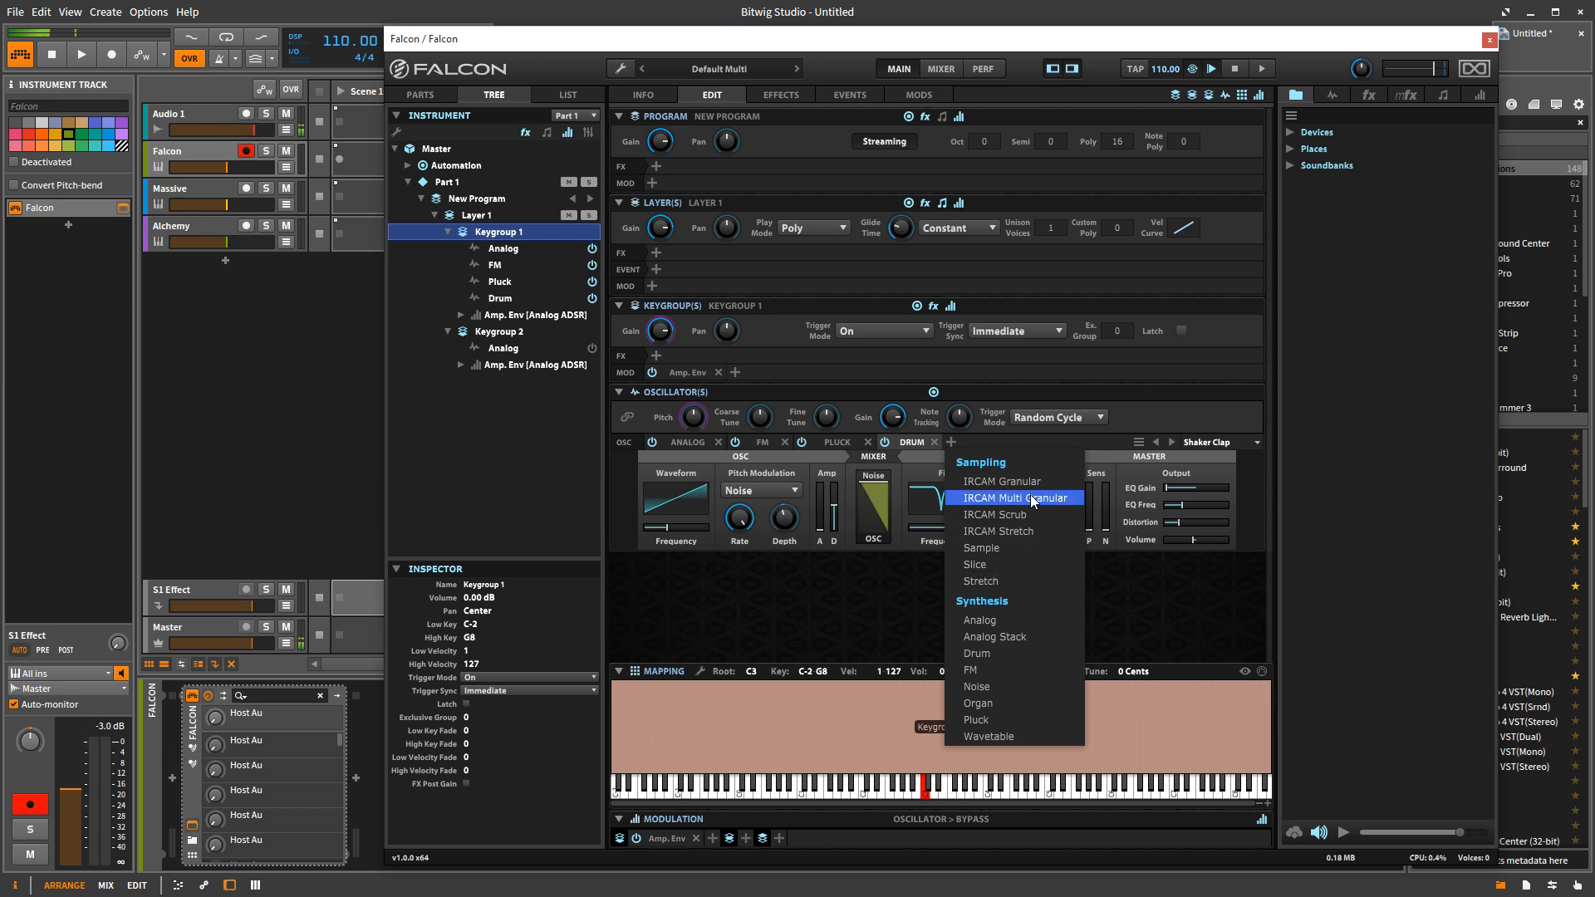
{"action": "mouse_move", "coordinate": [992, 687]}
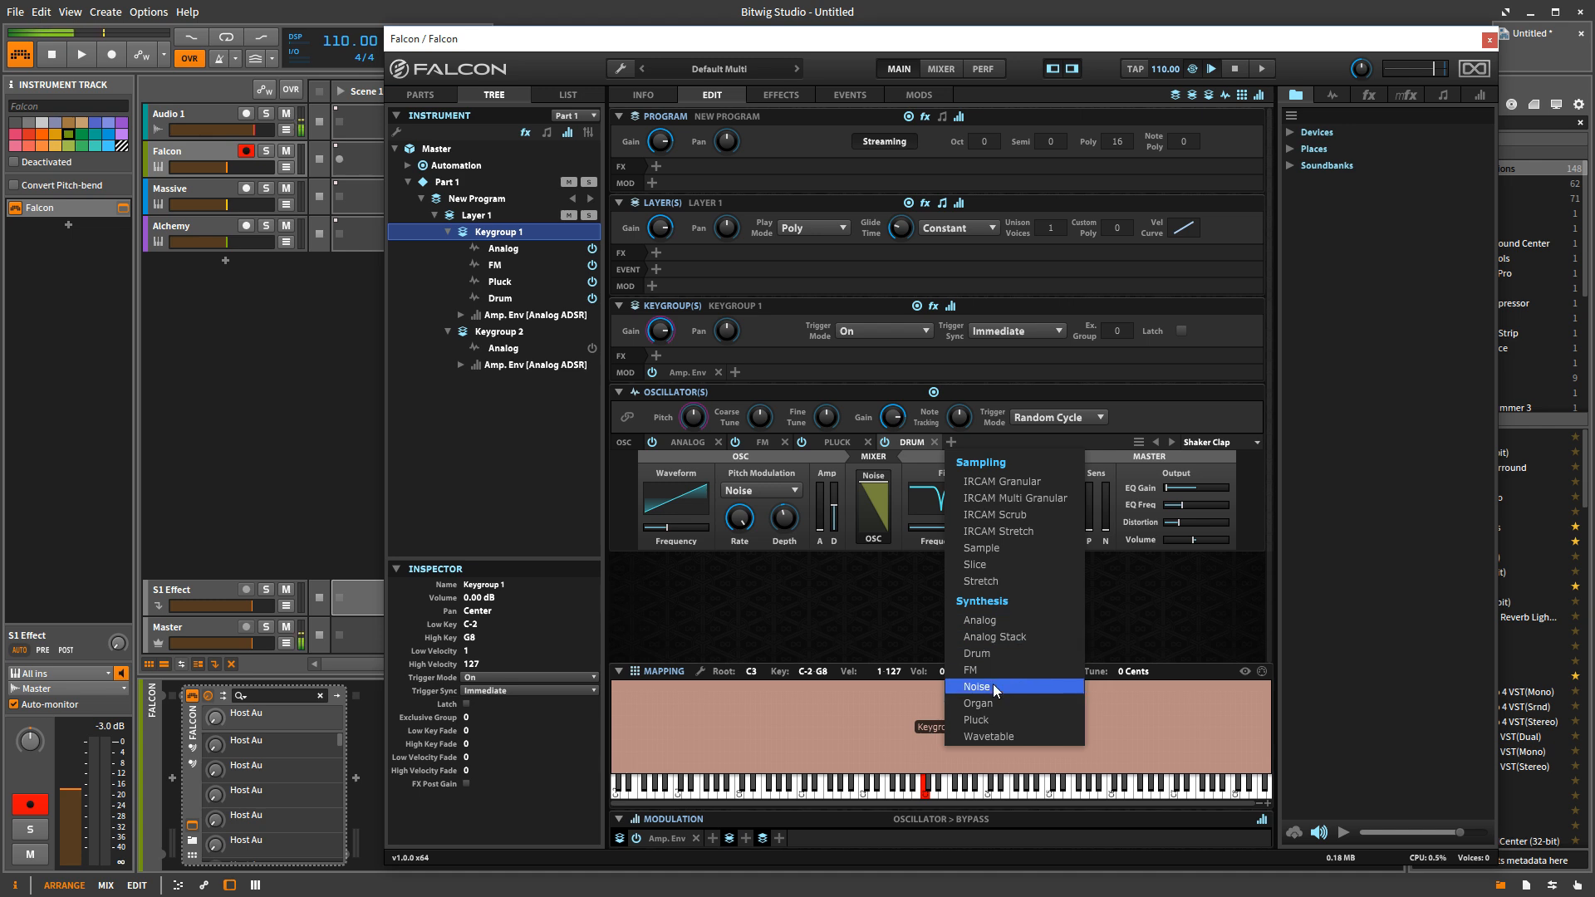
{"action": "mouse_move", "coordinate": [992, 620]}
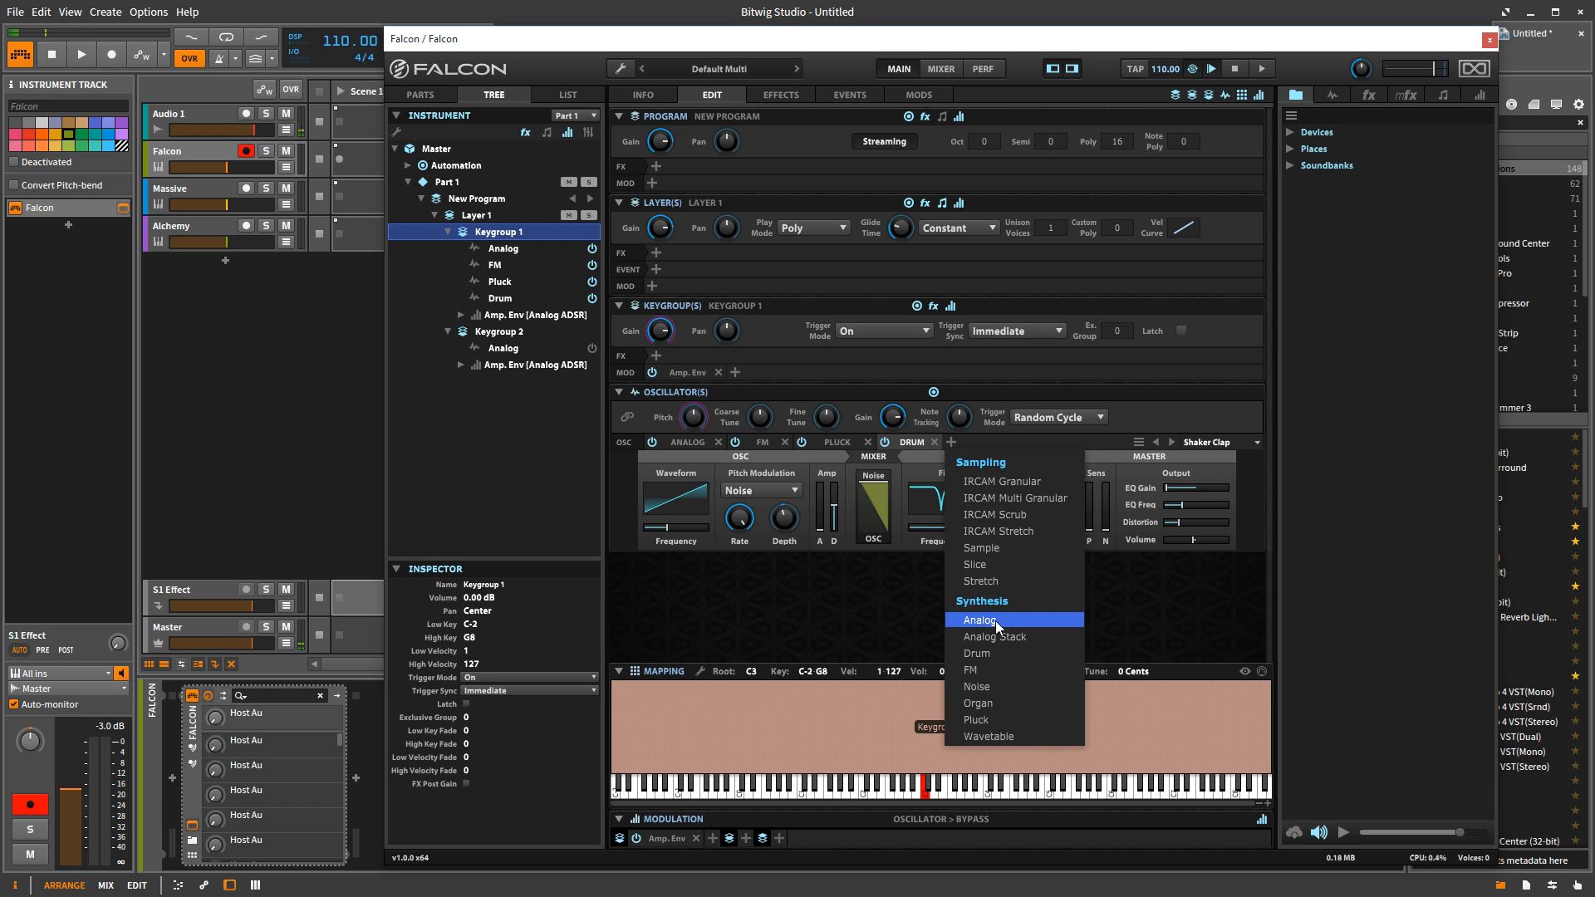
{"action": "left_click", "coordinate": [979, 620]}
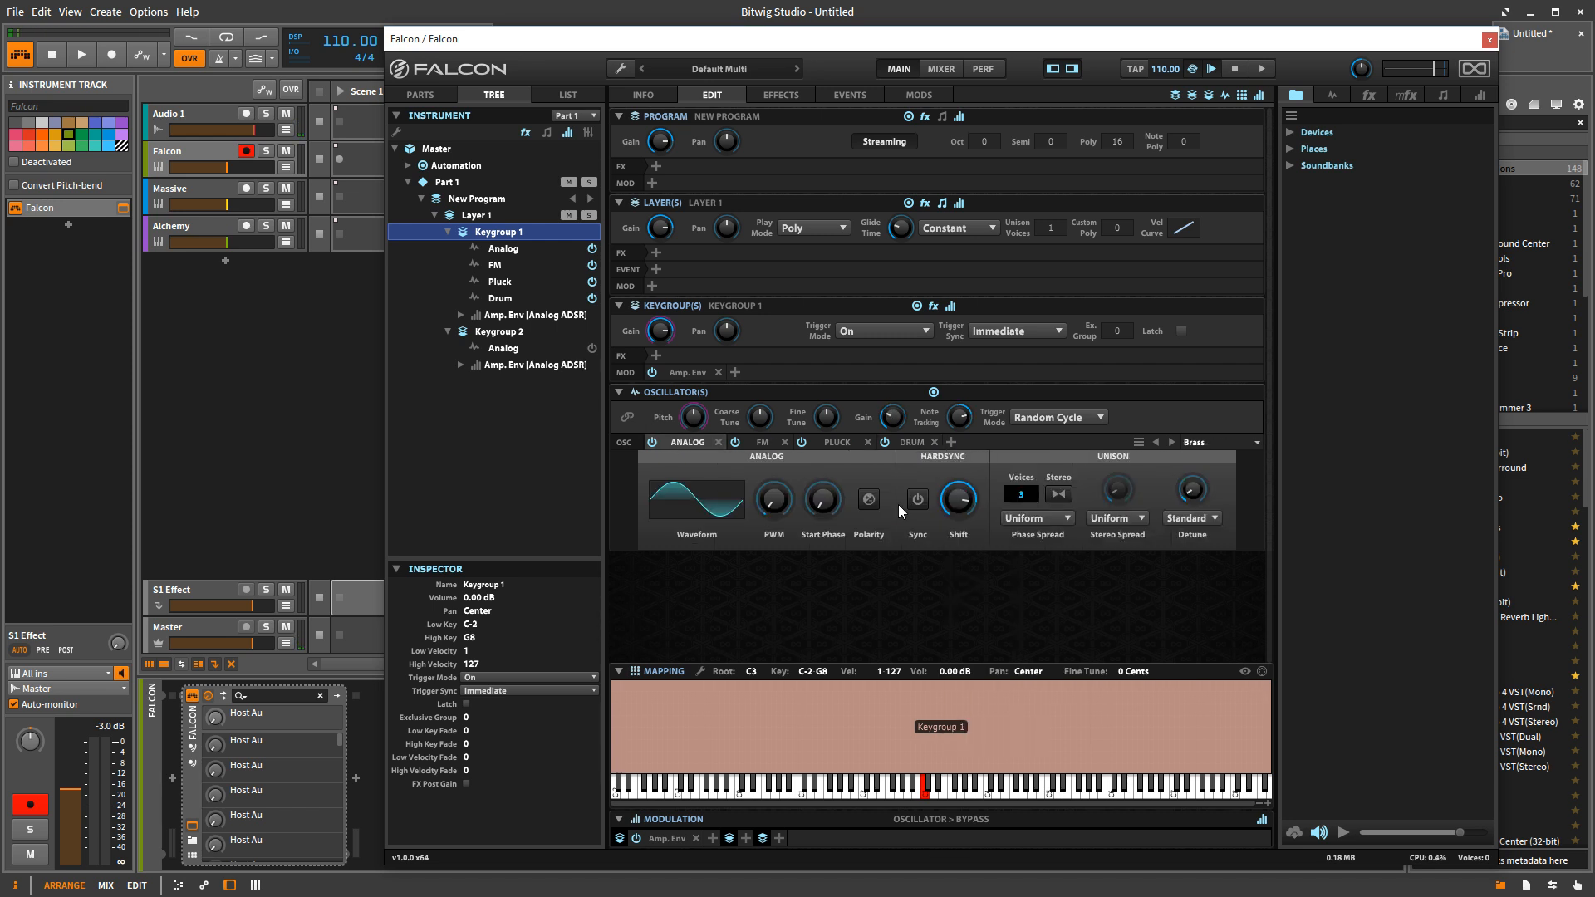
{"action": "left_click", "coordinate": [951, 441]}
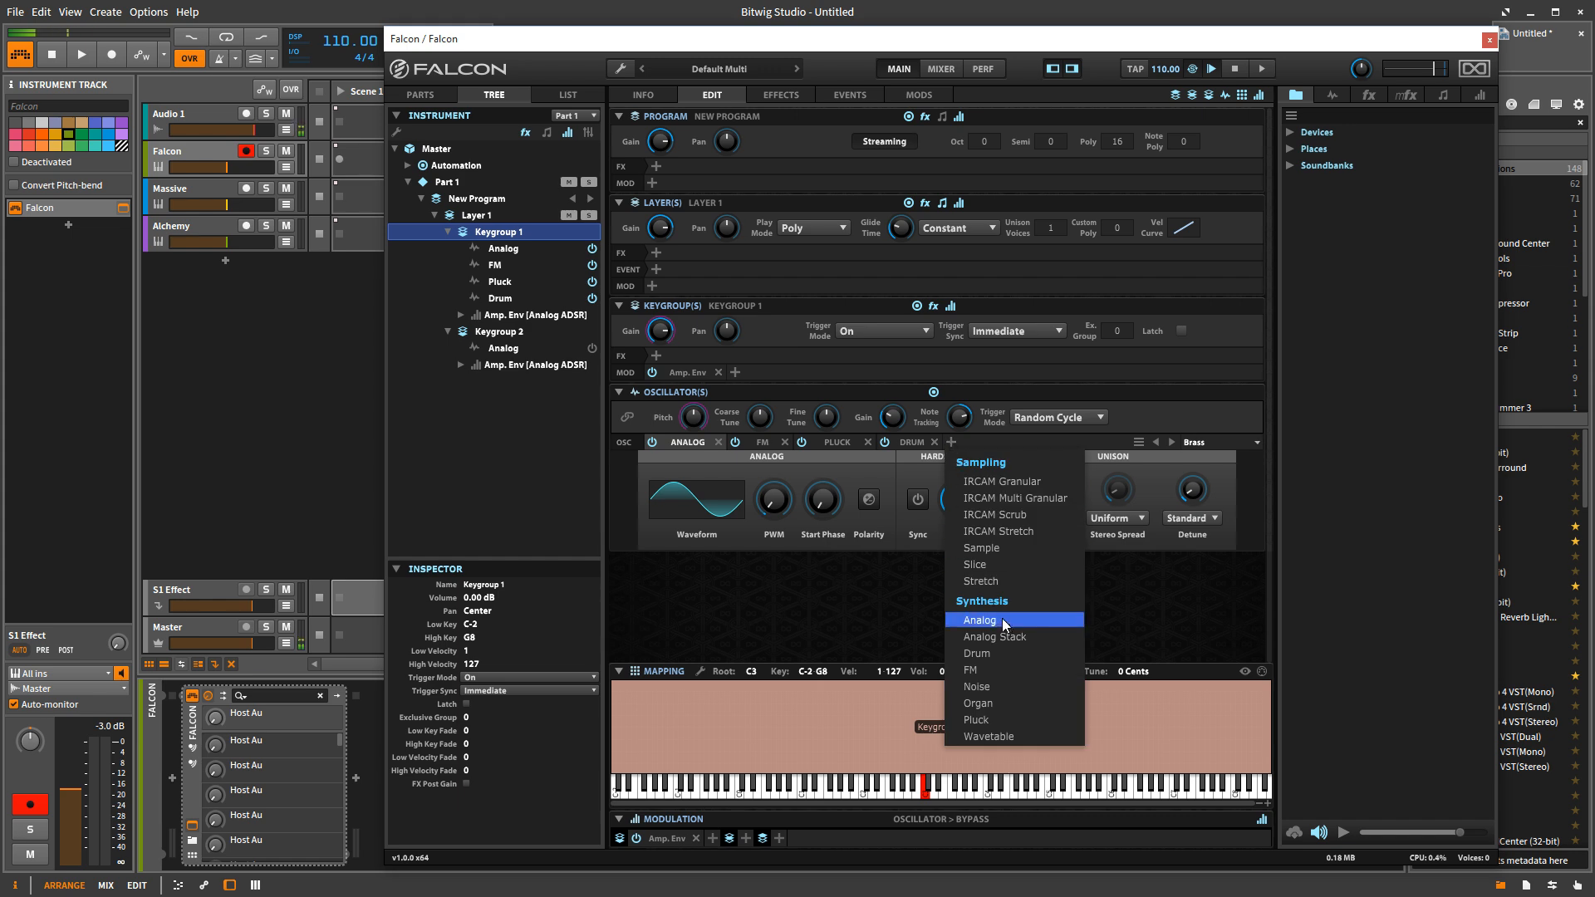
- Pick Analog Stack from the menu's Synthesis section as the fifth oscillator
{"action": "left_click", "coordinate": [993, 635]}
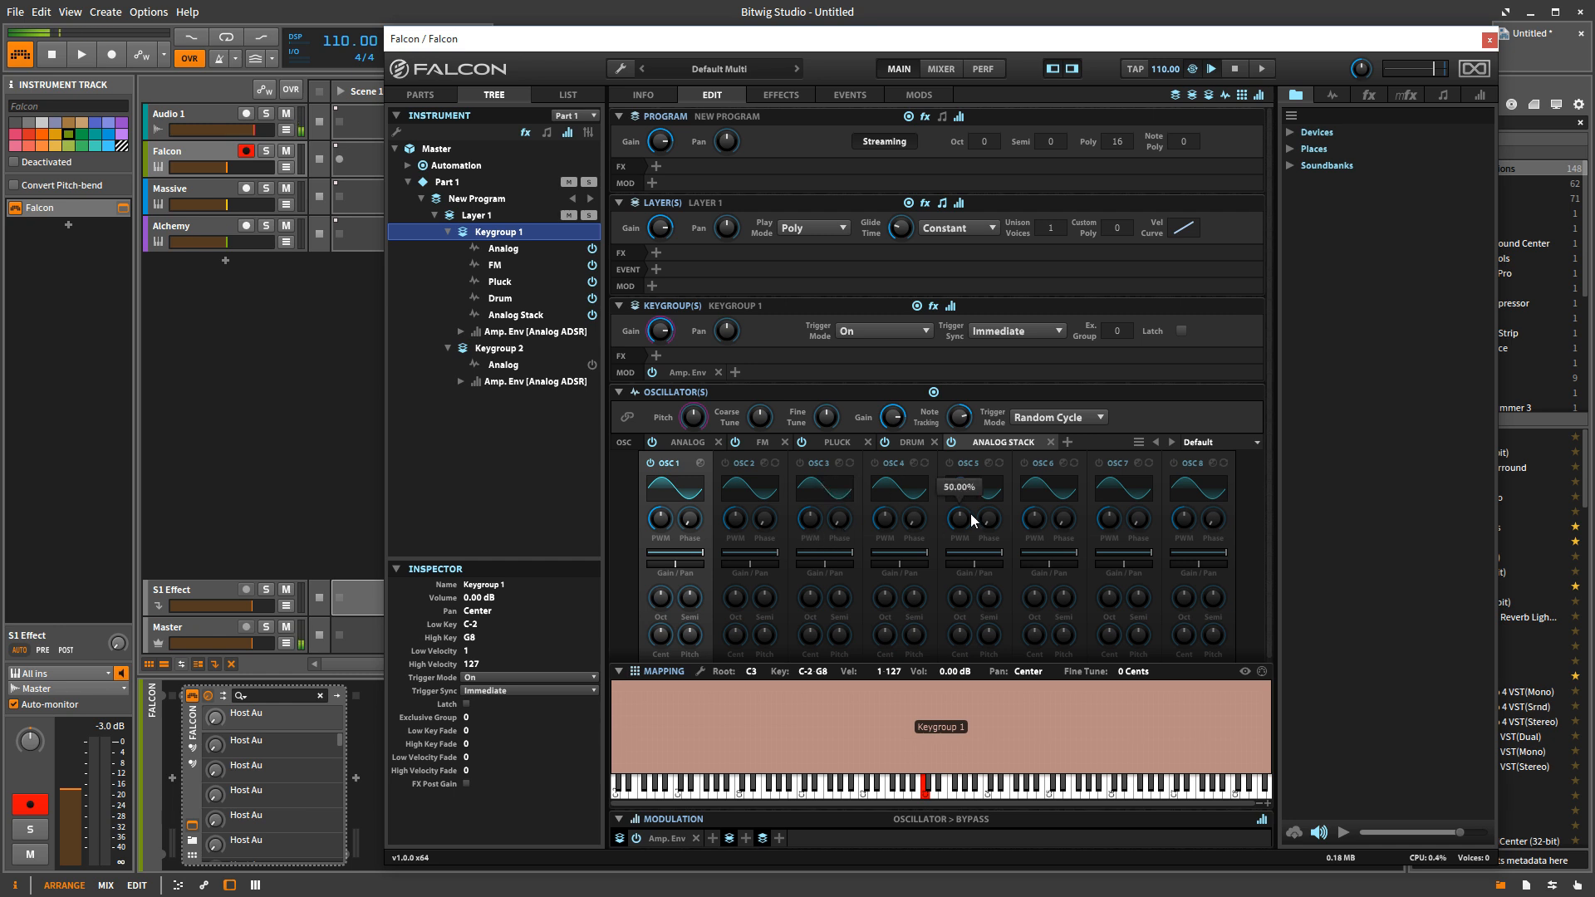
{"action": "mouse_move", "coordinate": [688, 447]}
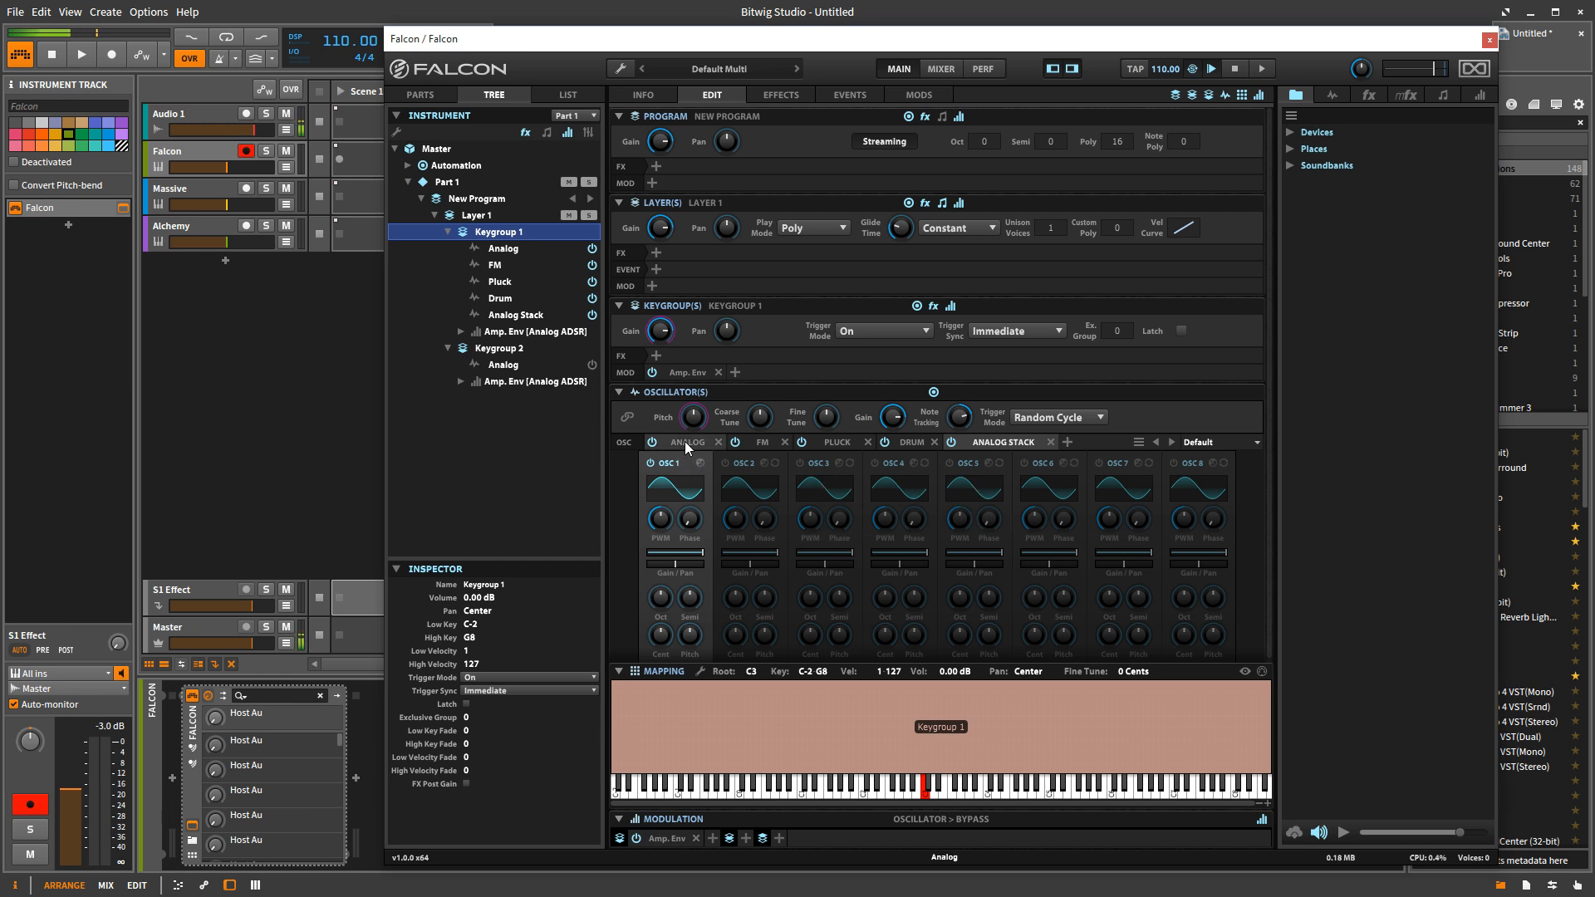
{"action": "mouse_move", "coordinate": [1146, 565]}
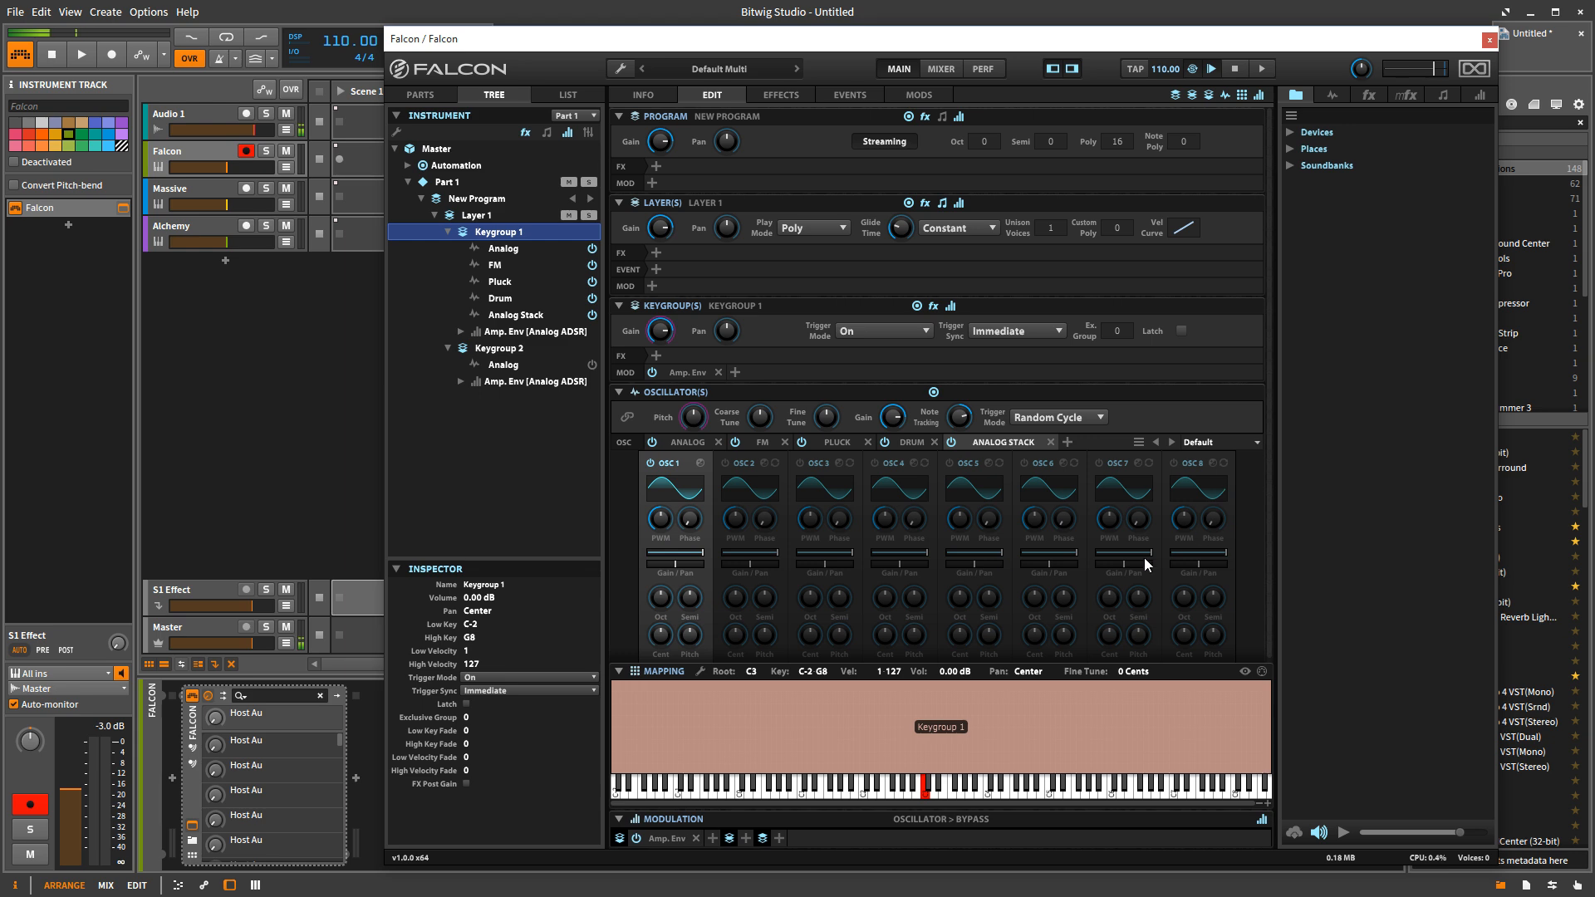
{"action": "mouse_move", "coordinate": [869, 475]}
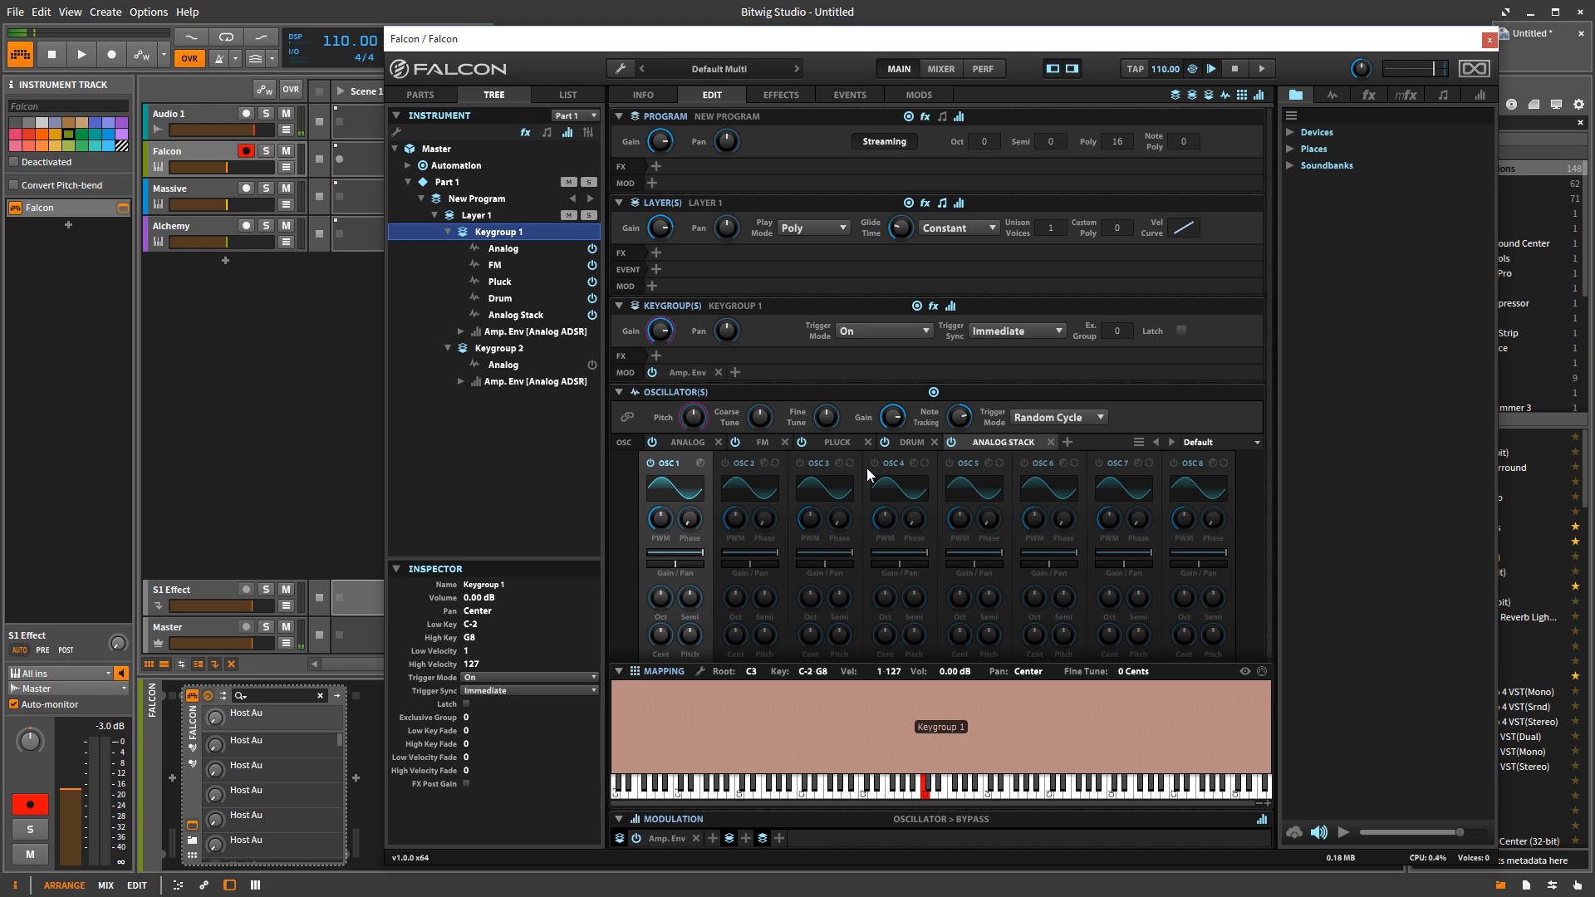
{"action": "mouse_move", "coordinate": [1033, 479]}
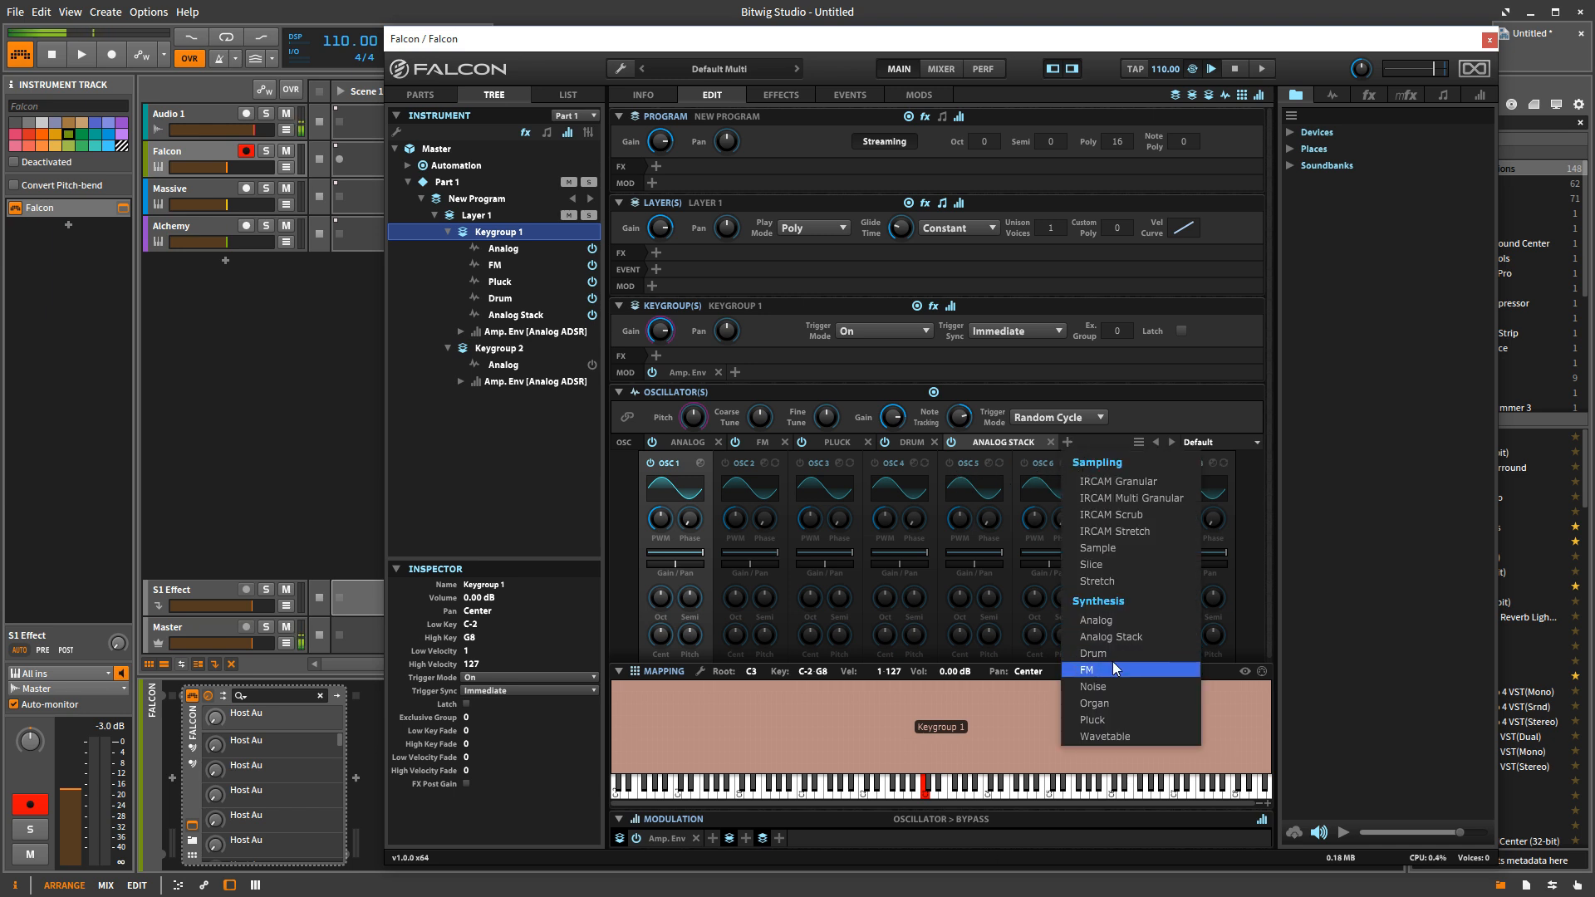
{"action": "mouse_move", "coordinate": [1116, 652]}
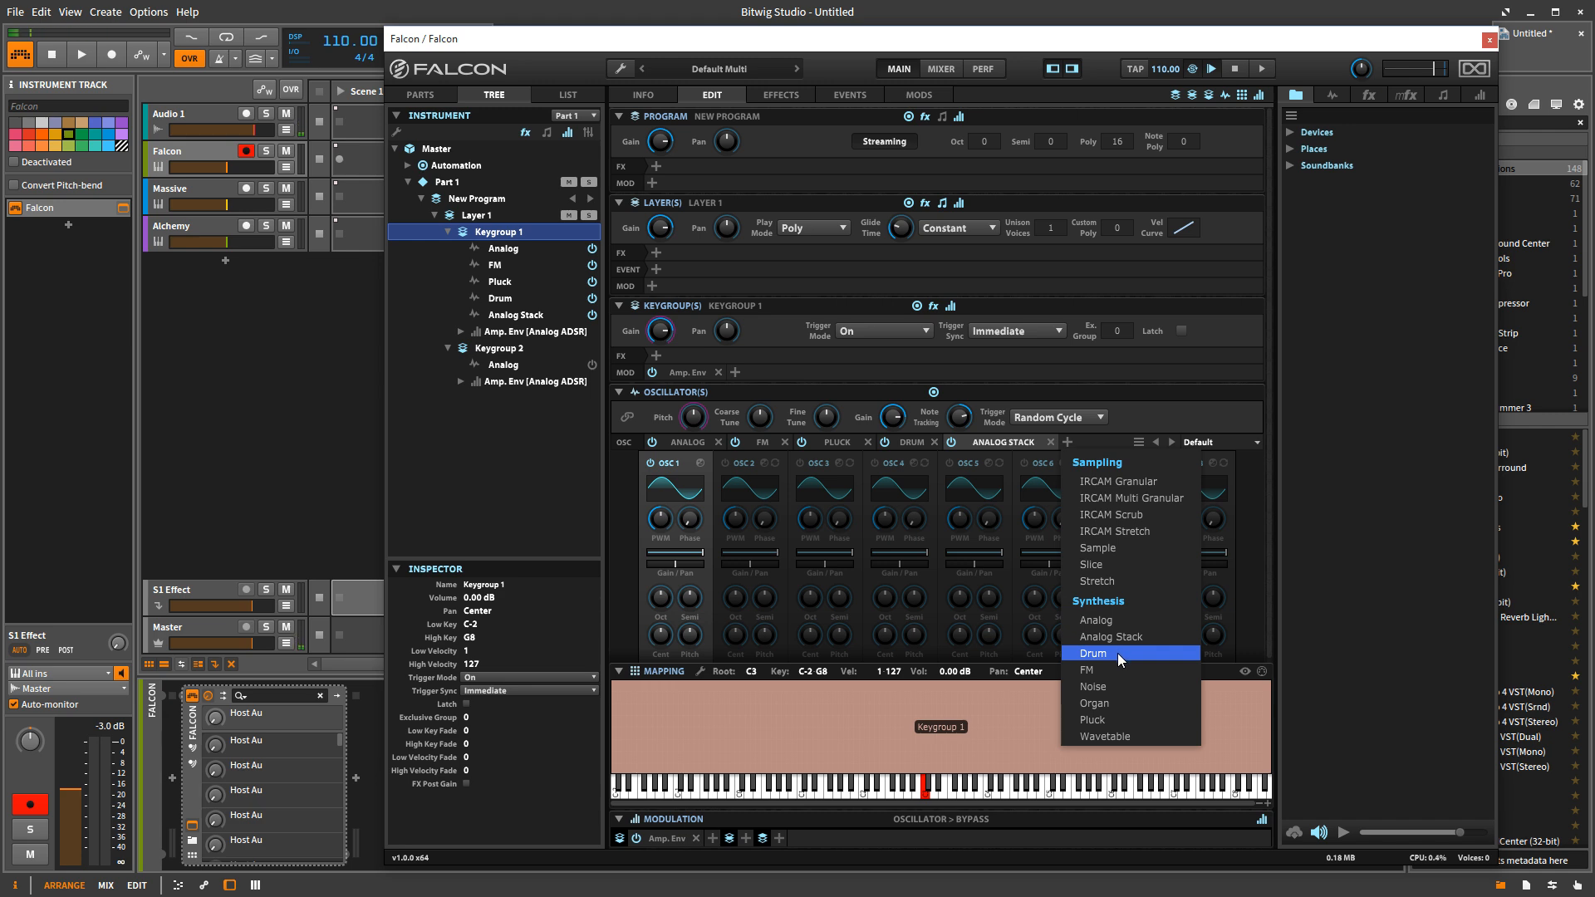
{"action": "mouse_move", "coordinate": [1098, 669]}
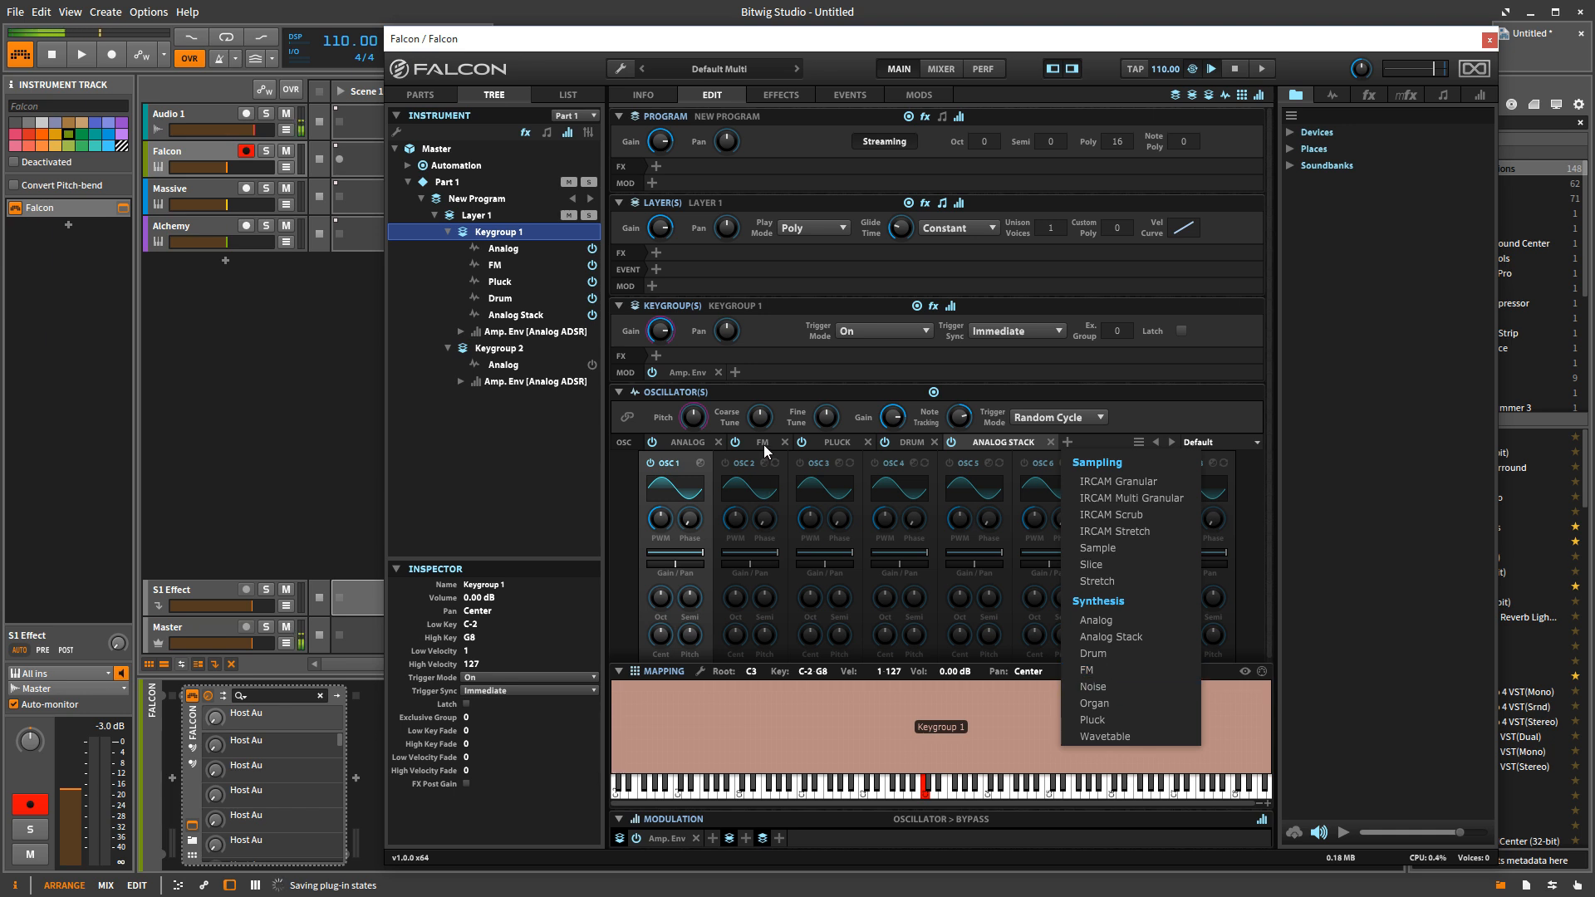
- Display the FM oscillator's Marimba panel, browsing then dismissing the type list without adding
{"action": "left_click", "coordinate": [1086, 670]}
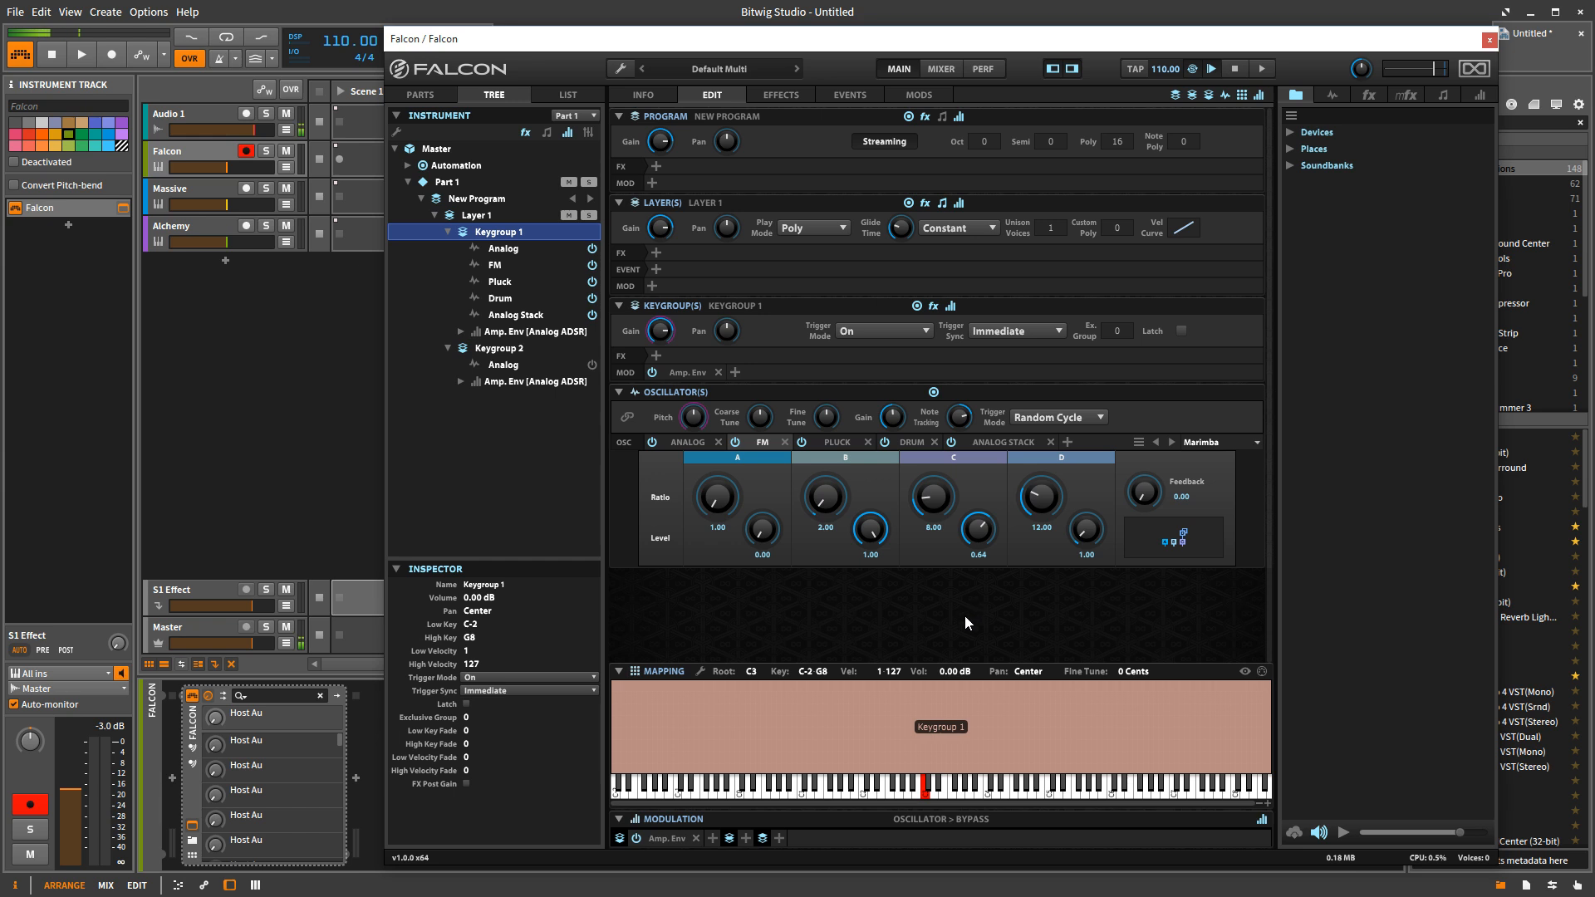
{"action": "mouse_move", "coordinate": [971, 632]}
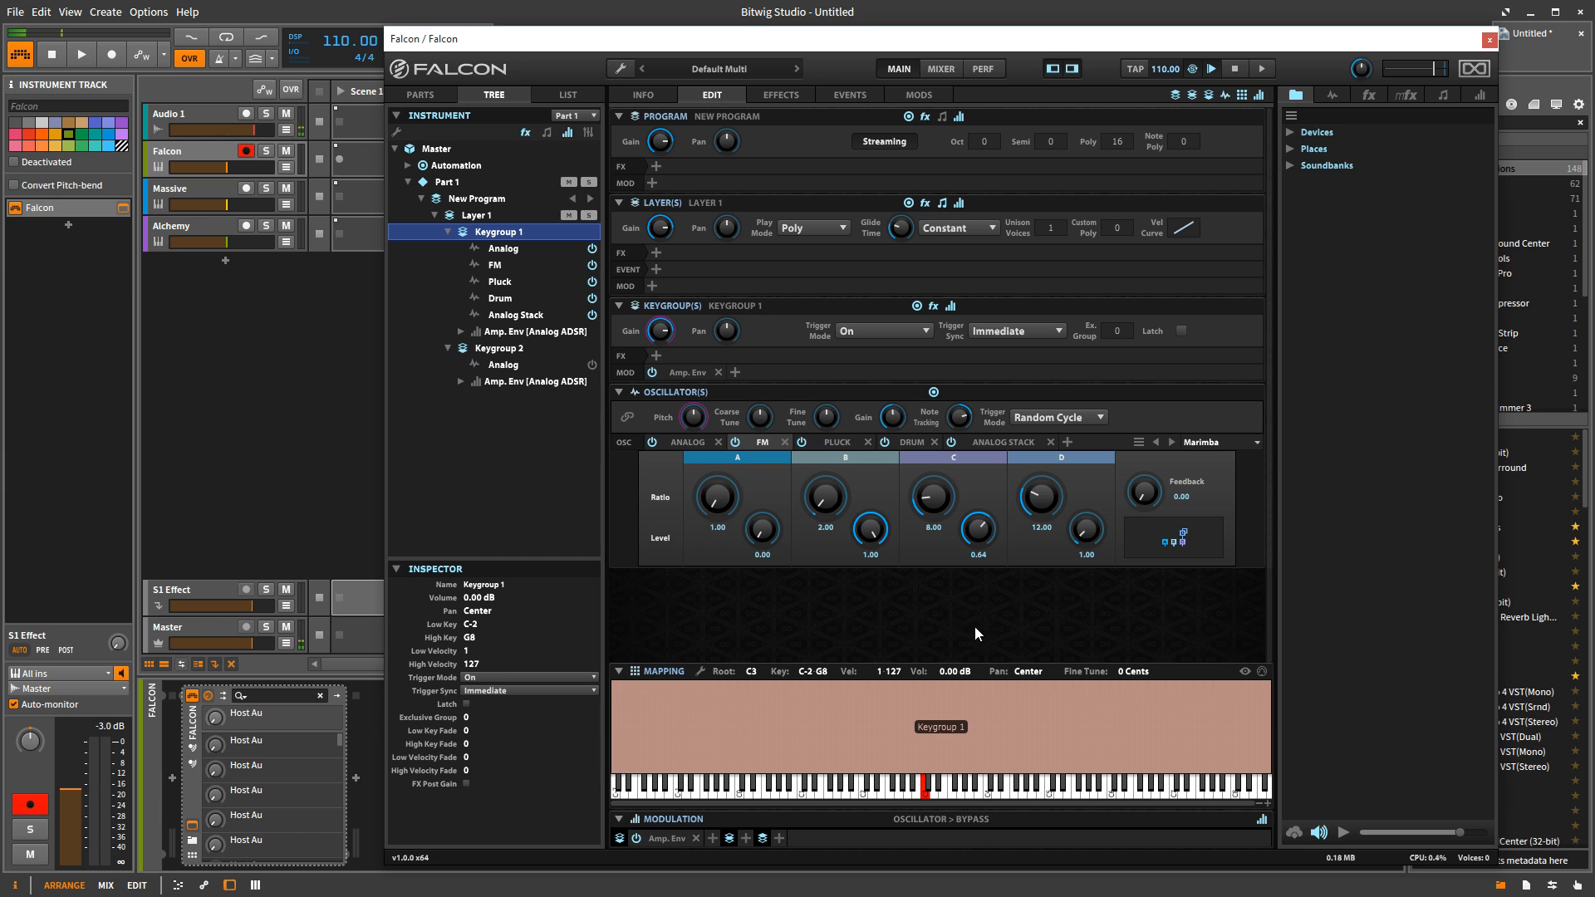
{"action": "mouse_move", "coordinate": [980, 497]}
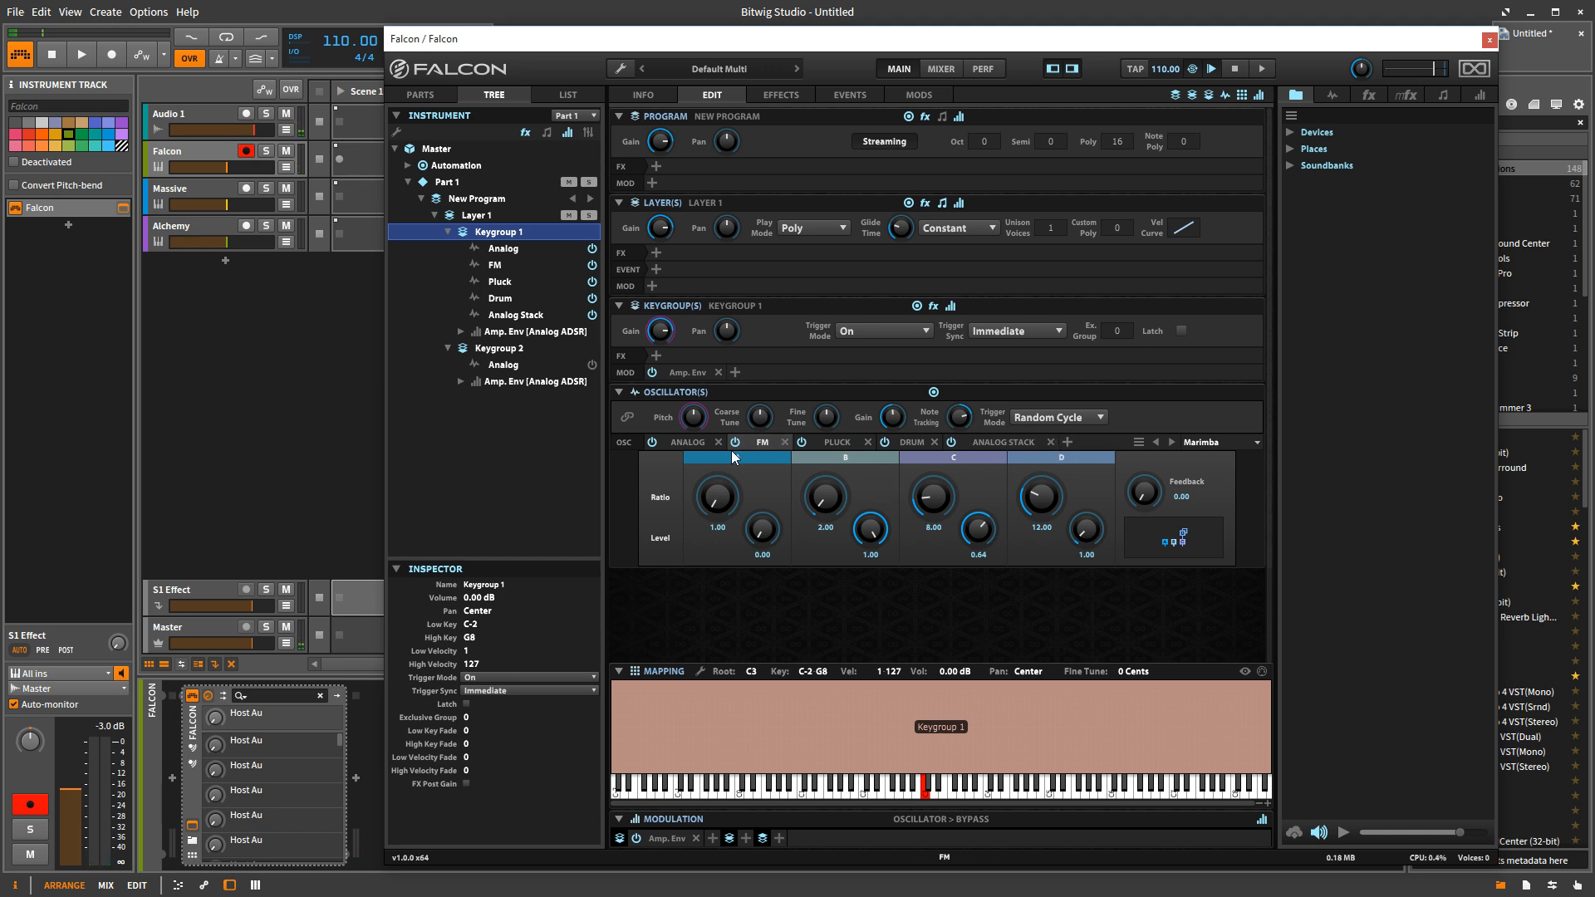
{"action": "left_click", "coordinate": [1065, 441]}
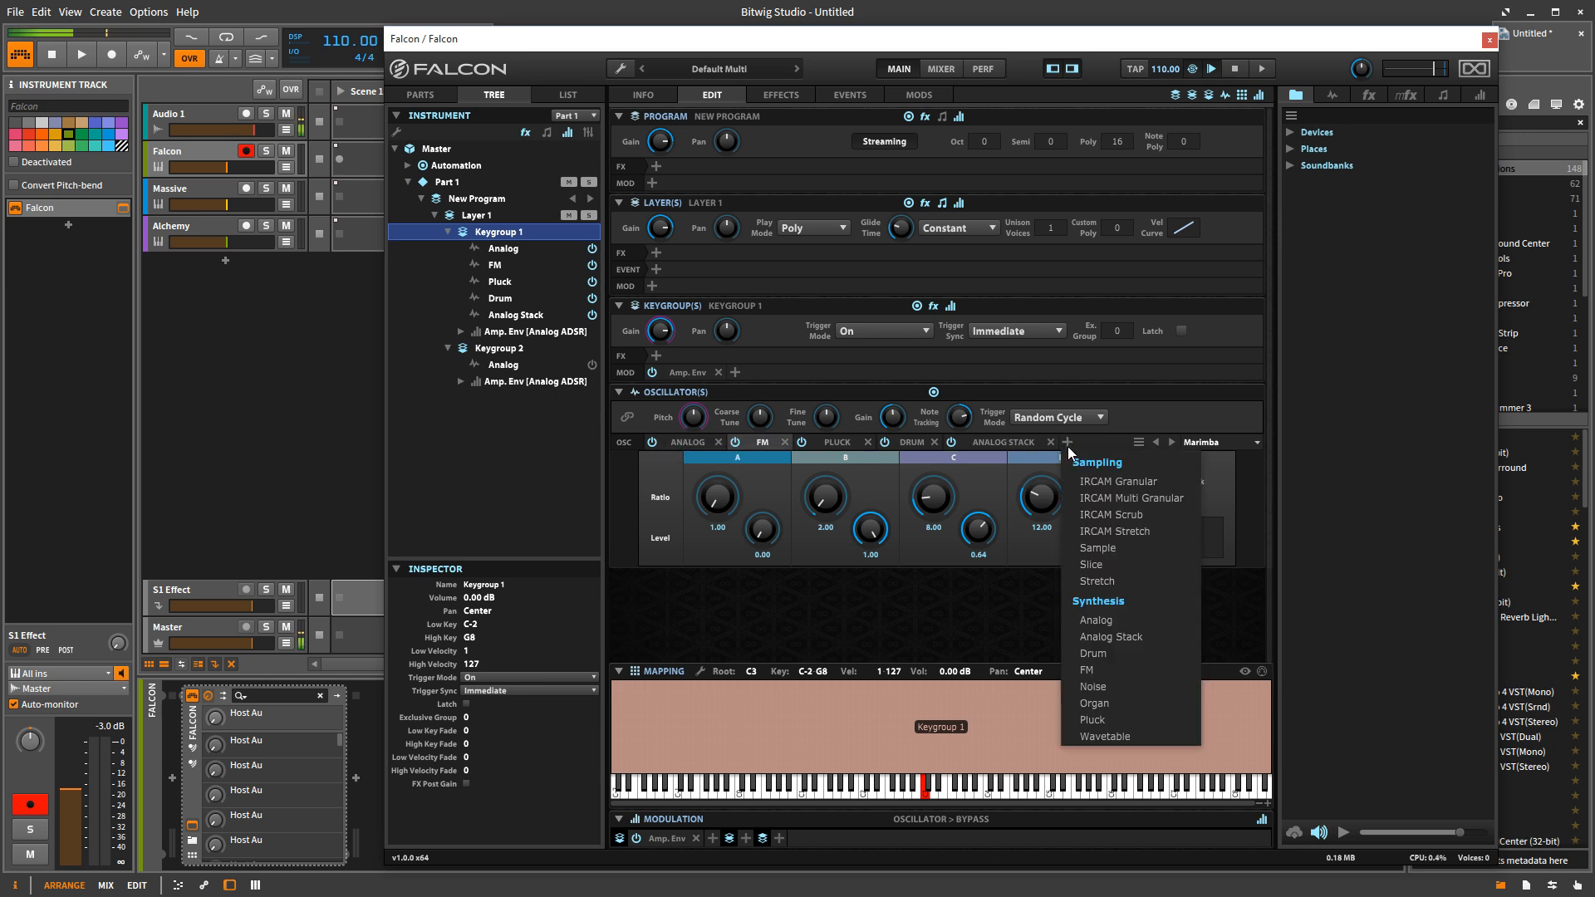
{"action": "mouse_move", "coordinate": [1131, 721]}
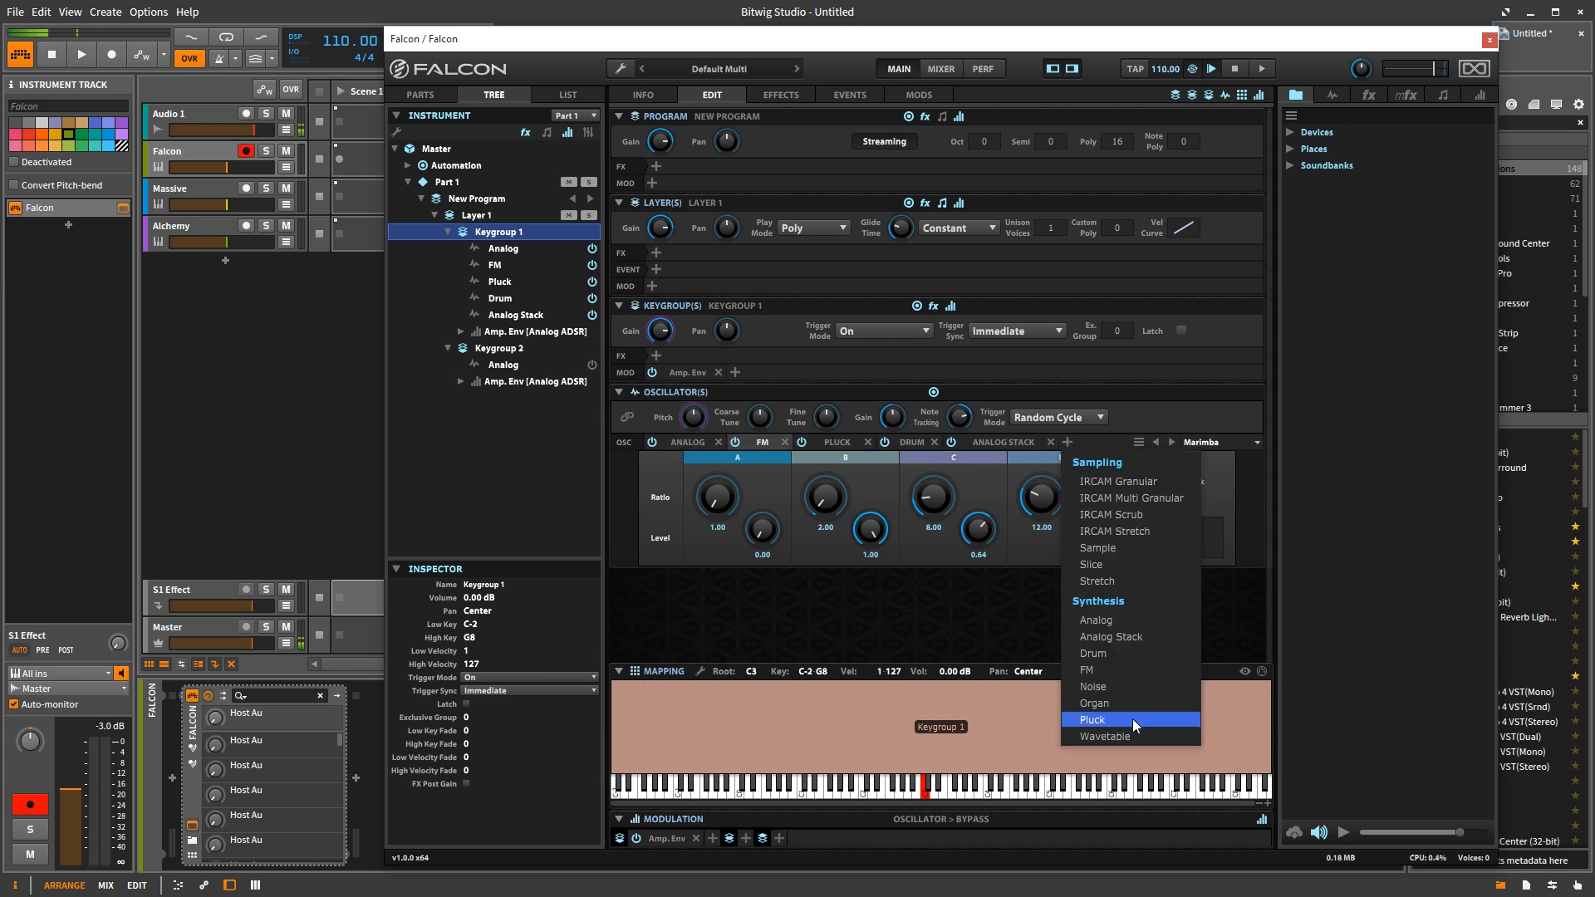
{"action": "mouse_move", "coordinate": [1124, 702]}
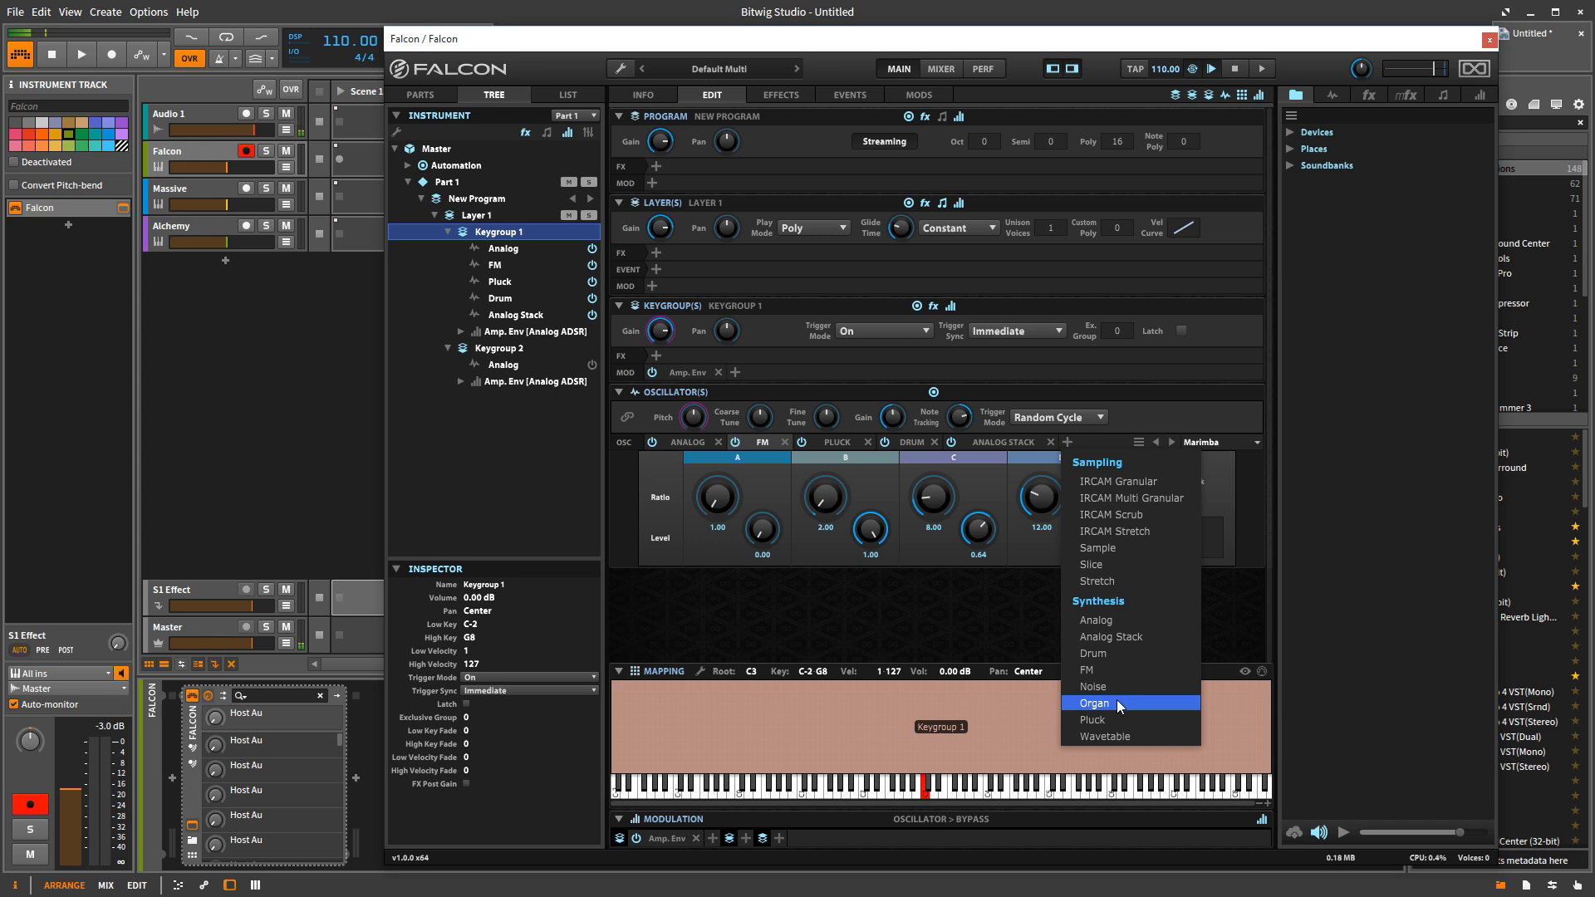
{"action": "mouse_move", "coordinate": [1112, 737]}
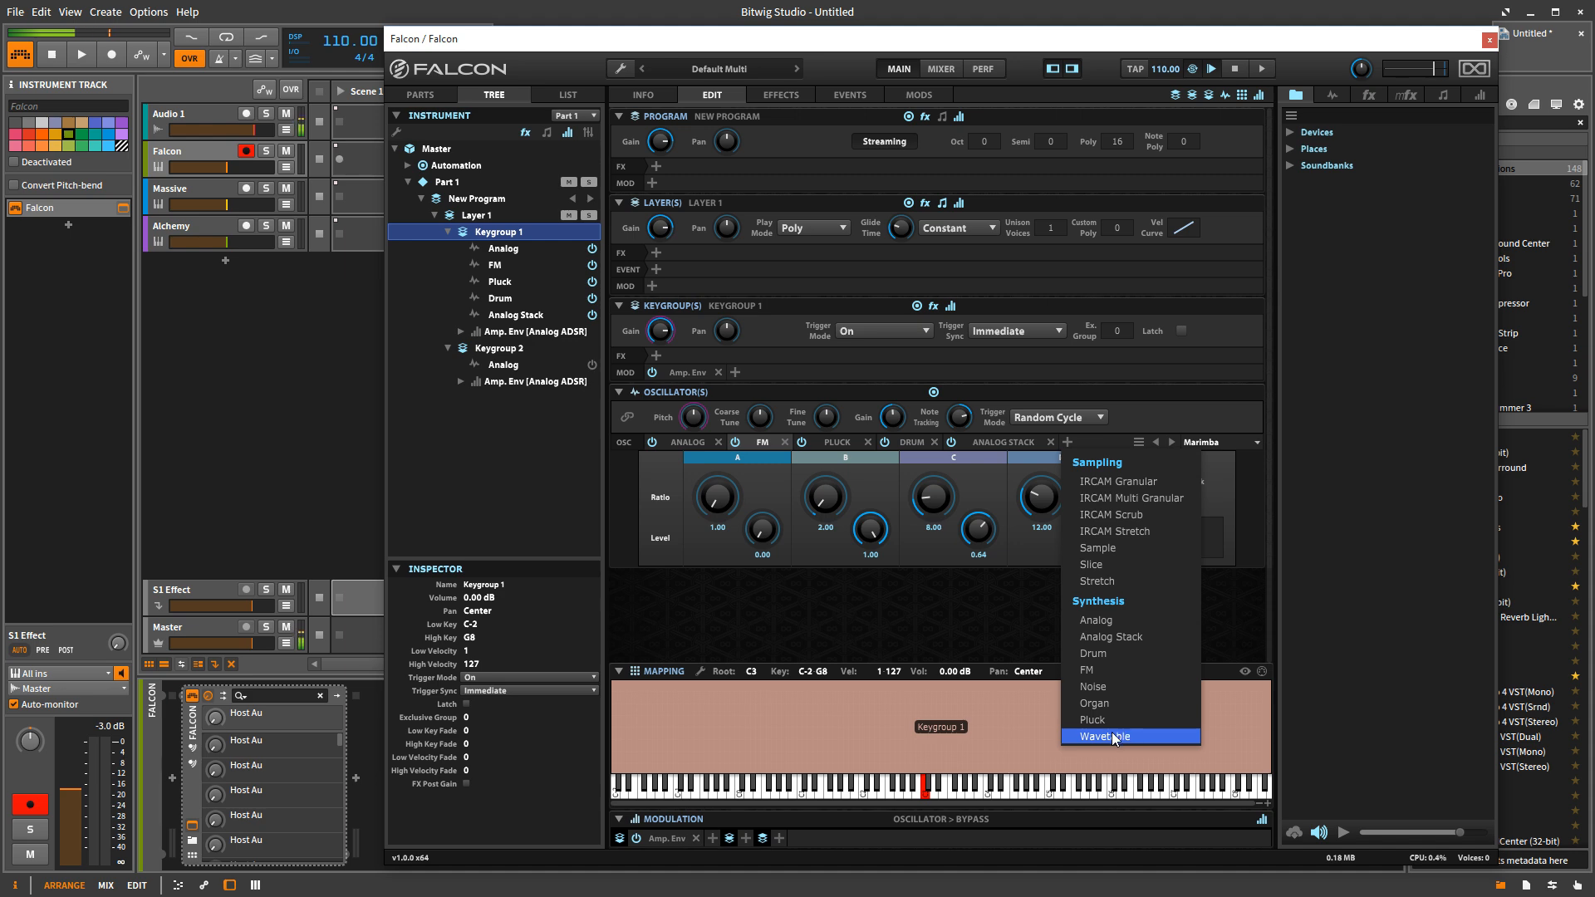
{"action": "left_click", "coordinate": [1104, 735]}
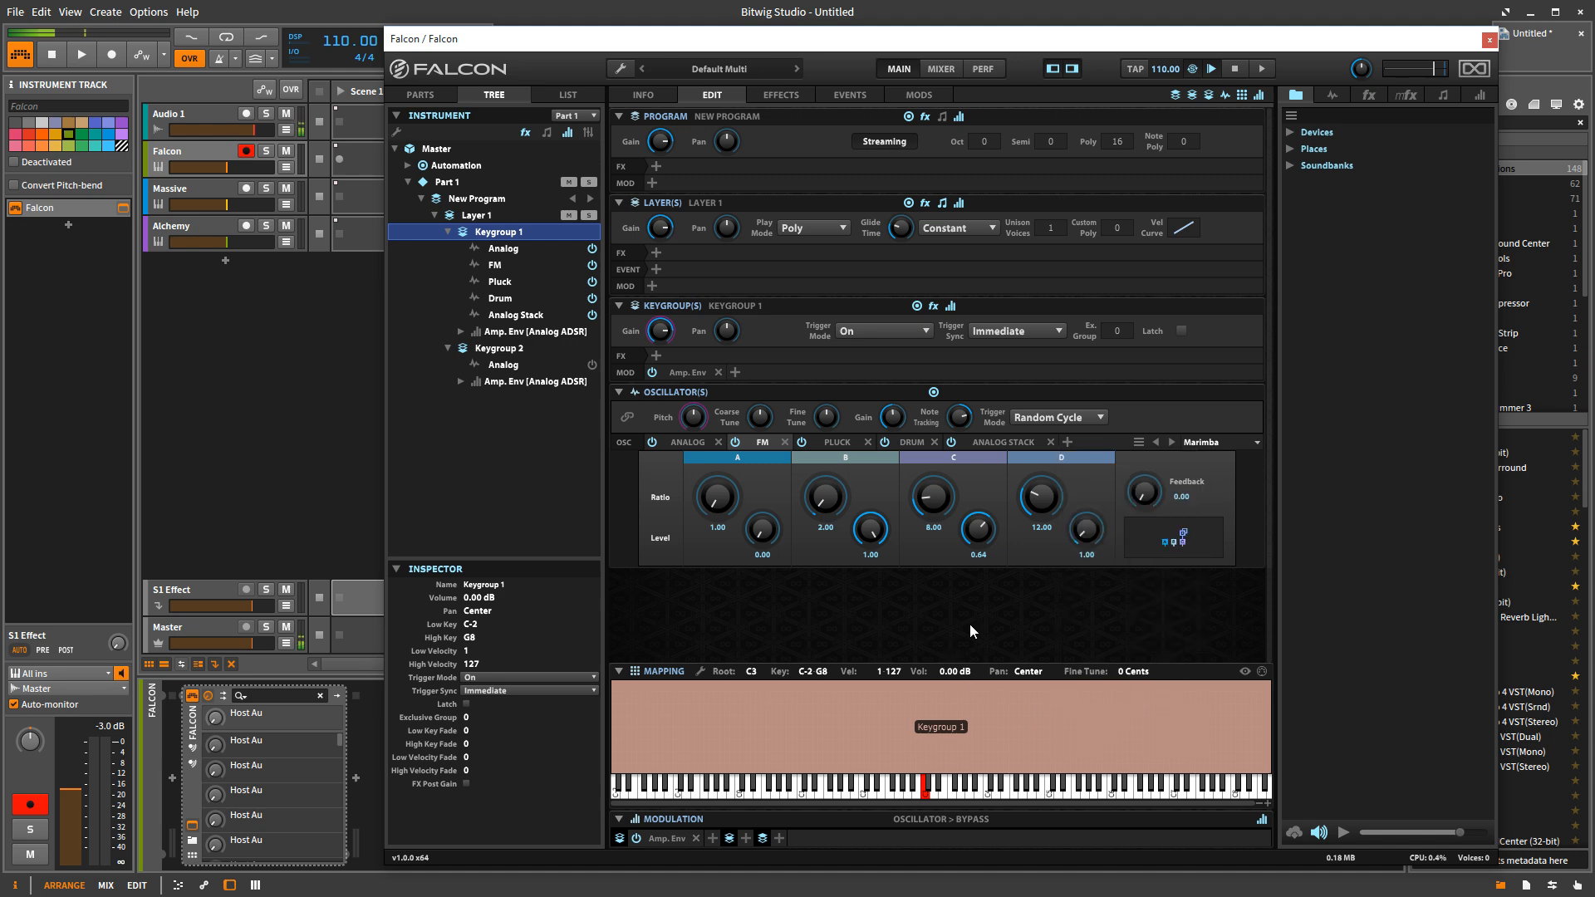
{"action": "mouse_move", "coordinate": [793, 622]}
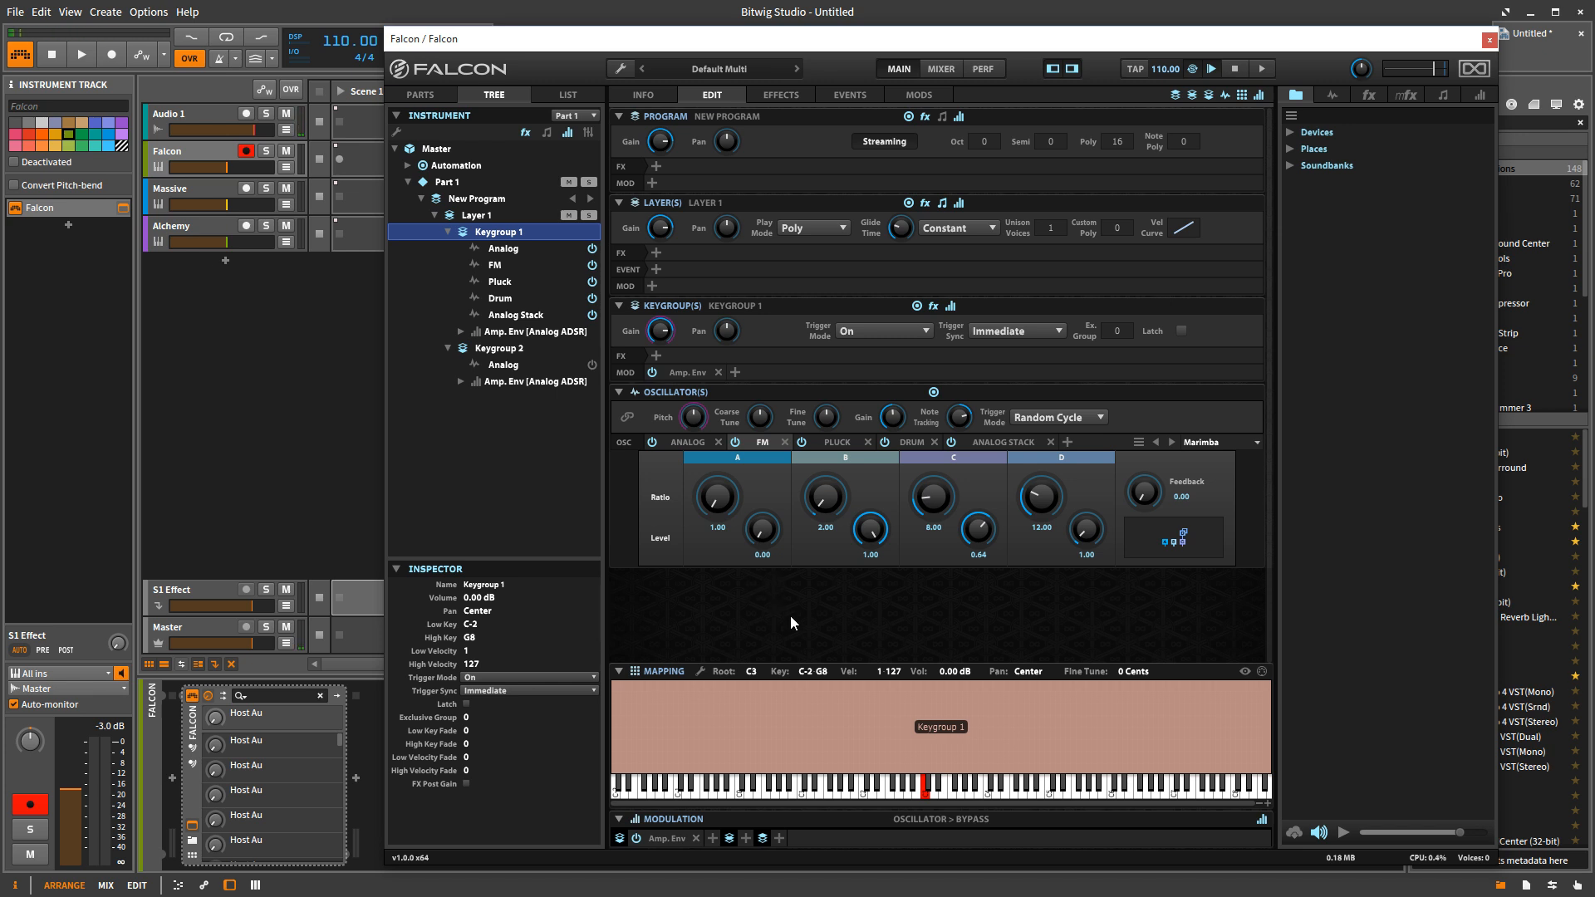
{"action": "mouse_move", "coordinate": [811, 622]}
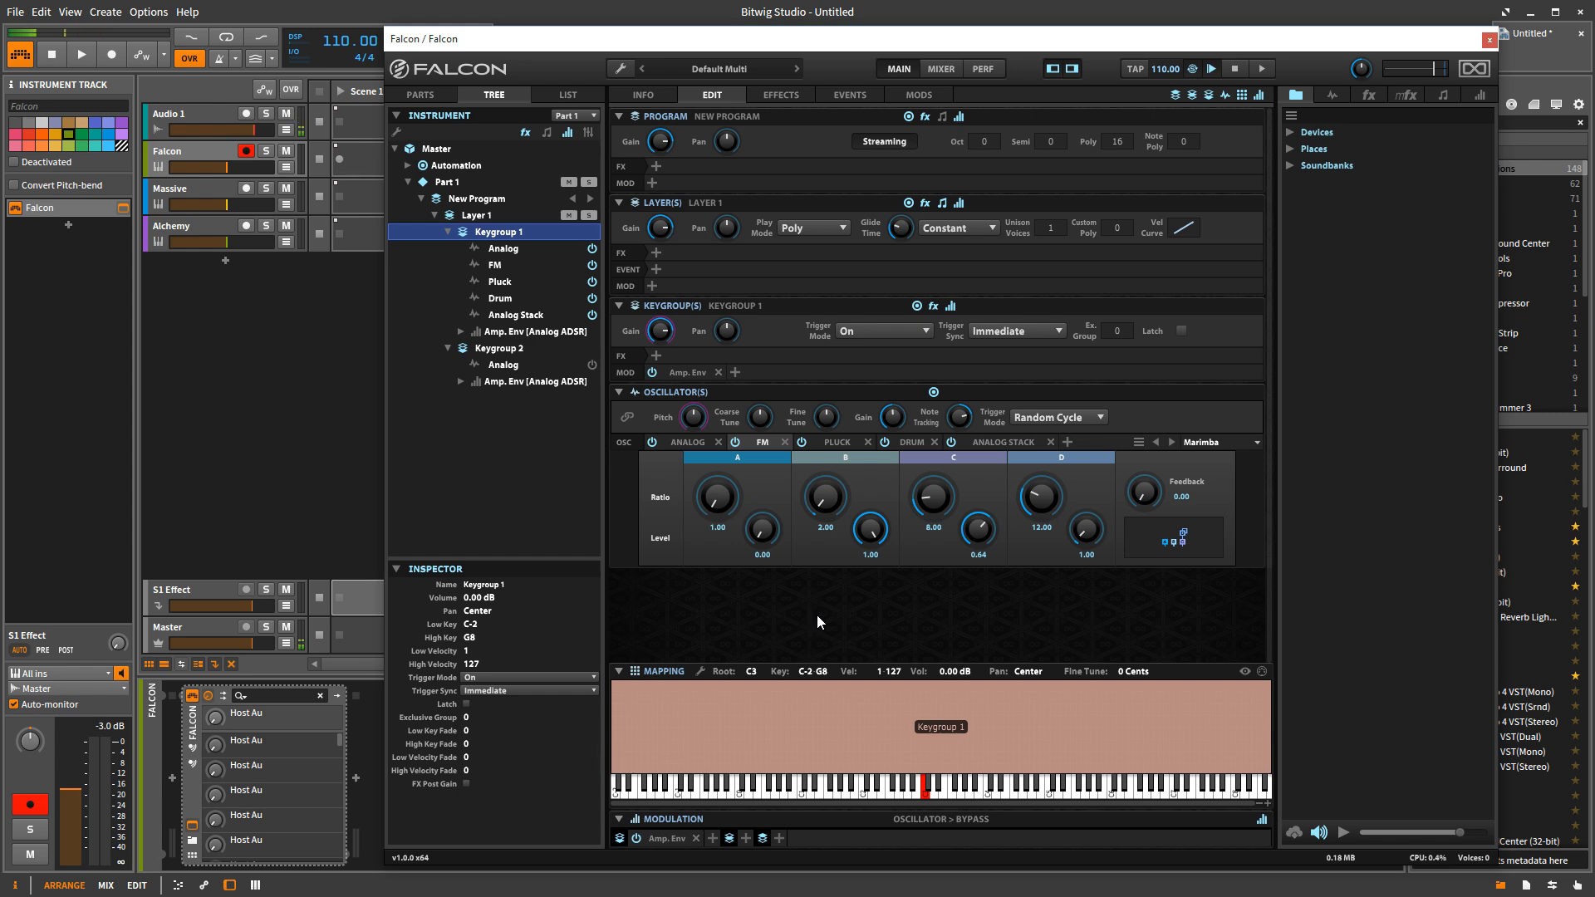
{"action": "mouse_move", "coordinate": [1012, 553]}
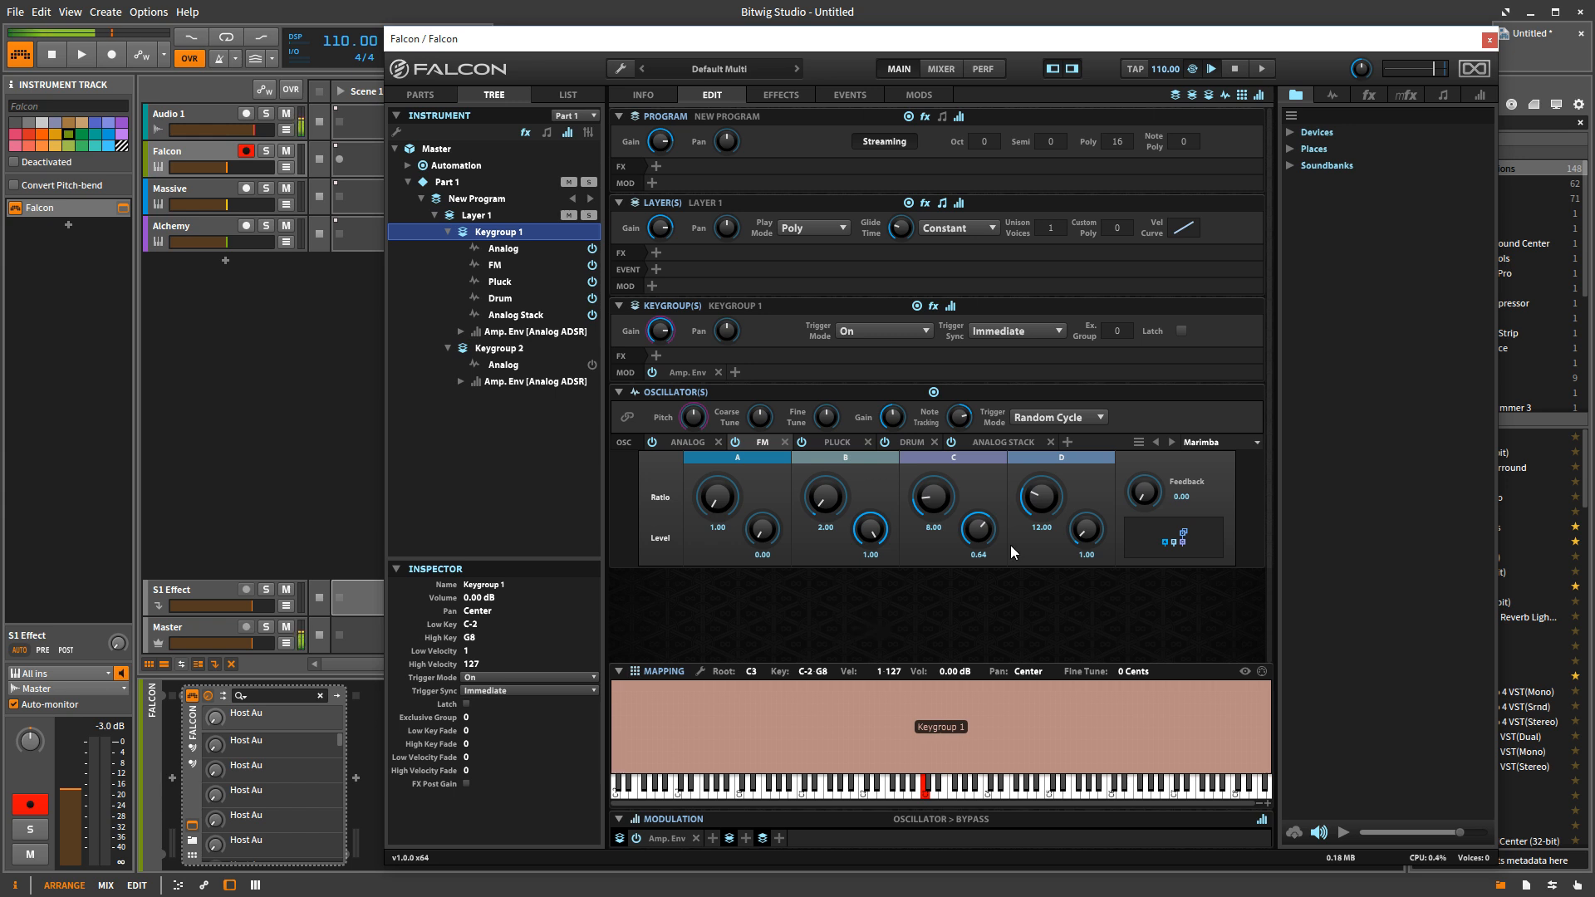
{"action": "mouse_move", "coordinate": [915, 558]}
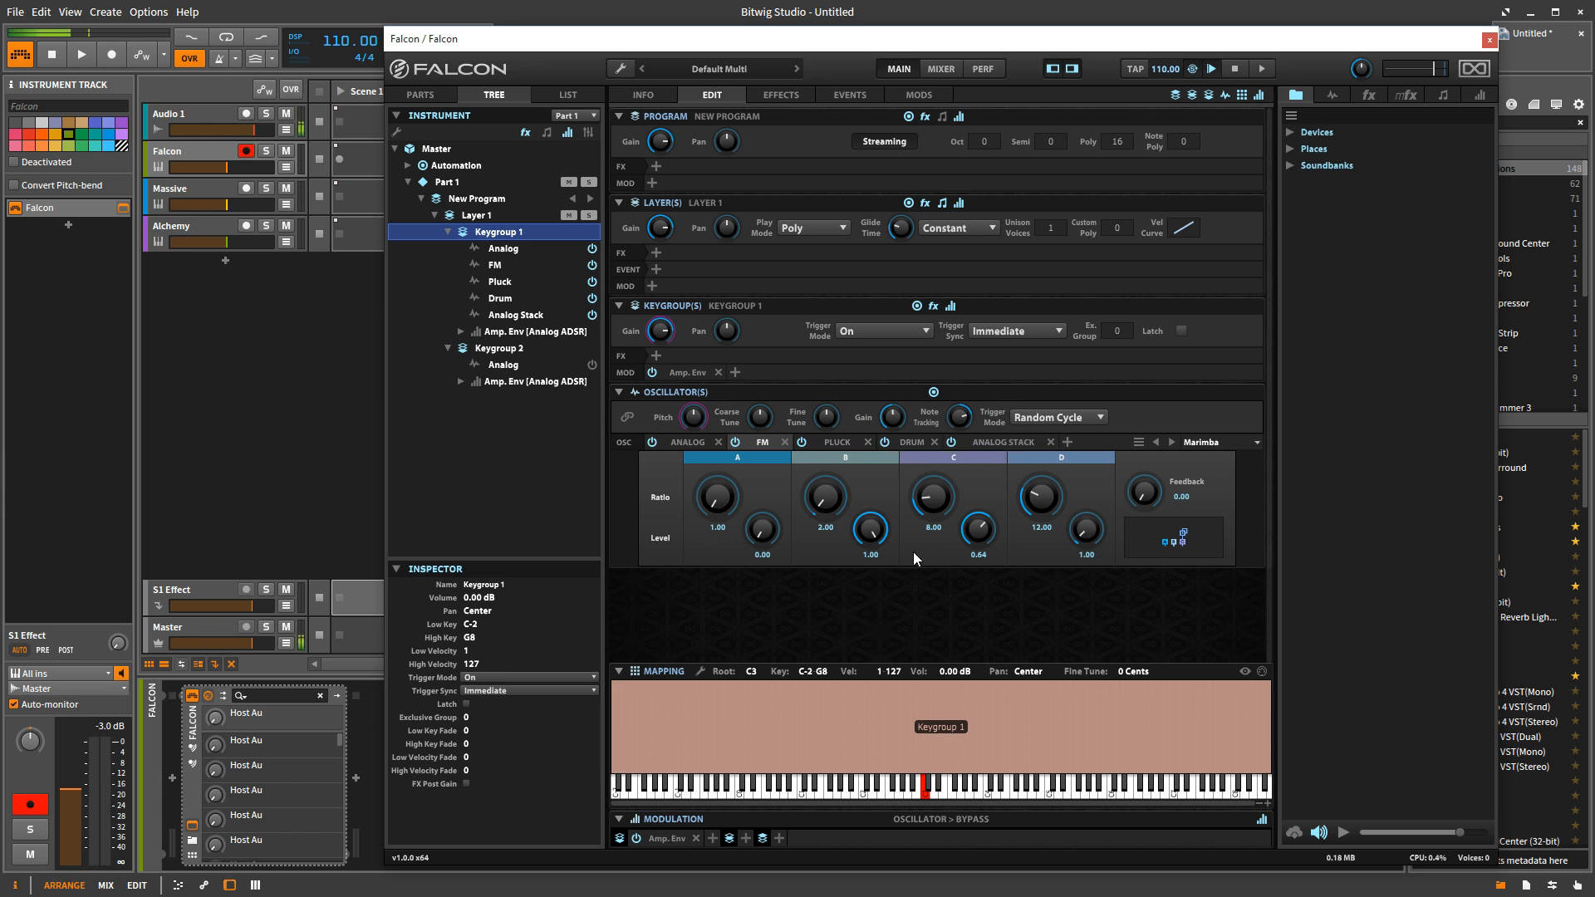
{"action": "mouse_move", "coordinate": [909, 578]}
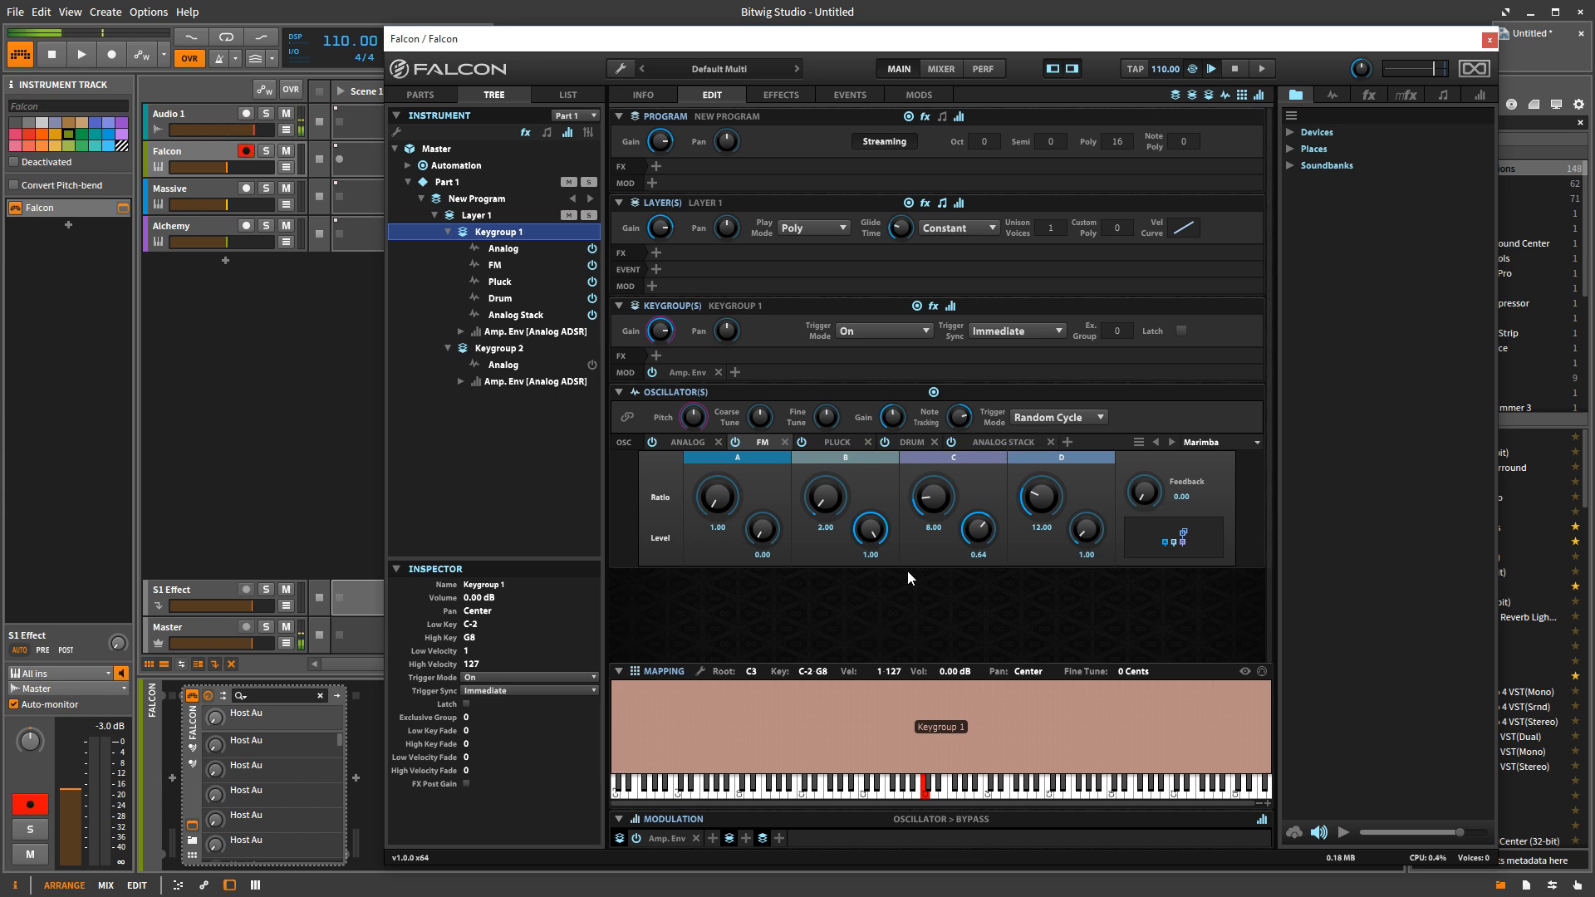